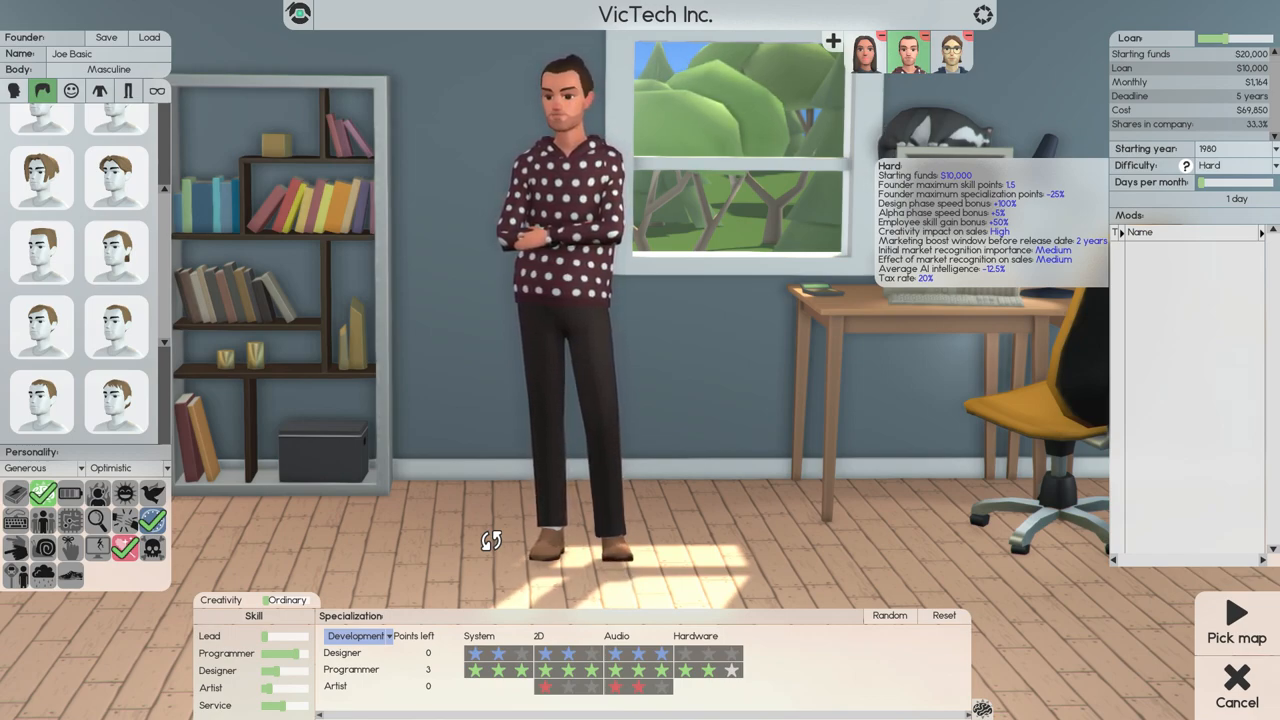
Switch the first founder's specialization view from Development to Service.
click(358, 636)
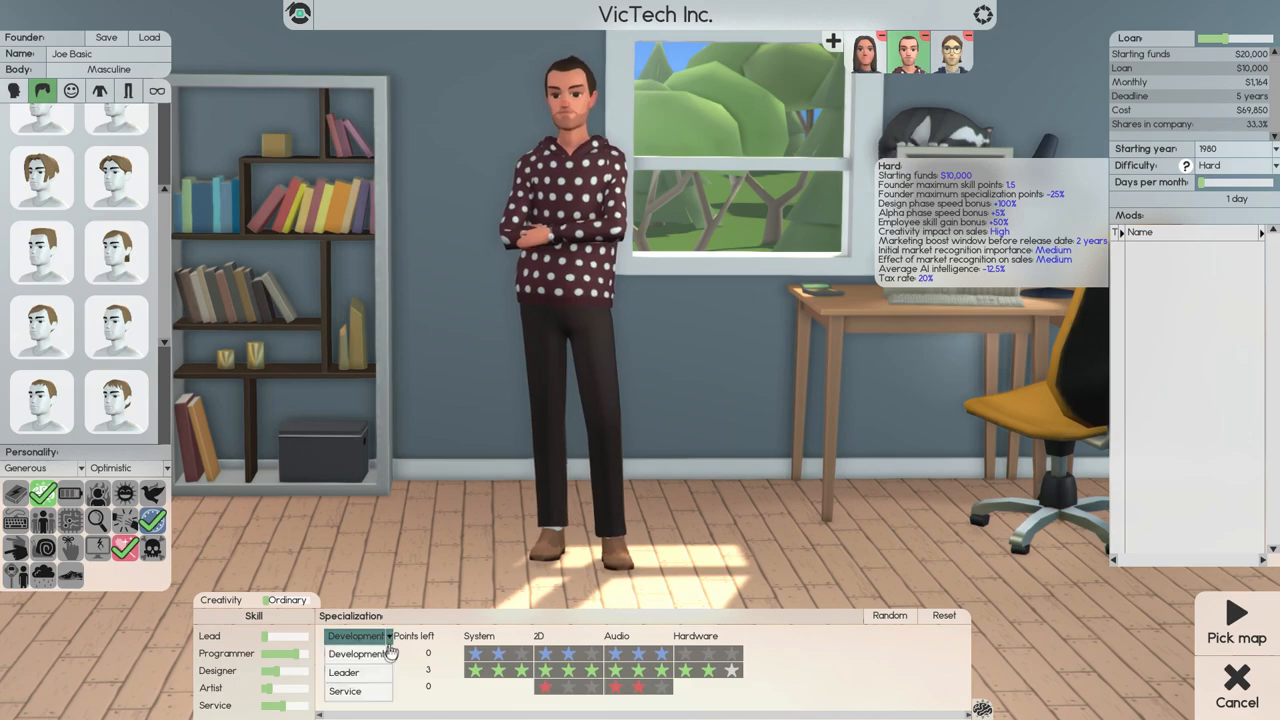
click(356, 652)
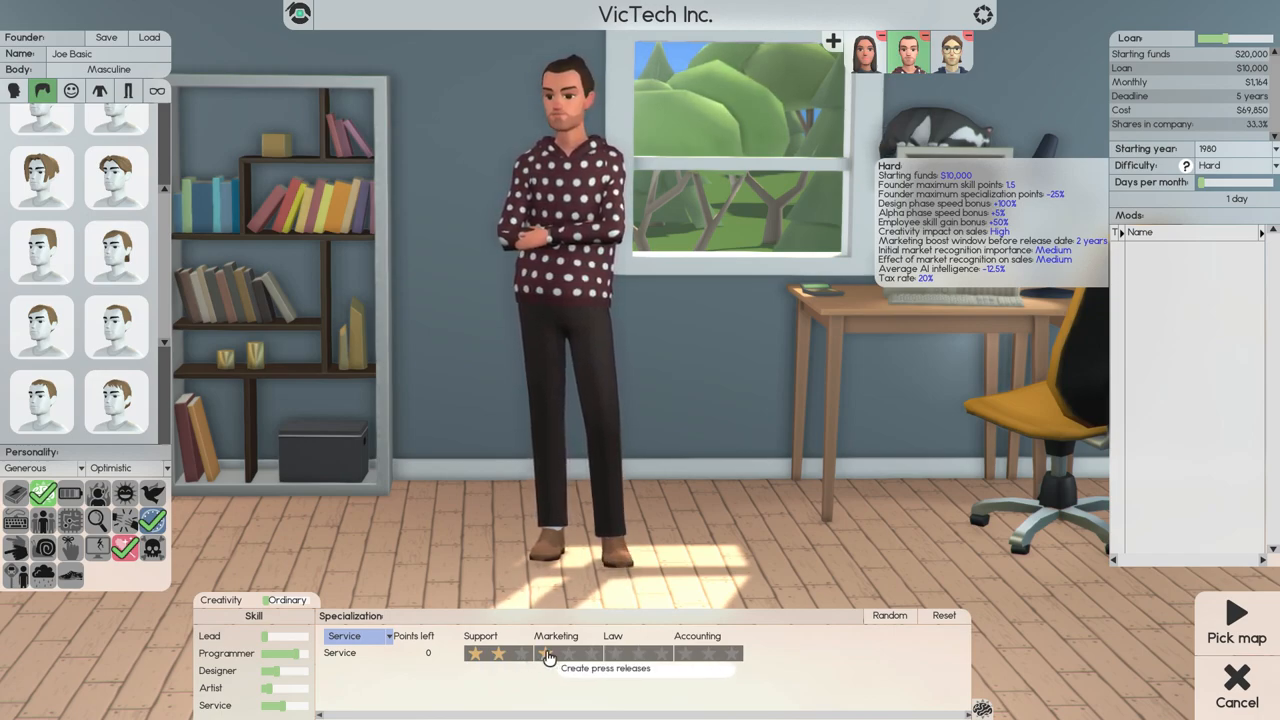
mouse_move(722, 660)
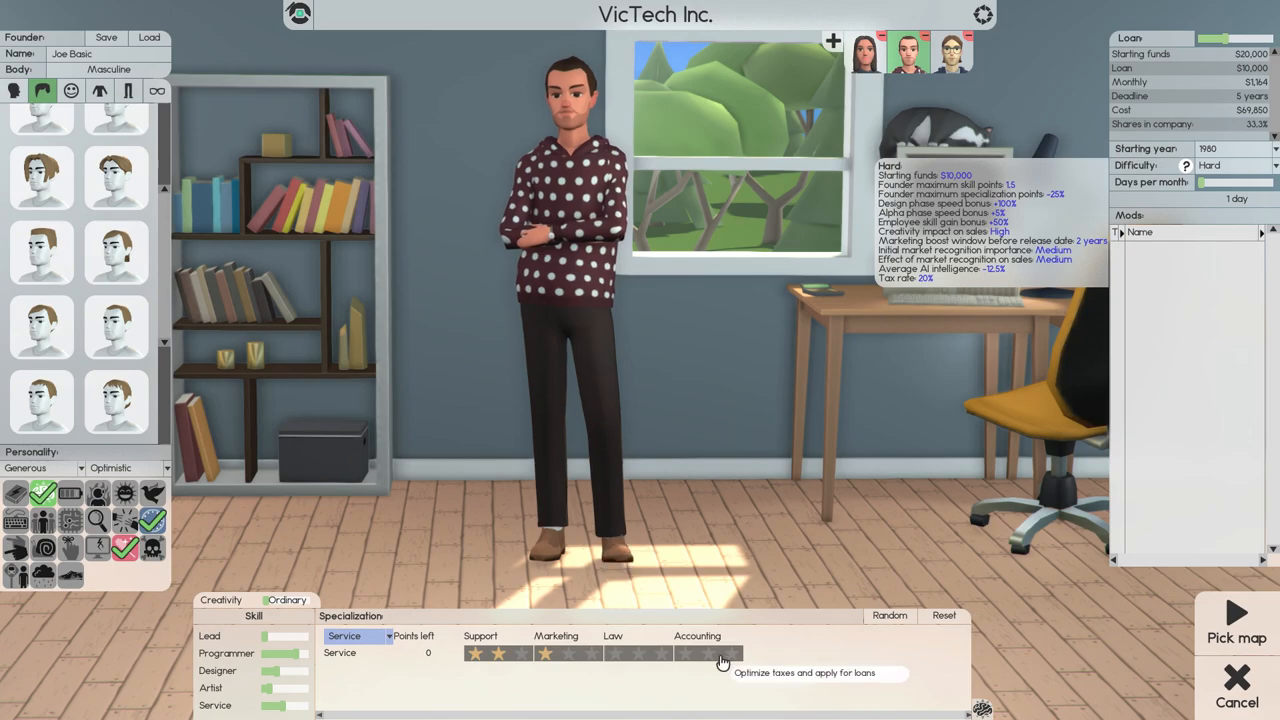
mouse_move(620, 652)
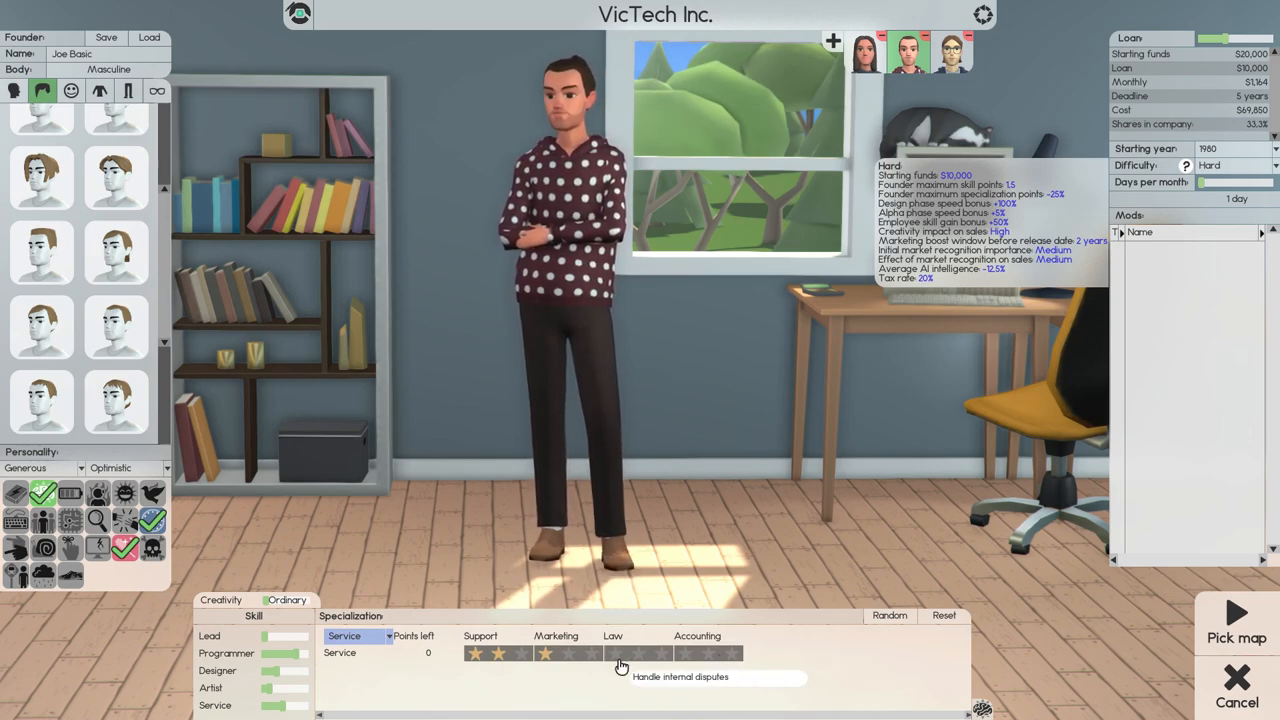
mouse_move(696, 658)
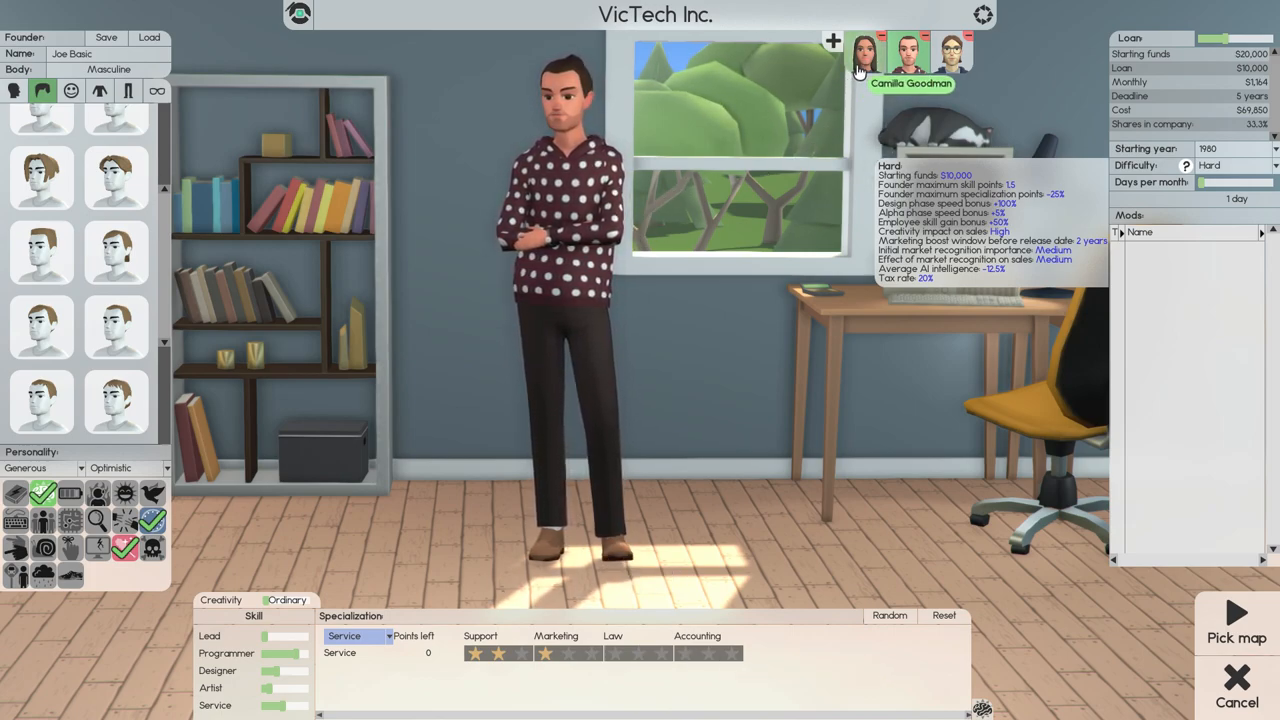
Select the second founder, assign Service points in Support, Marketing and Accounting, and return to Development.
click(864, 52)
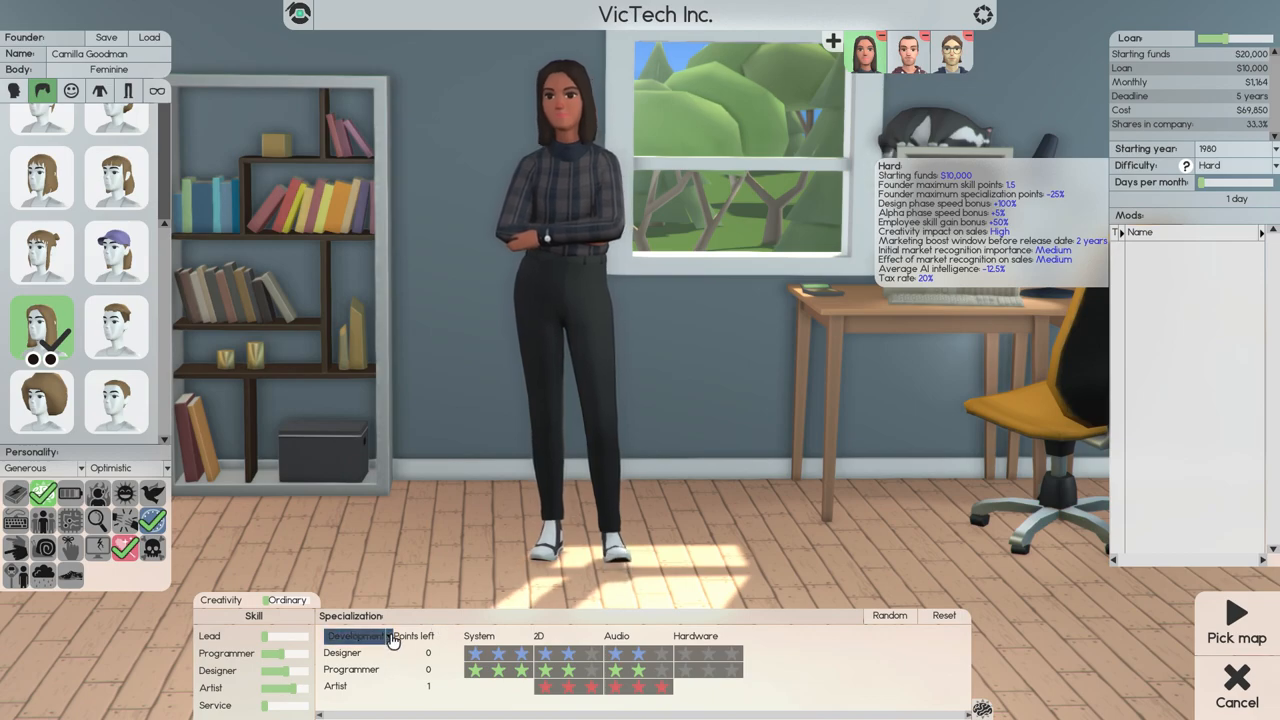
click(356, 636)
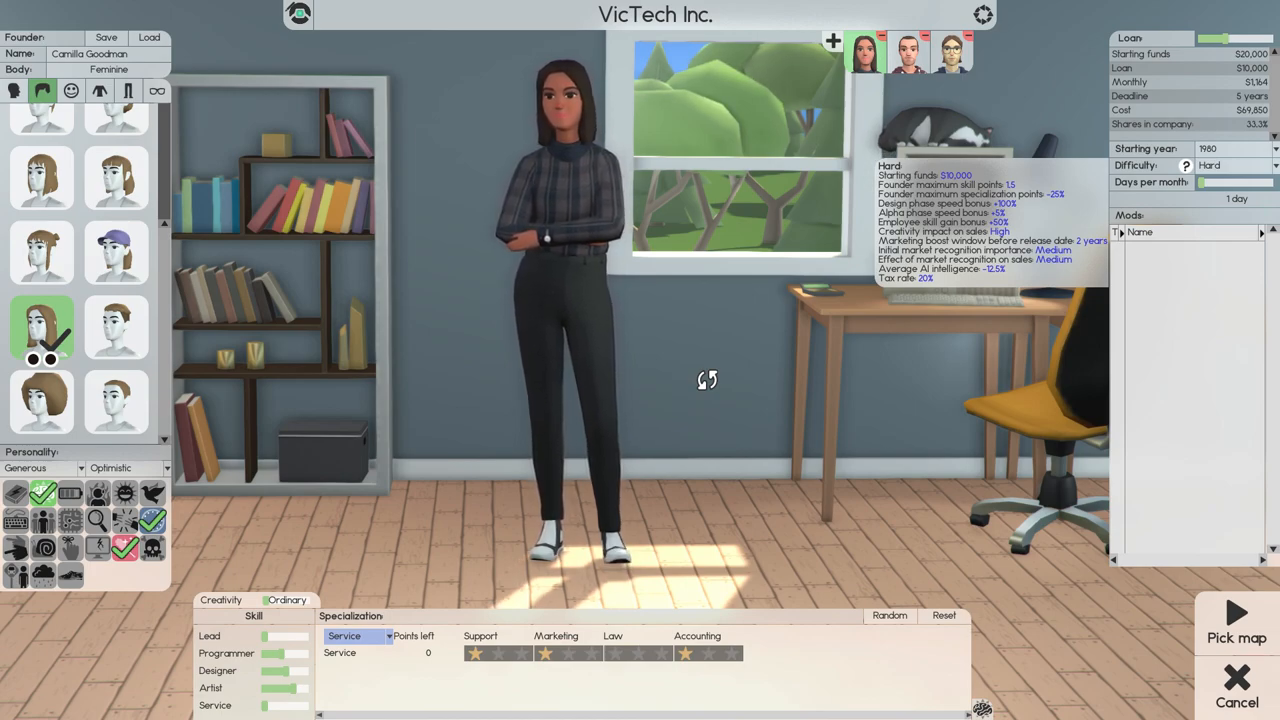
click(356, 636)
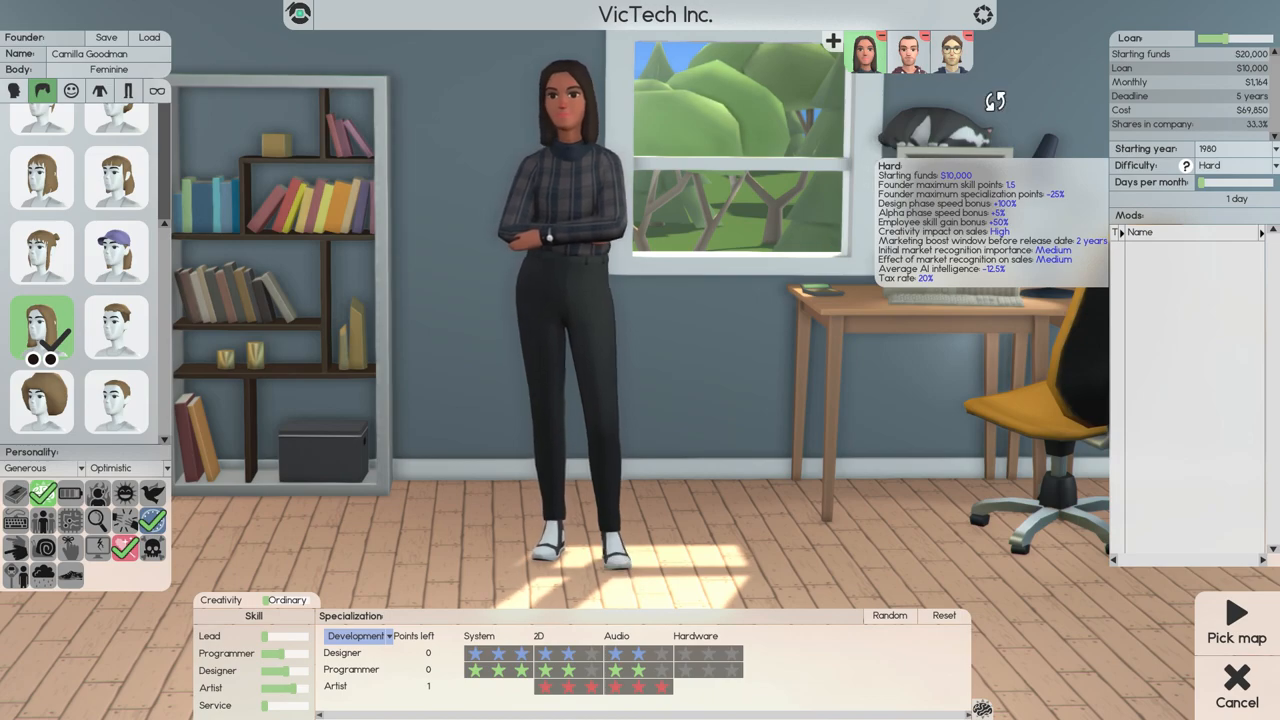
Select the third founder with a 2D Editor focus and bring up the company logo editor.
click(948, 52)
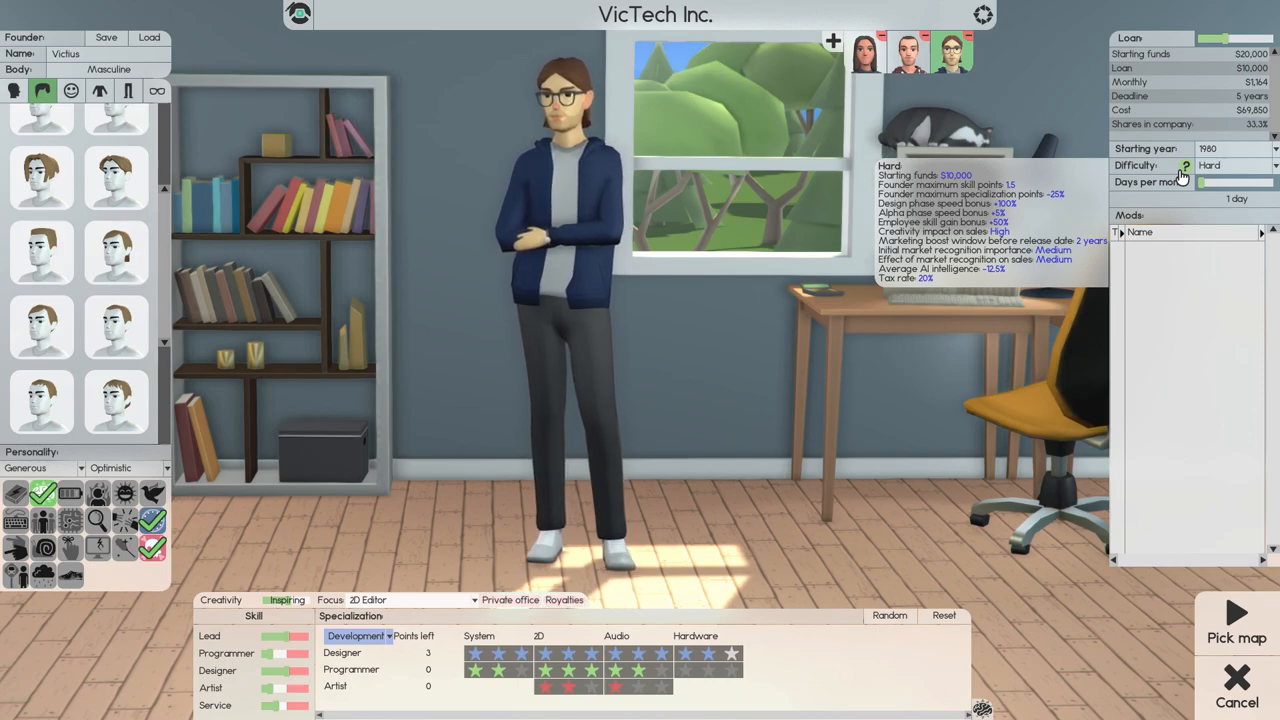
mouse_move(1196, 200)
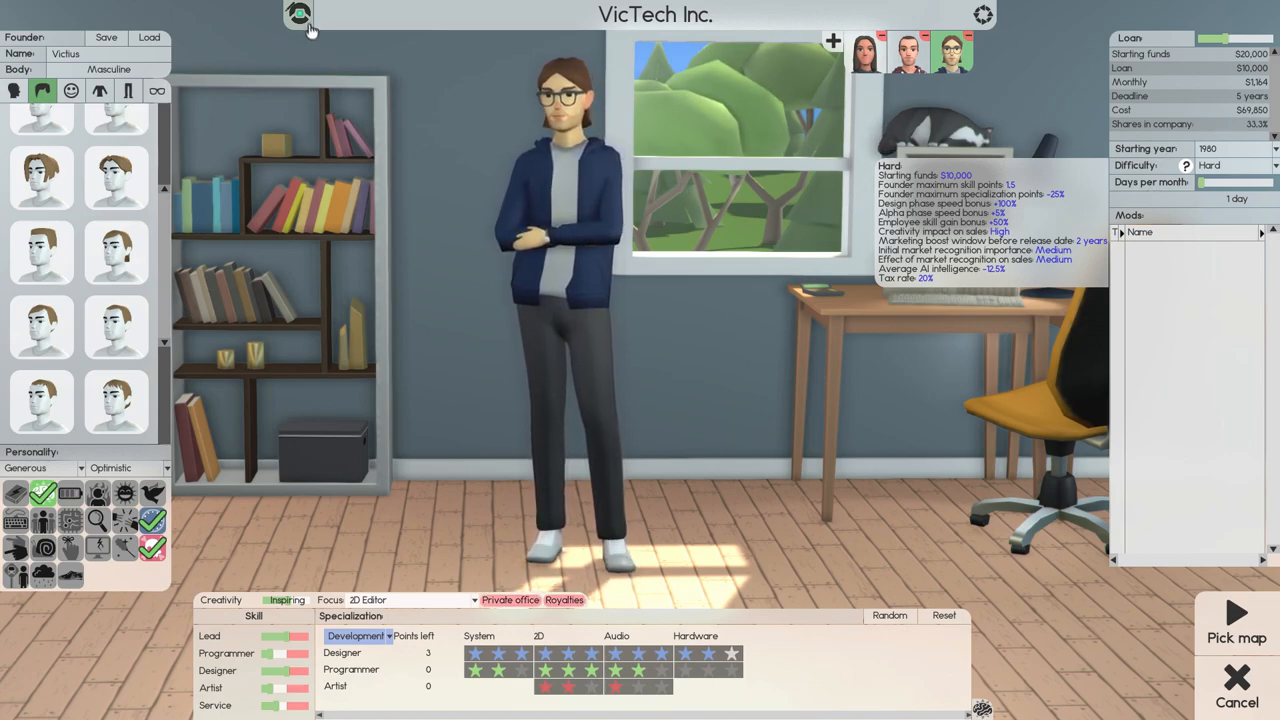
click(298, 12)
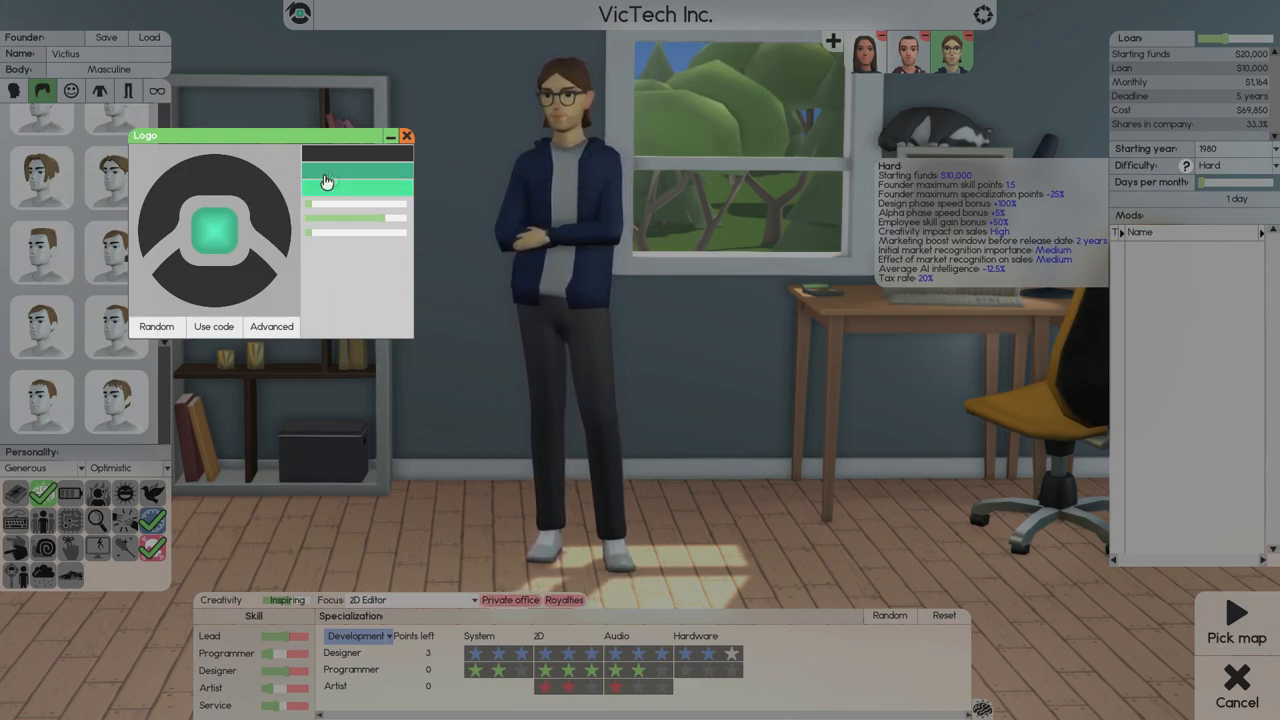
Tweak VicTech Inc.'s logo sliders and close the Logo window.
click(408, 136)
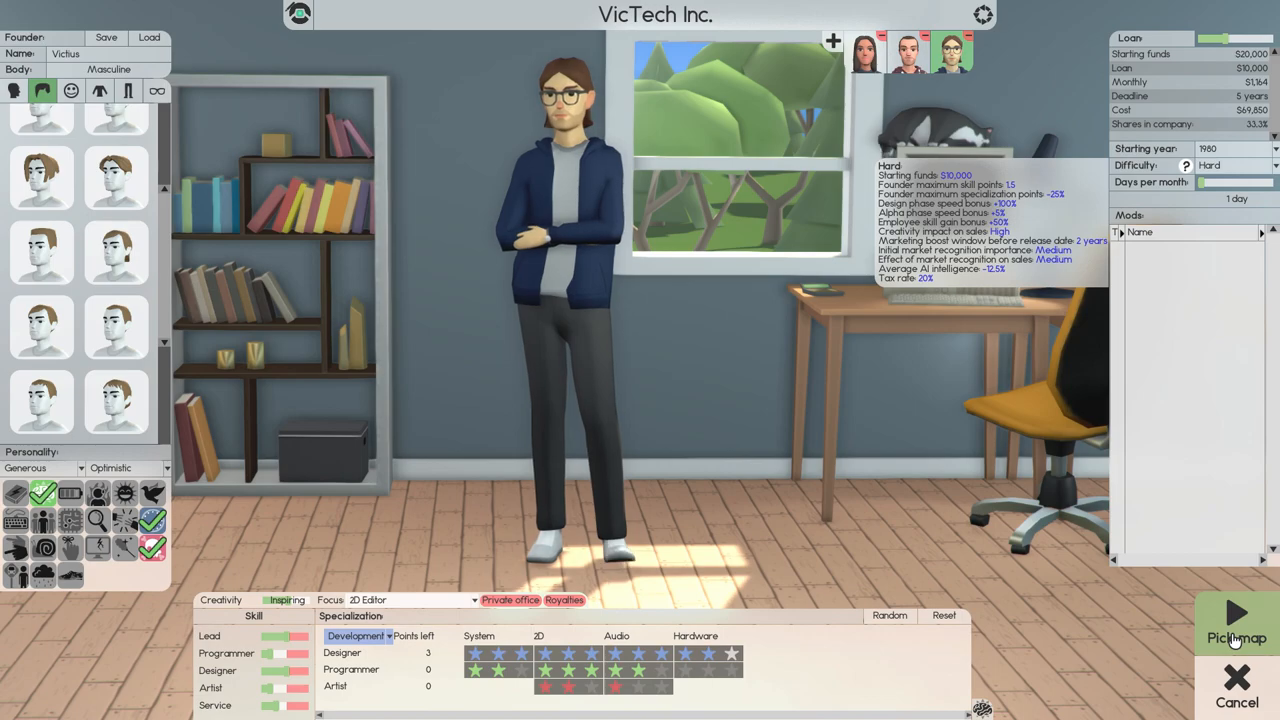
Pick the rented Apartment Inc building as the starting location and enter build mode.
click(1236, 620)
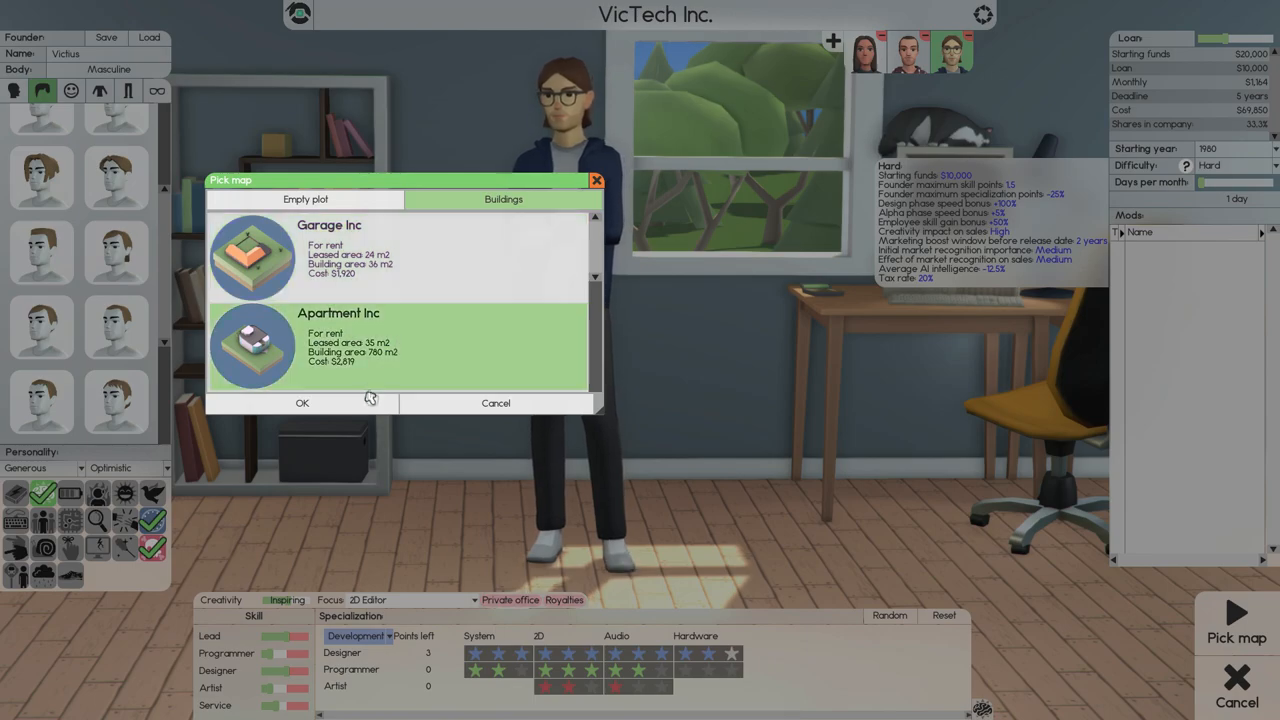
click(302, 402)
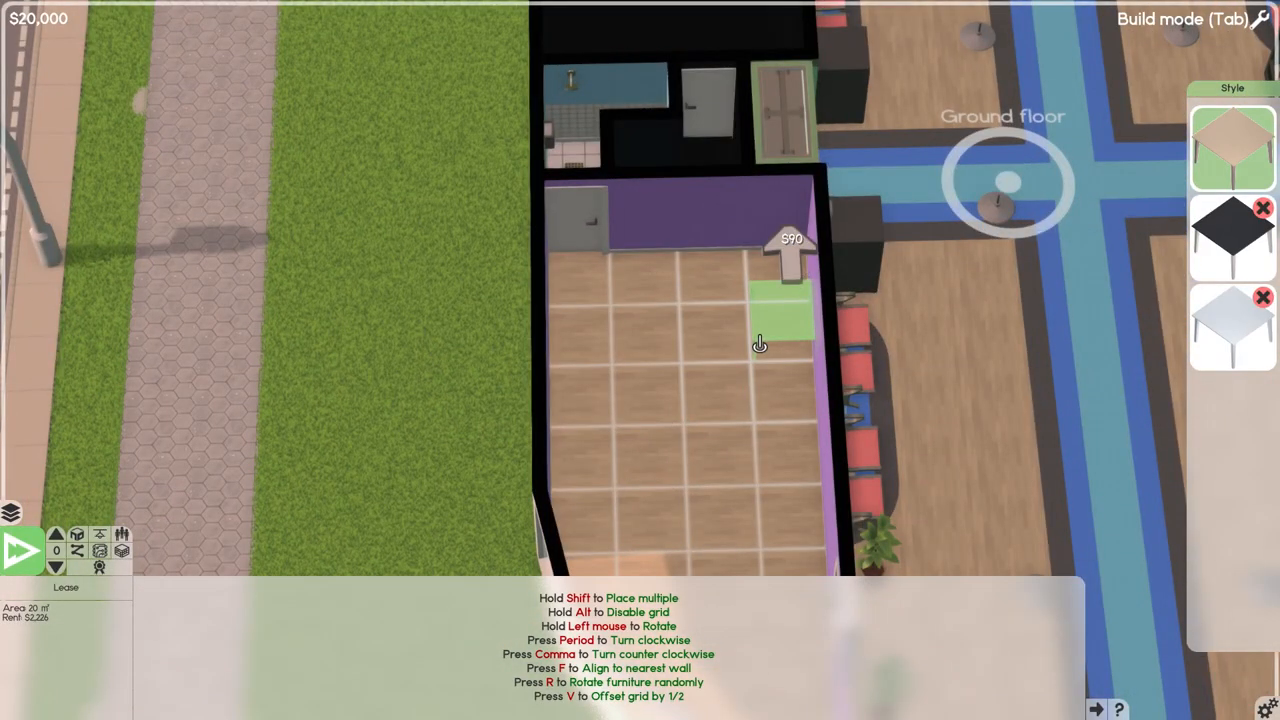
Furnish the office room with desks, executive chairs, computers and a potted plant.
click(736, 340)
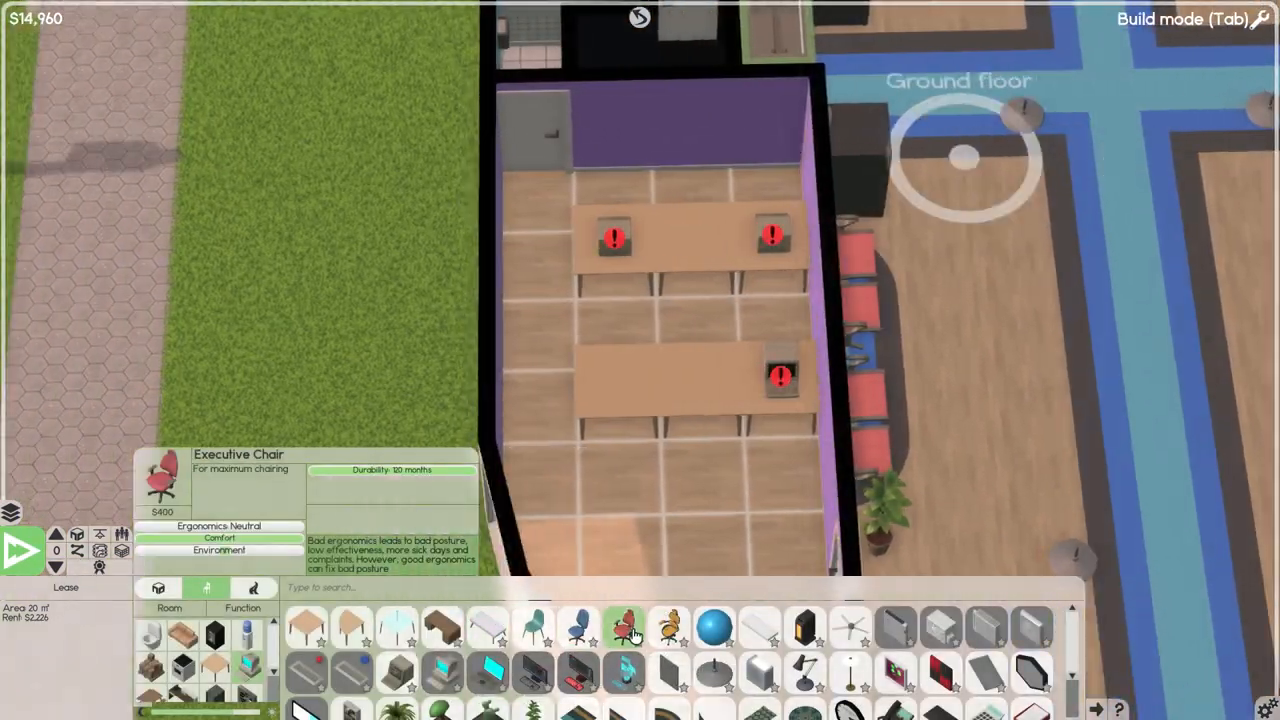
click(624, 628)
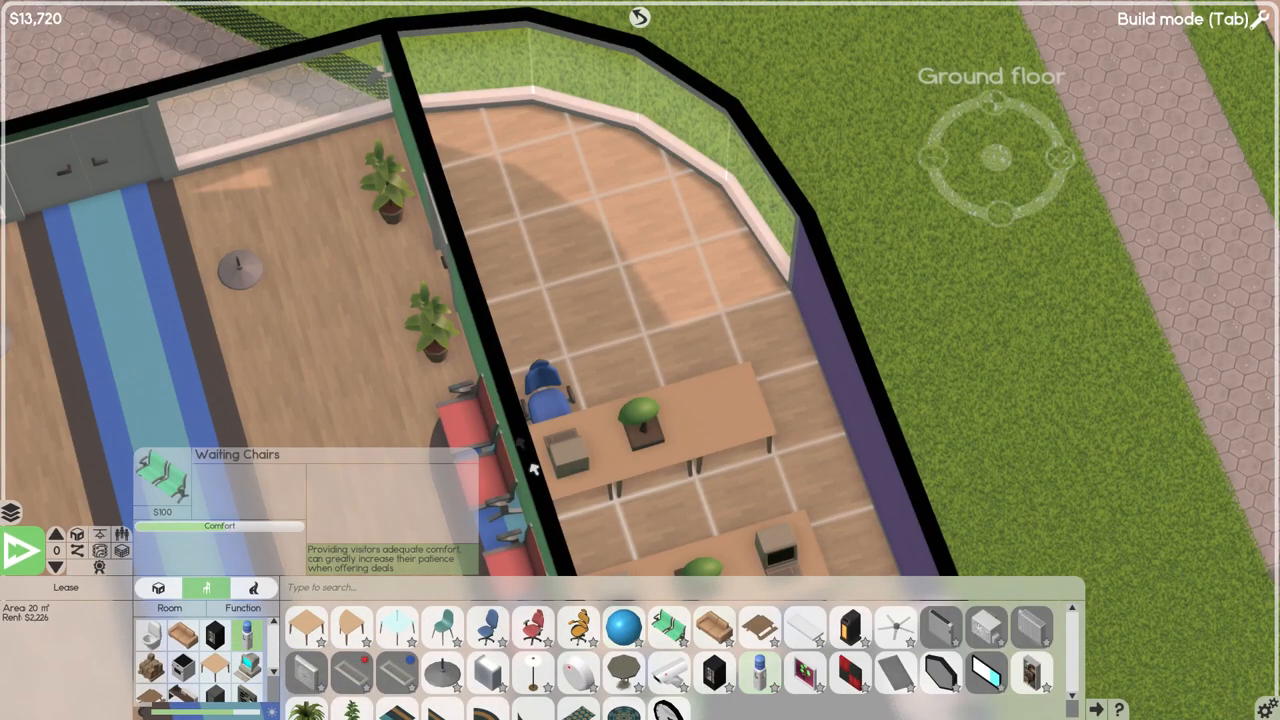
mouse_move(552, 216)
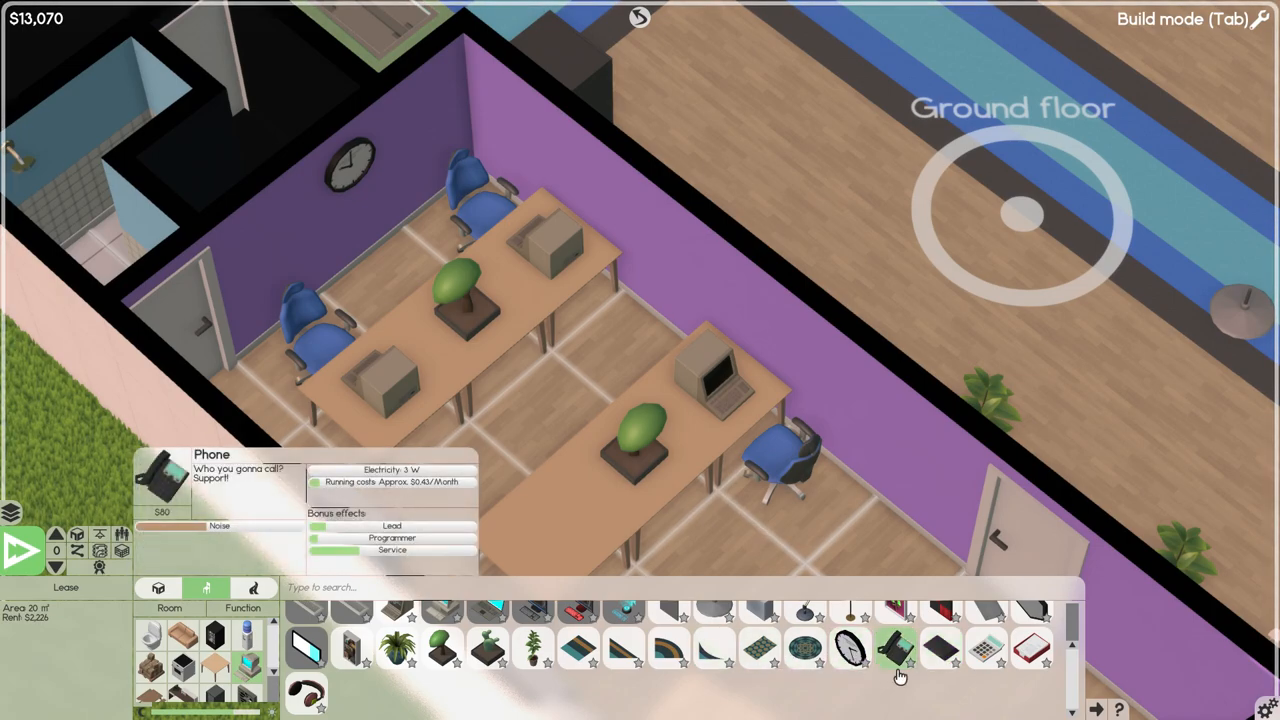
mouse_move(984, 656)
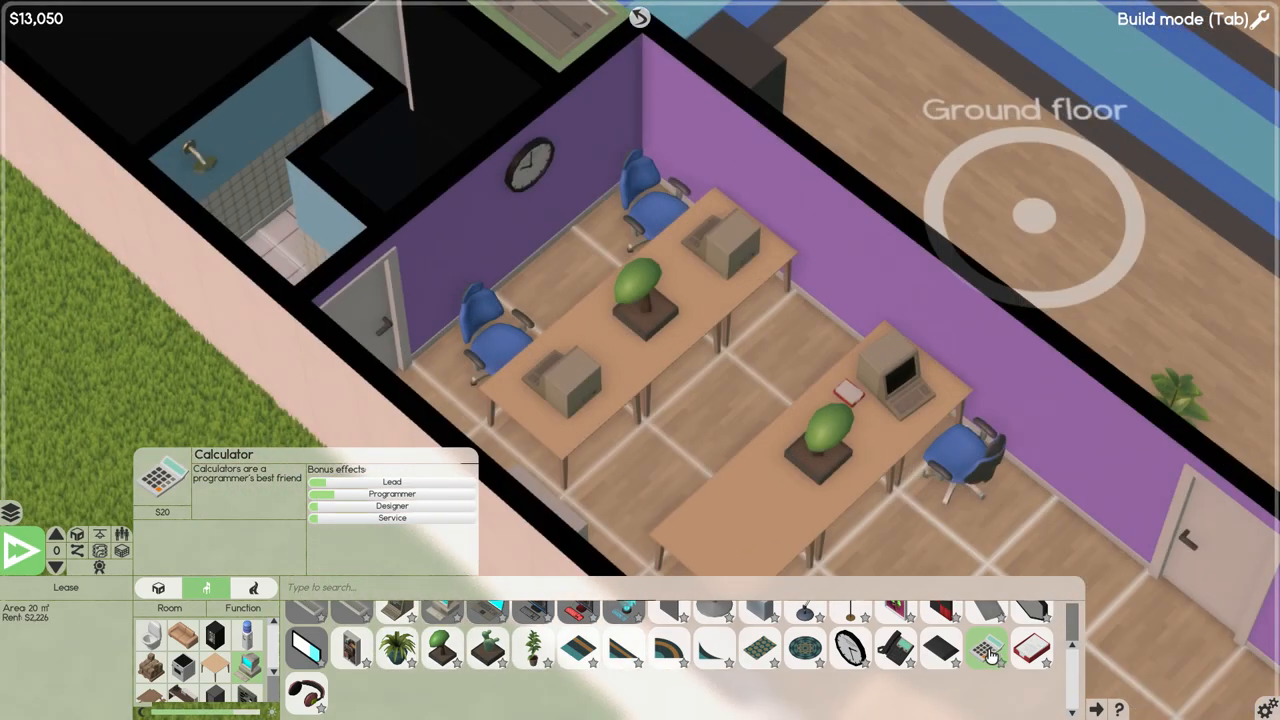
Add a painting and drawing tablets to the office and leave build mode at $12,730.
click(984, 650)
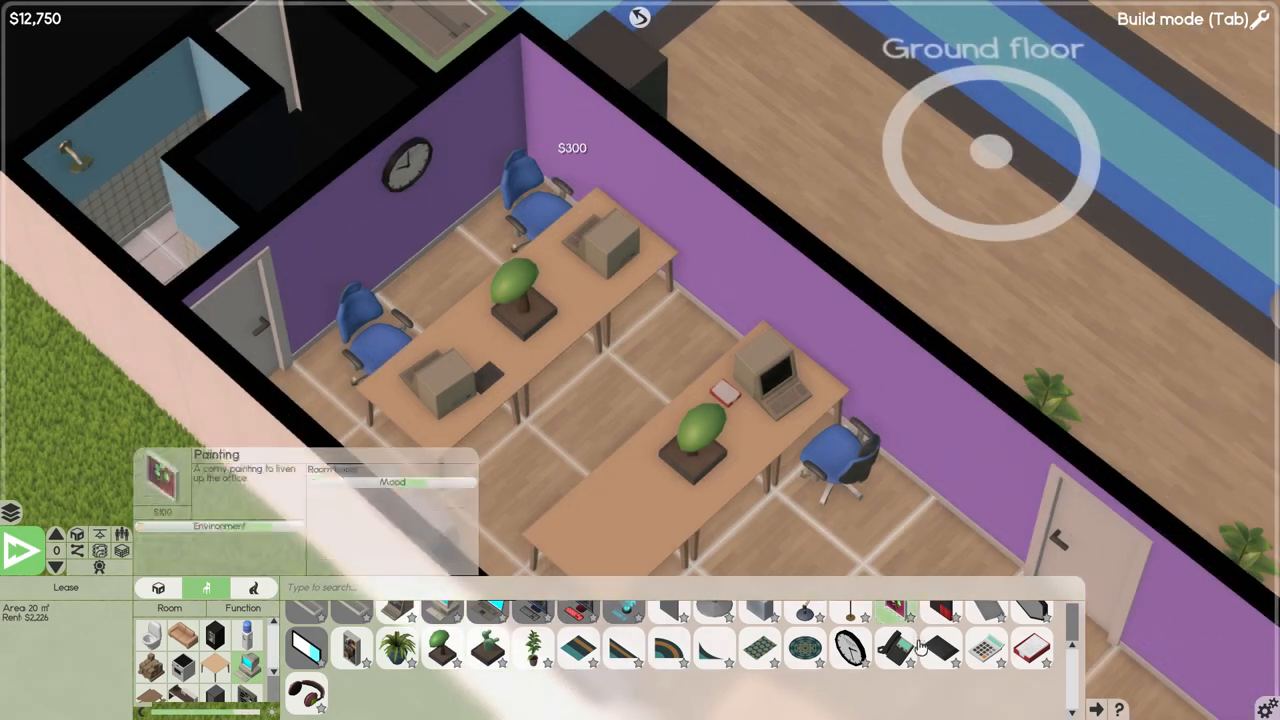
mouse_move(940, 650)
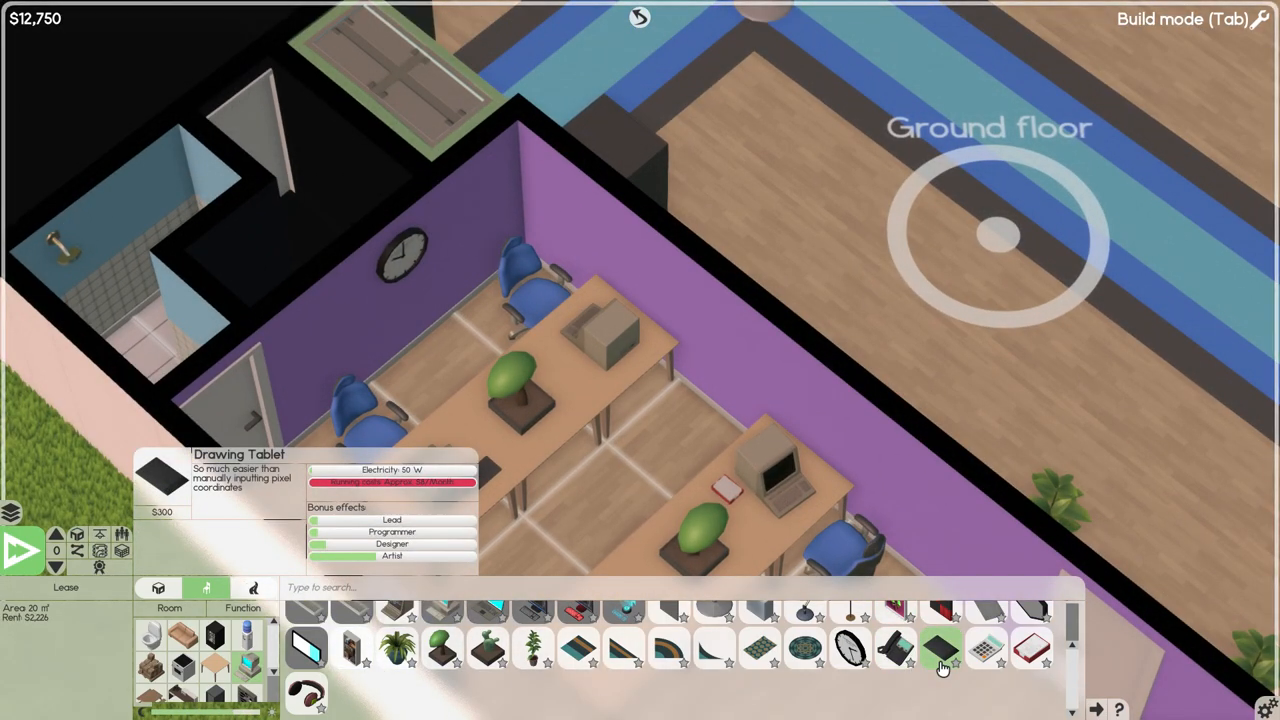
click(940, 650)
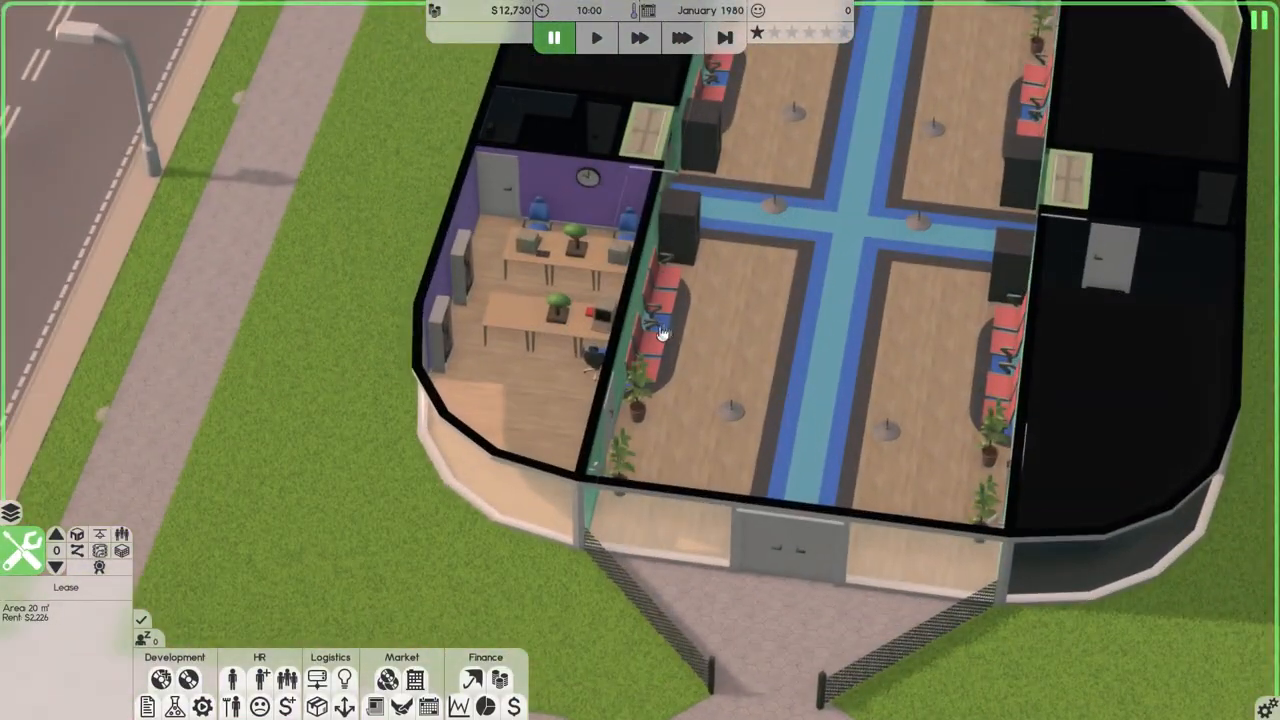
mouse_move(724, 38)
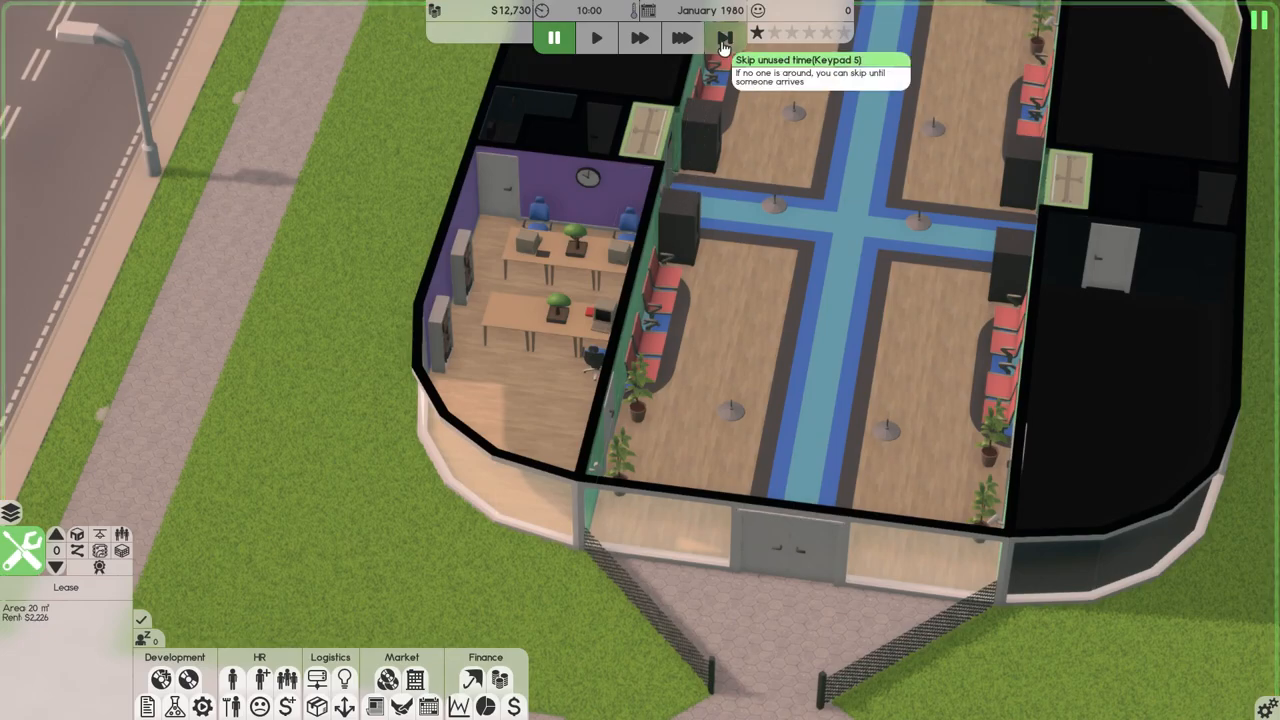
Skip to February 1980, dismiss the Finances sheet and bring up the contract work list.
click(724, 38)
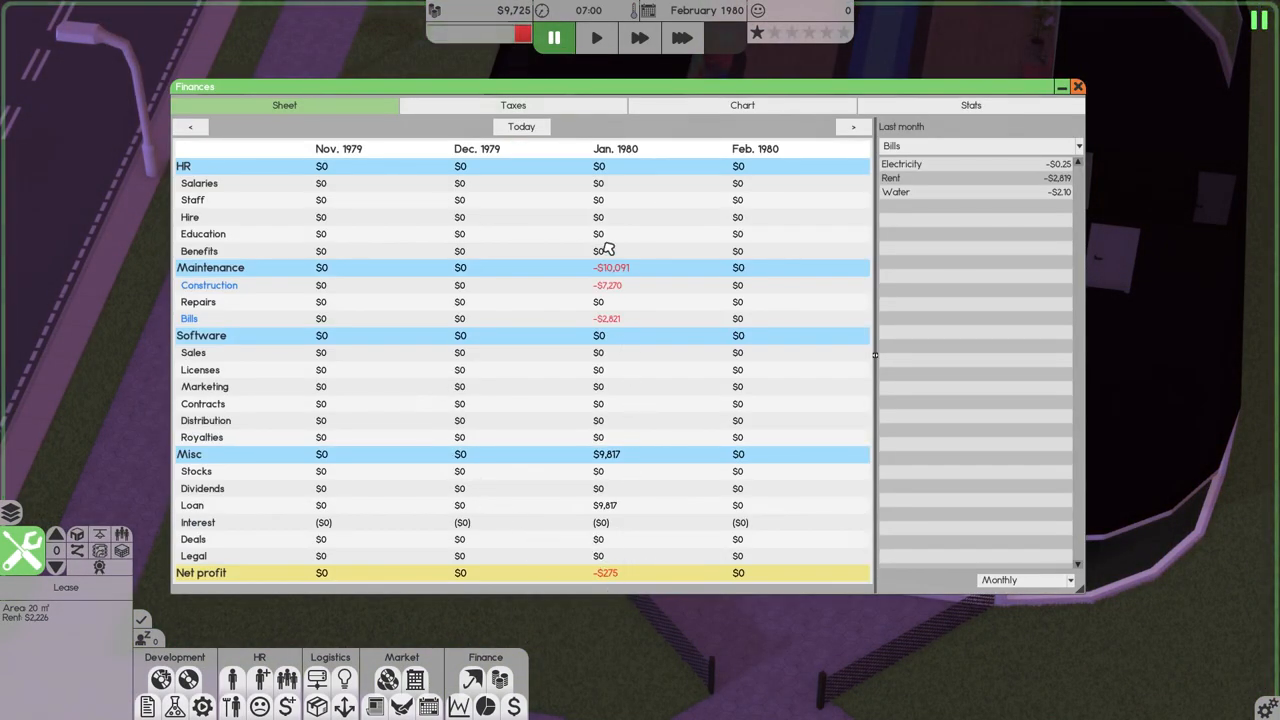
mouse_move(1130, 94)
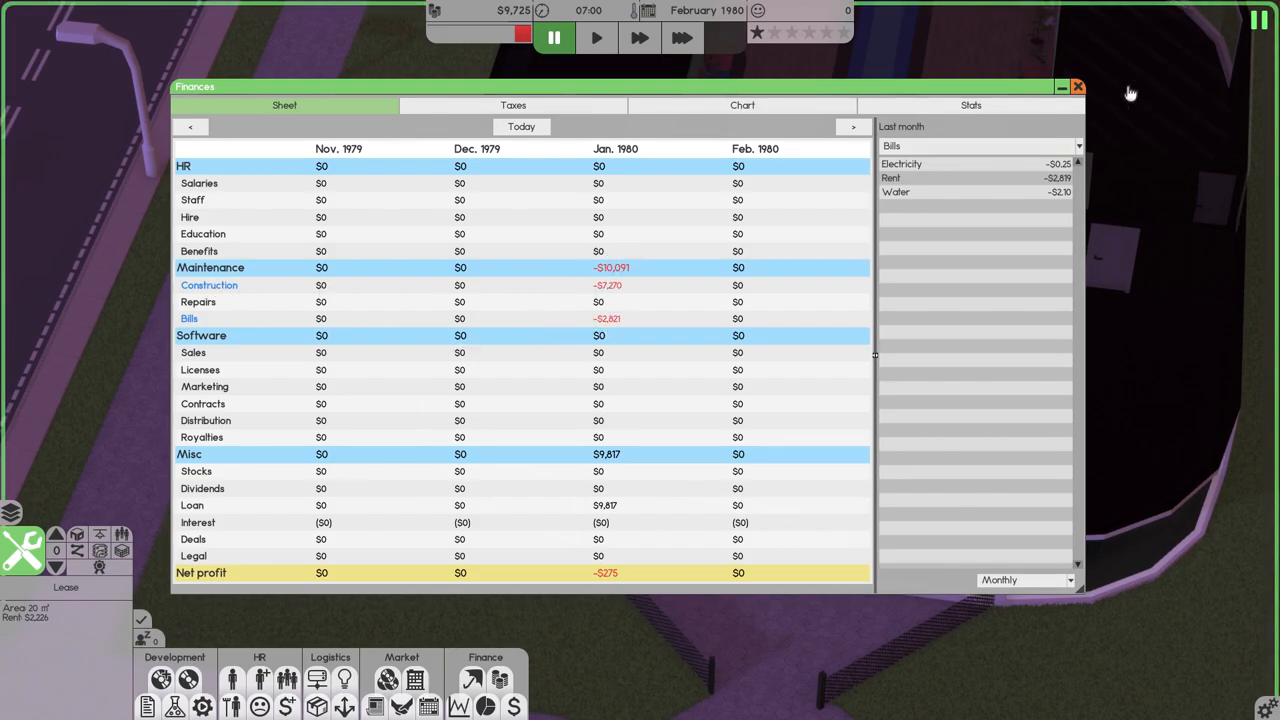
mouse_move(1086, 76)
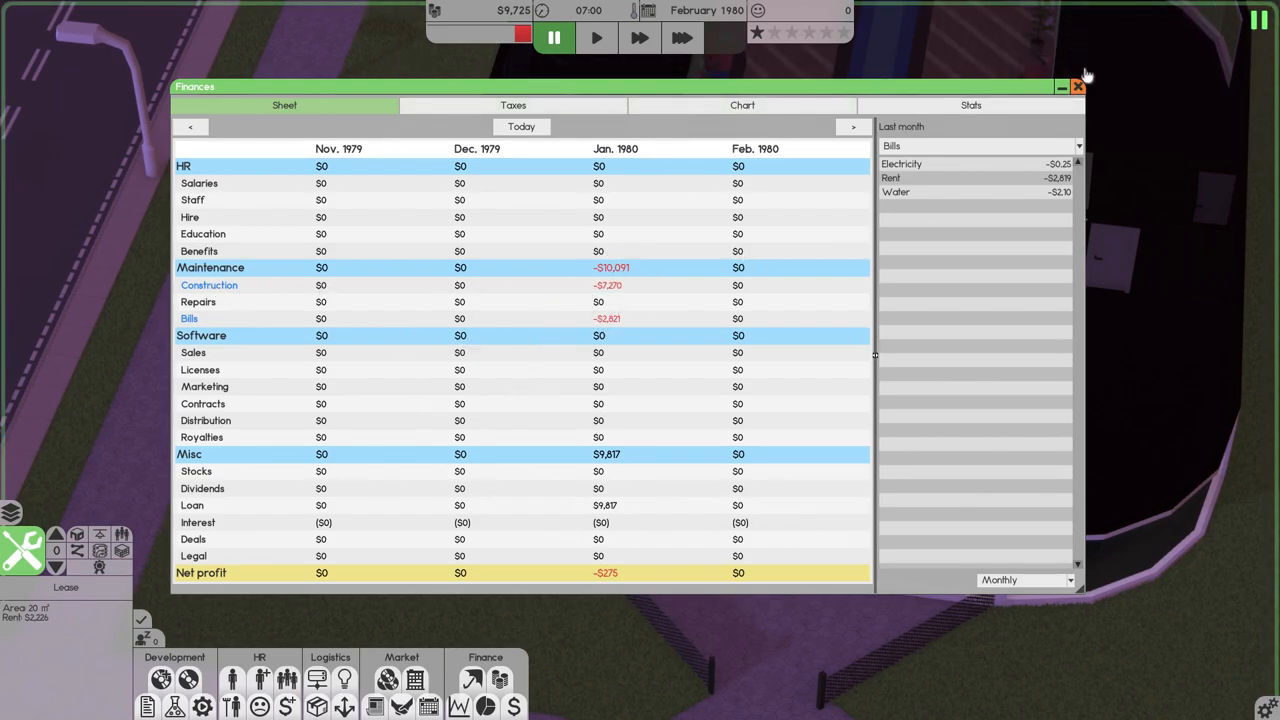
click(1078, 86)
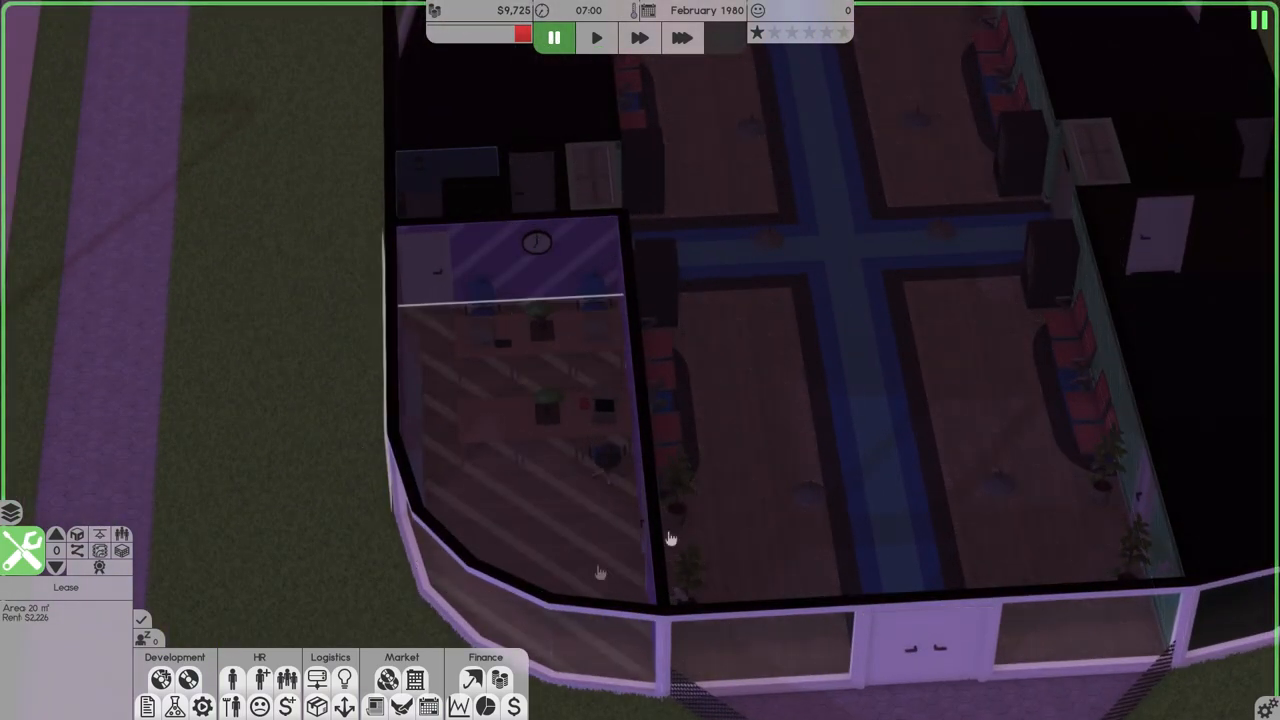
click(682, 38)
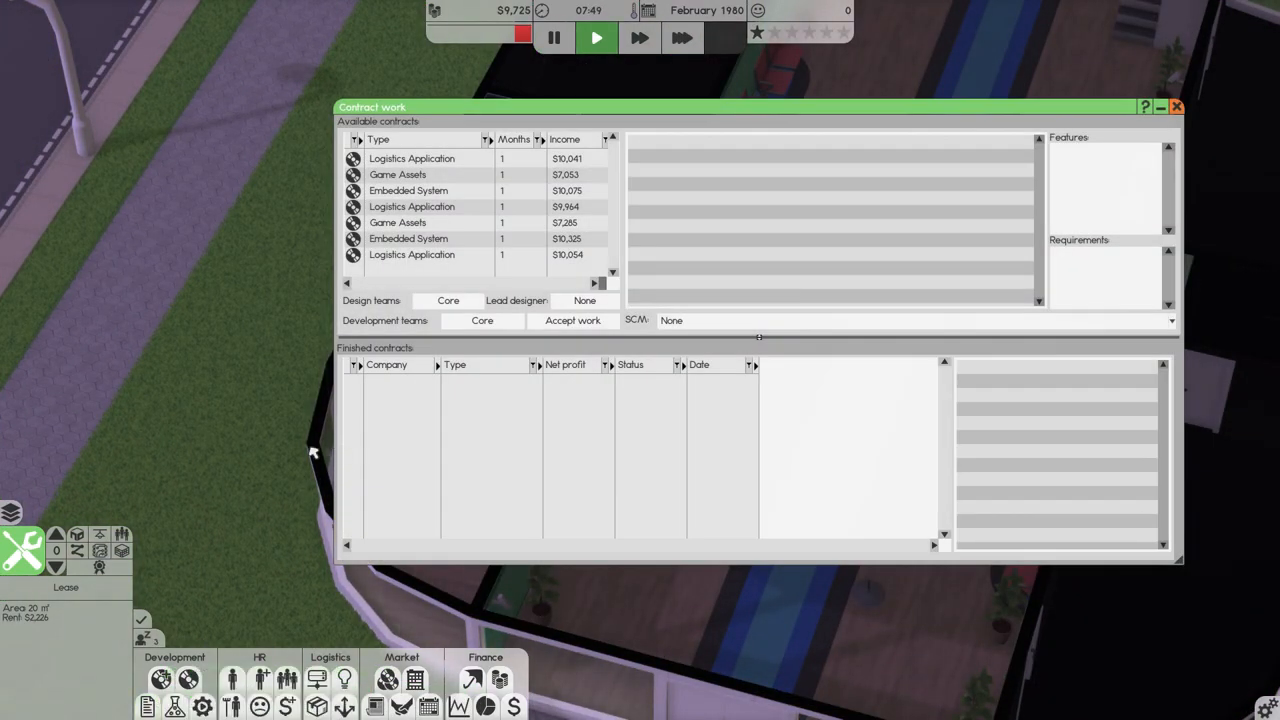
Accept the Game Assets contract and deliver the finished CowNight Electric work with outstanding quality.
click(396, 174)
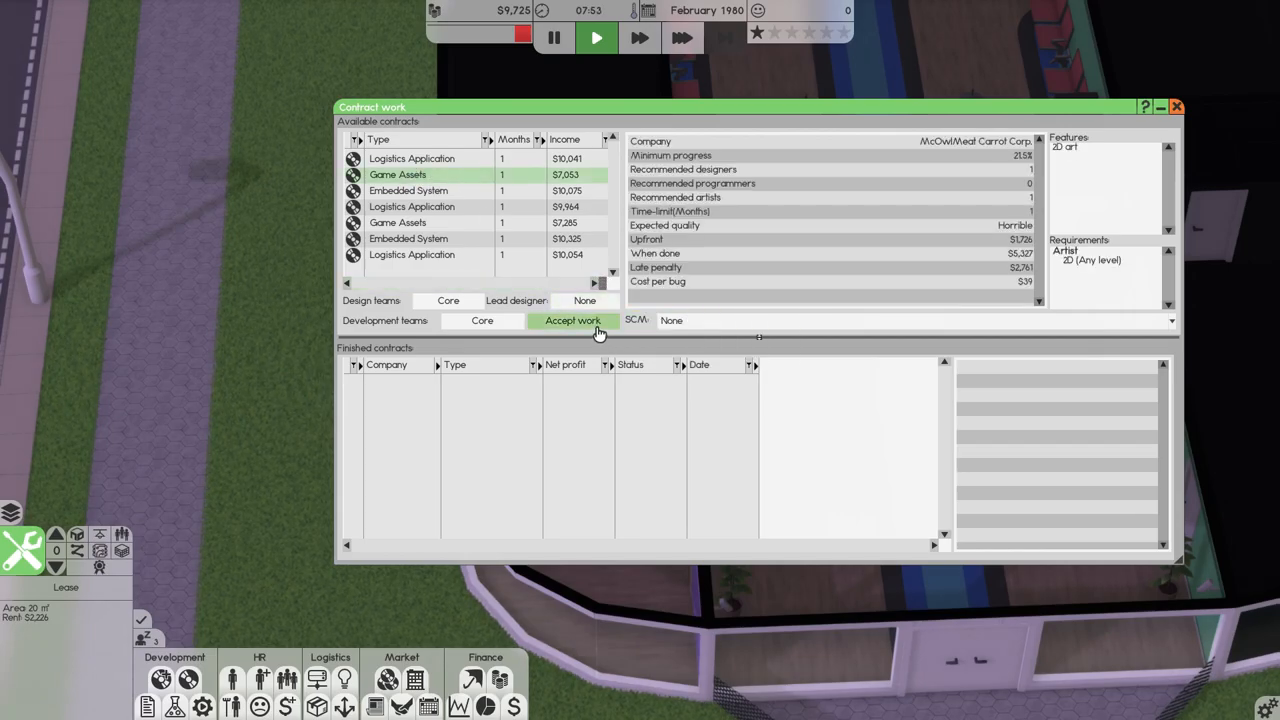
click(572, 320)
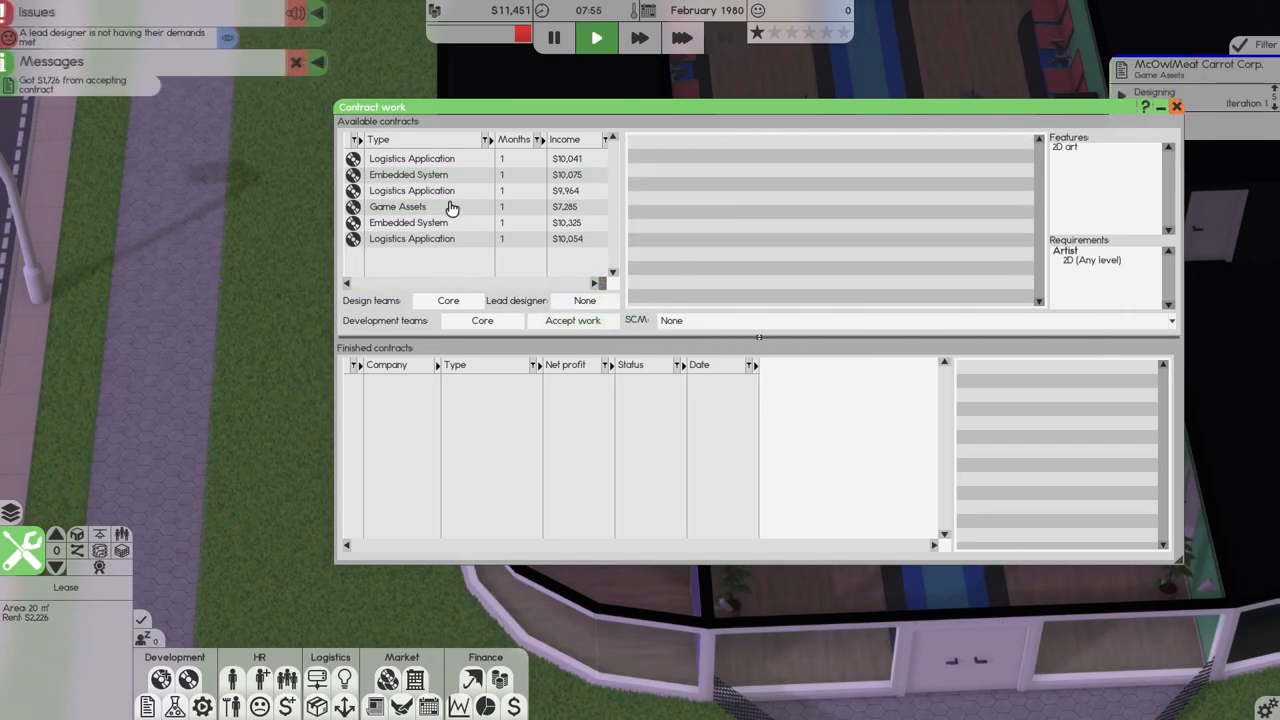
click(412, 206)
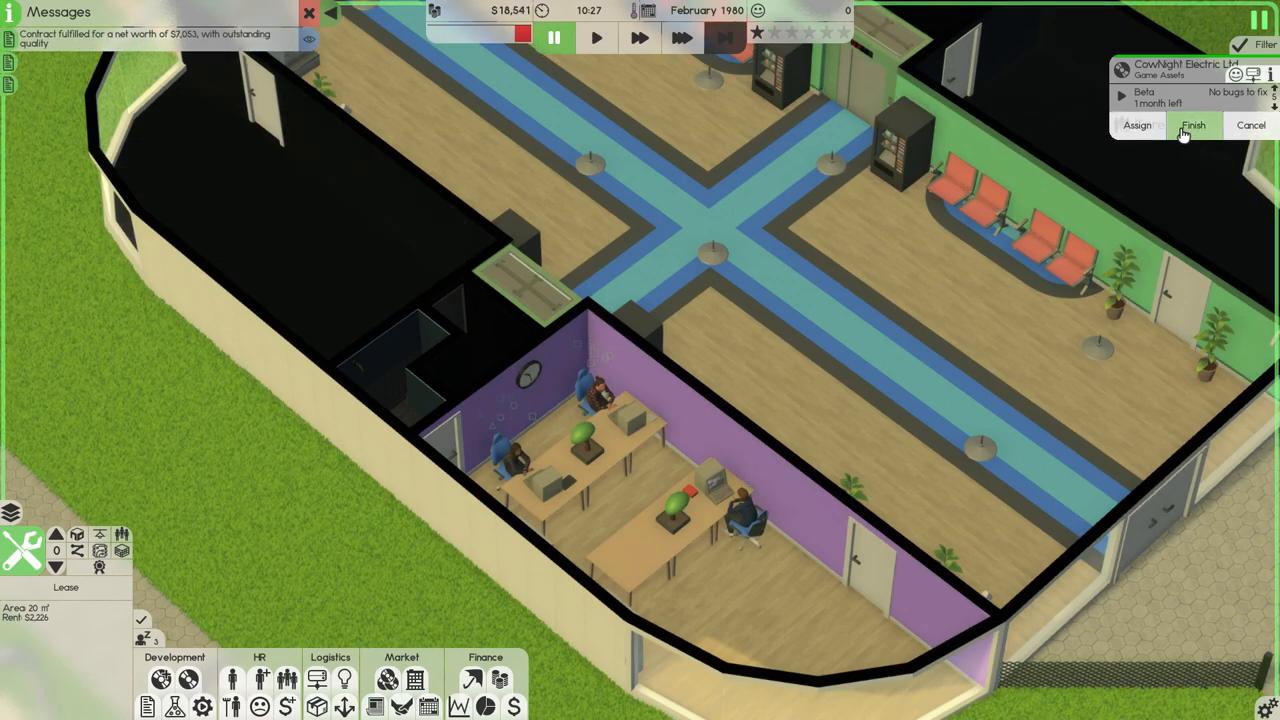
click(1192, 124)
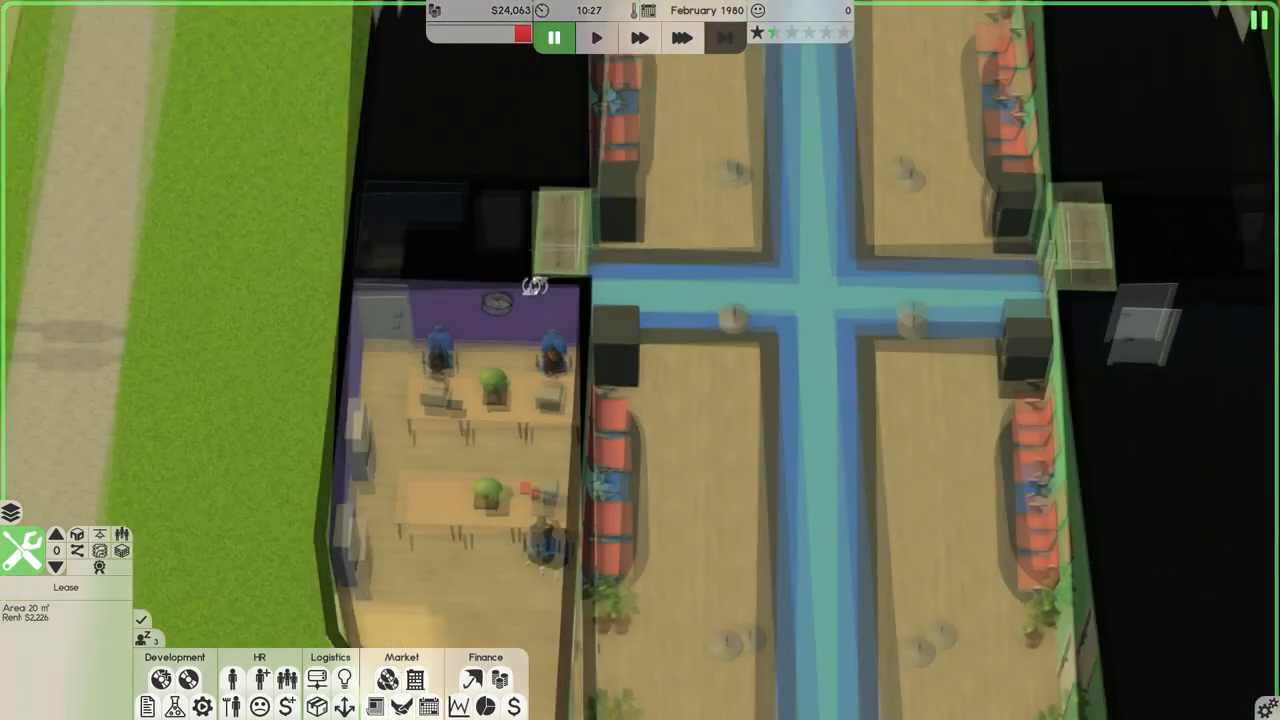
Accept the McSheep Farms and The Pit and Eat Logistics Application contracts and confirm a lead designer.
click(148, 680)
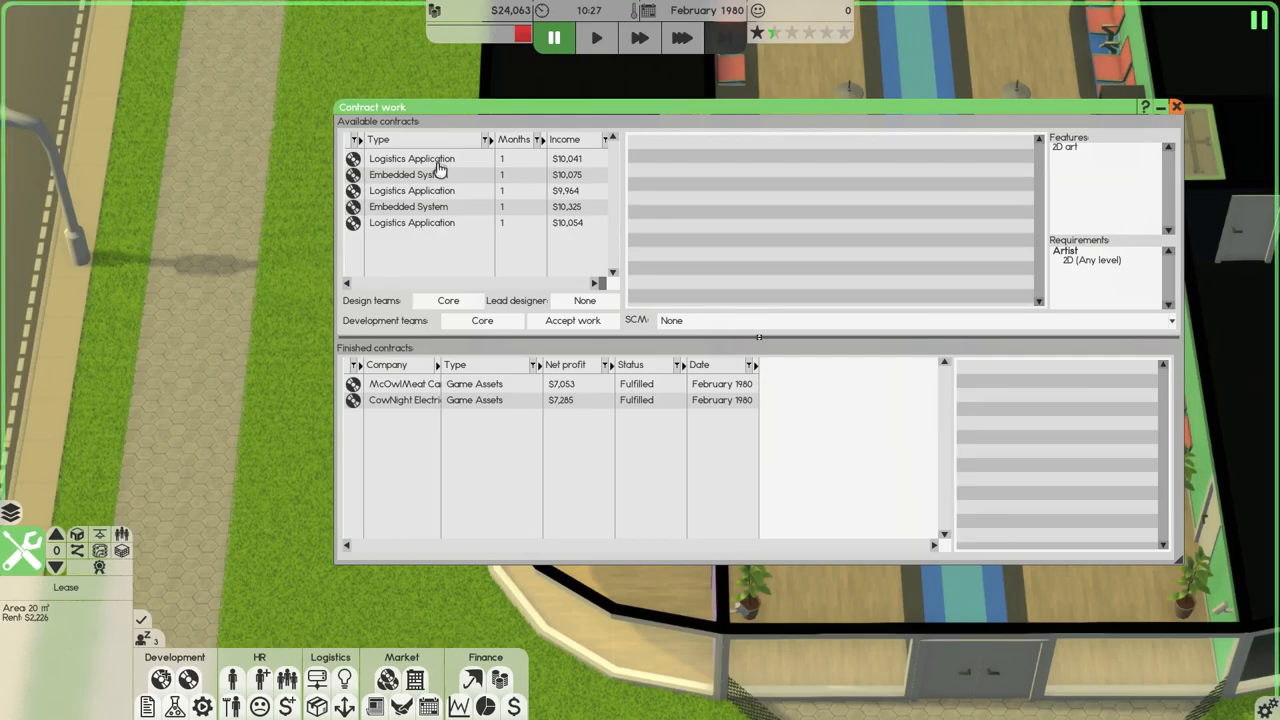
click(412, 190)
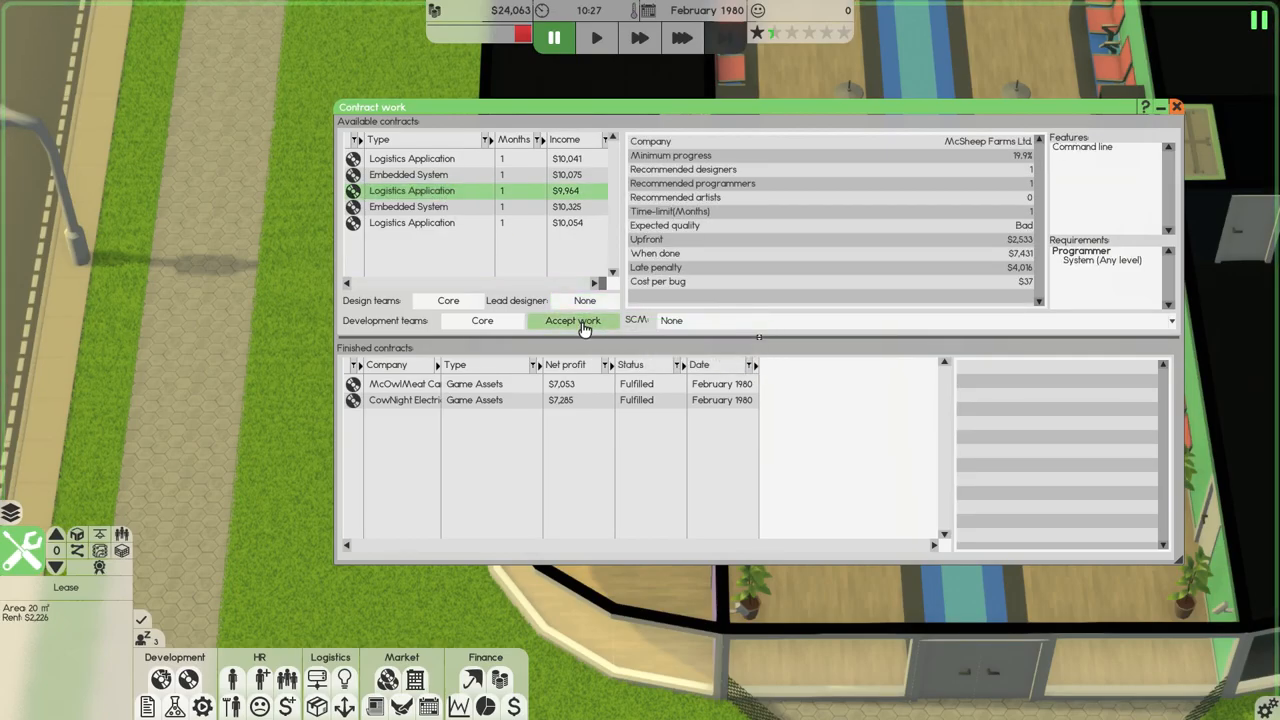
click(572, 320)
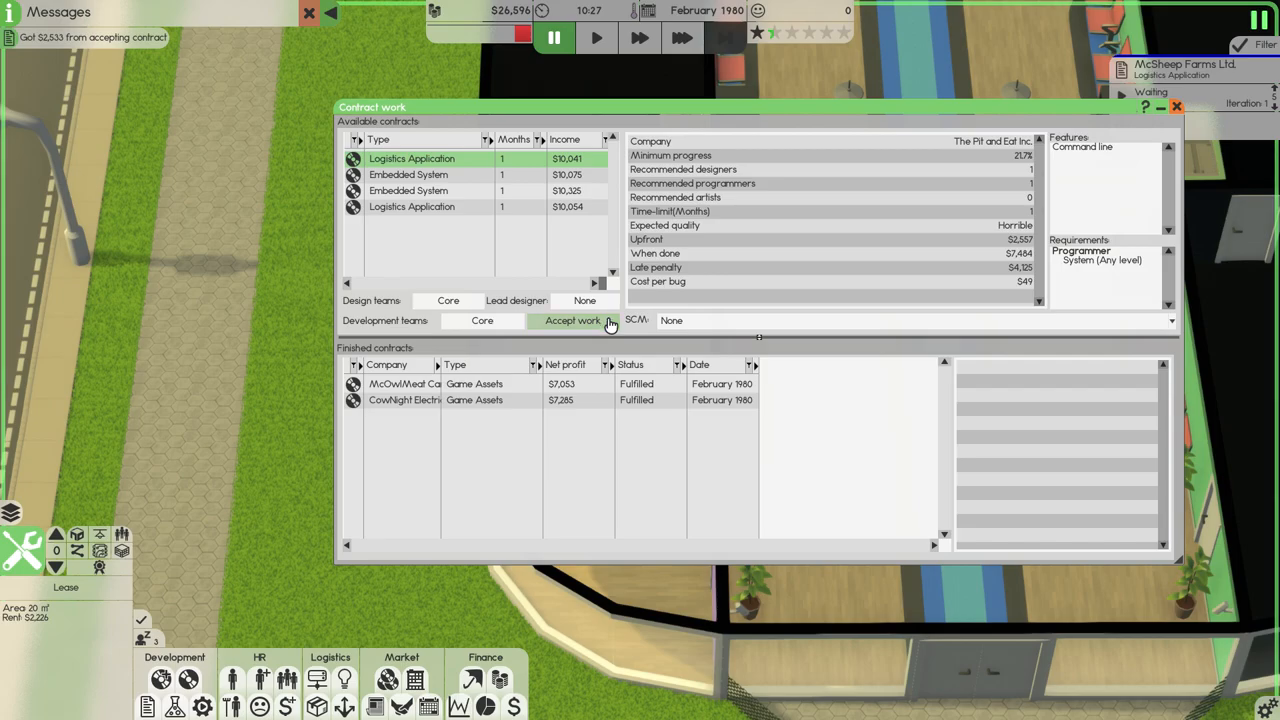
click(572, 320)
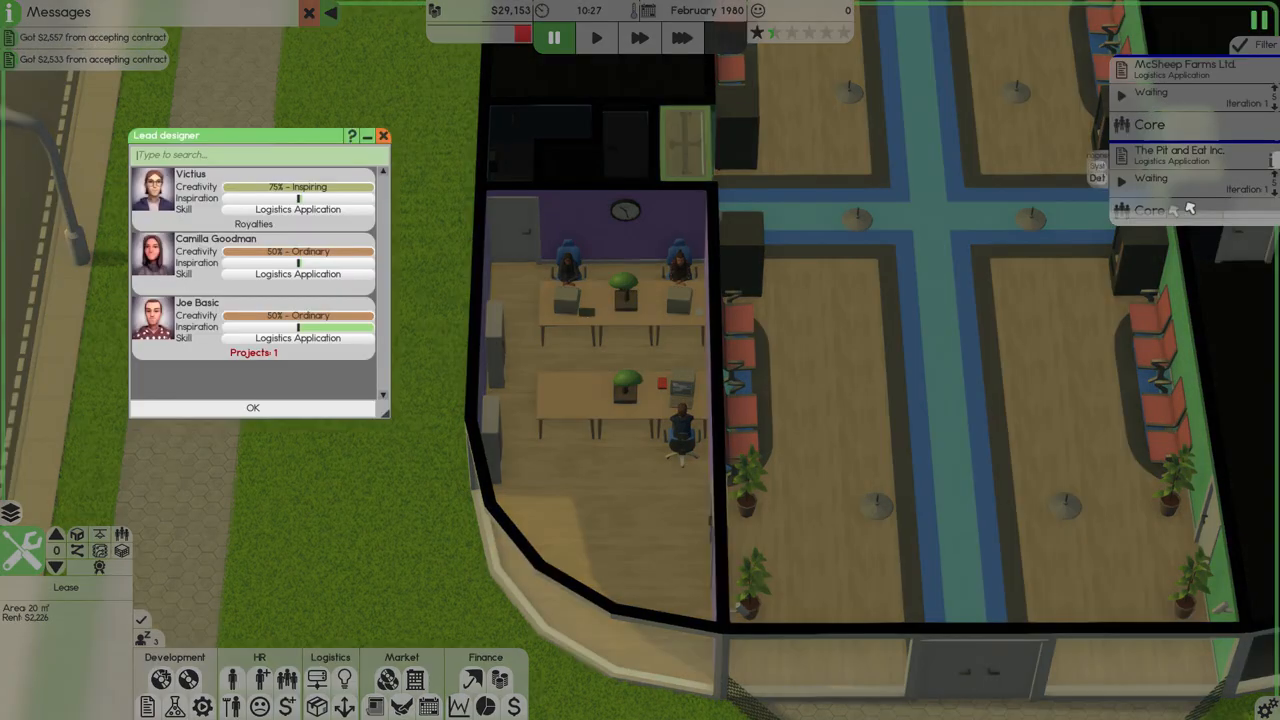
click(256, 154)
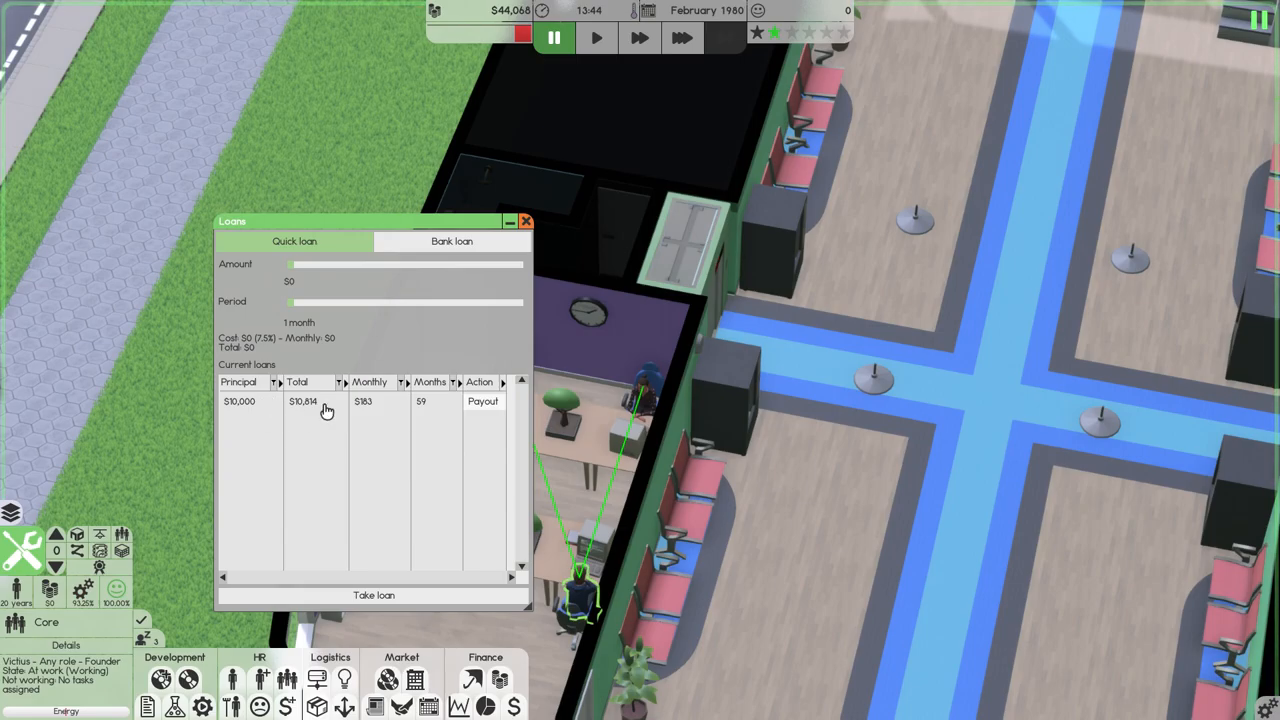
Repay the $10,000 loan early, then select the QueenShop Logistics Application contract.
click(482, 400)
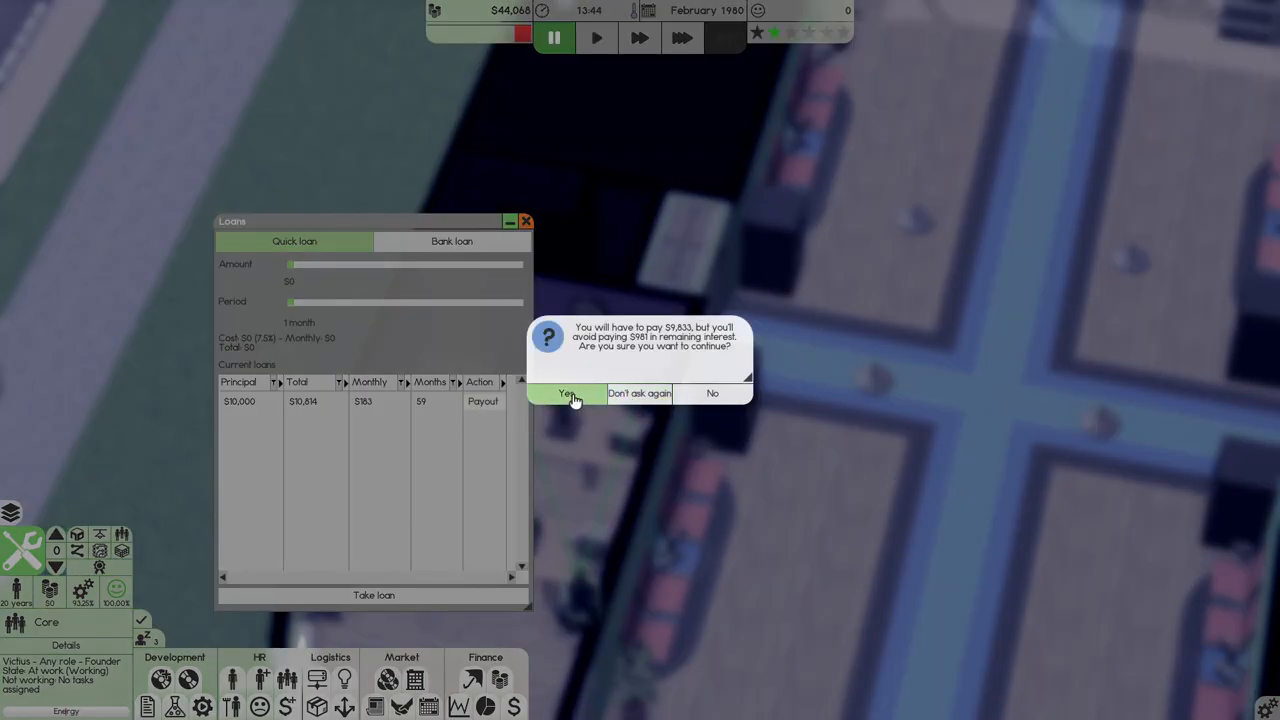
click(568, 392)
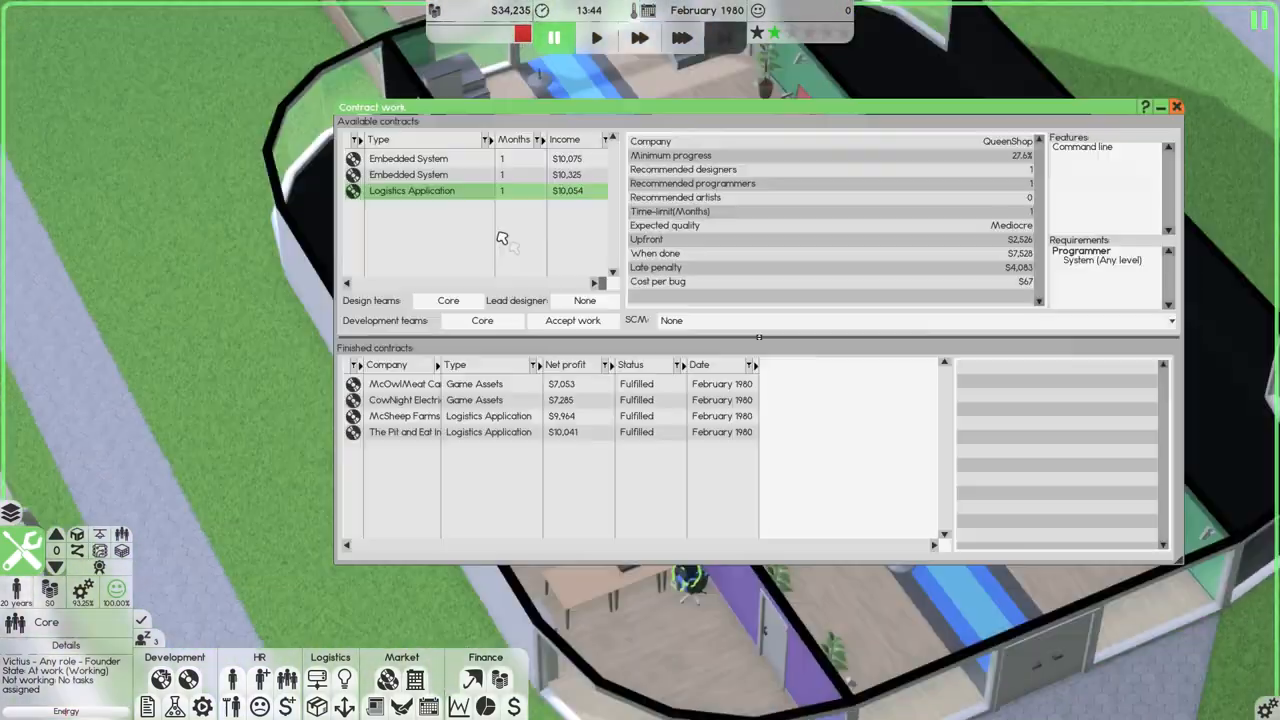
click(572, 320)
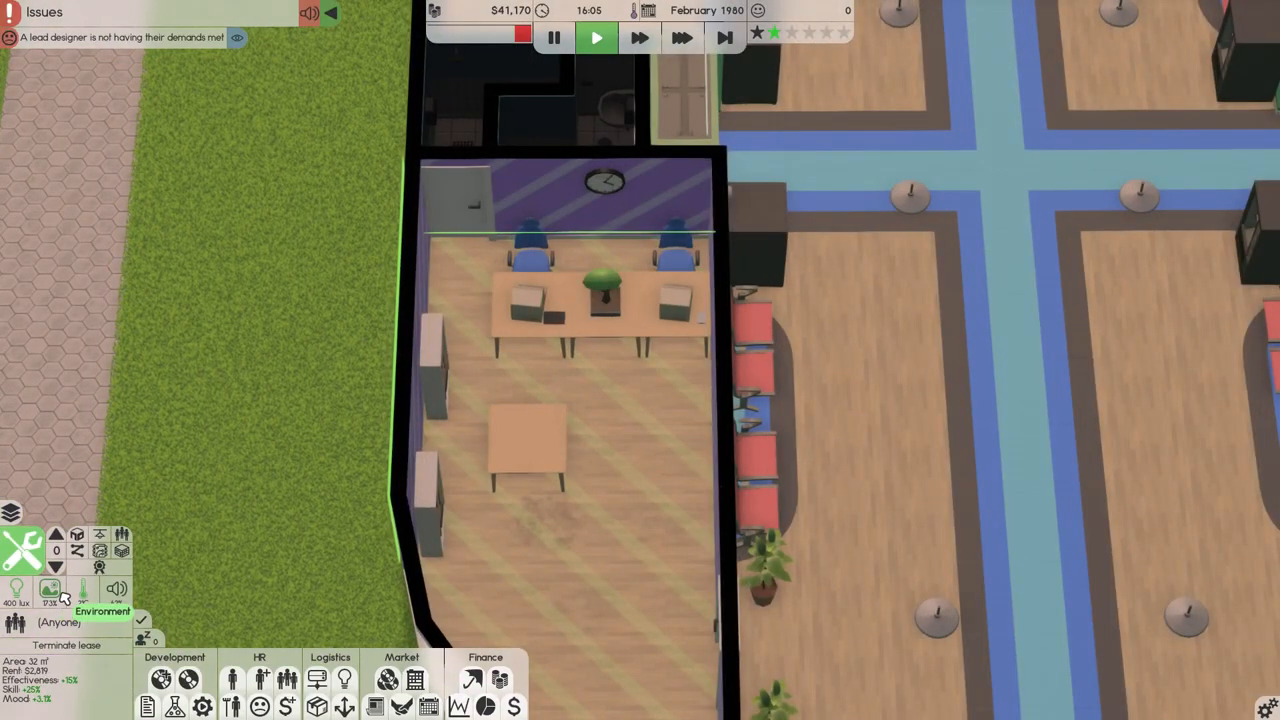
mouse_move(198, 584)
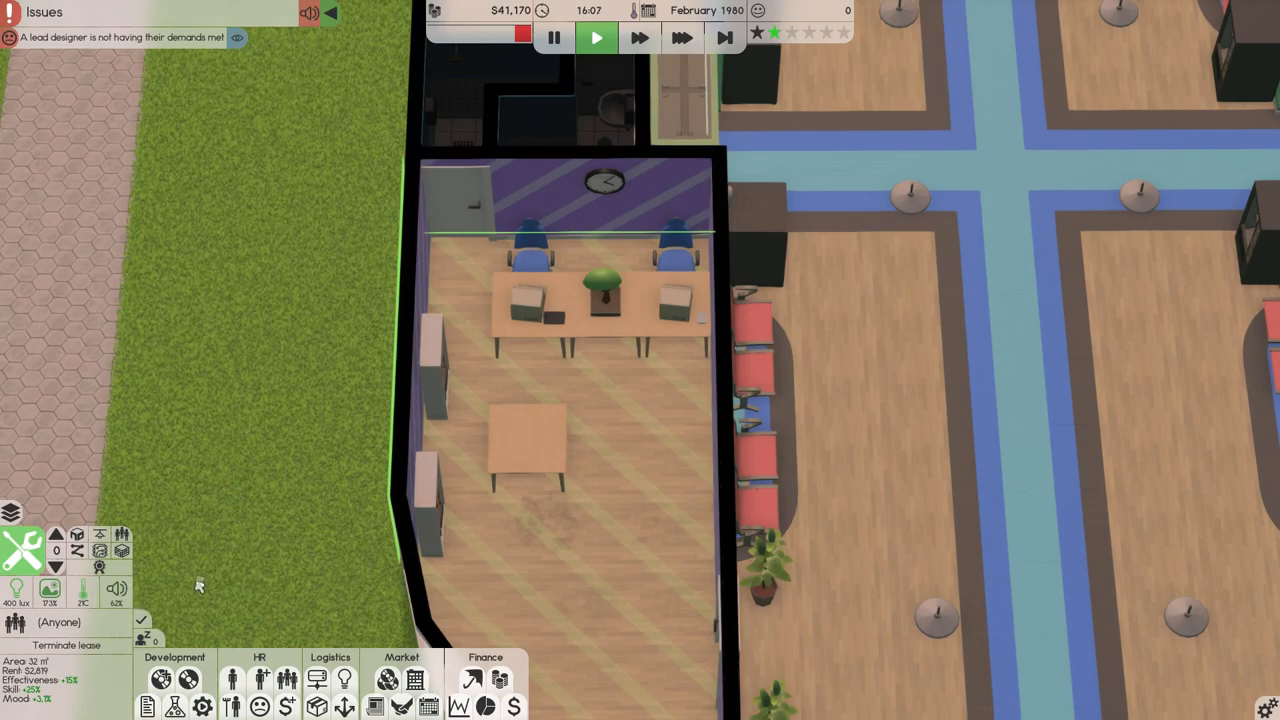
key(Tab)
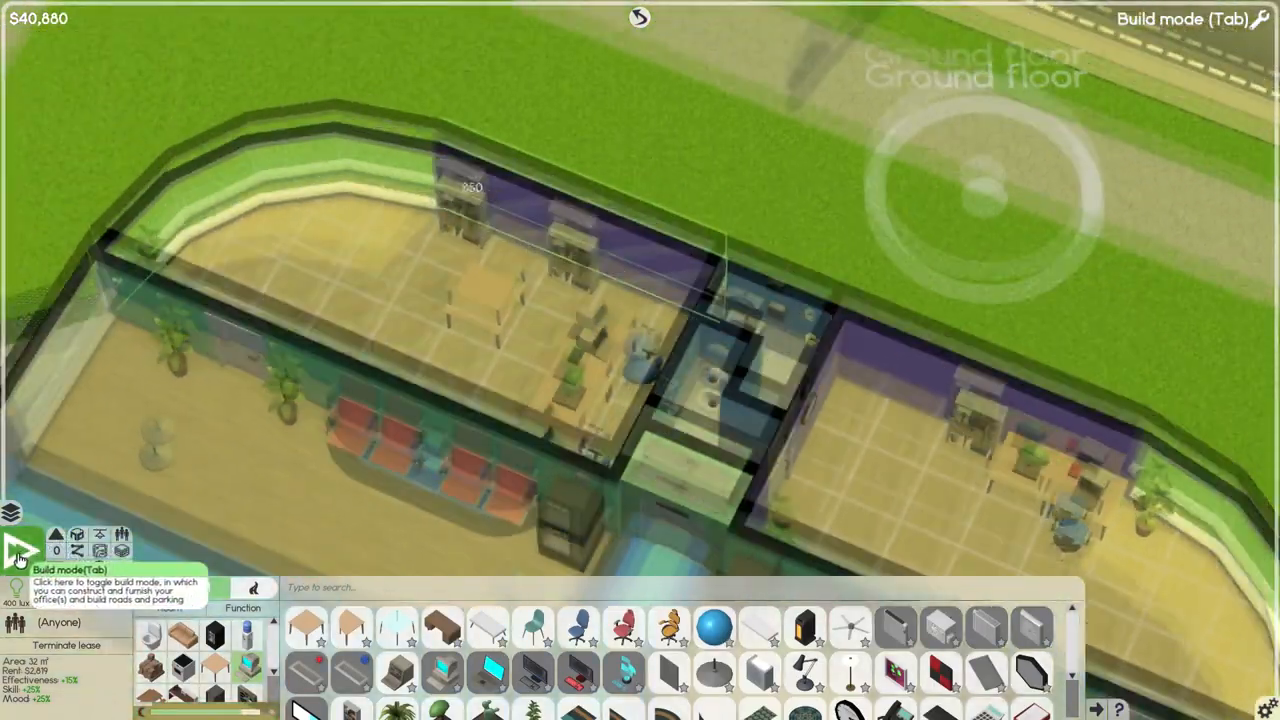
click(16, 550)
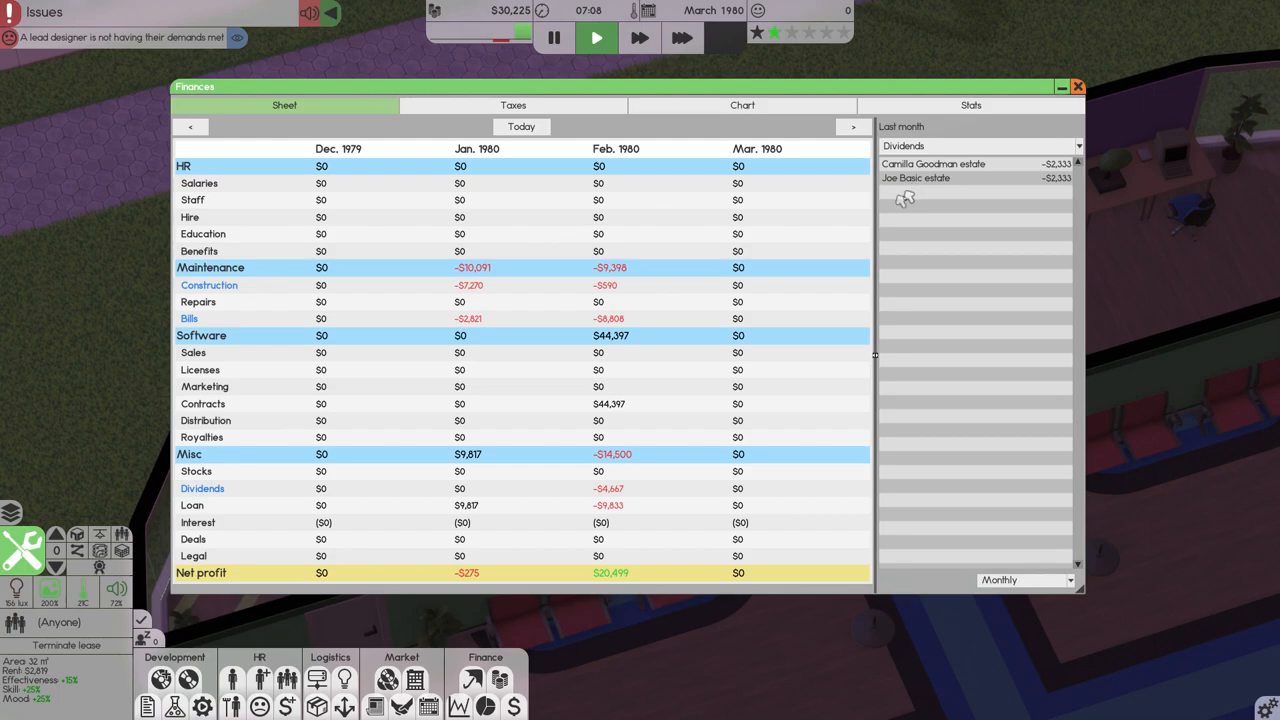
mouse_move(608, 516)
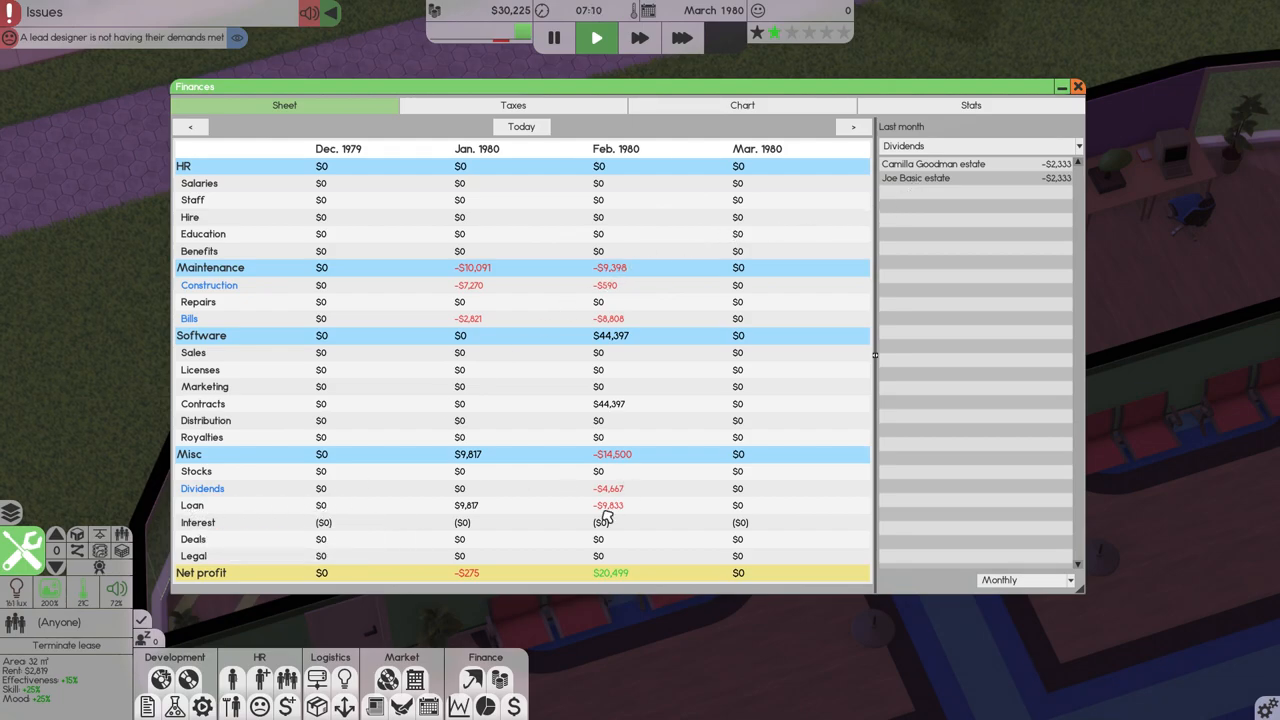
mouse_move(236, 388)
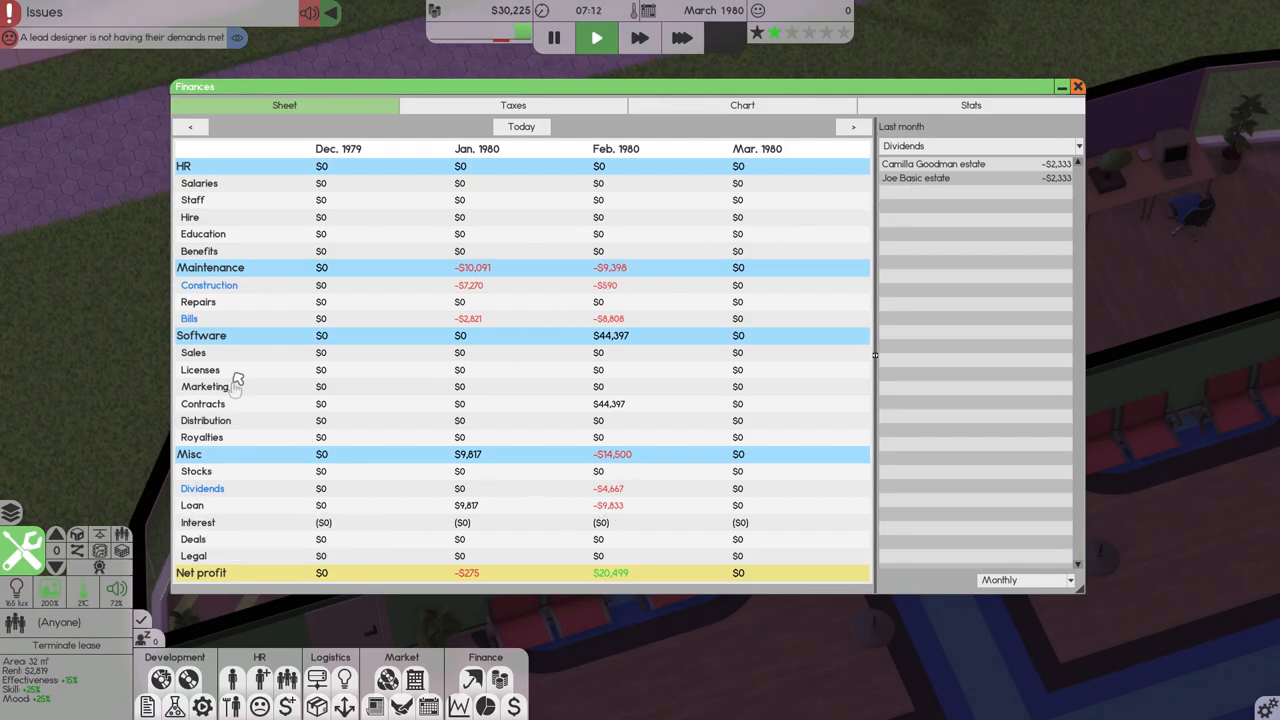
View the 1980 taxes breakdown showing $7,205 tax to pay.
click(512, 104)
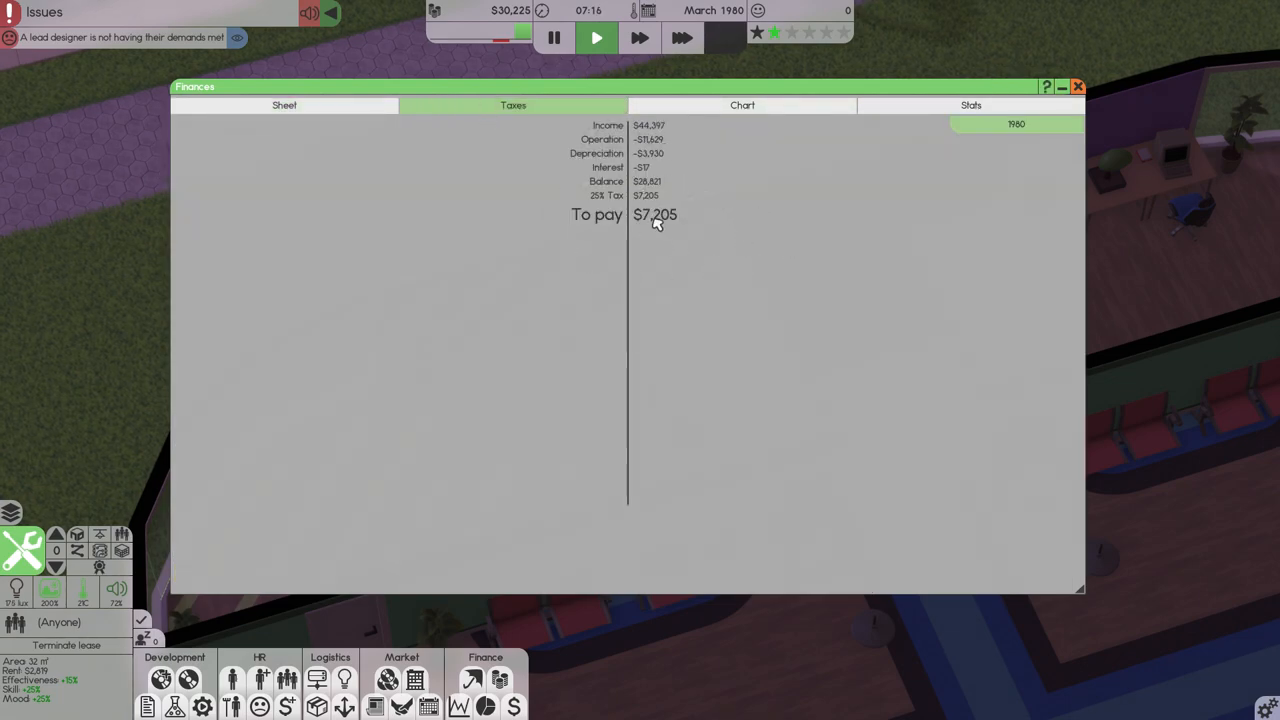
mouse_move(706, 212)
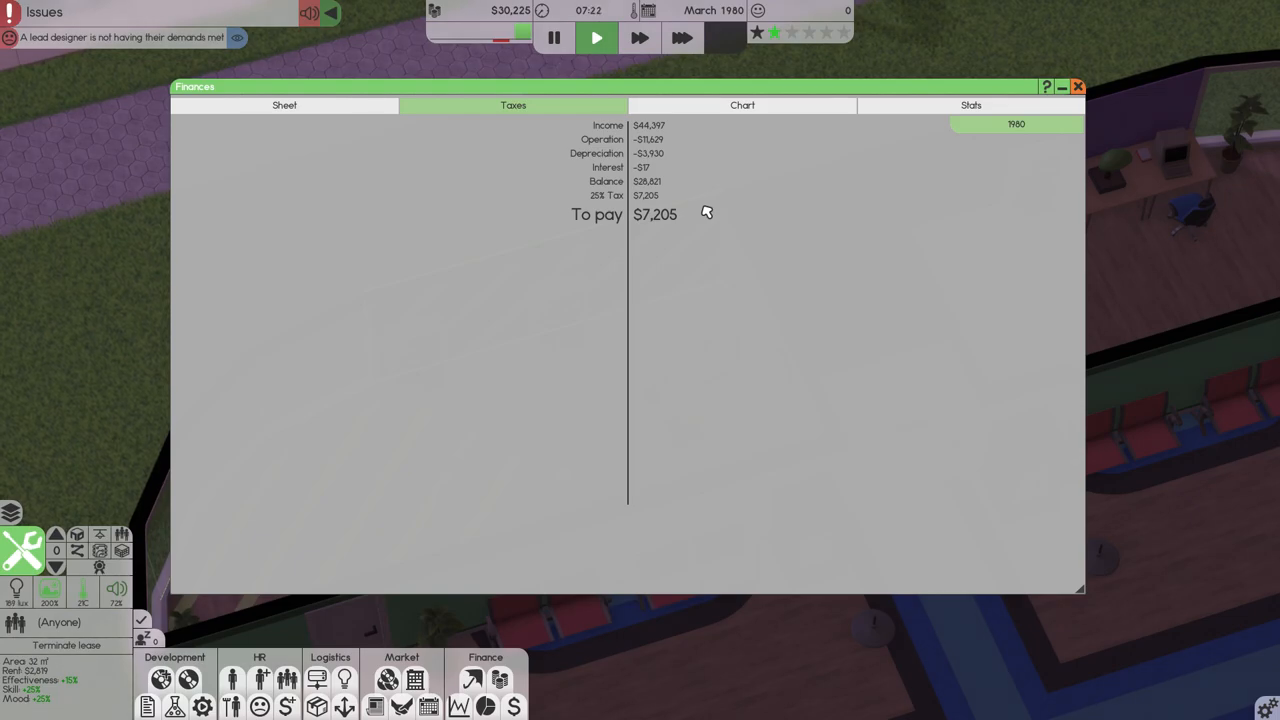
mouse_move(610, 200)
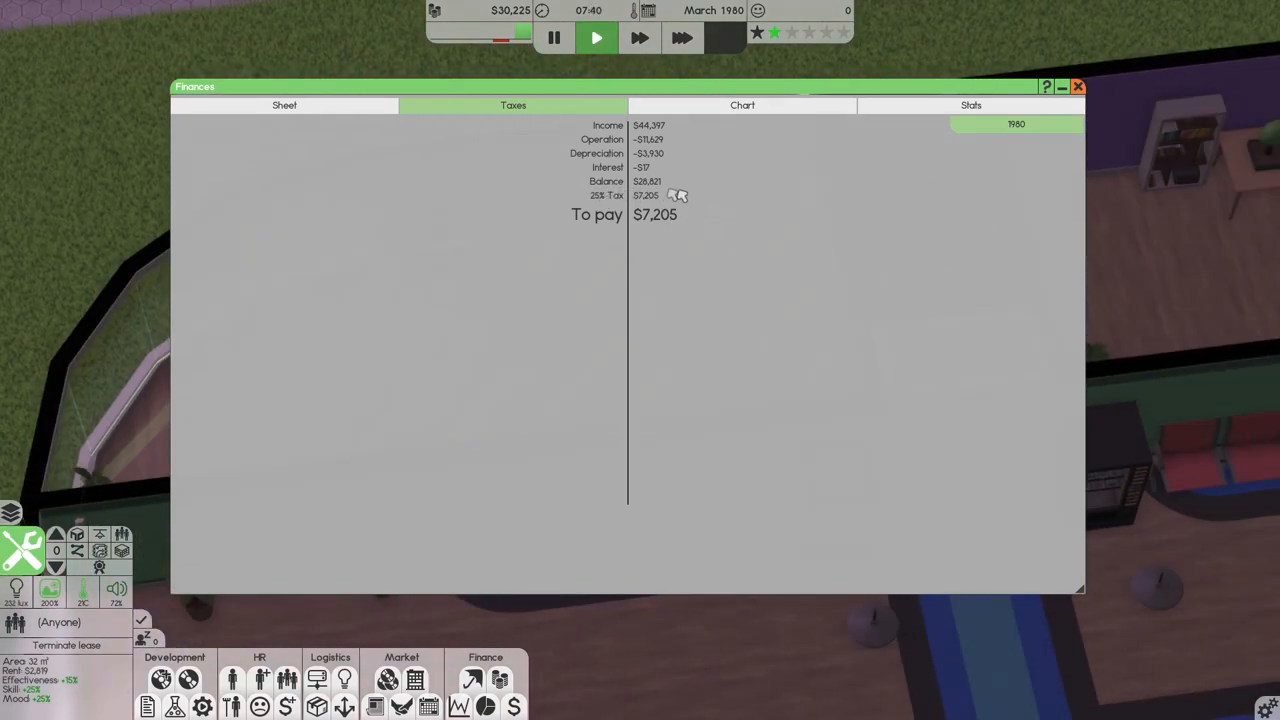
mouse_move(668, 216)
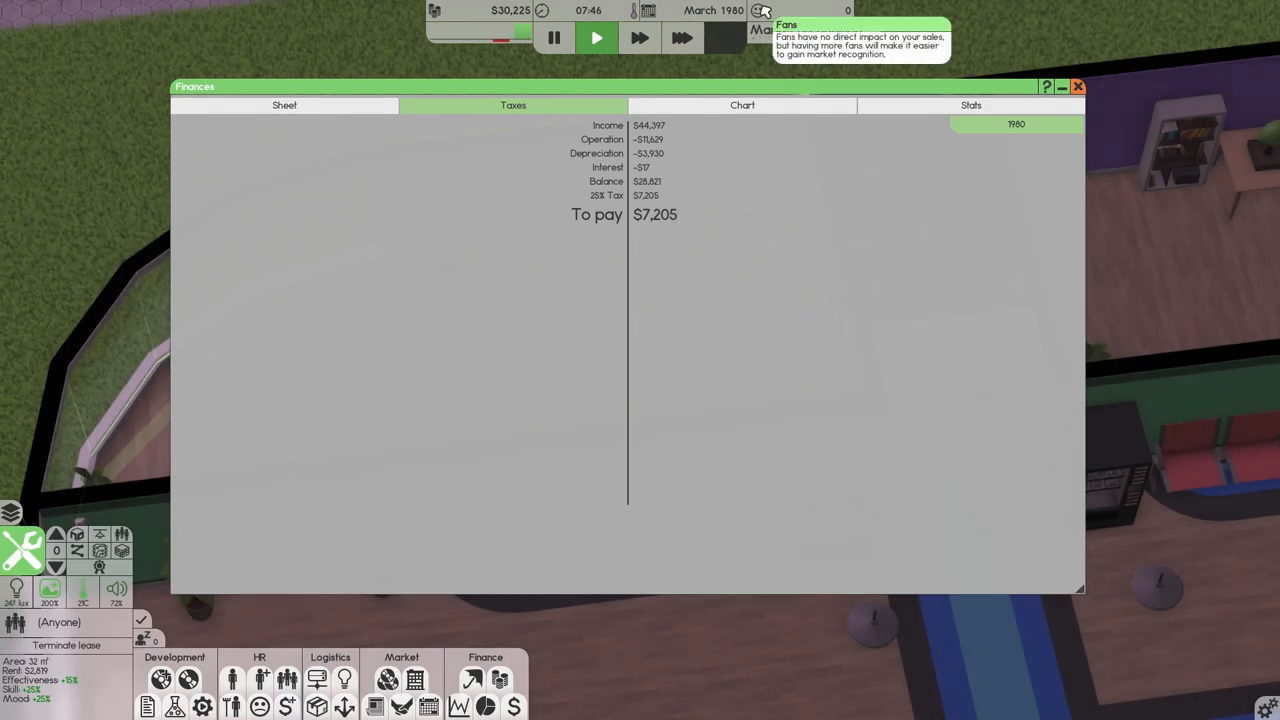
Resume normal speed, move Chicken Inc. into development and finish the CarStamp Game Assets contract.
click(1078, 86)
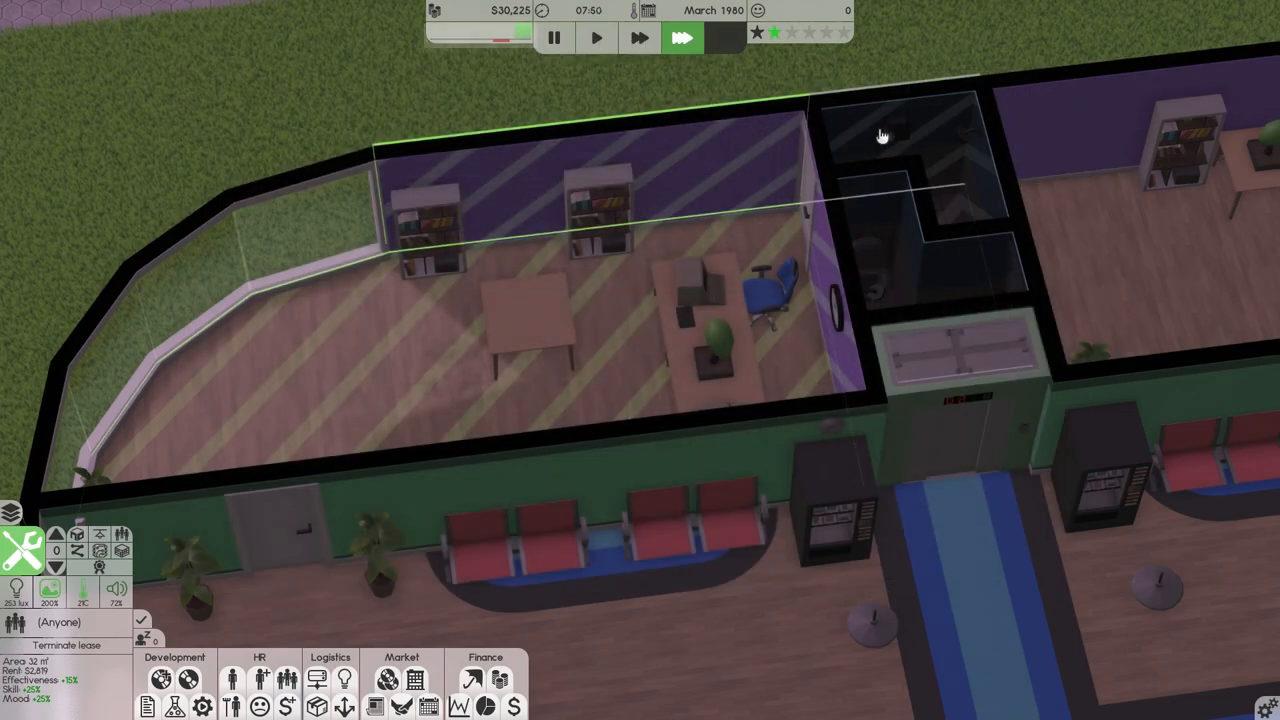
click(596, 36)
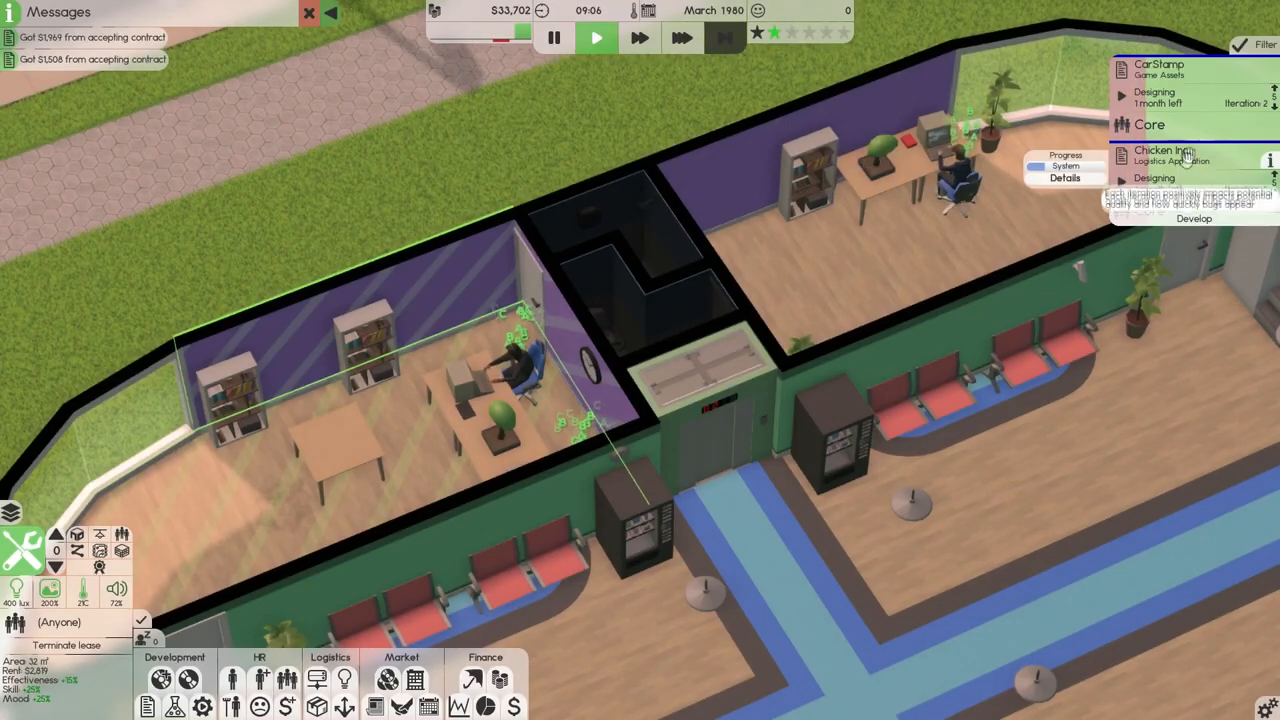
click(682, 38)
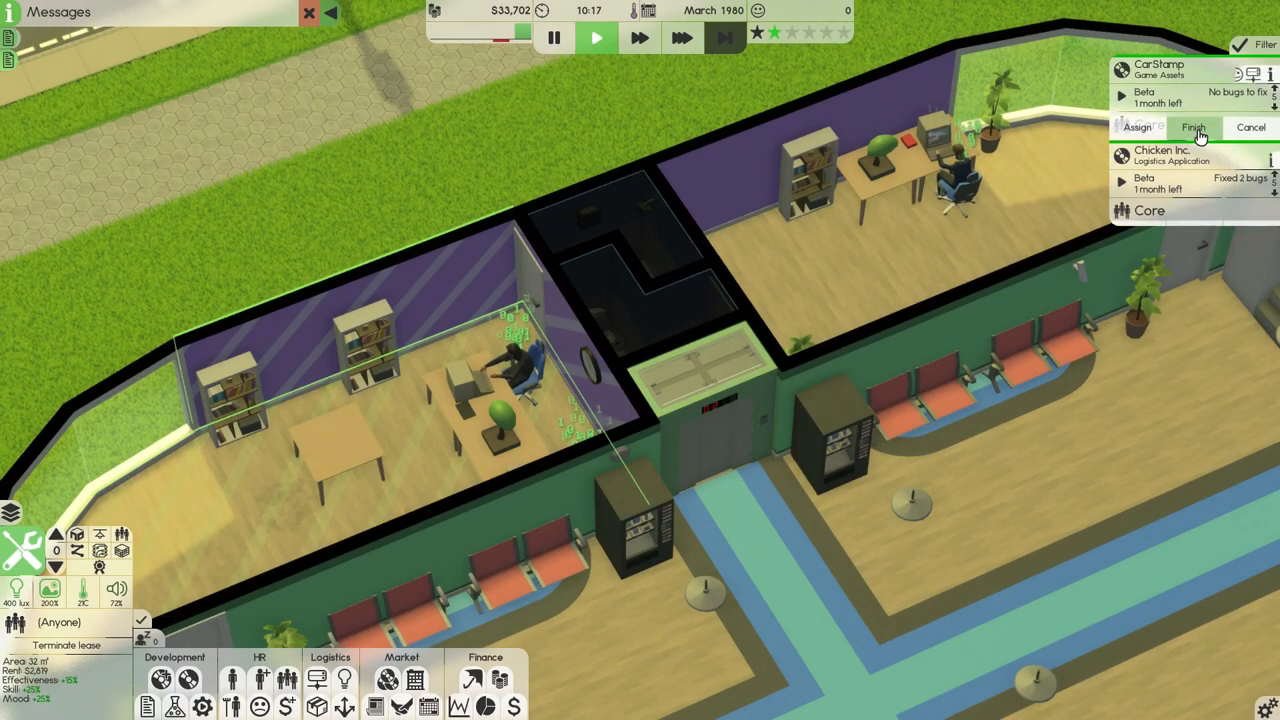
click(1192, 128)
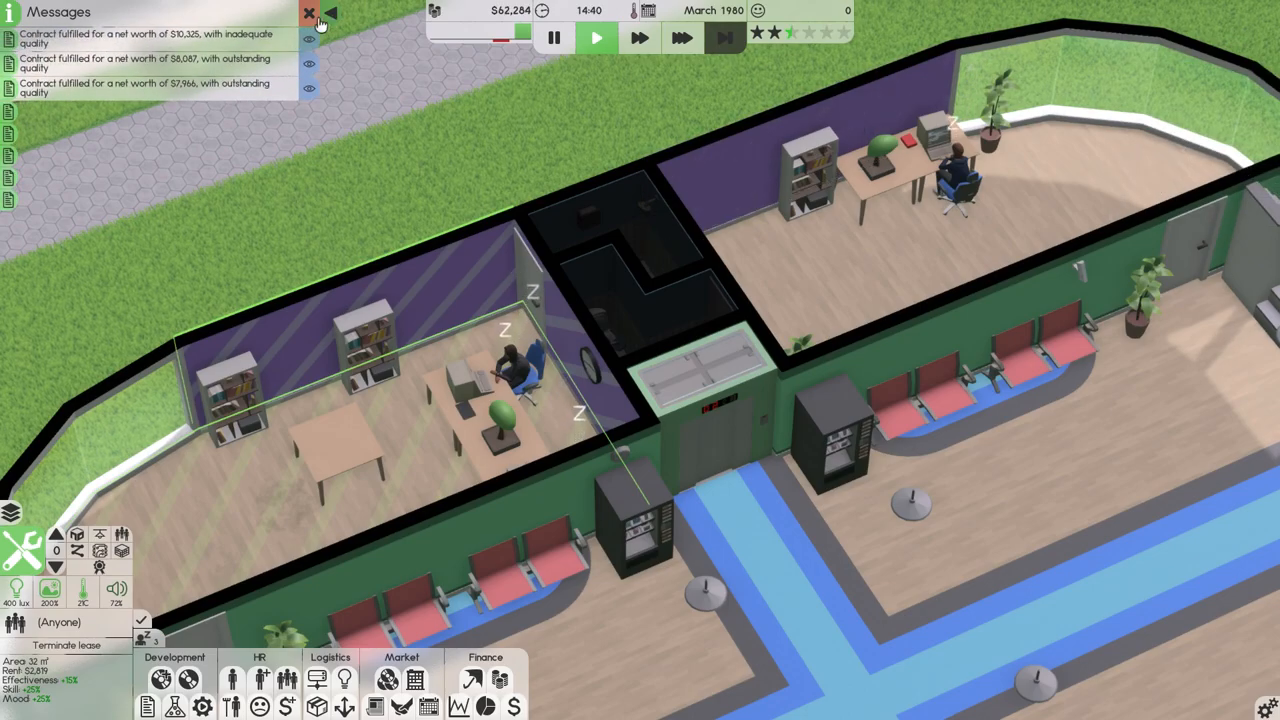
Dismiss the fulfilled messages and check finances and taxes as April 1980 begins.
click(310, 12)
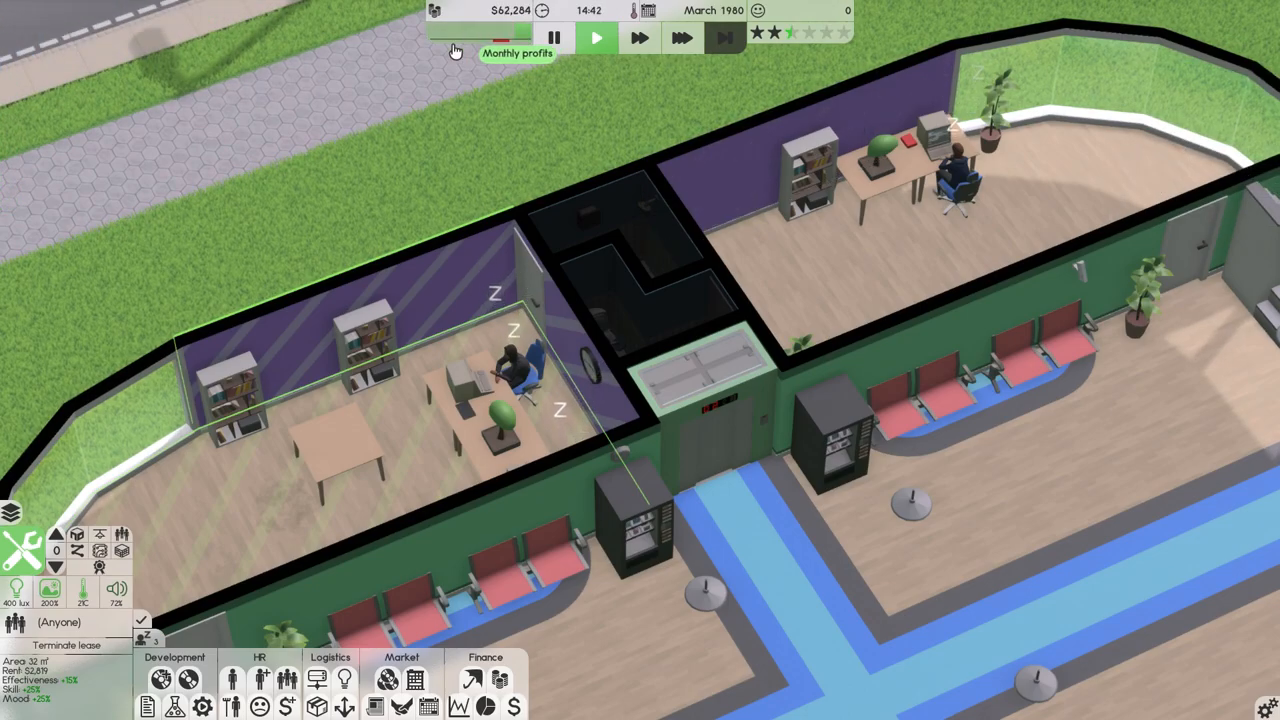
click(596, 38)
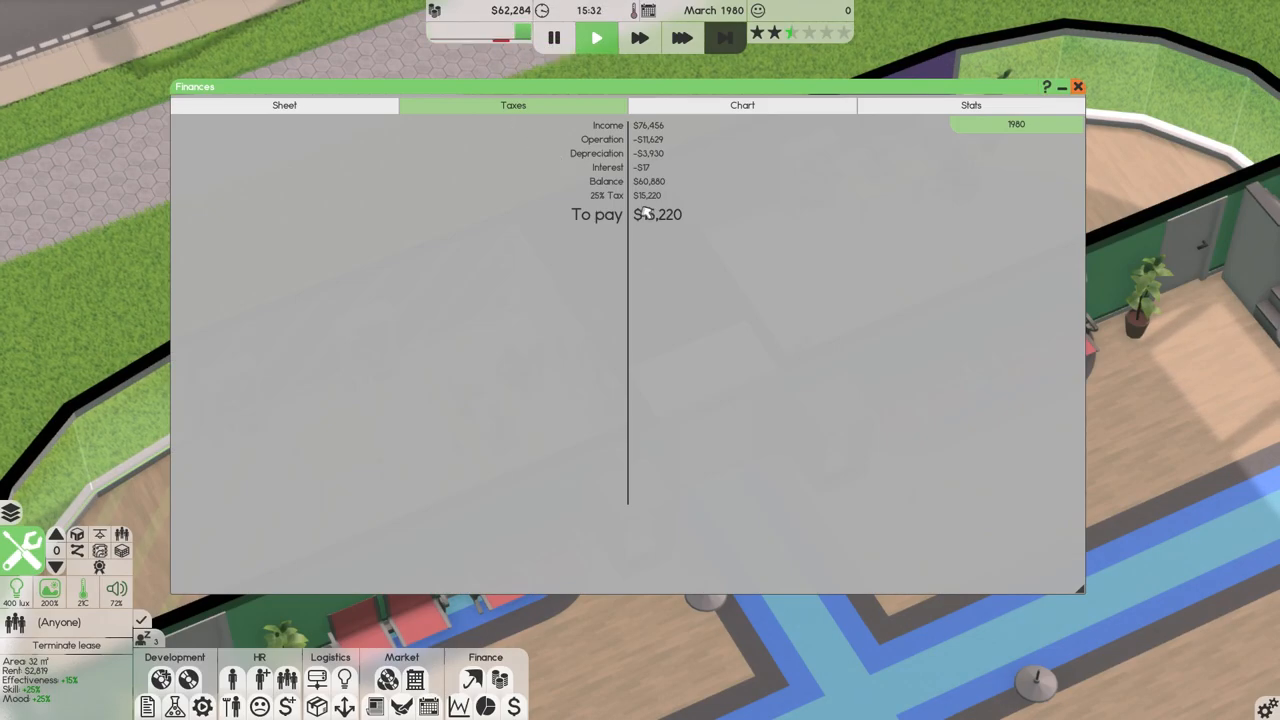
click(1078, 86)
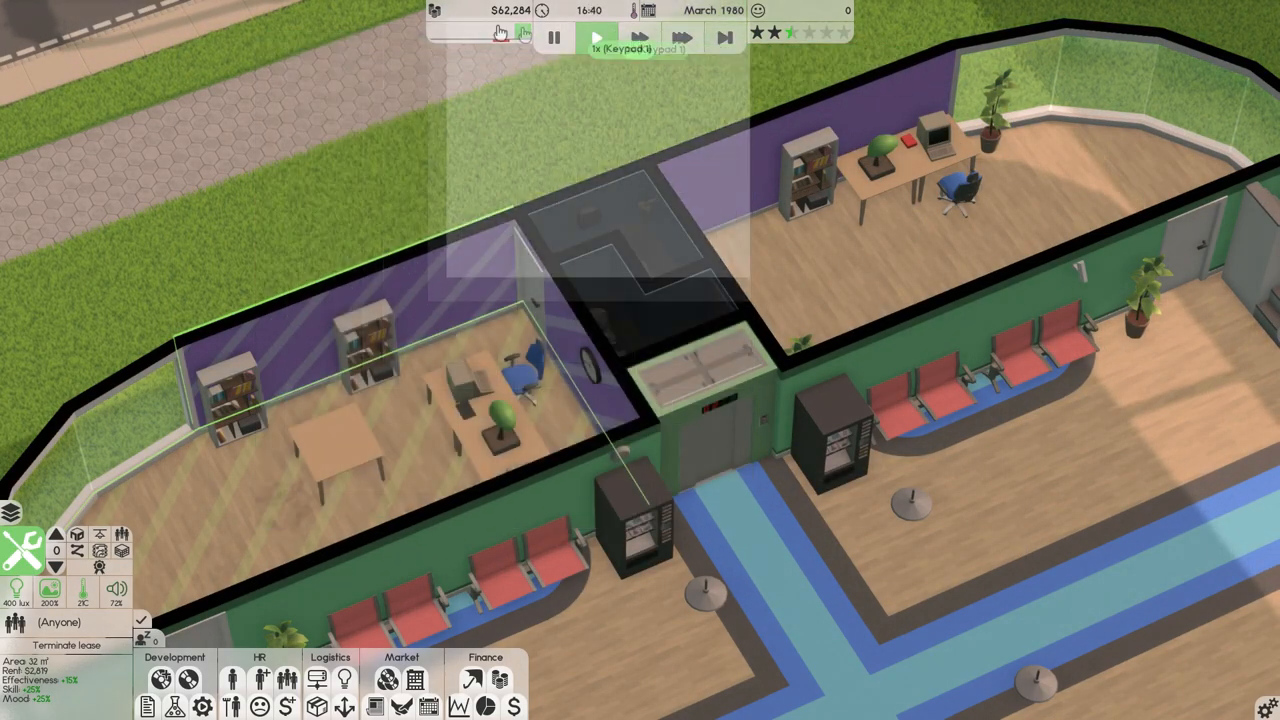
click(596, 36)
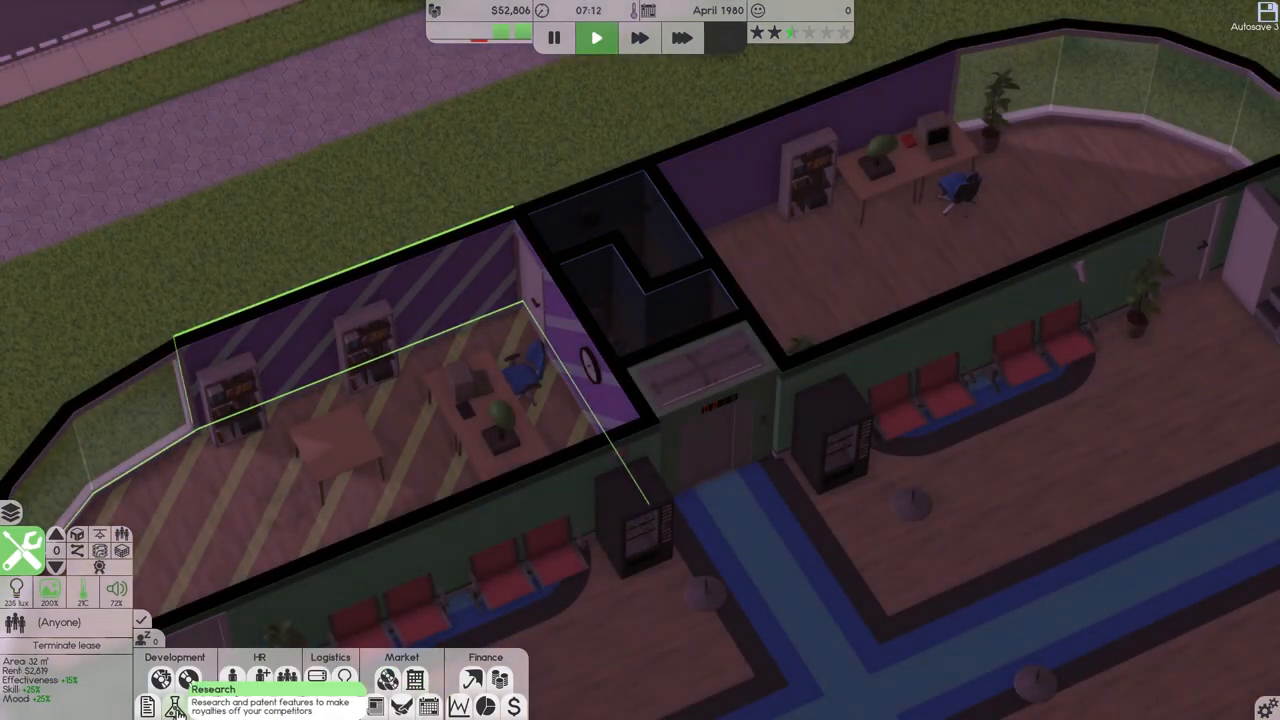
click(484, 656)
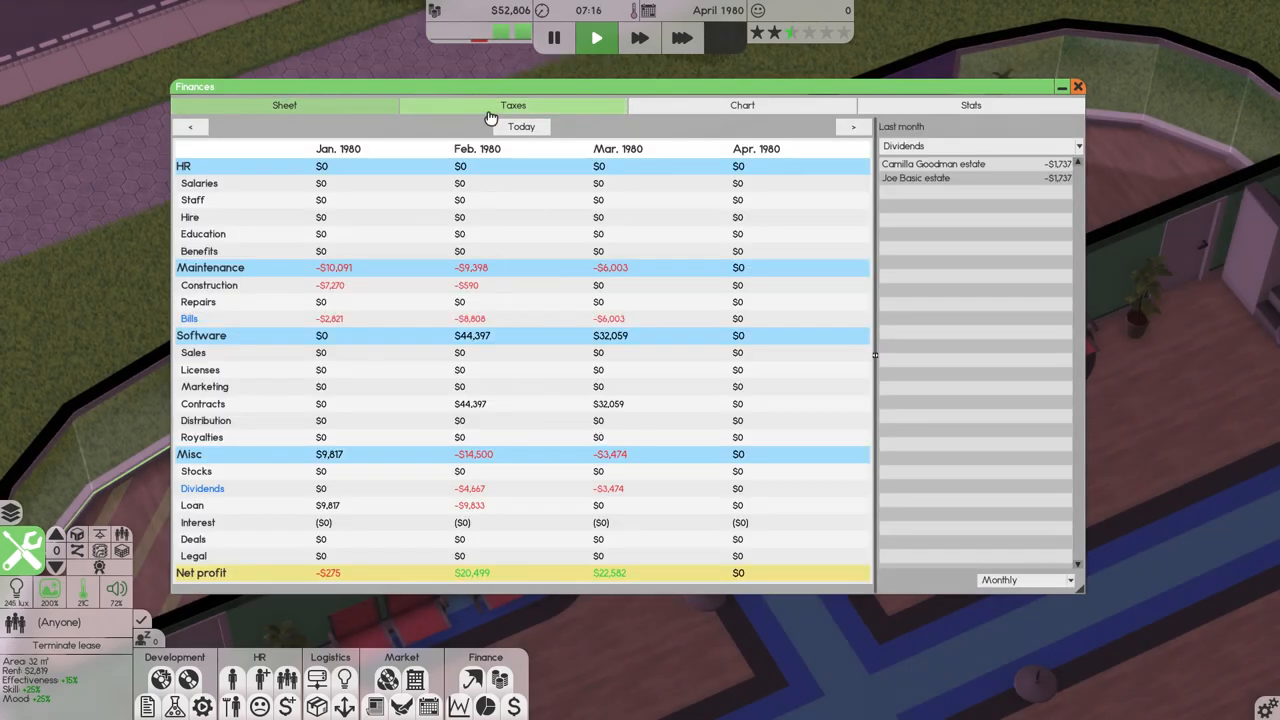
click(1078, 86)
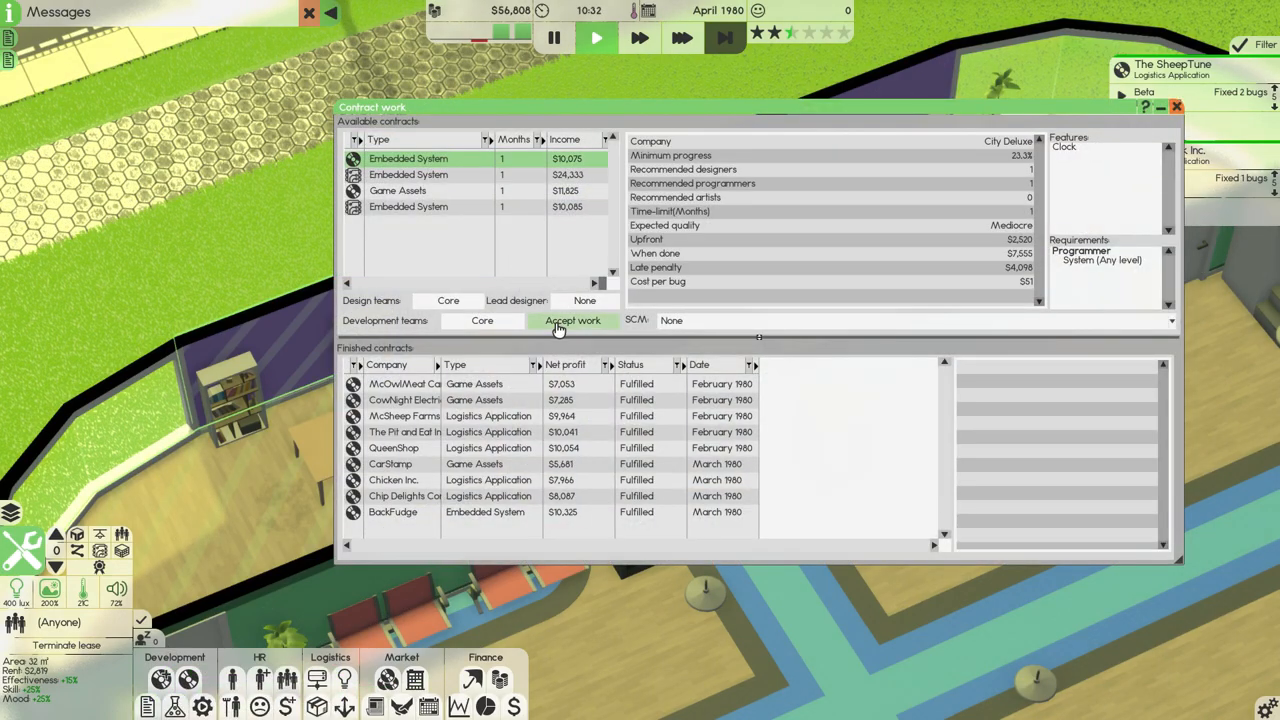
Accept the City Deluxe embedded system contract, start its development and finish the beta contract.
click(572, 320)
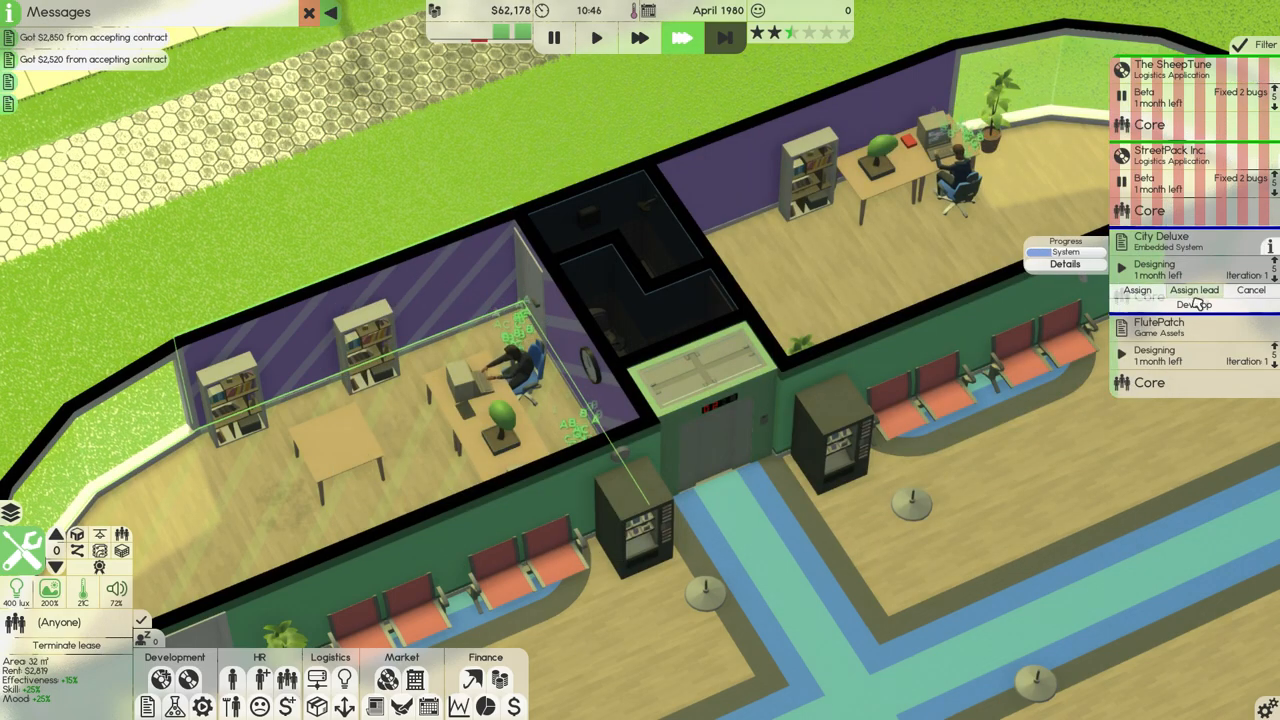
click(1196, 304)
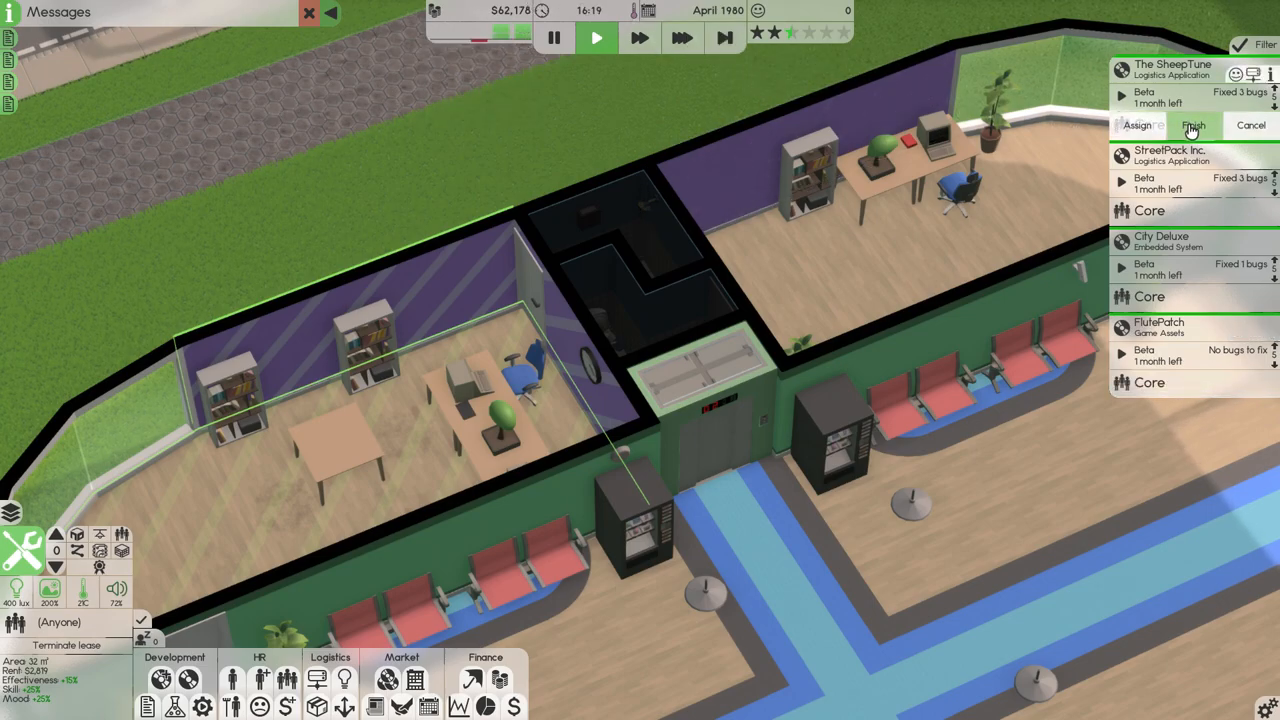
click(1192, 124)
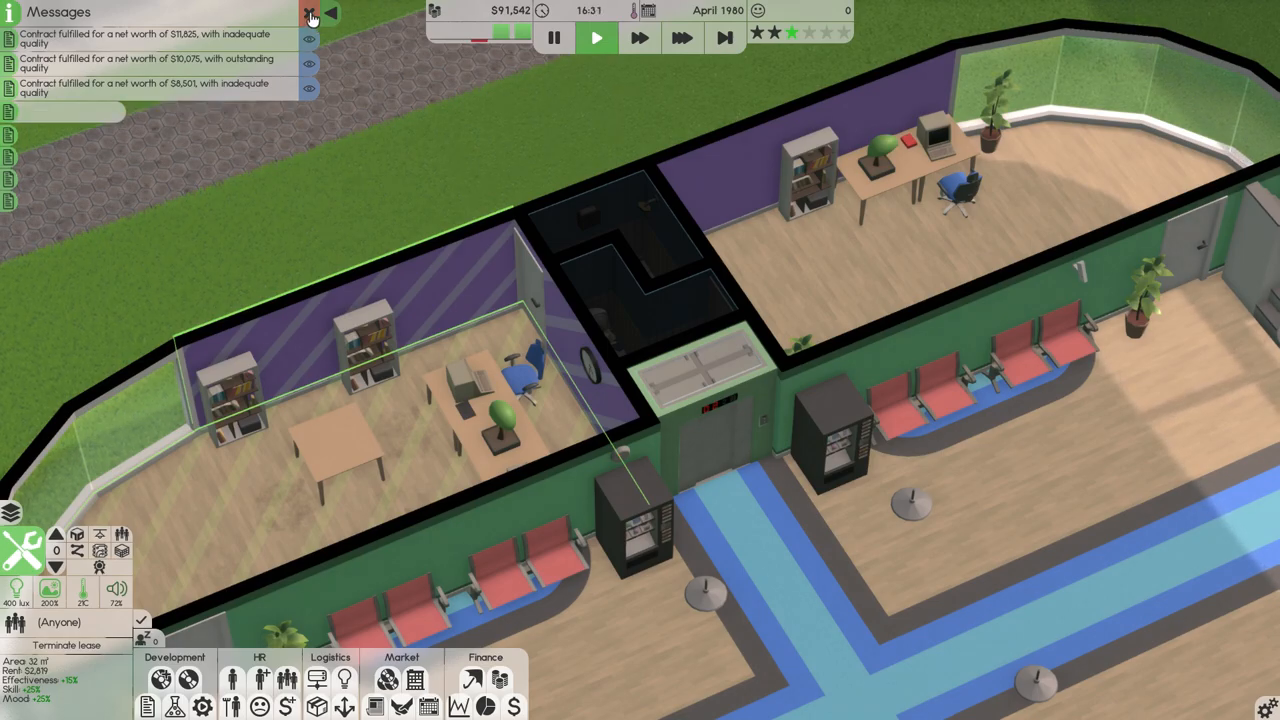
Dismiss the contract completion messages.
click(310, 12)
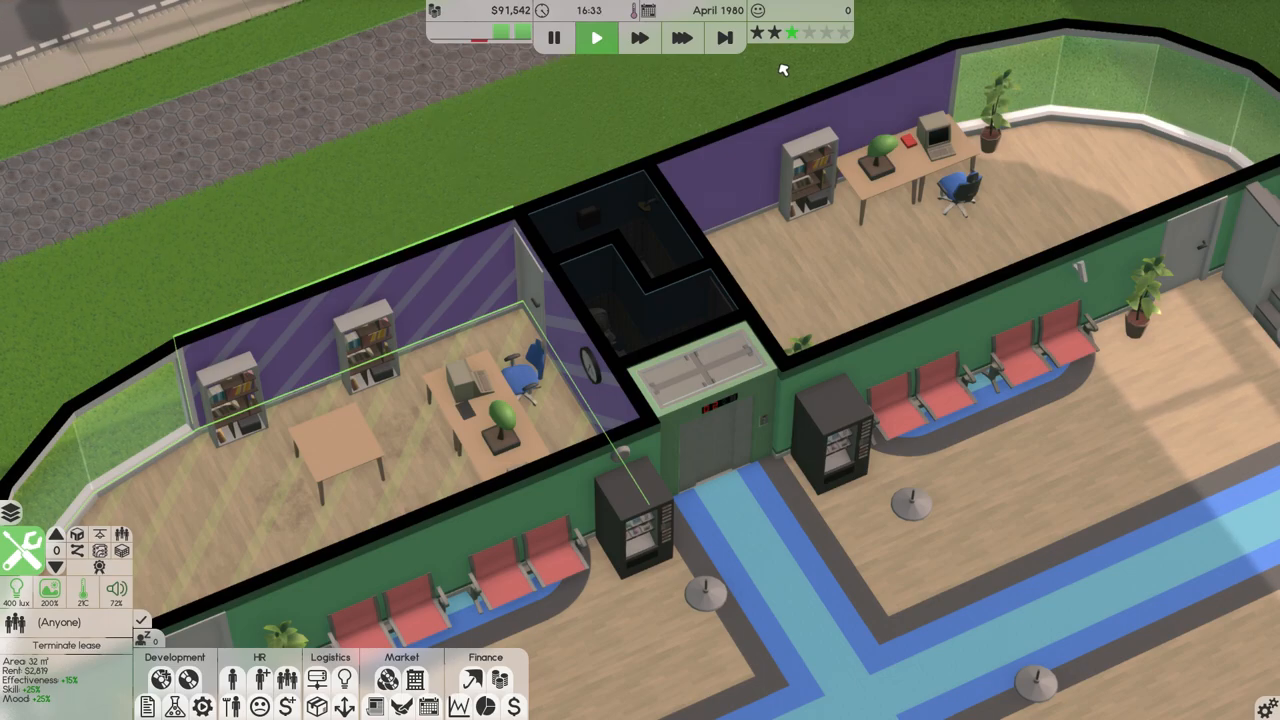
mouse_move(800, 32)
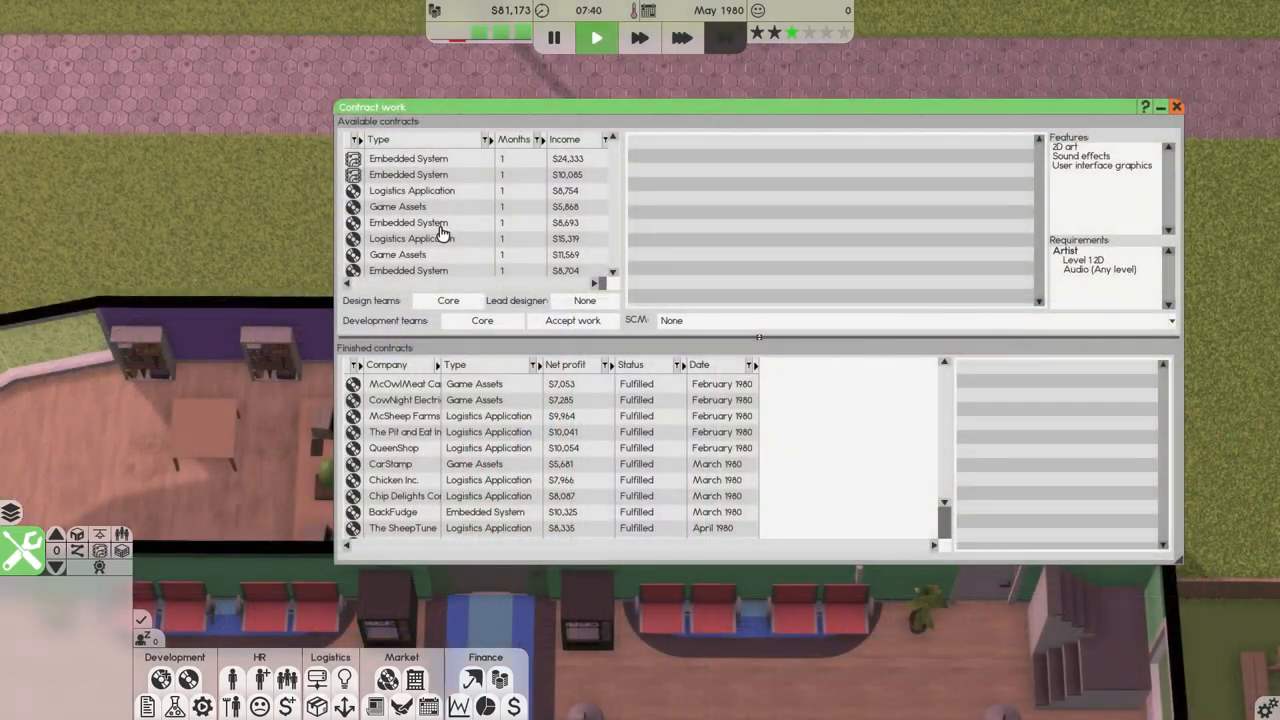
Accept the FluteKids Game Assets contract and another Game Assets contract, then view Queen Diner's.
click(396, 206)
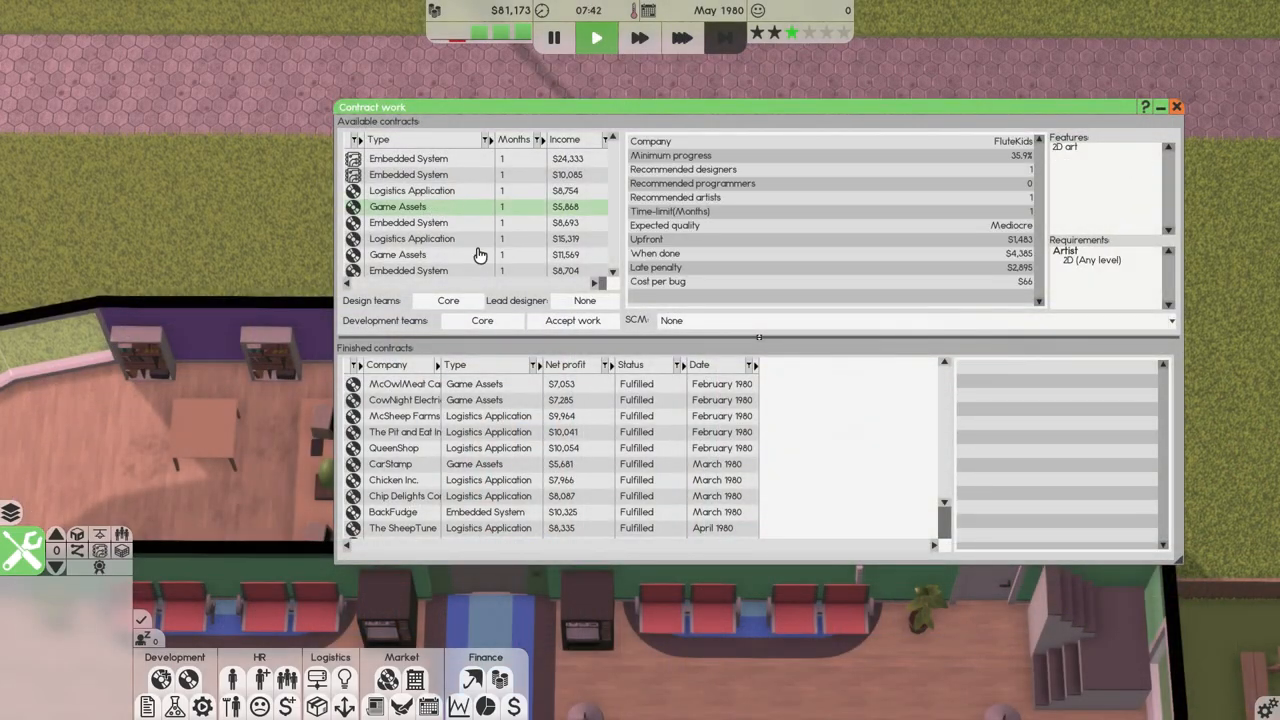
click(572, 320)
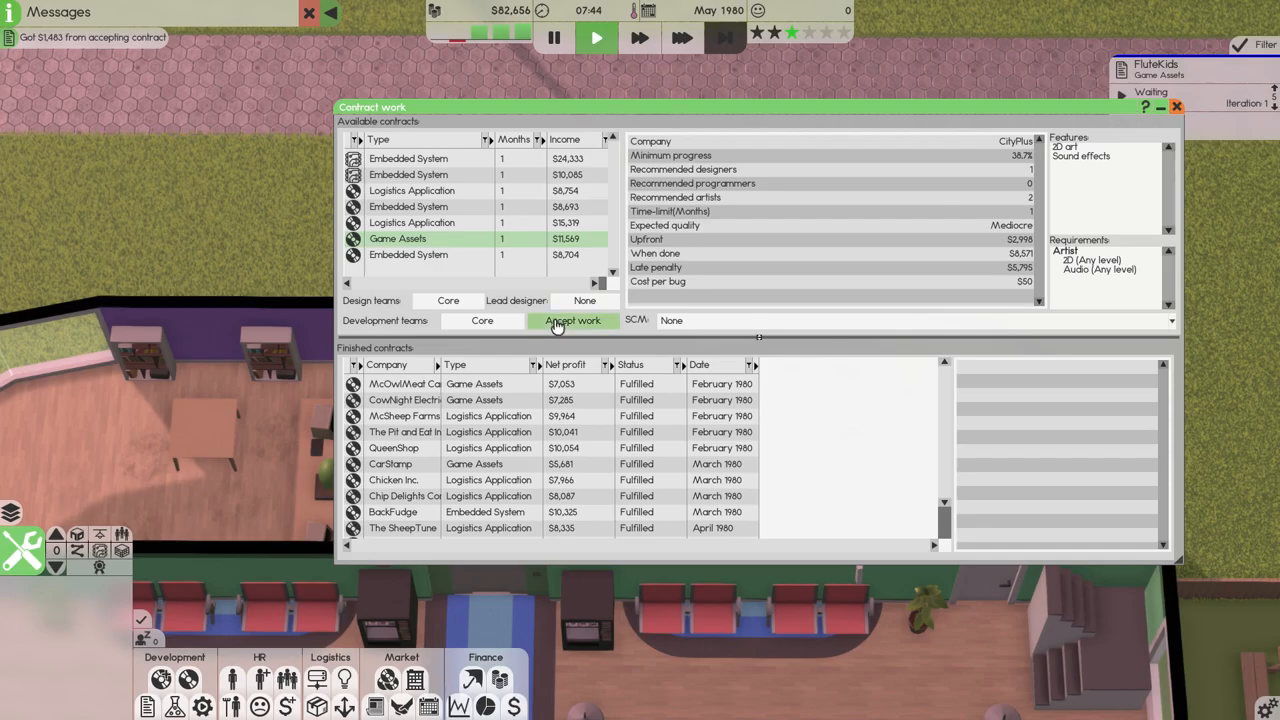
click(572, 320)
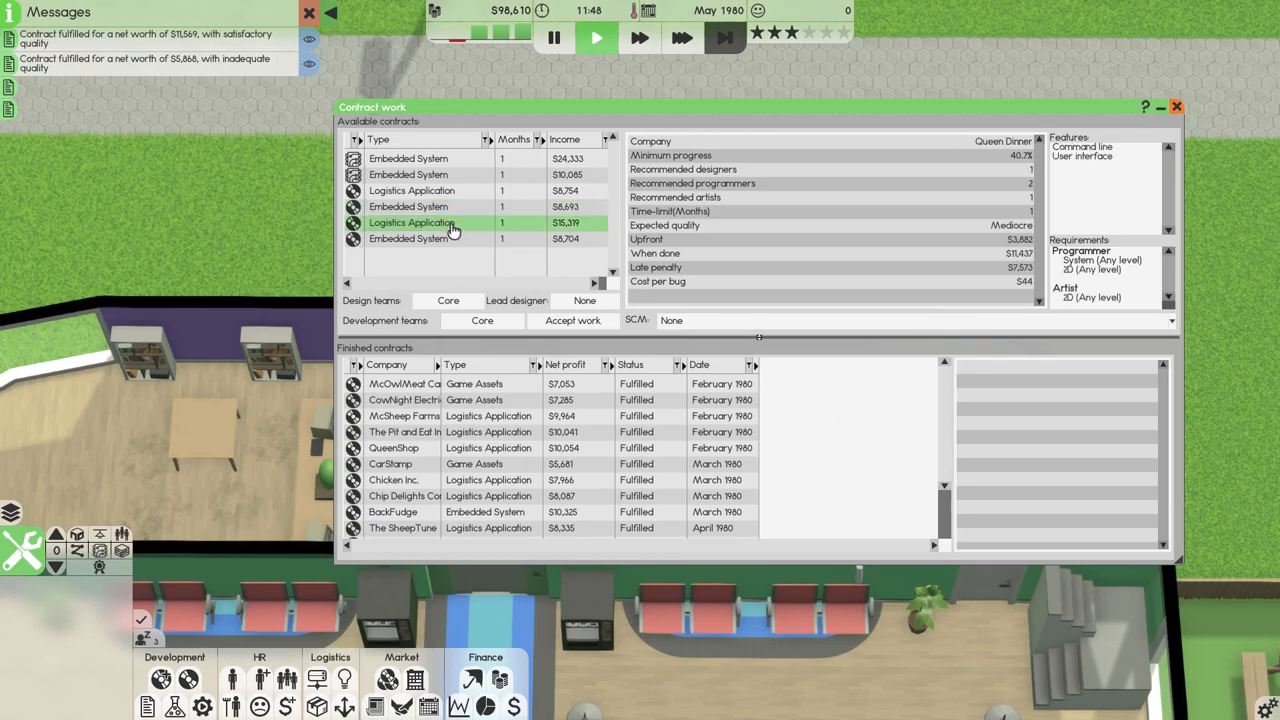
click(572, 320)
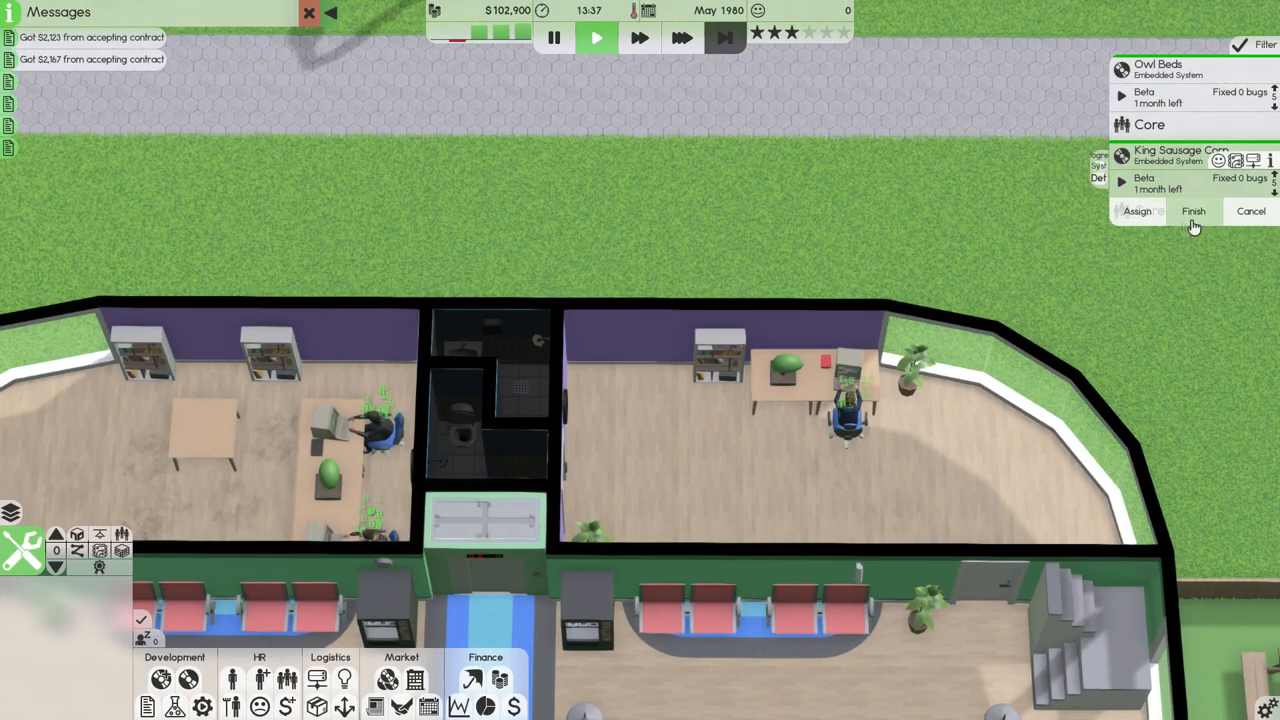
Finish the embedded system contract in beta so it is delivered.
click(1192, 212)
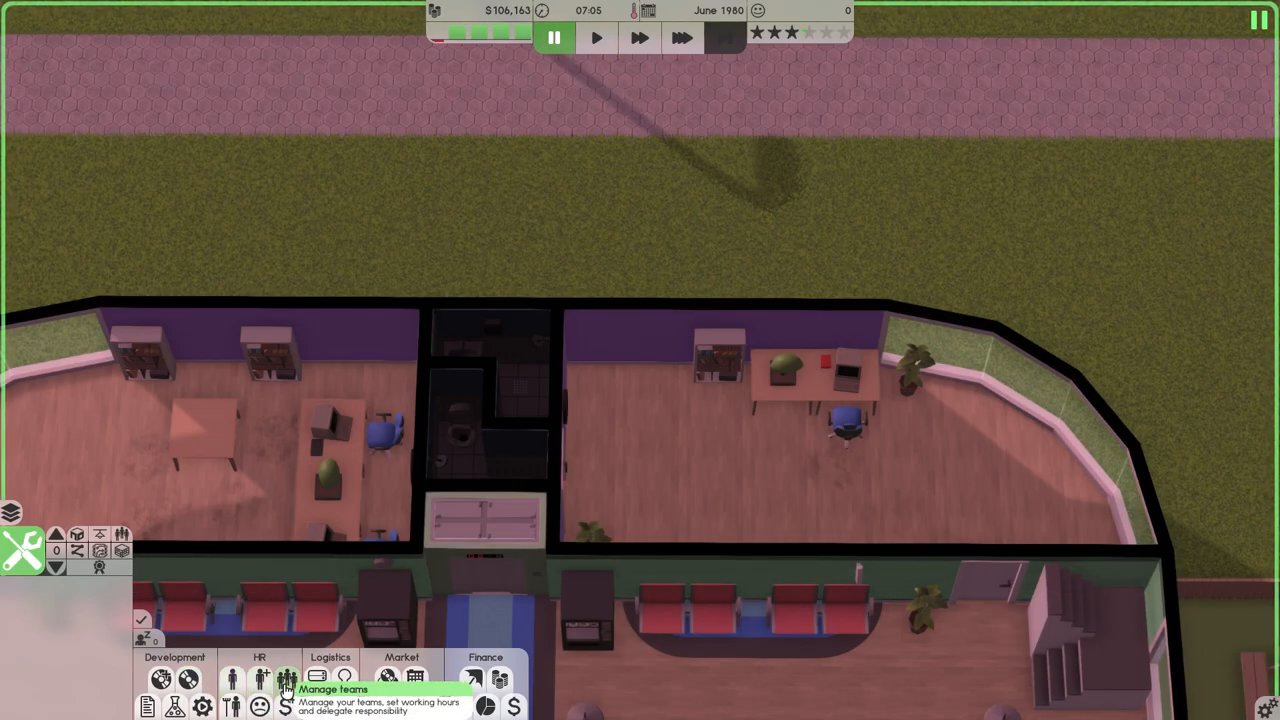
Open Manage teams and start a new software design document.
click(288, 680)
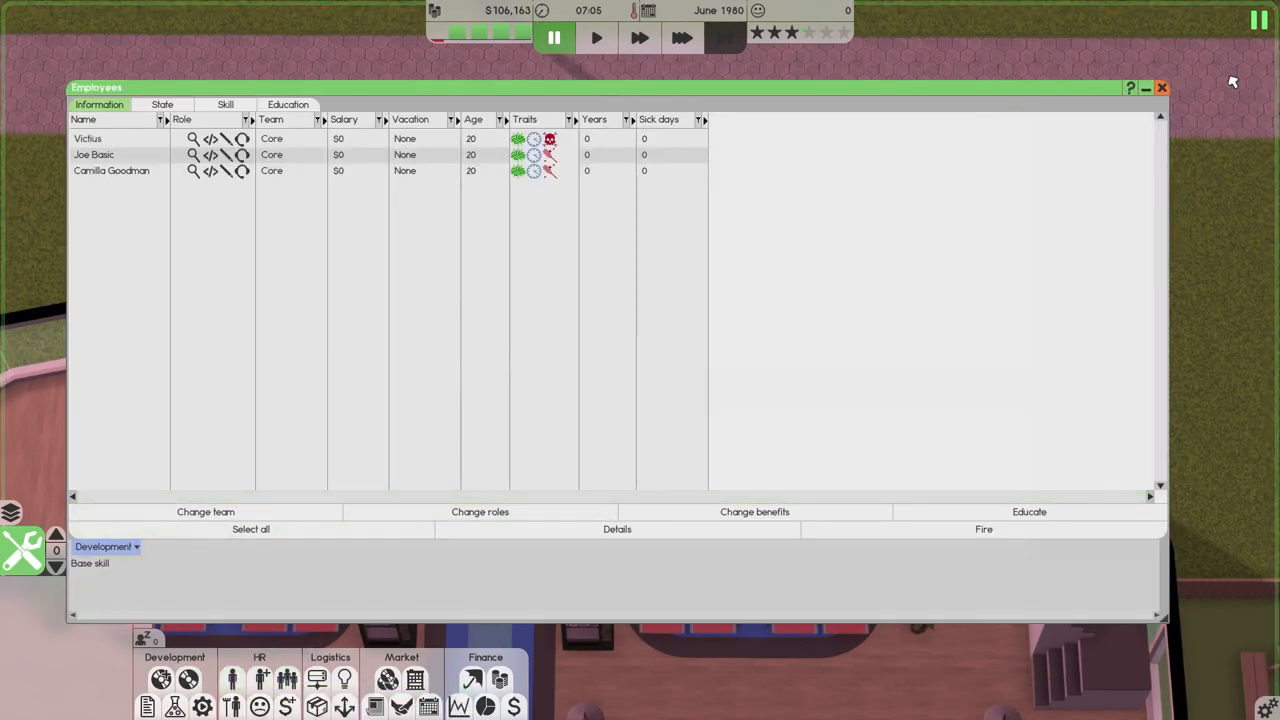
click(1162, 88)
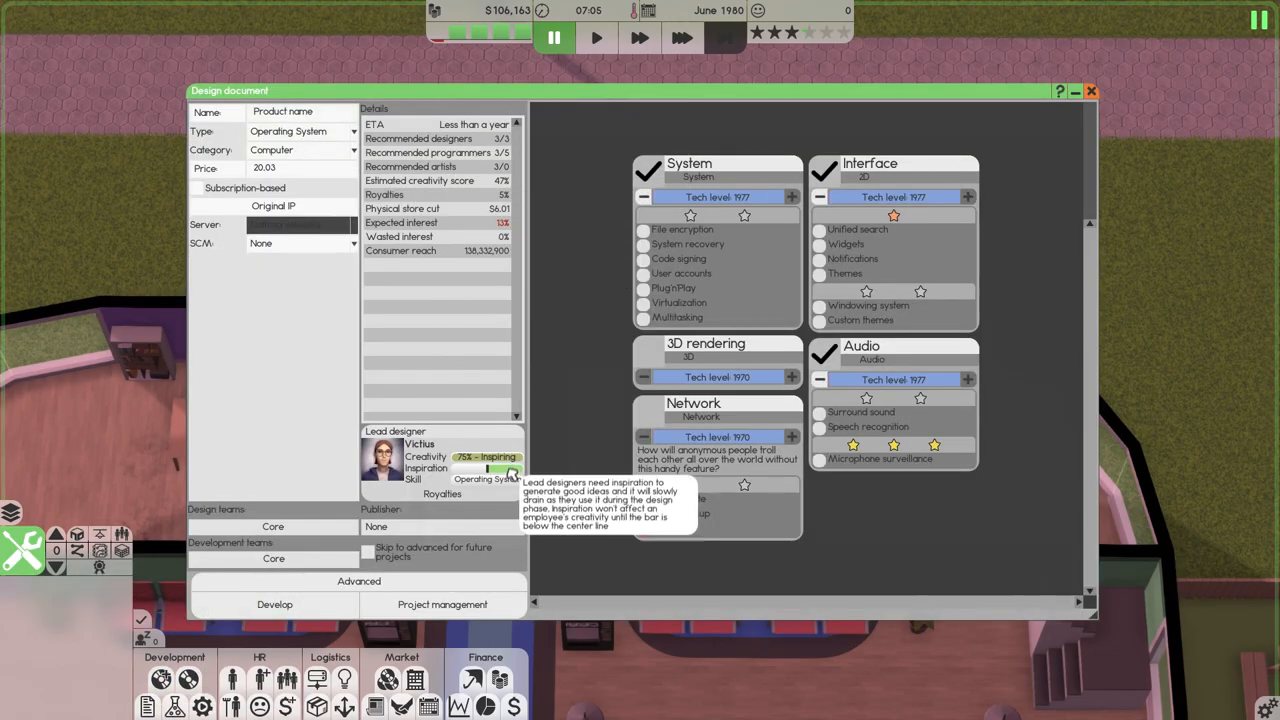
mouse_move(504, 468)
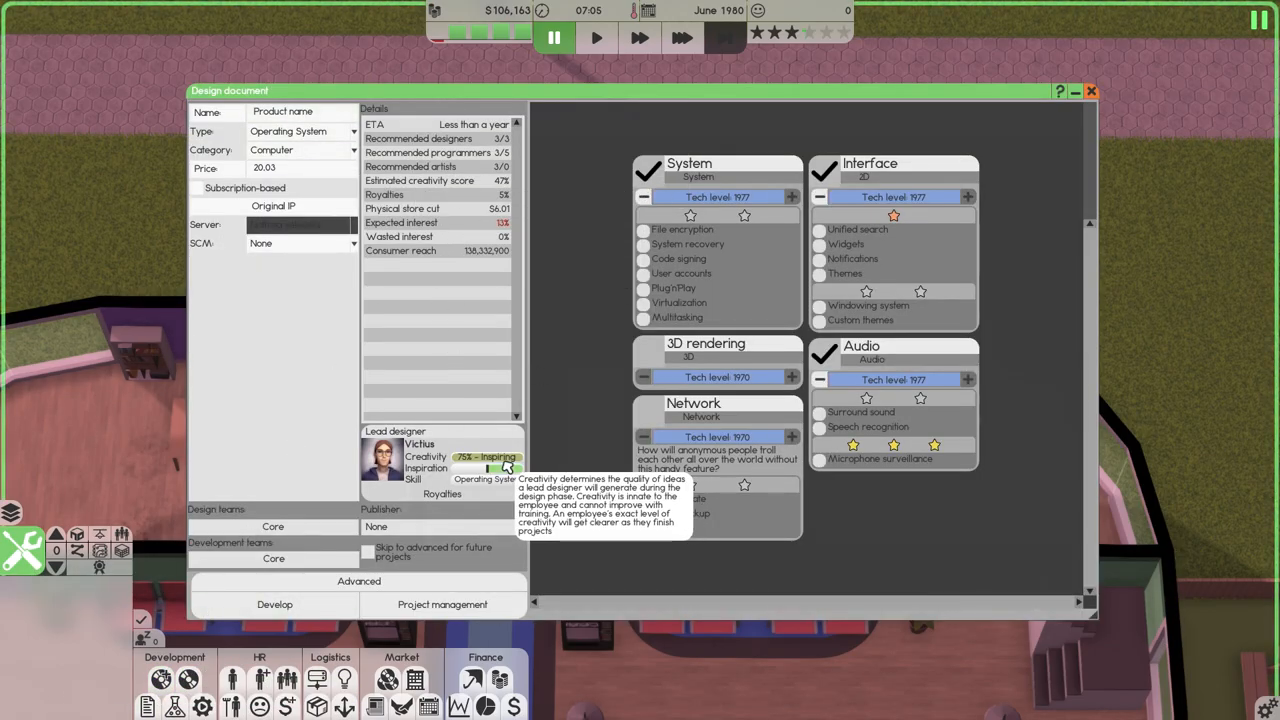
mouse_move(408, 332)
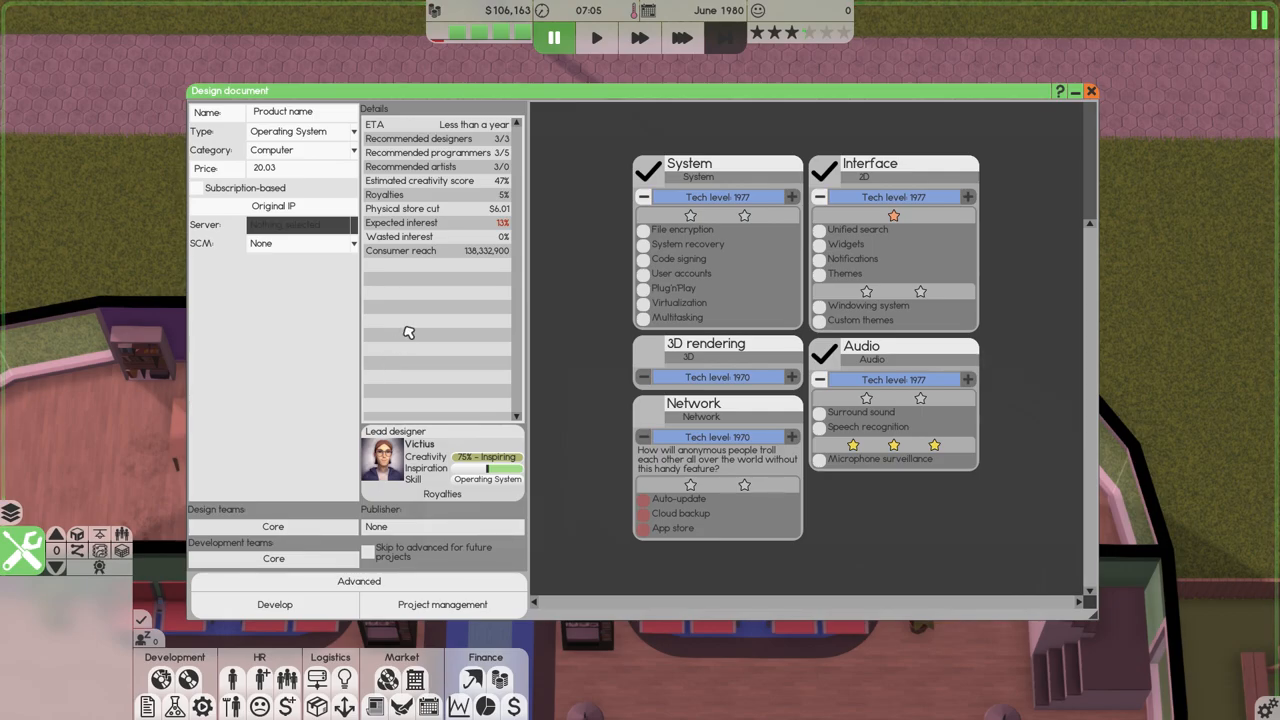
mouse_move(492, 496)
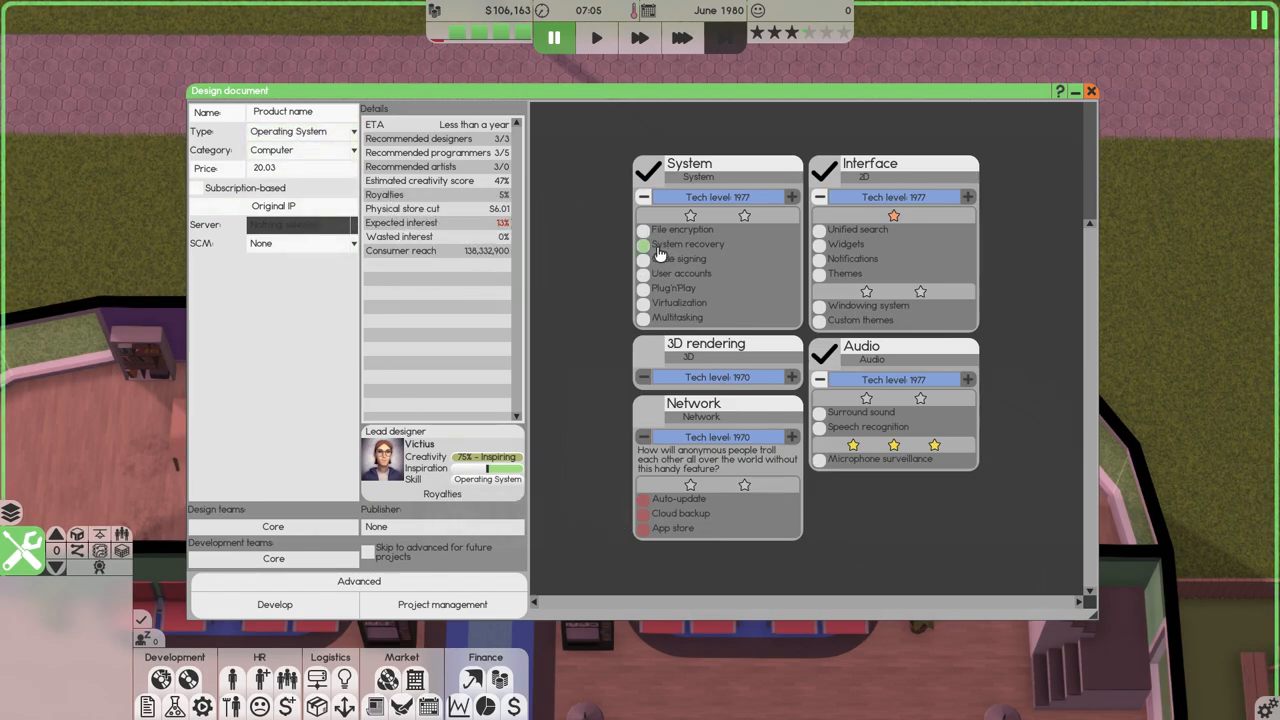
mouse_move(468, 252)
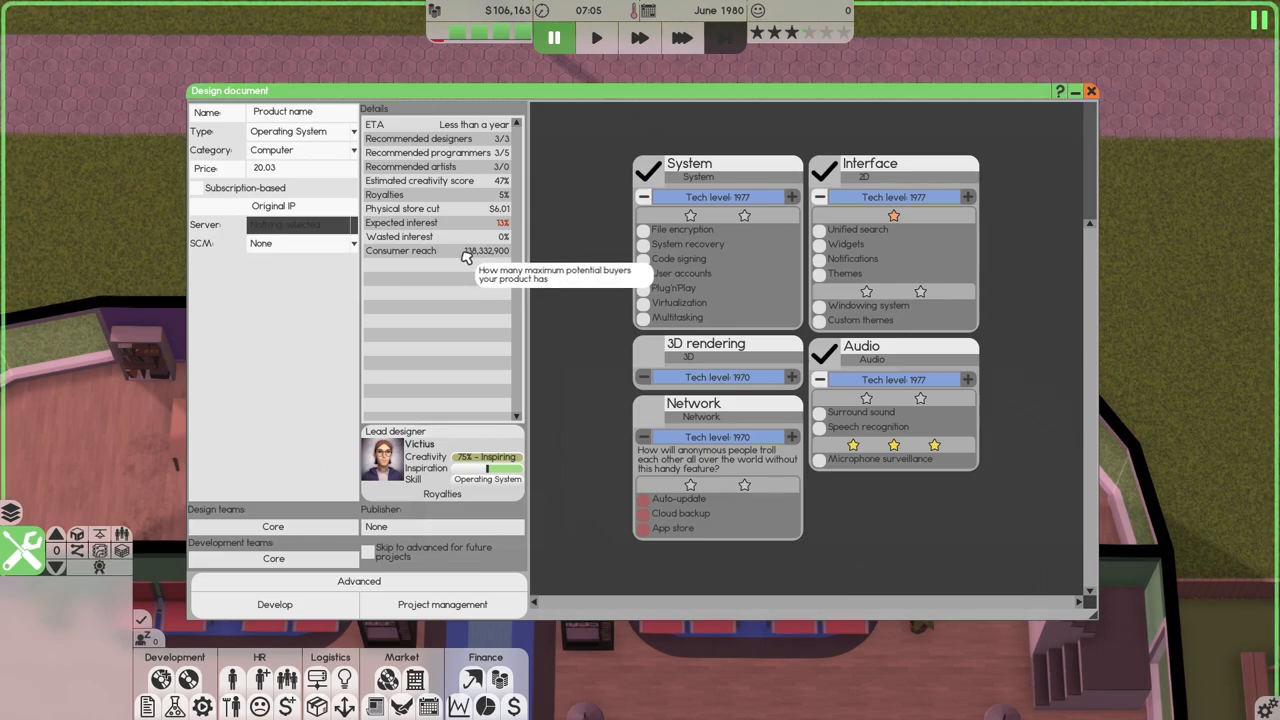
mouse_move(386, 268)
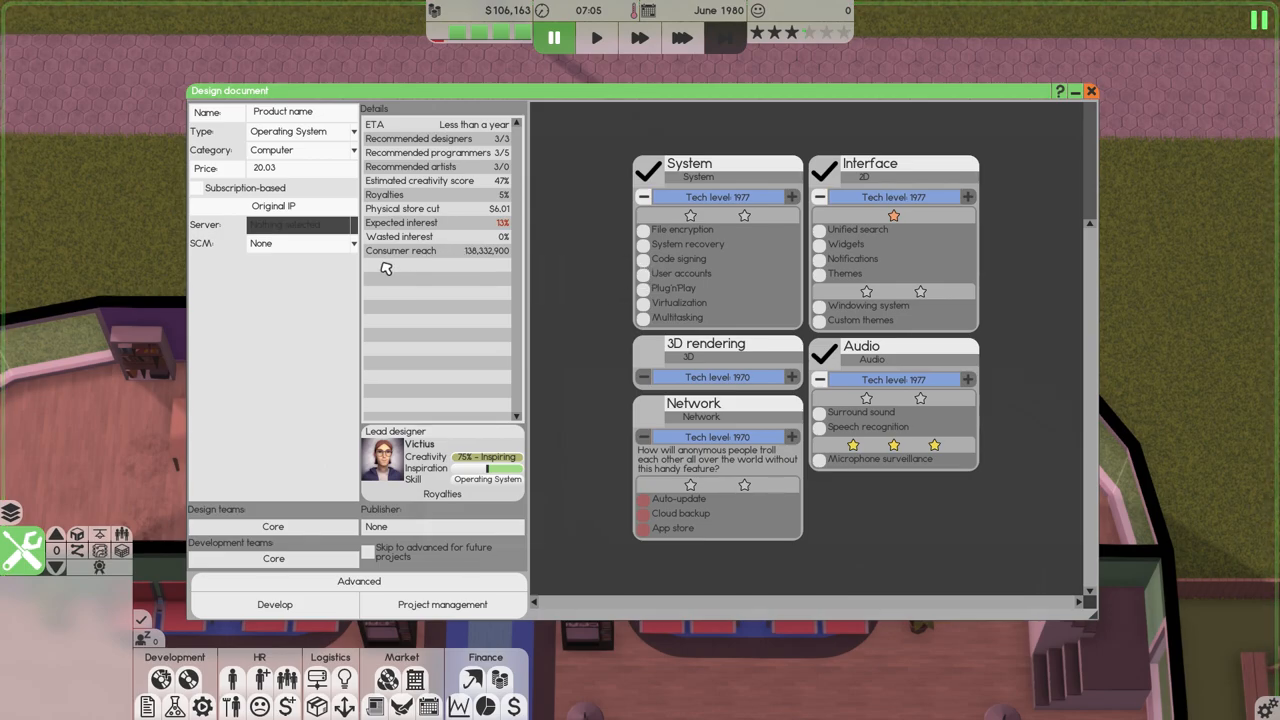
mouse_move(352, 272)
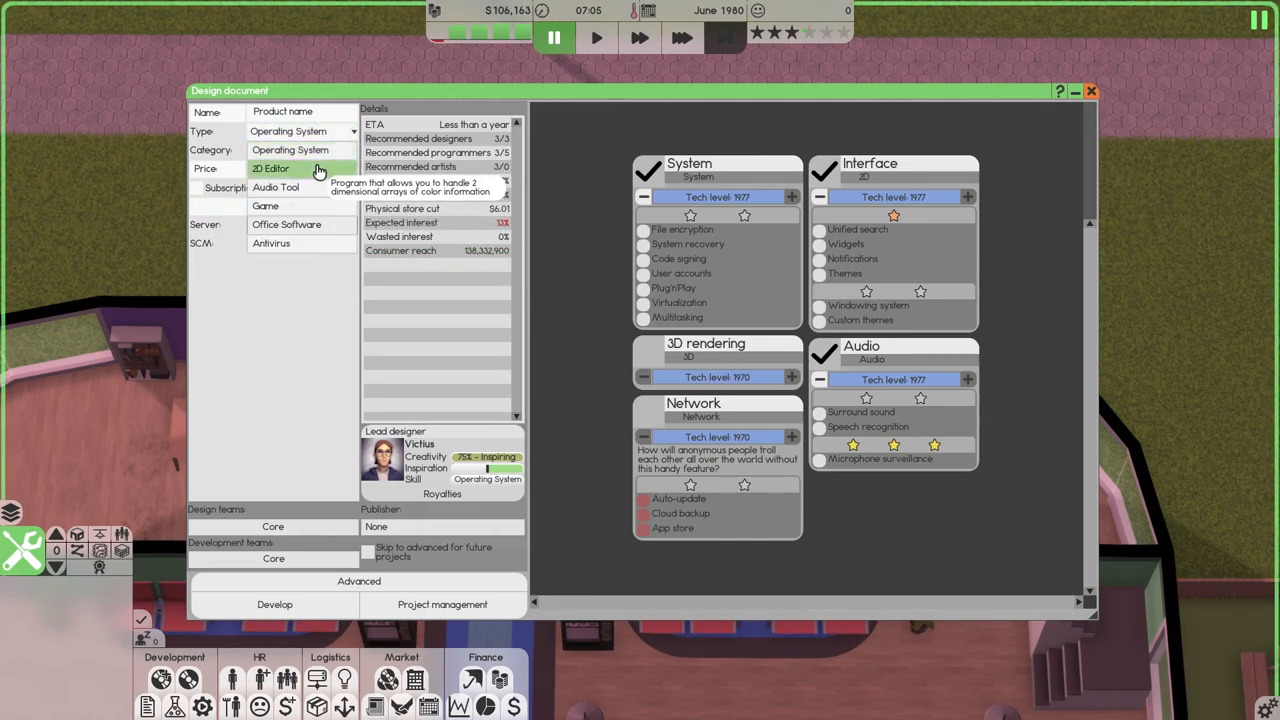
Set the new product's type to 2D Editor.
click(272, 168)
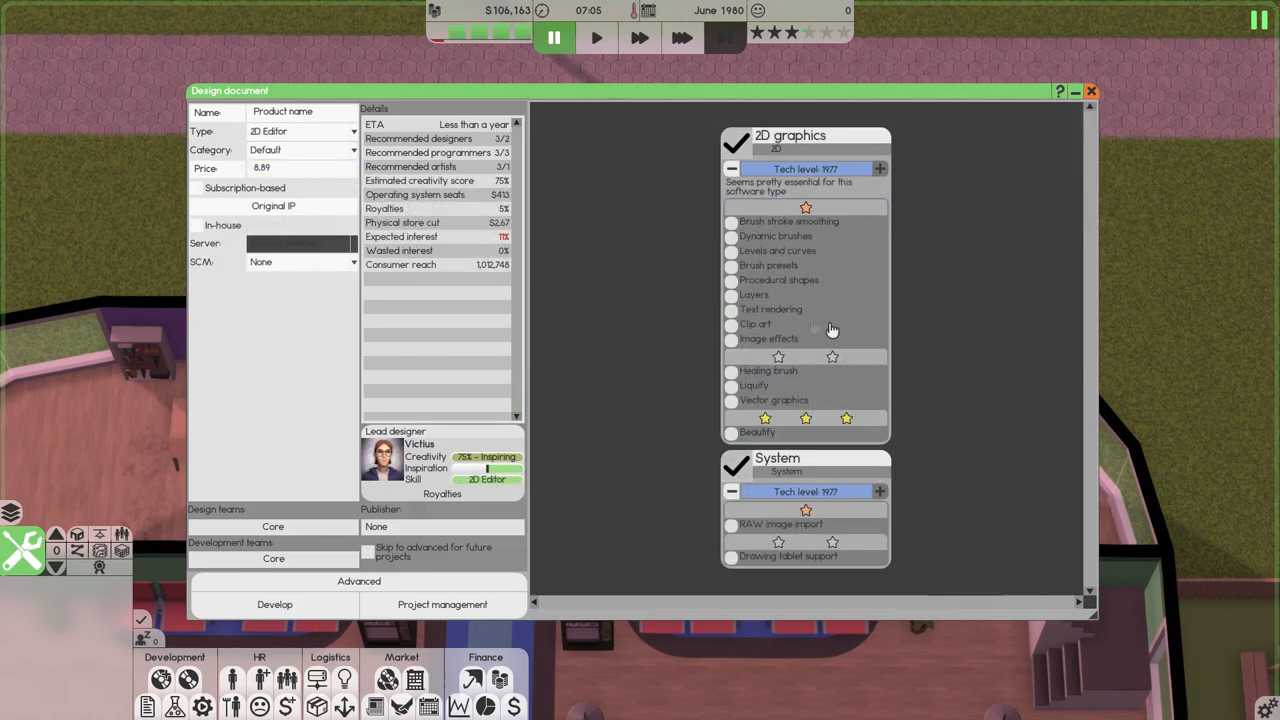
mouse_move(518, 492)
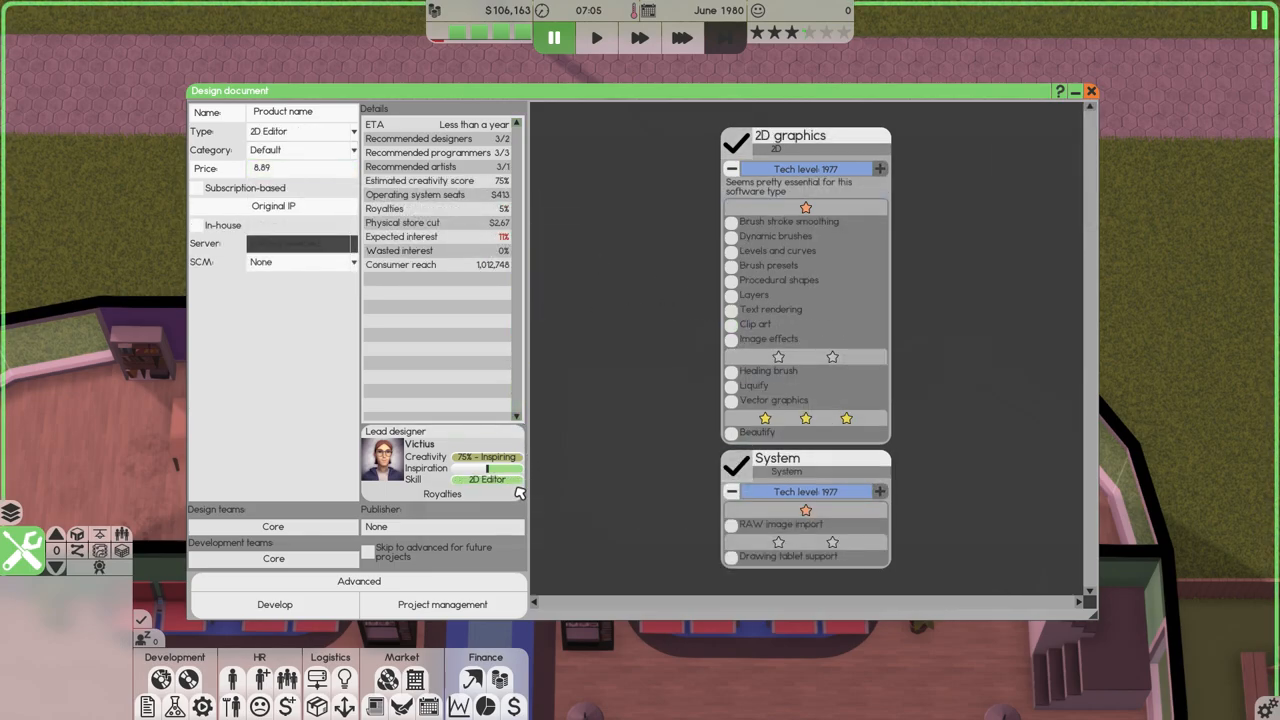
mouse_move(510, 490)
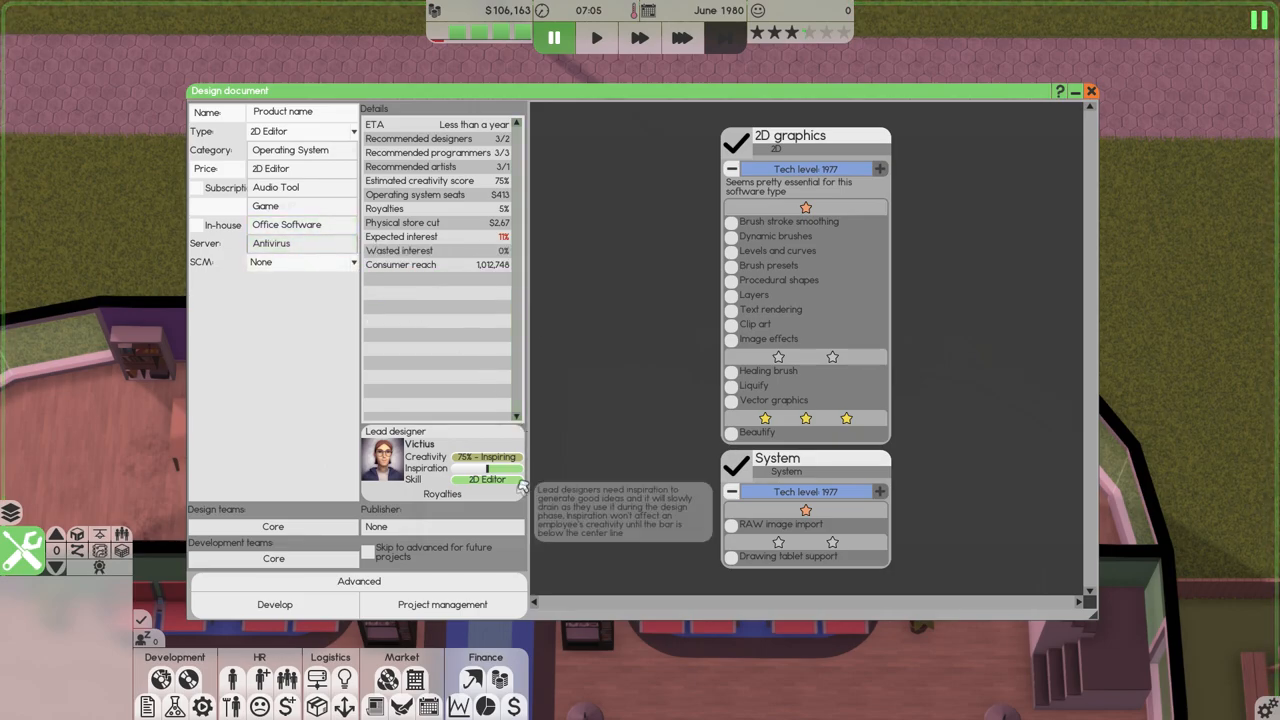
mouse_move(500, 492)
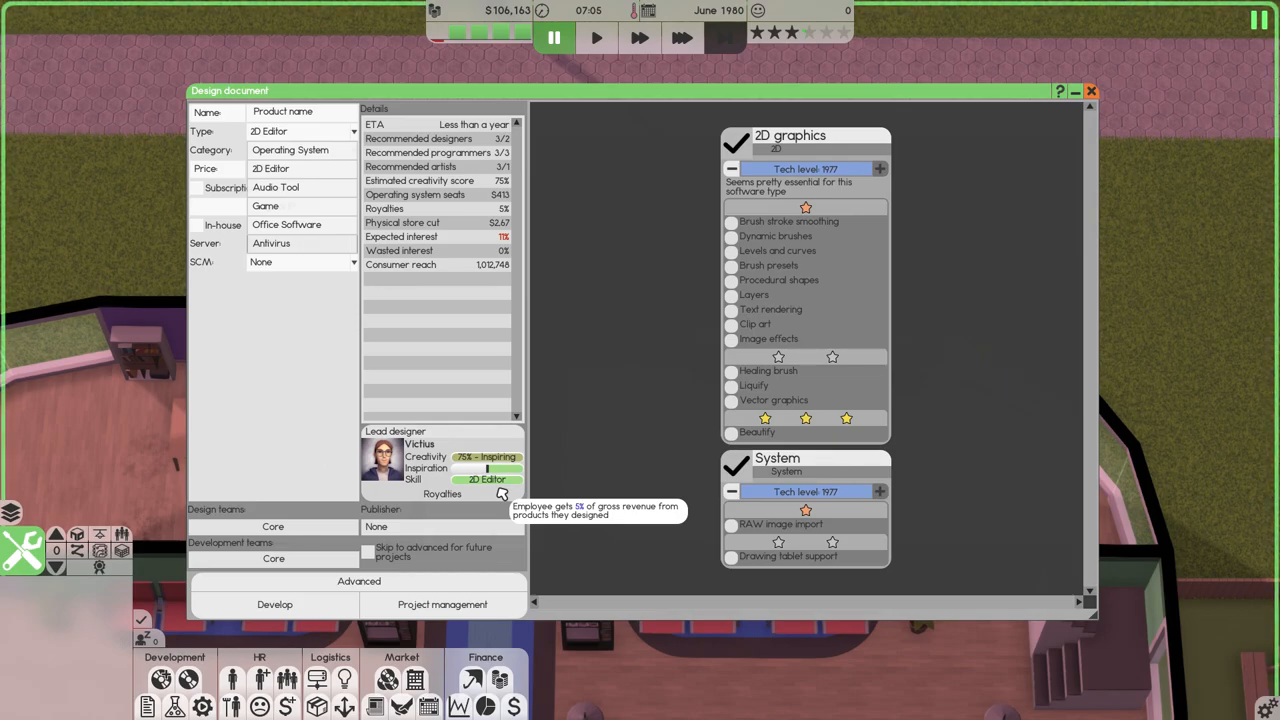
mouse_move(544, 410)
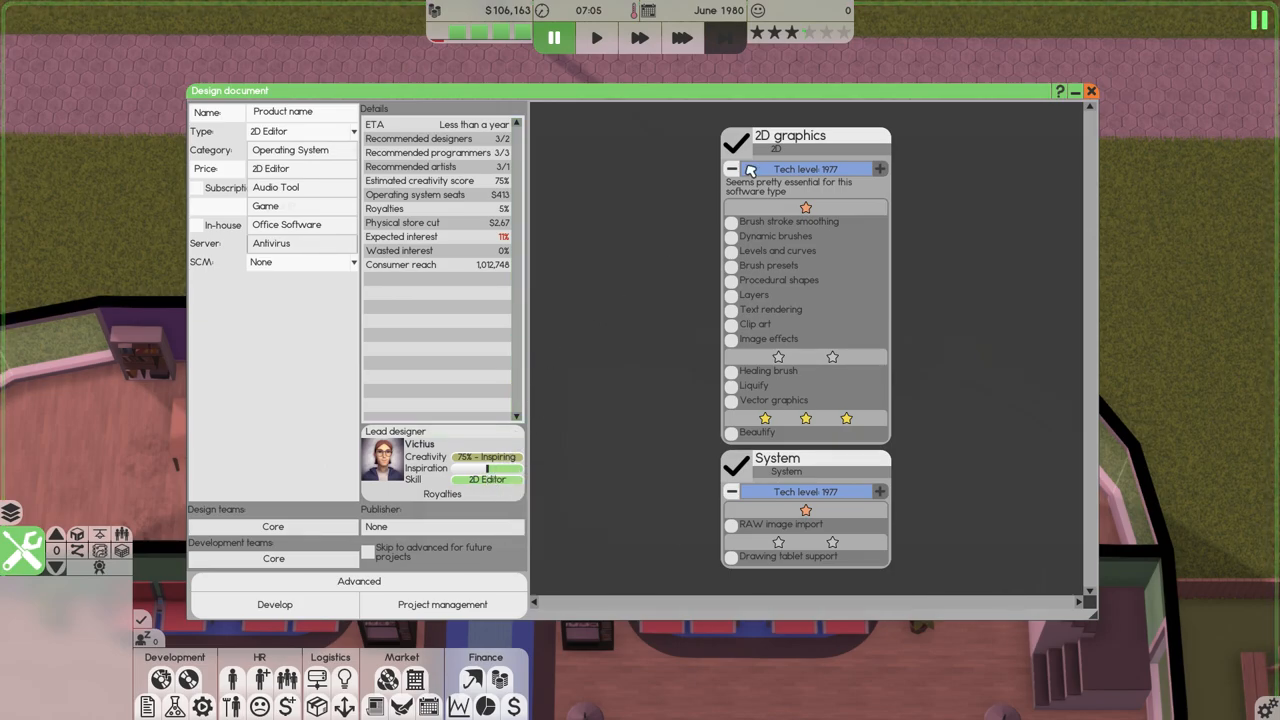
click(1092, 92)
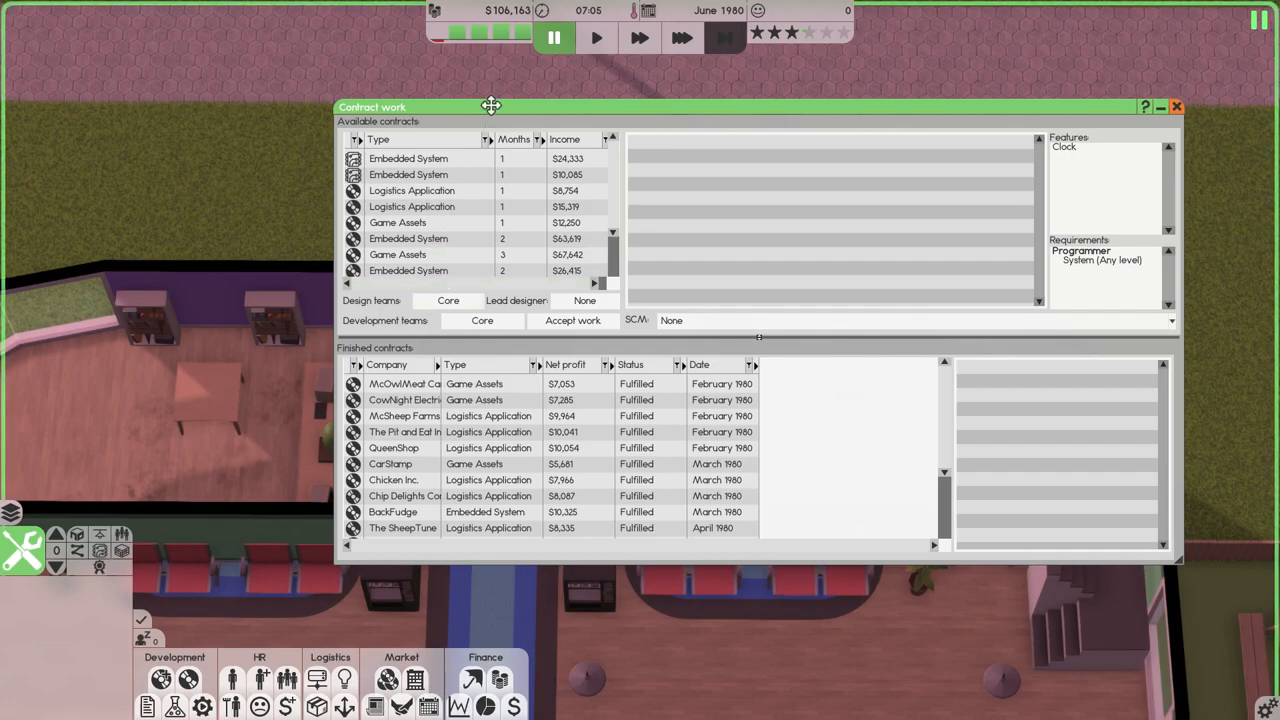
mouse_move(560, 120)
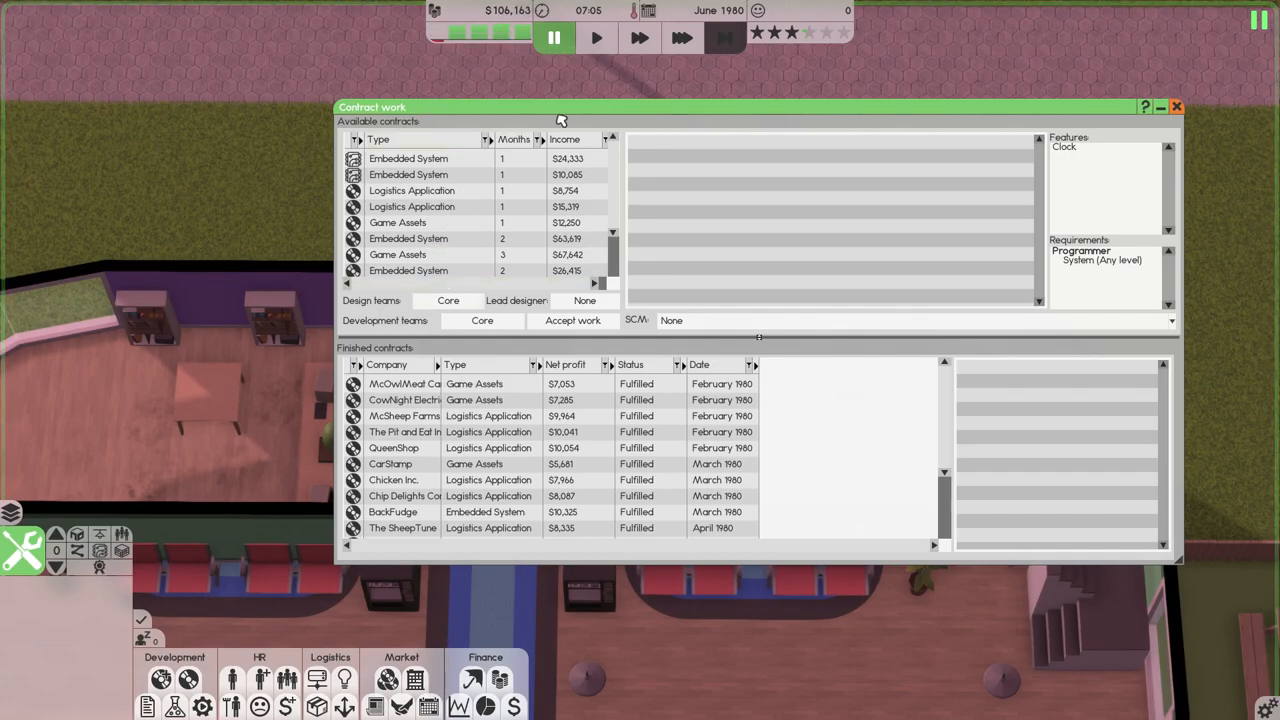
Accept the McCar Ltd. Game Assets contract, start its development, and close the contract listing.
click(396, 190)
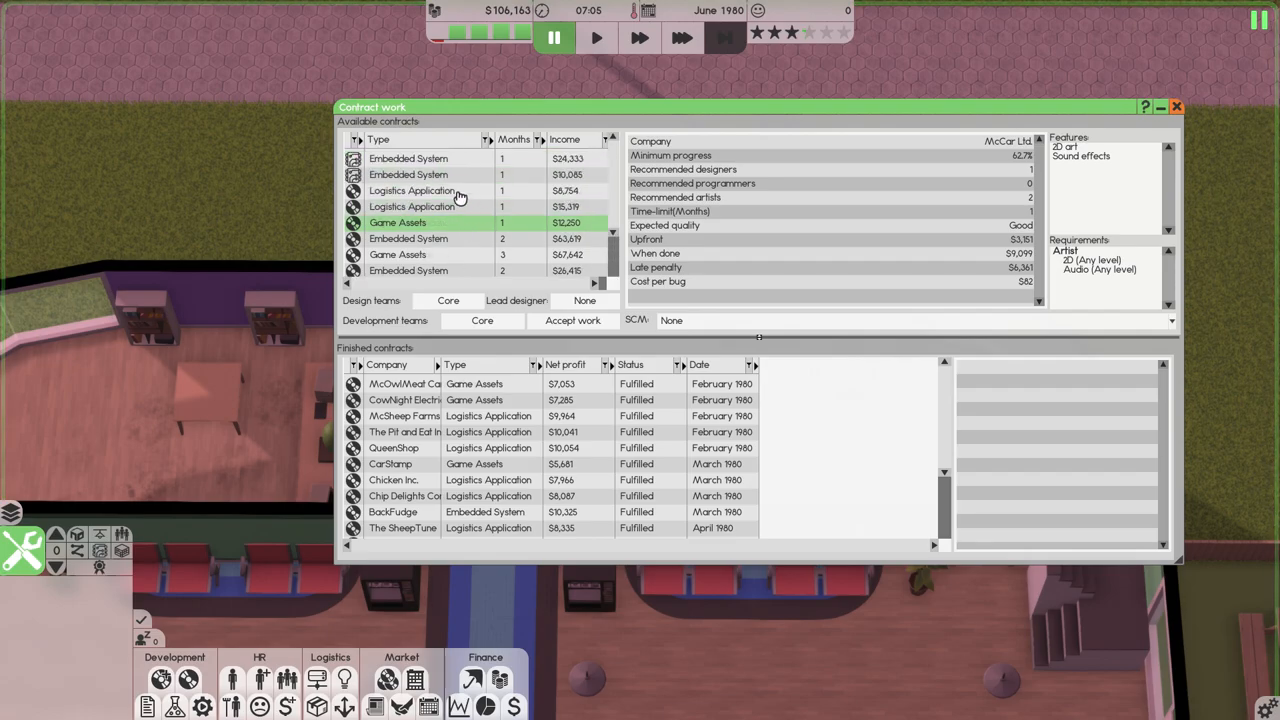
click(572, 320)
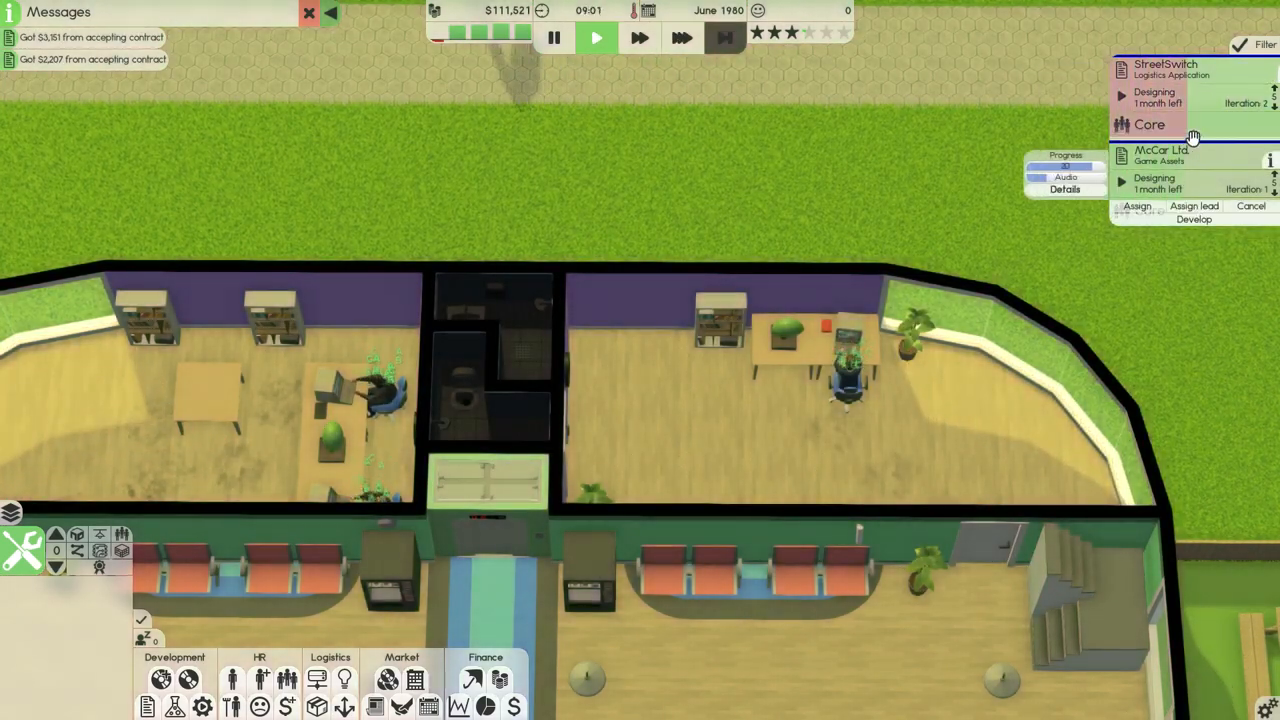
click(680, 36)
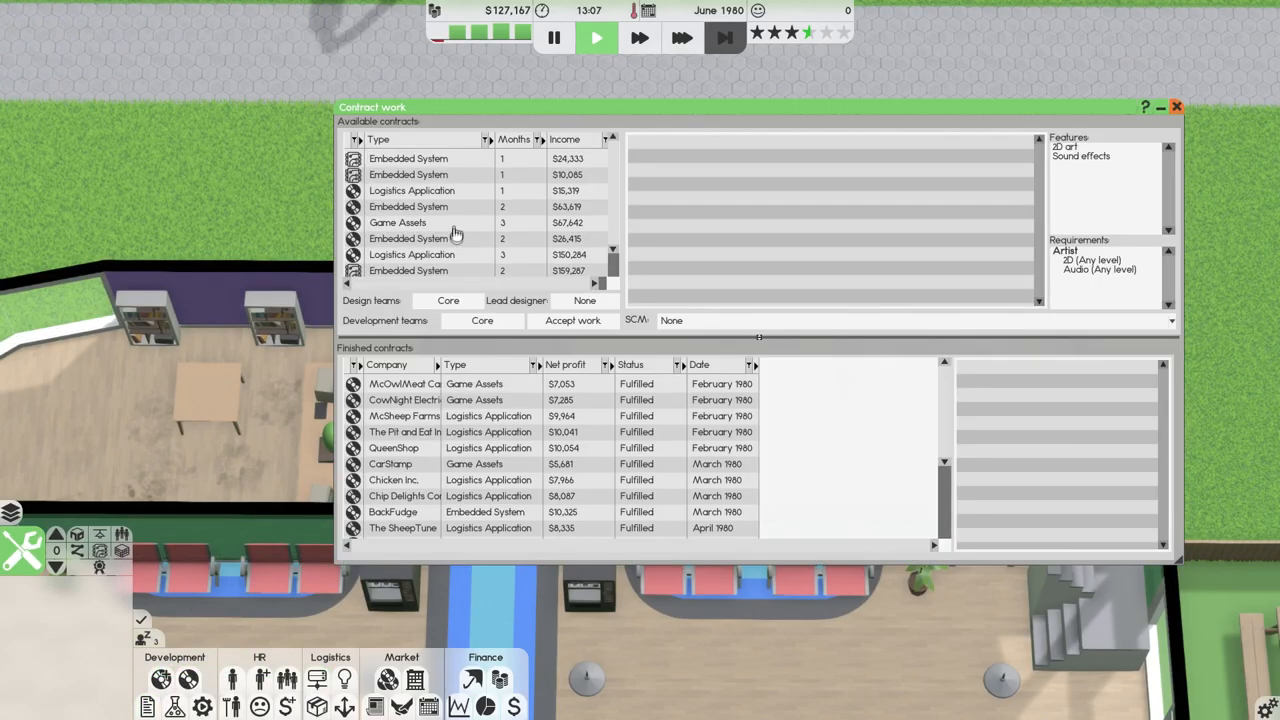
mouse_move(470, 196)
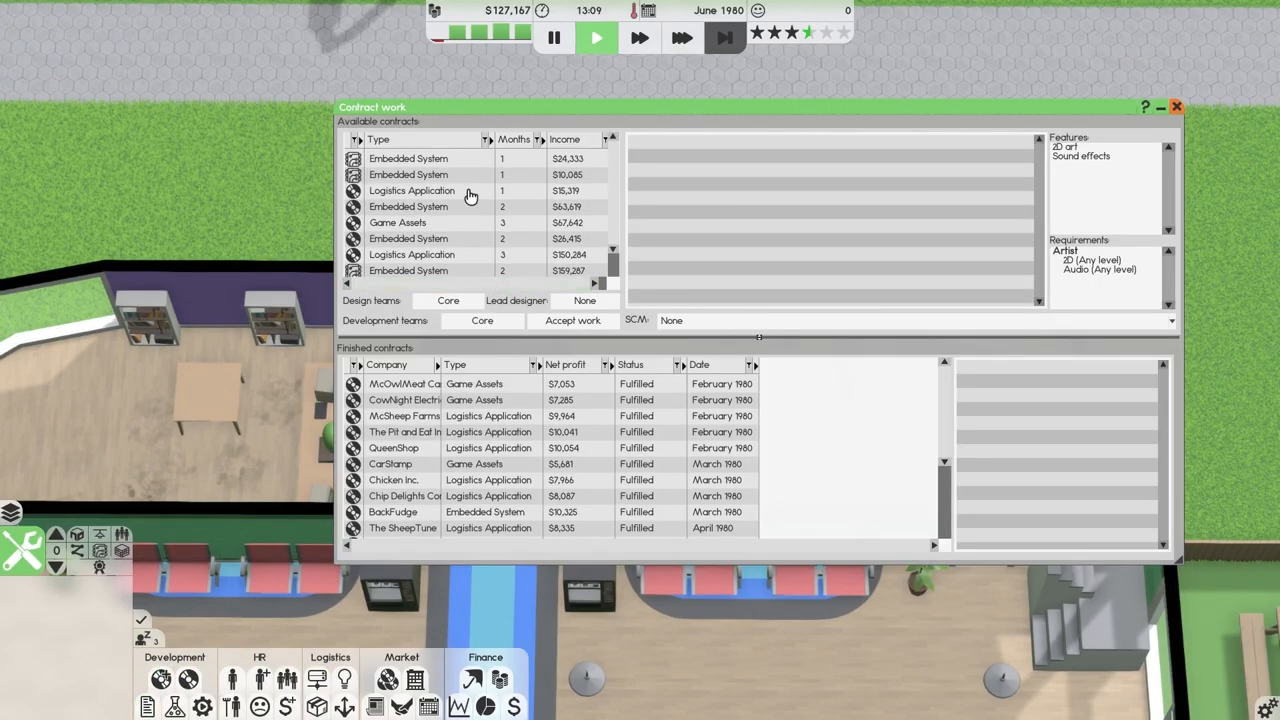
click(412, 190)
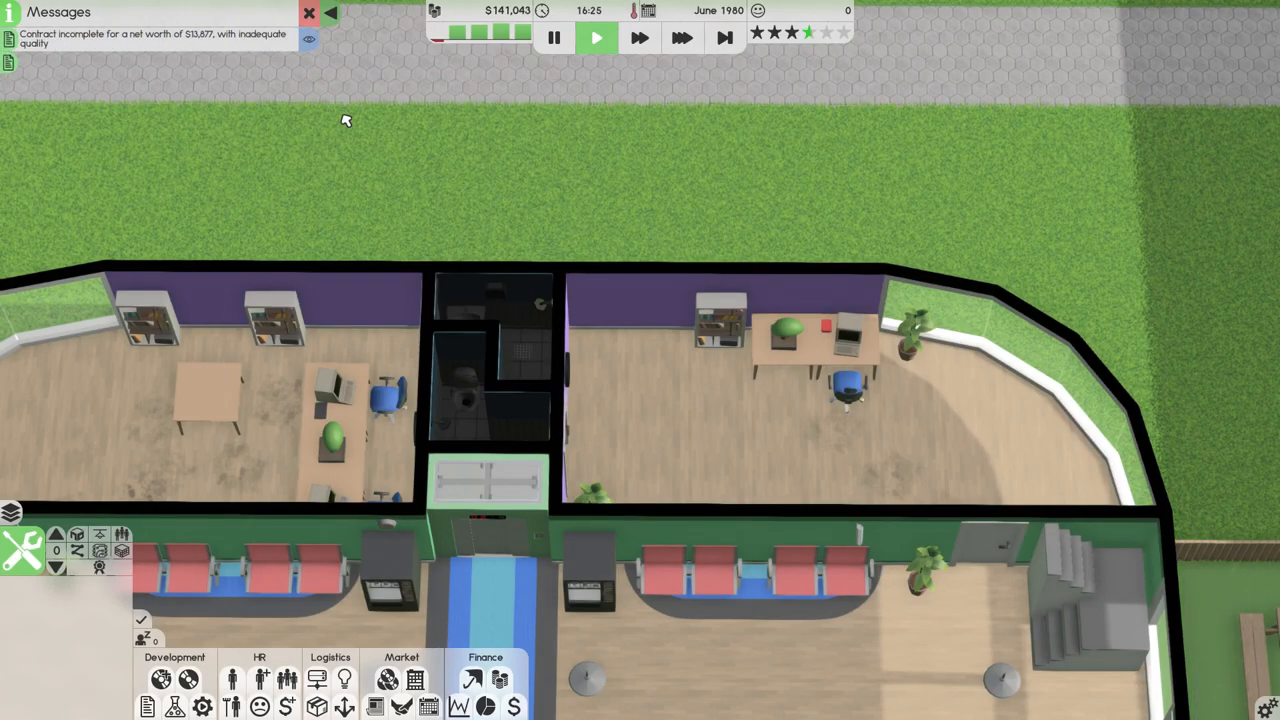
mouse_move(362, 52)
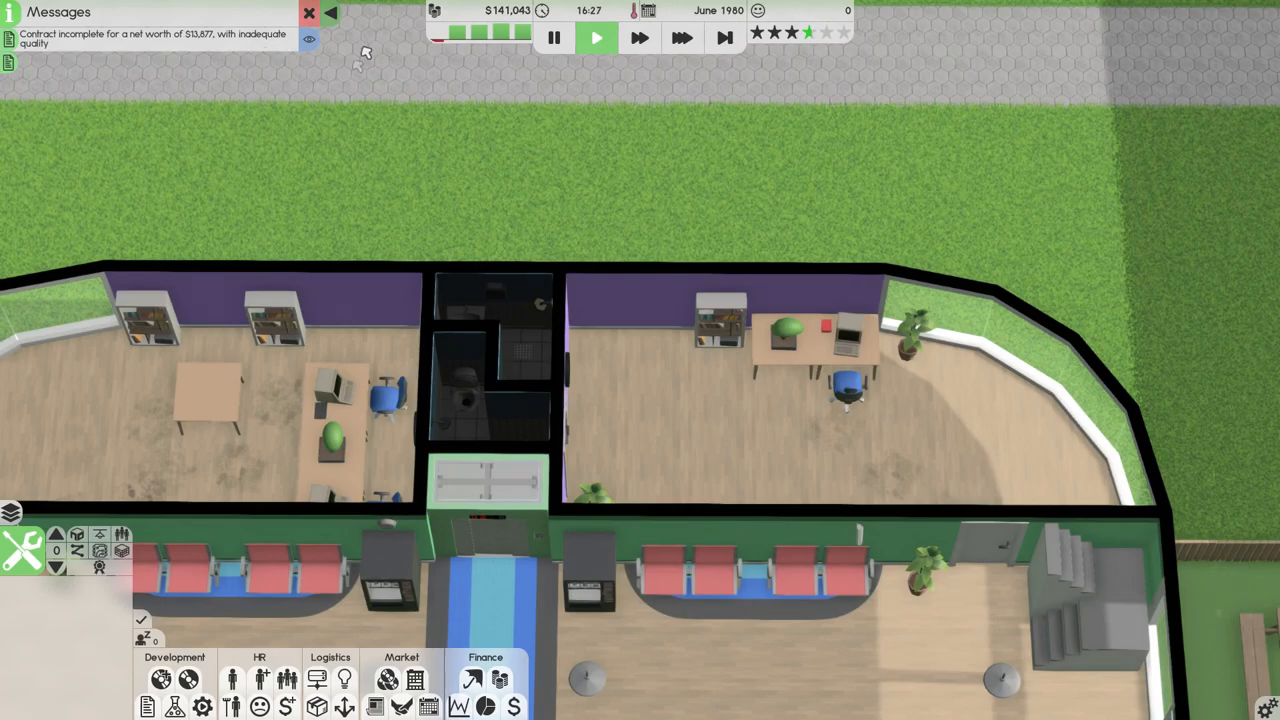
mouse_move(724, 38)
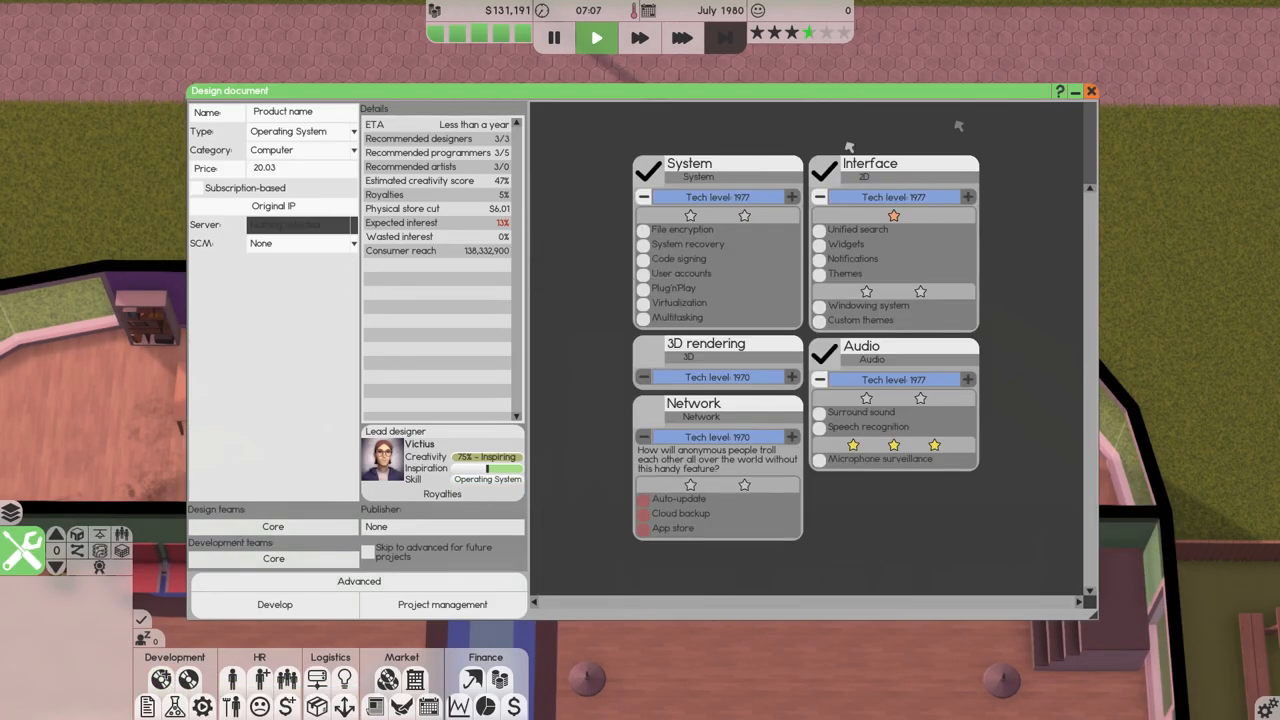
click(1092, 92)
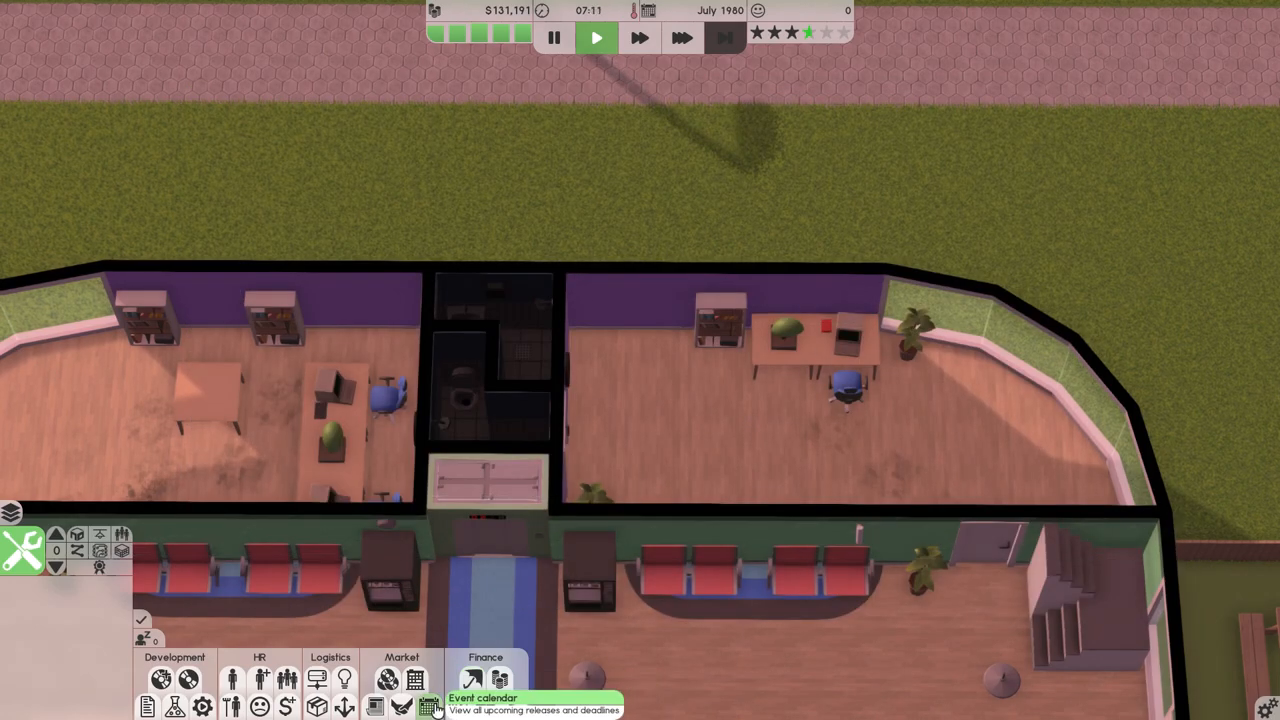
Bring up the 1980 event calendar listing upcoming competitor releases like Pen 4 and Door 4.
click(428, 708)
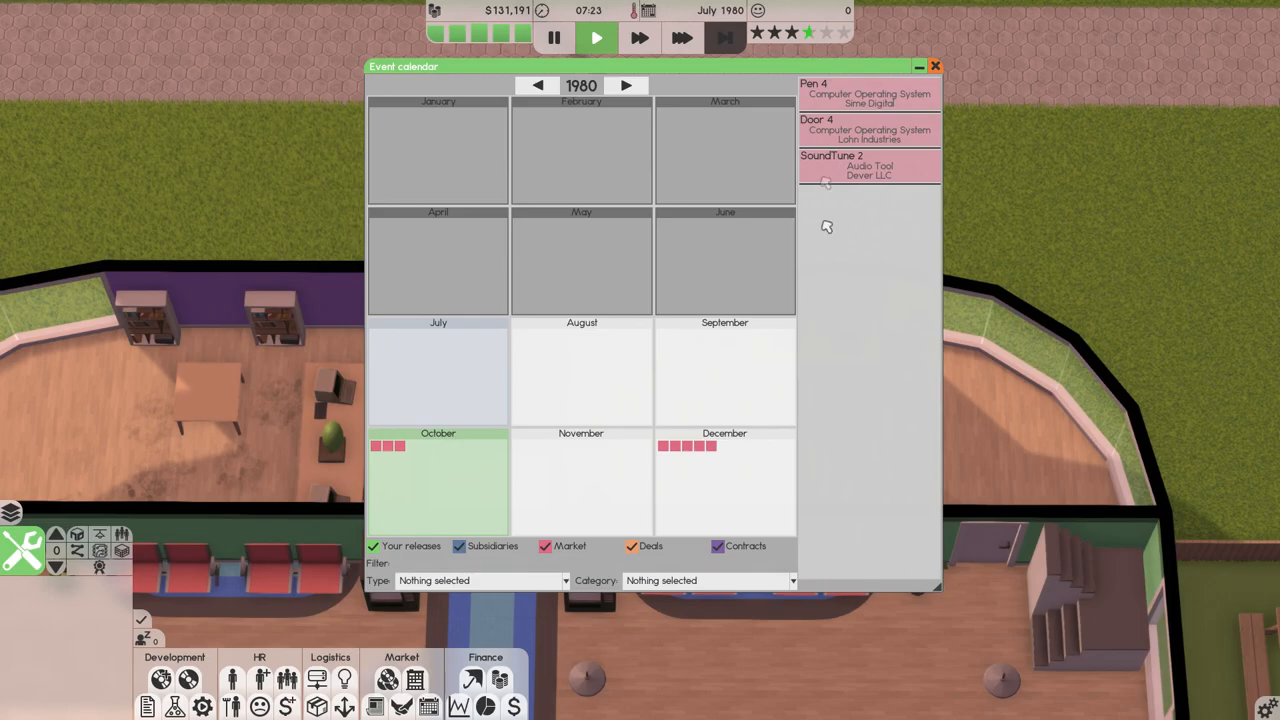
mouse_move(850, 32)
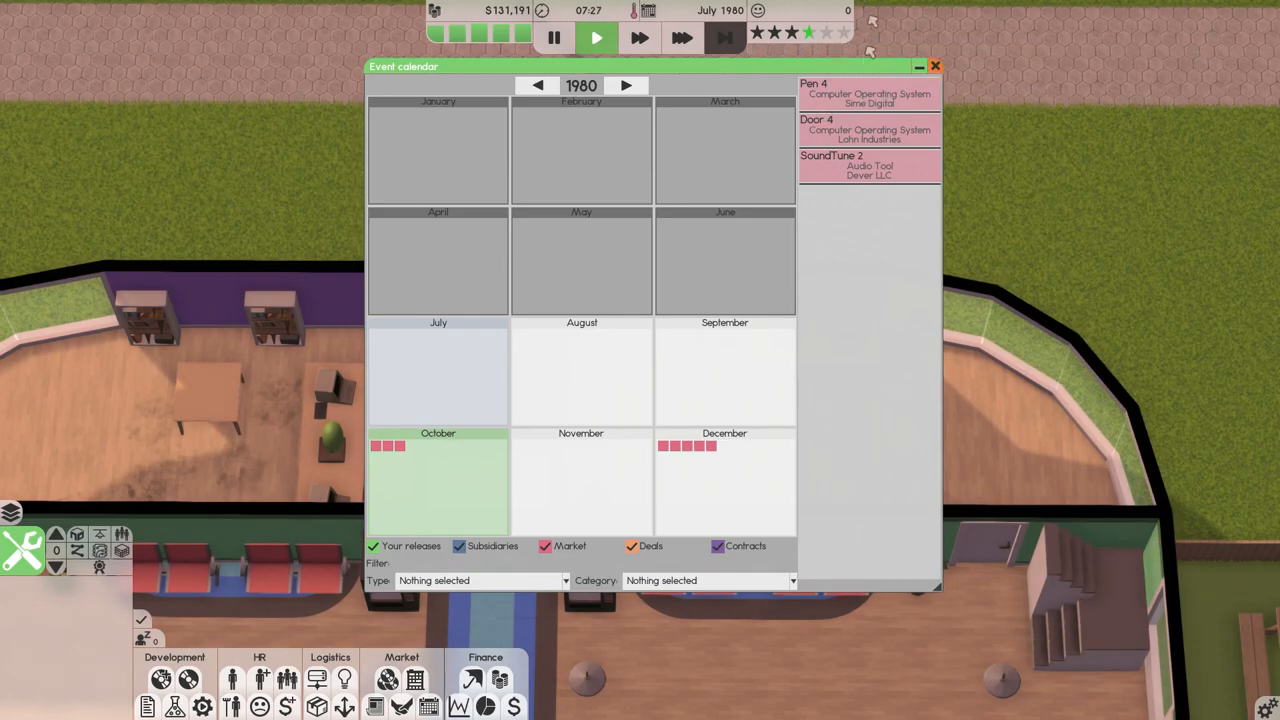
mouse_move(760, 504)
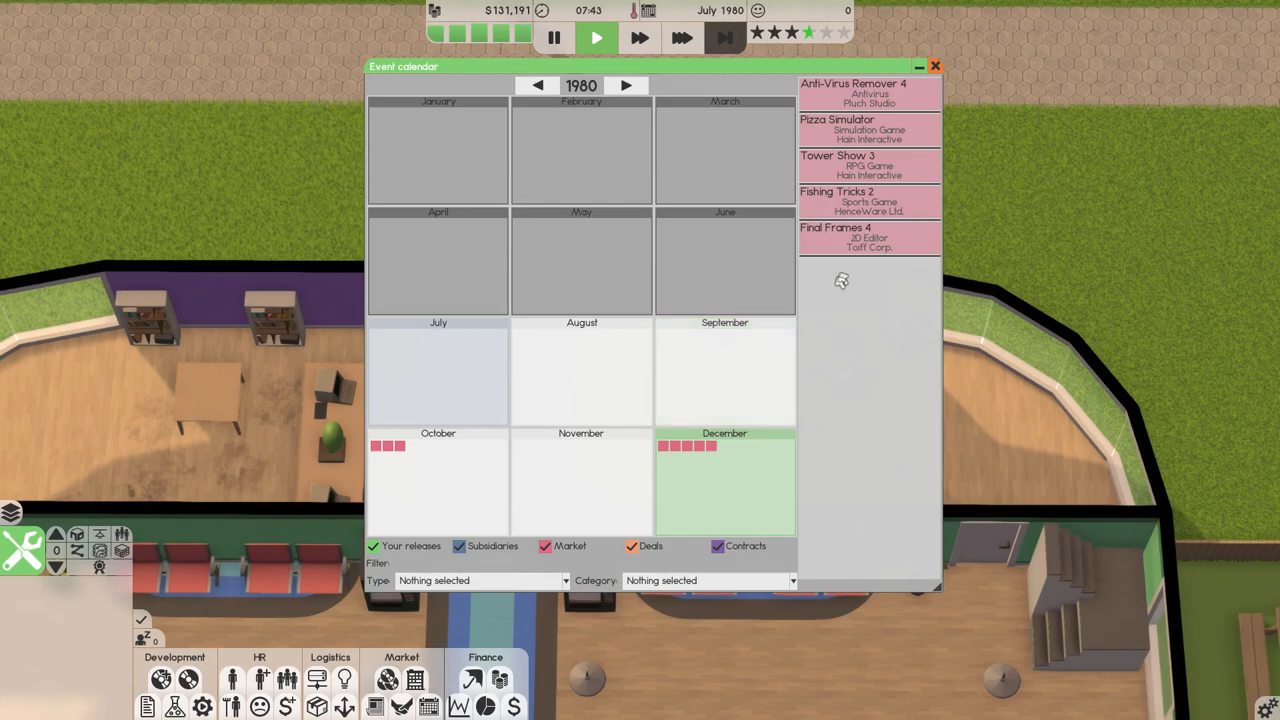
mouse_move(840, 452)
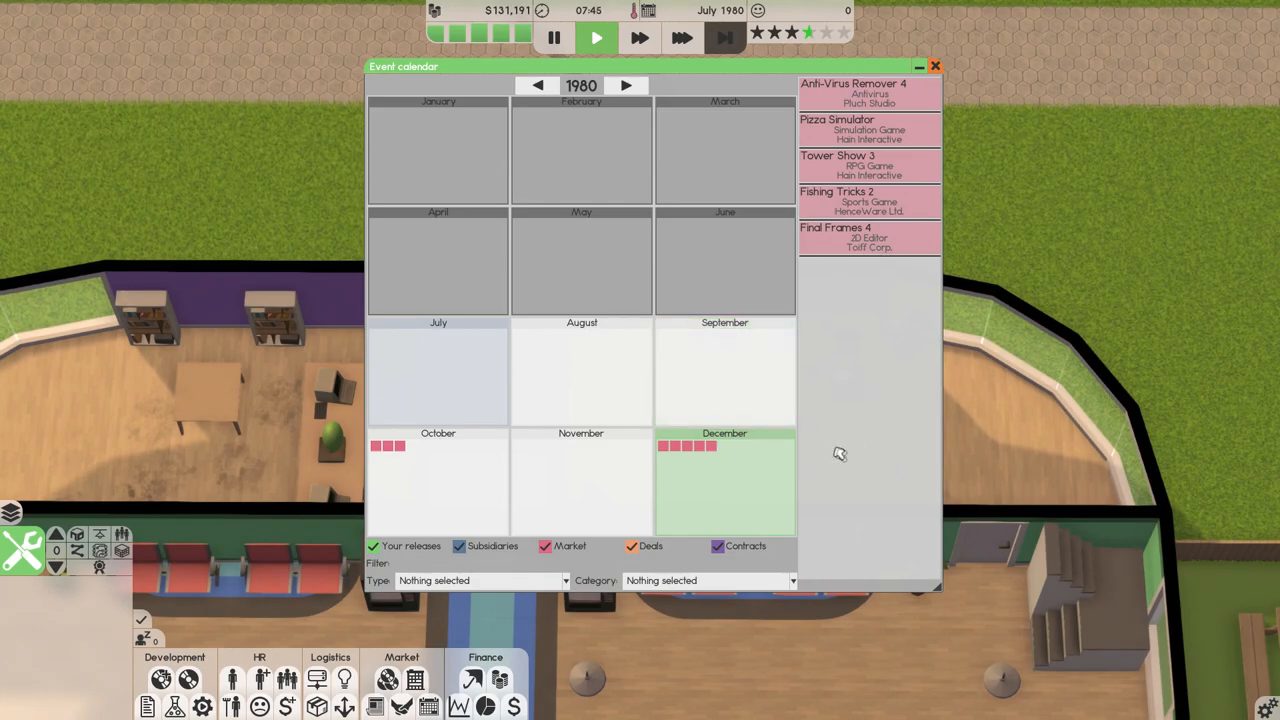
mouse_move(824, 352)
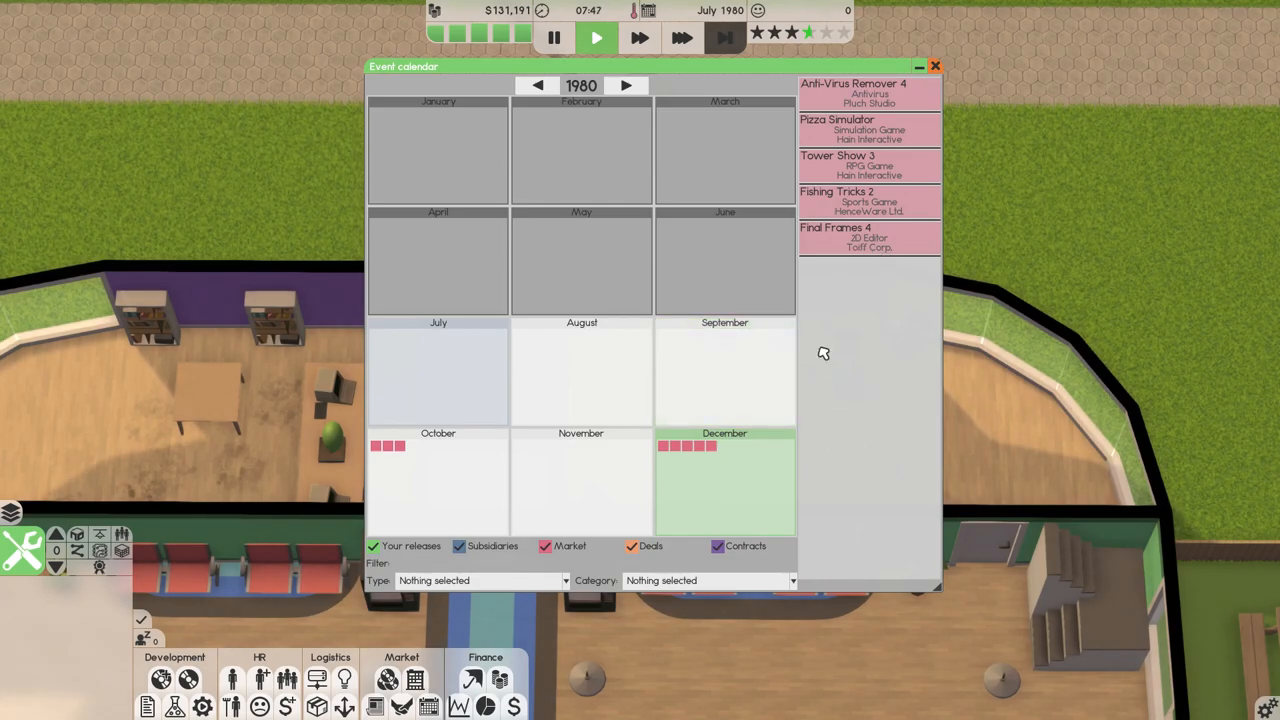
mouse_move(858, 304)
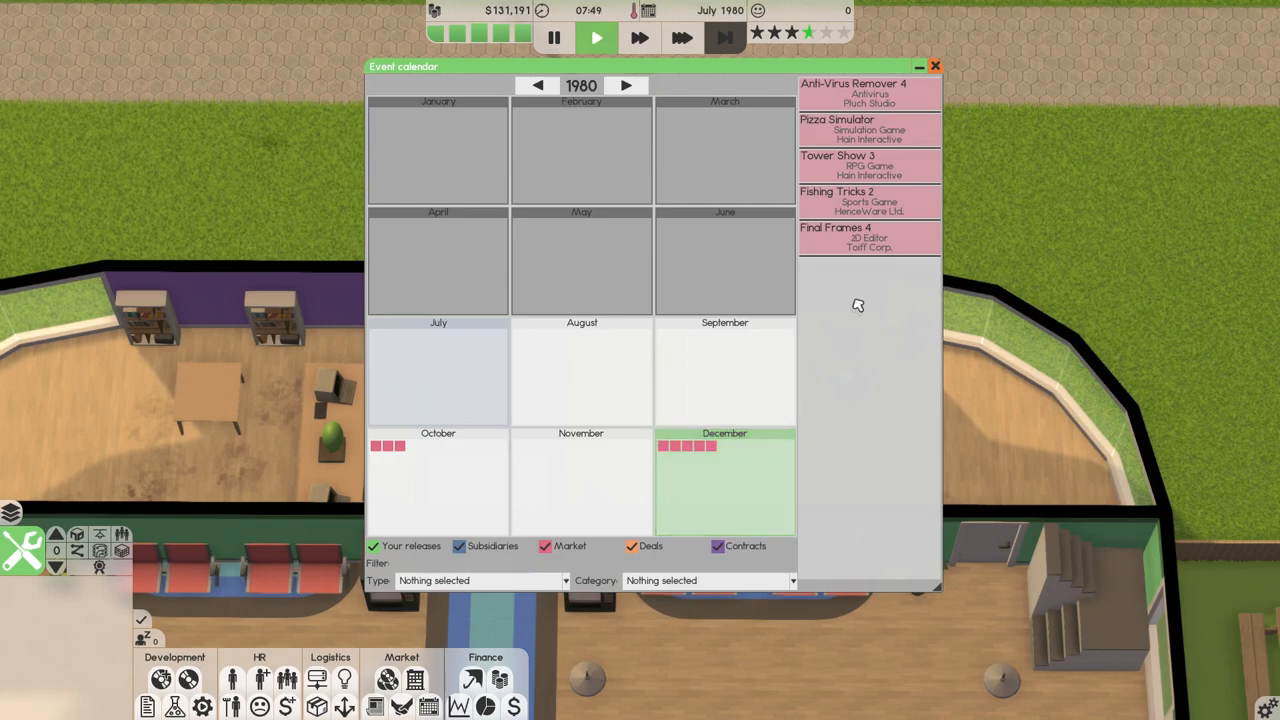
mouse_move(878, 256)
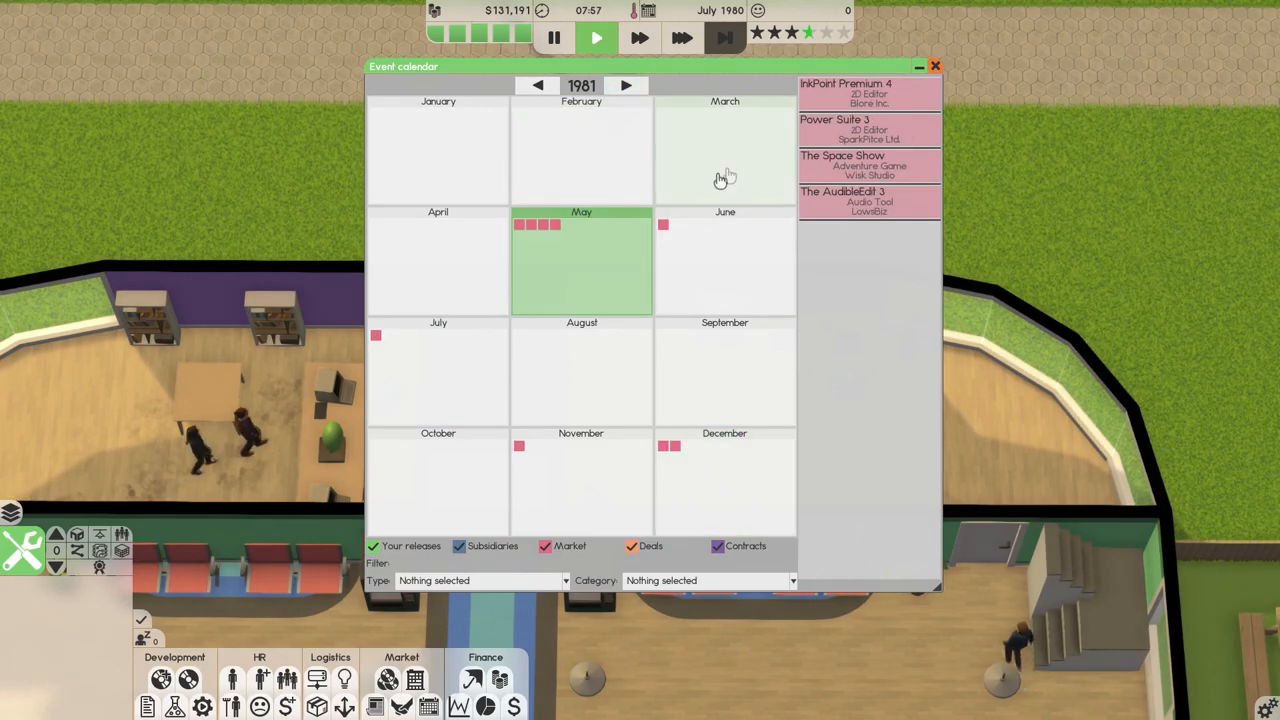
mouse_move(630, 252)
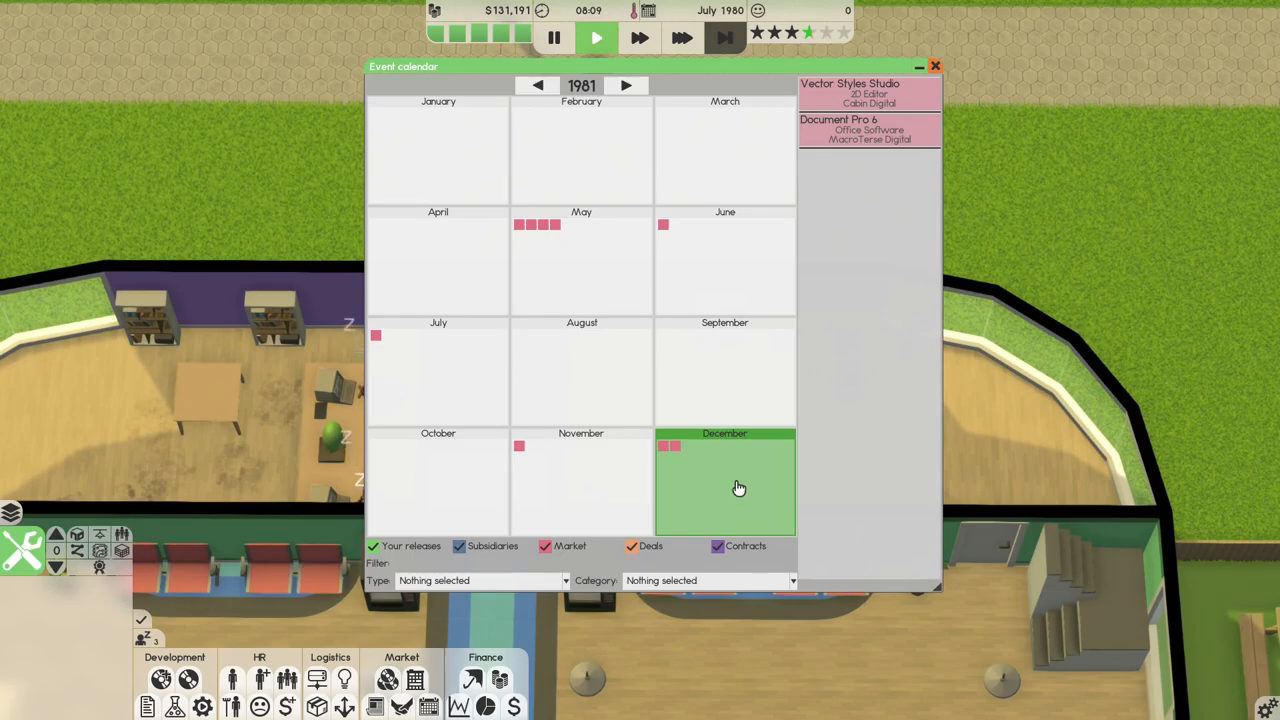
mouse_move(736, 486)
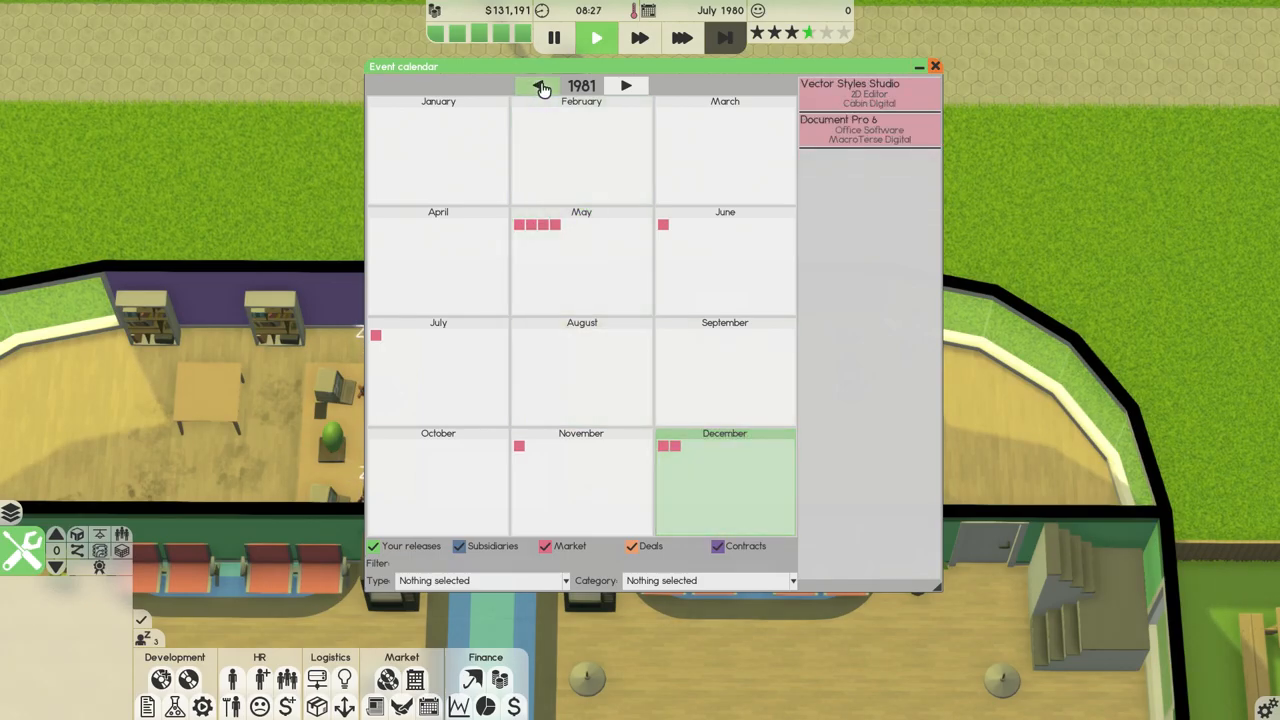
click(538, 84)
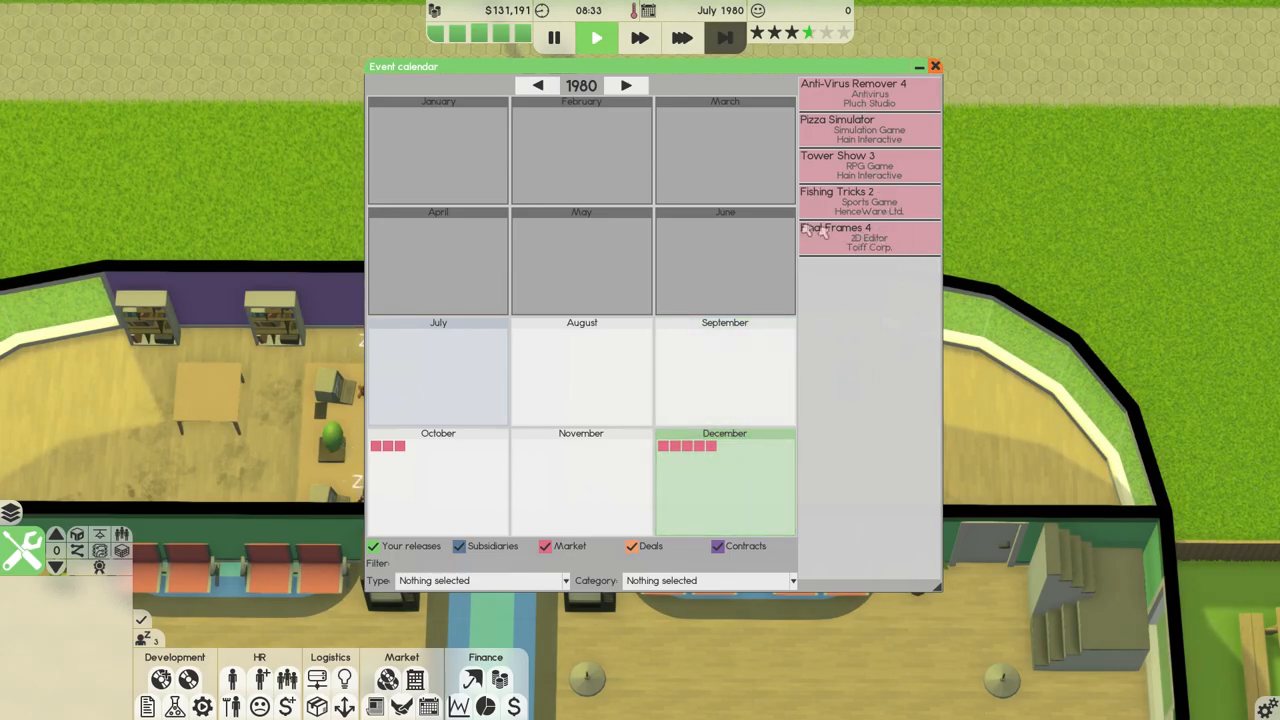
Close the calendar and start a new design document with 2D Editor as the product type.
click(624, 84)
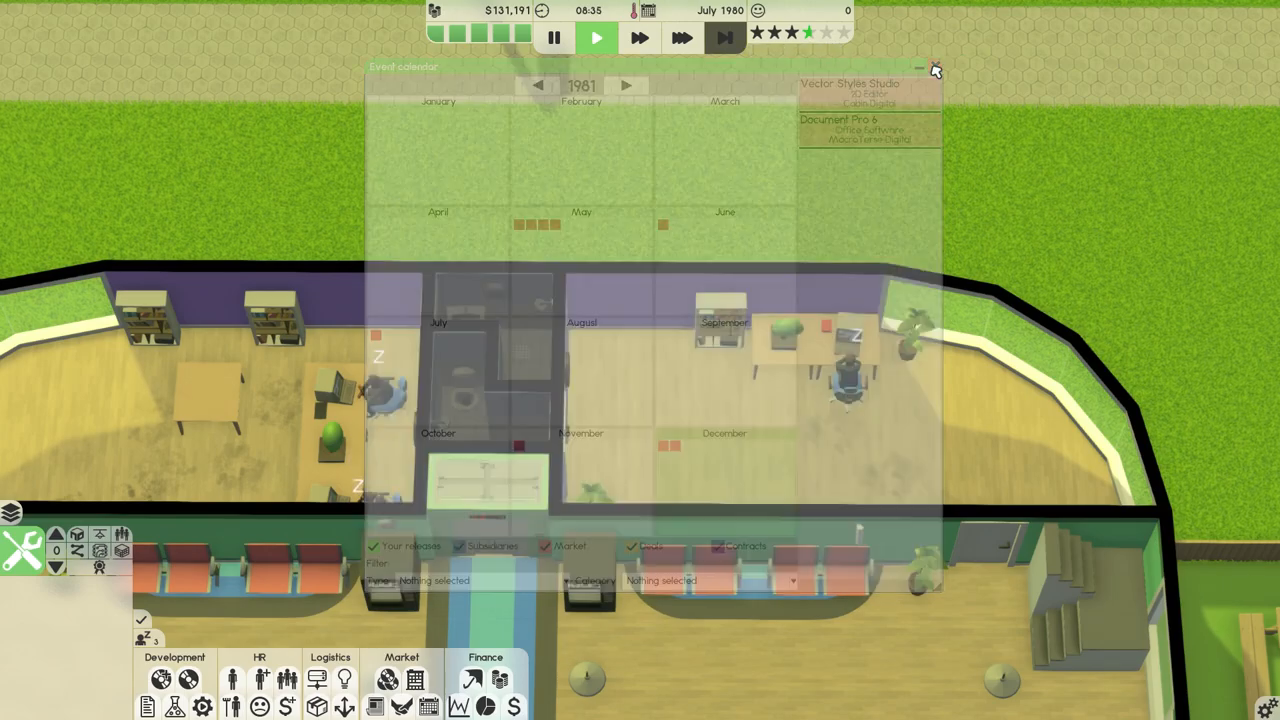
click(936, 68)
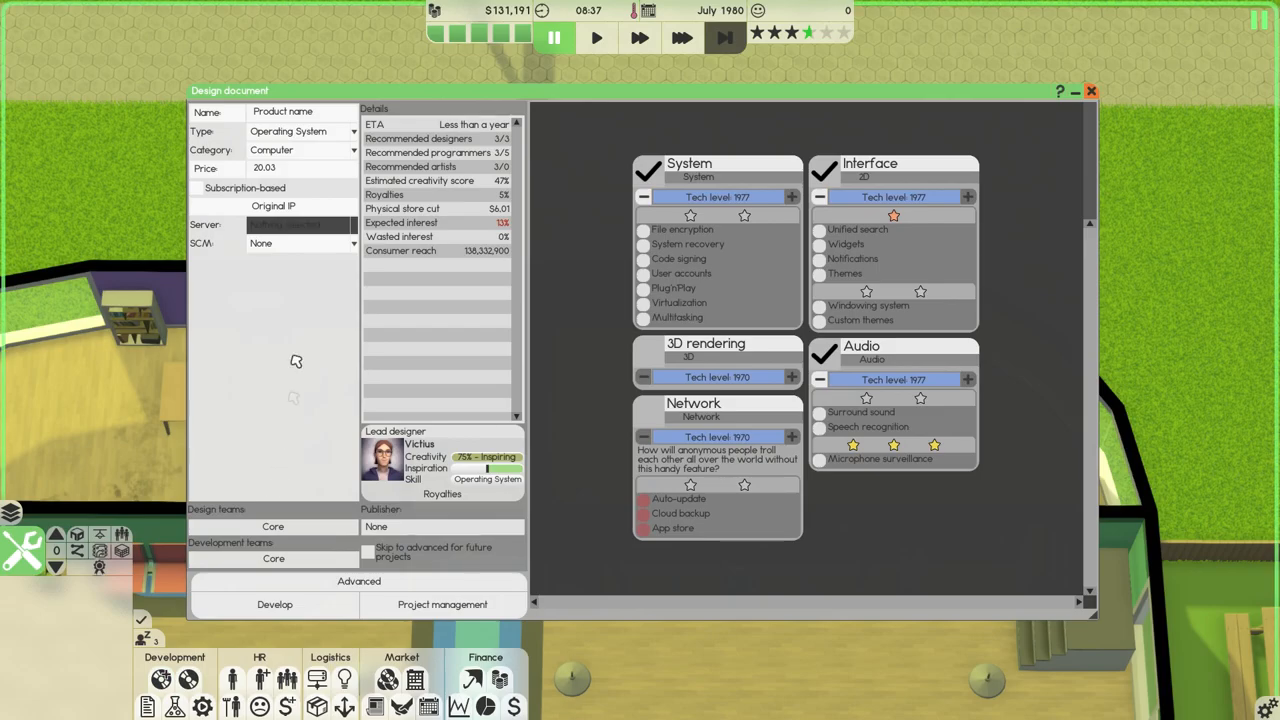
click(300, 148)
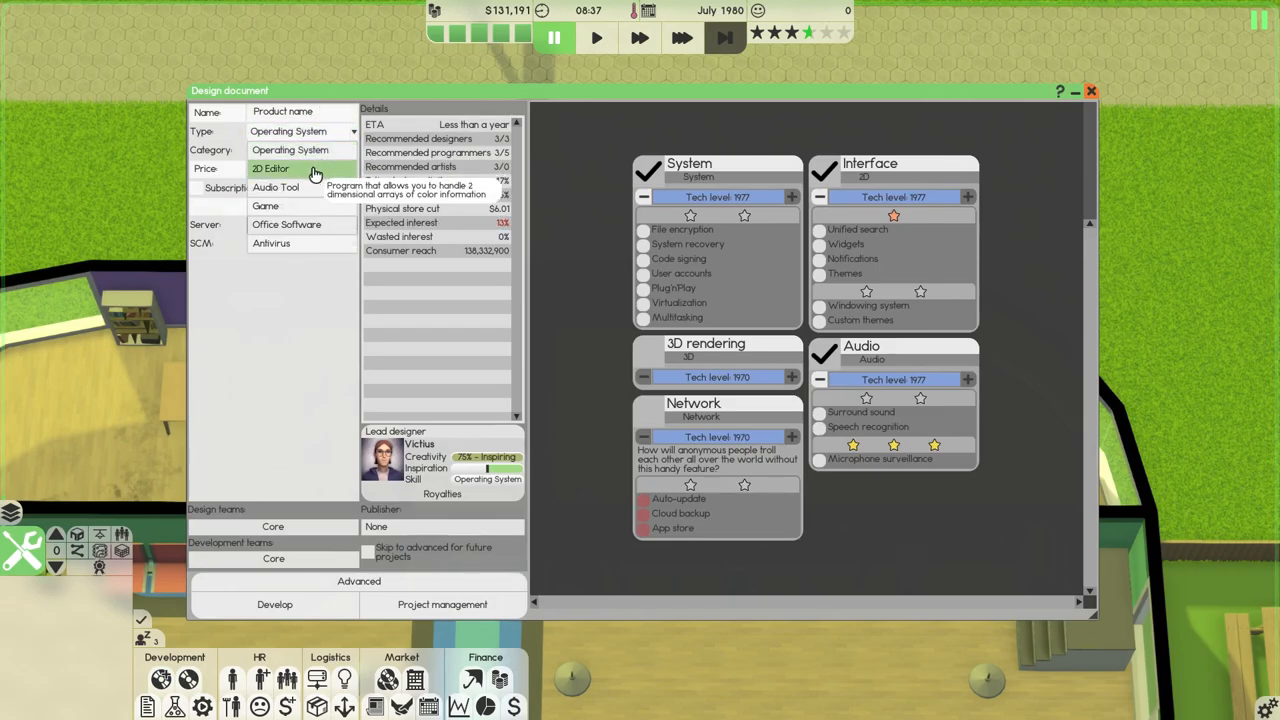
click(272, 168)
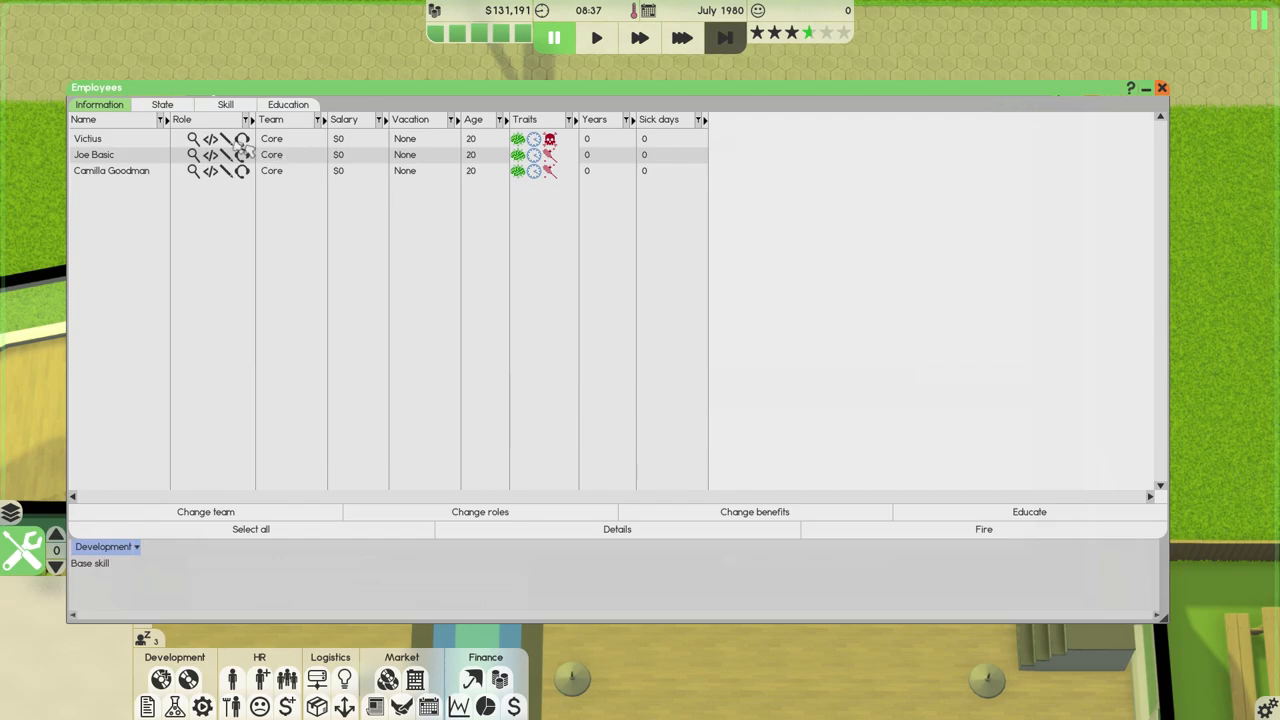
Give Victus the Leader role and return to the 2D Editor design document.
click(120, 138)
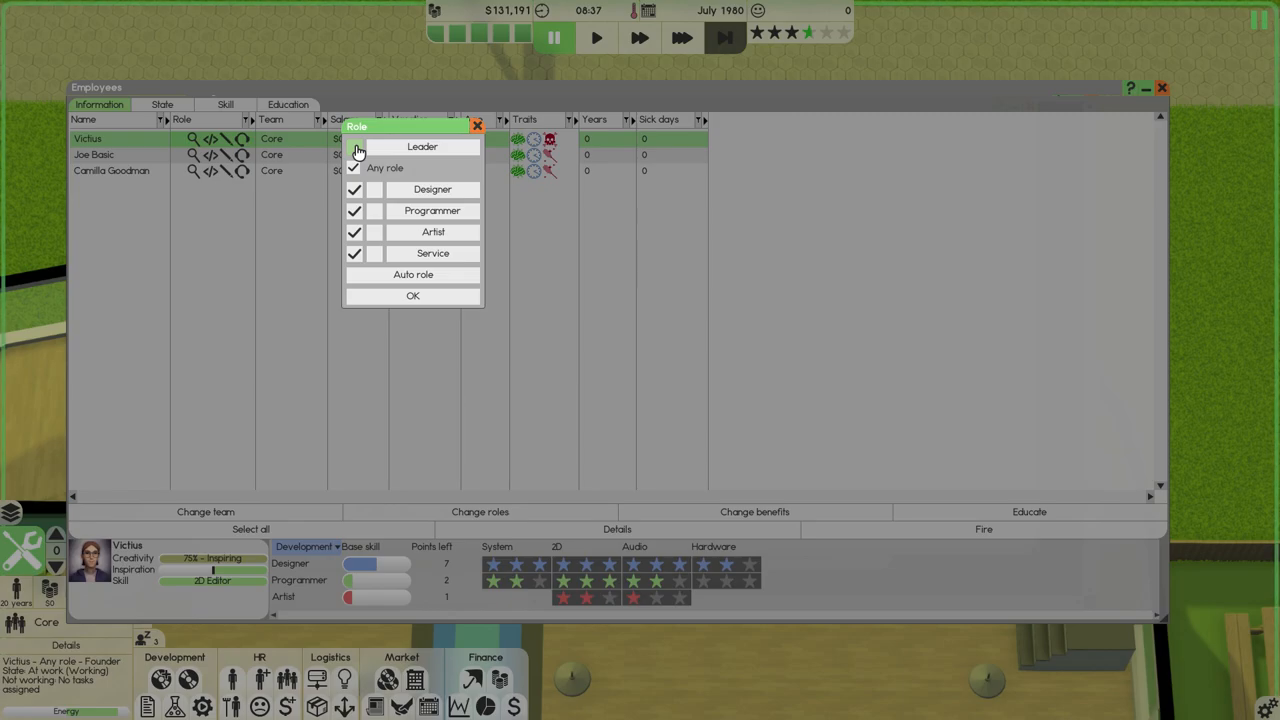
click(354, 146)
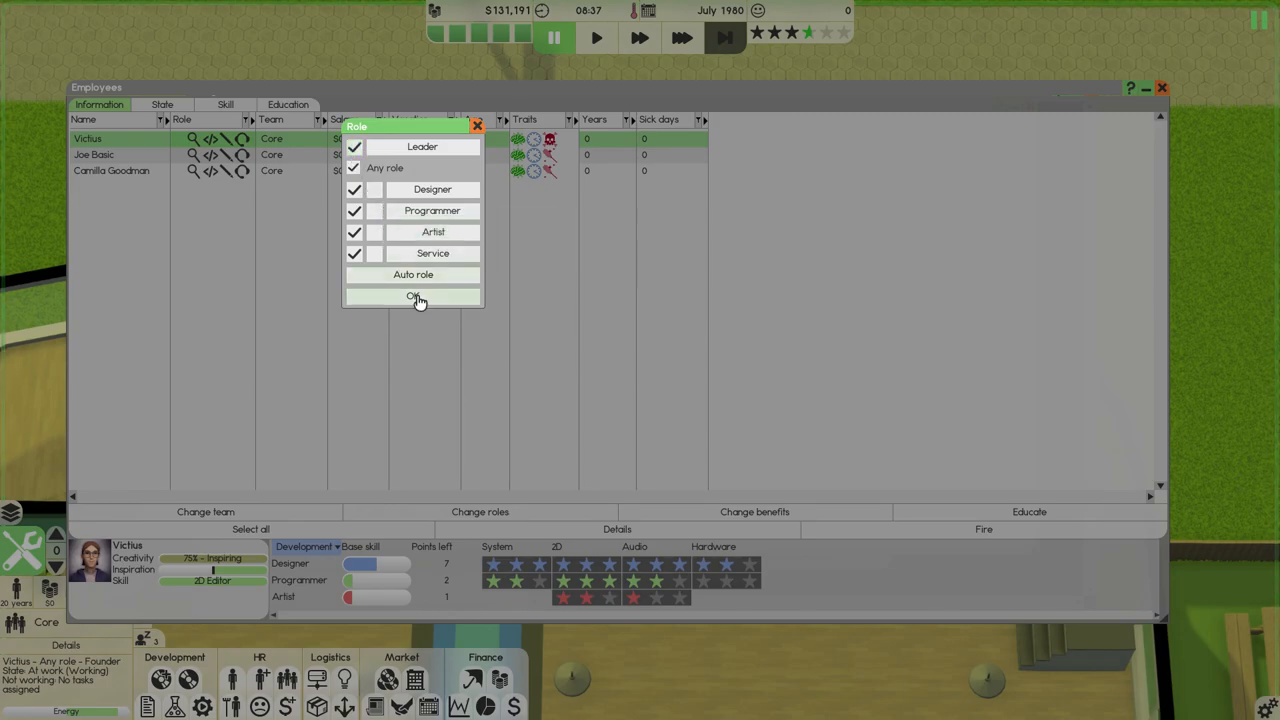
click(412, 296)
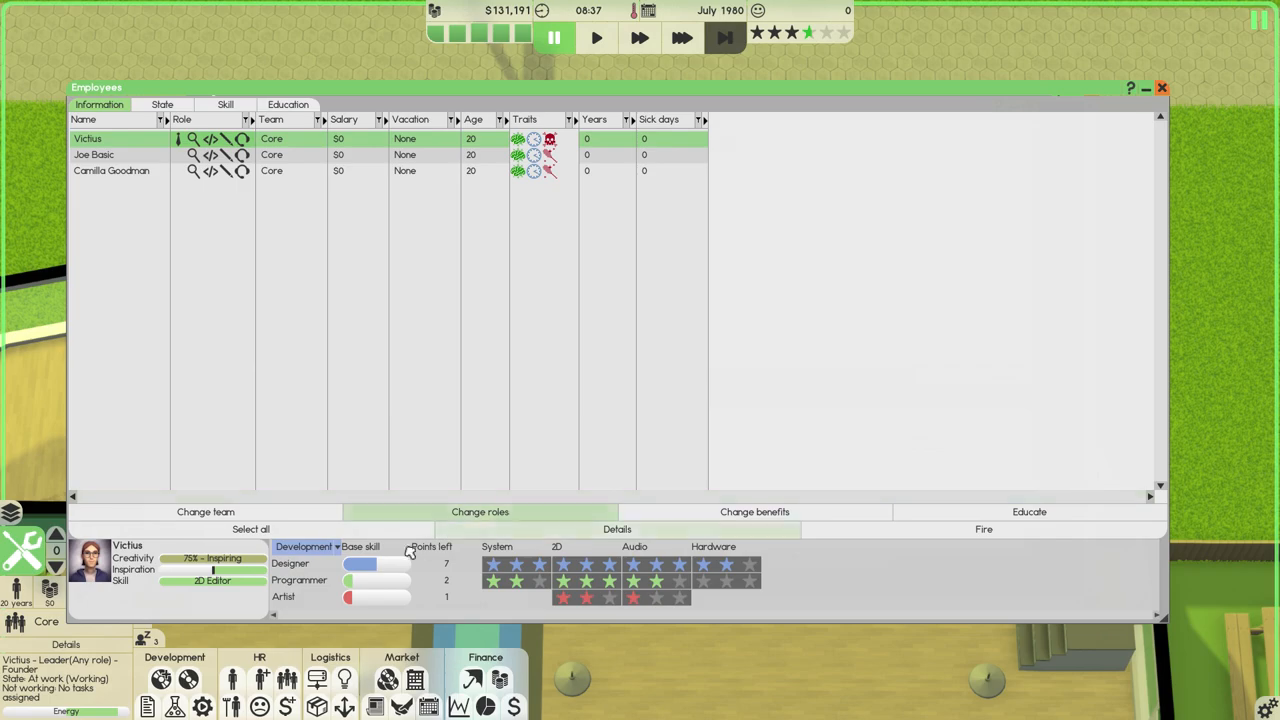
click(304, 546)
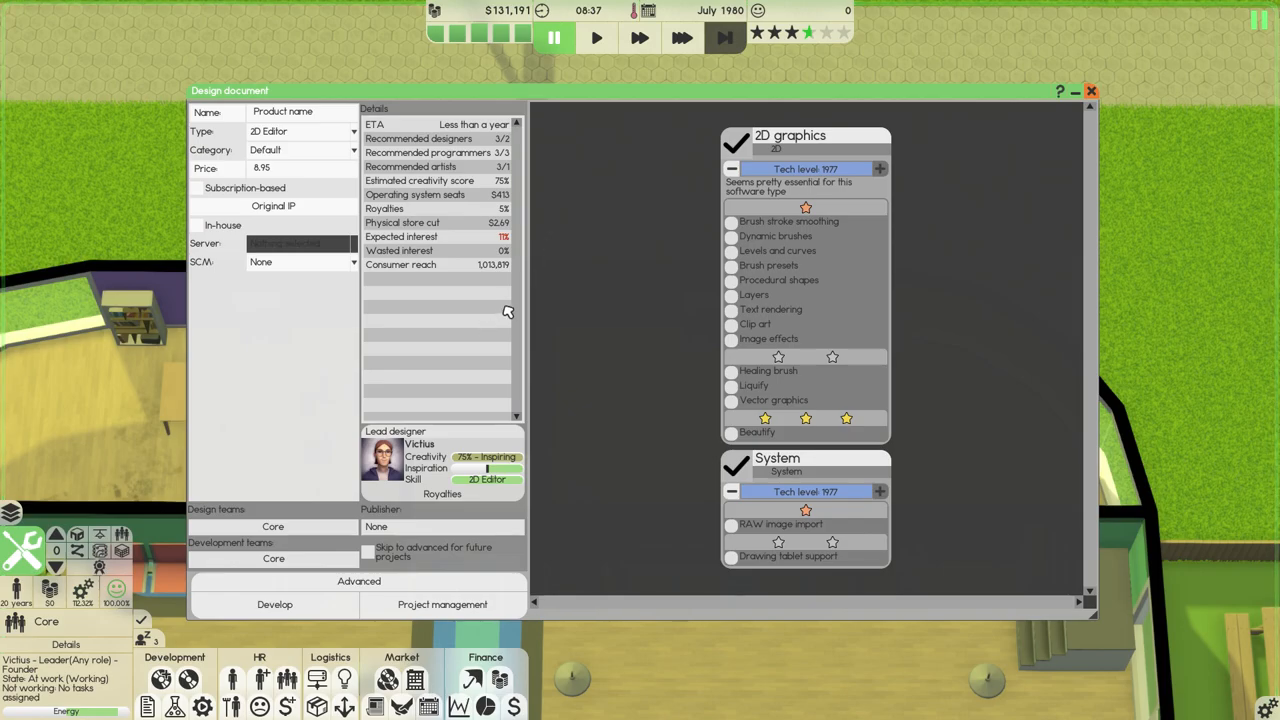
mouse_move(652, 304)
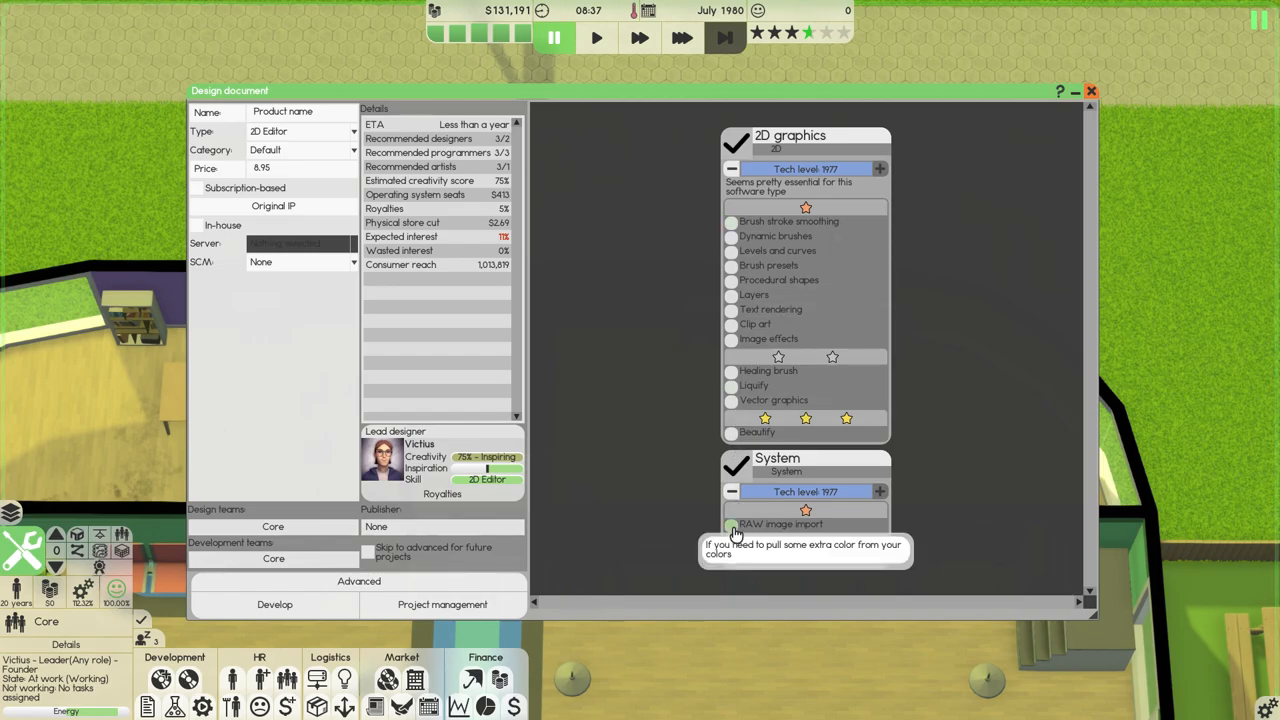
Add RAW image import, brush stroke smoothing and Layers to the 2D Editor's features.
click(732, 524)
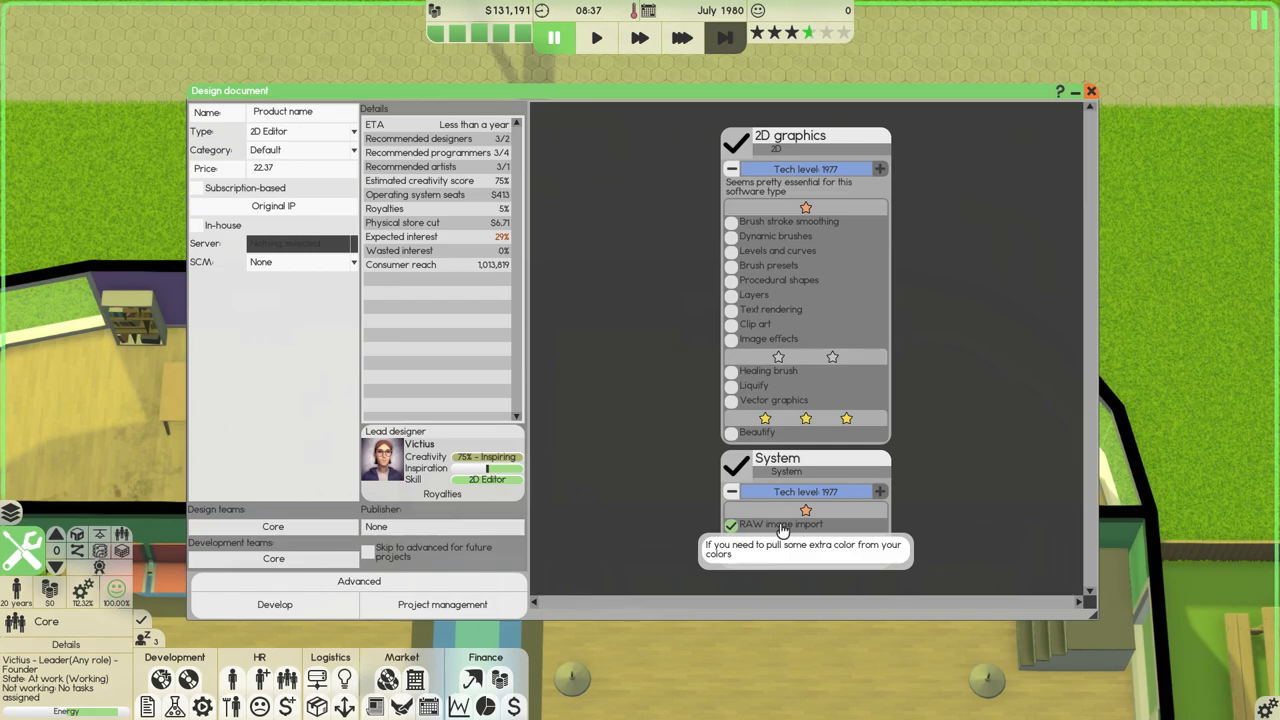
click(732, 524)
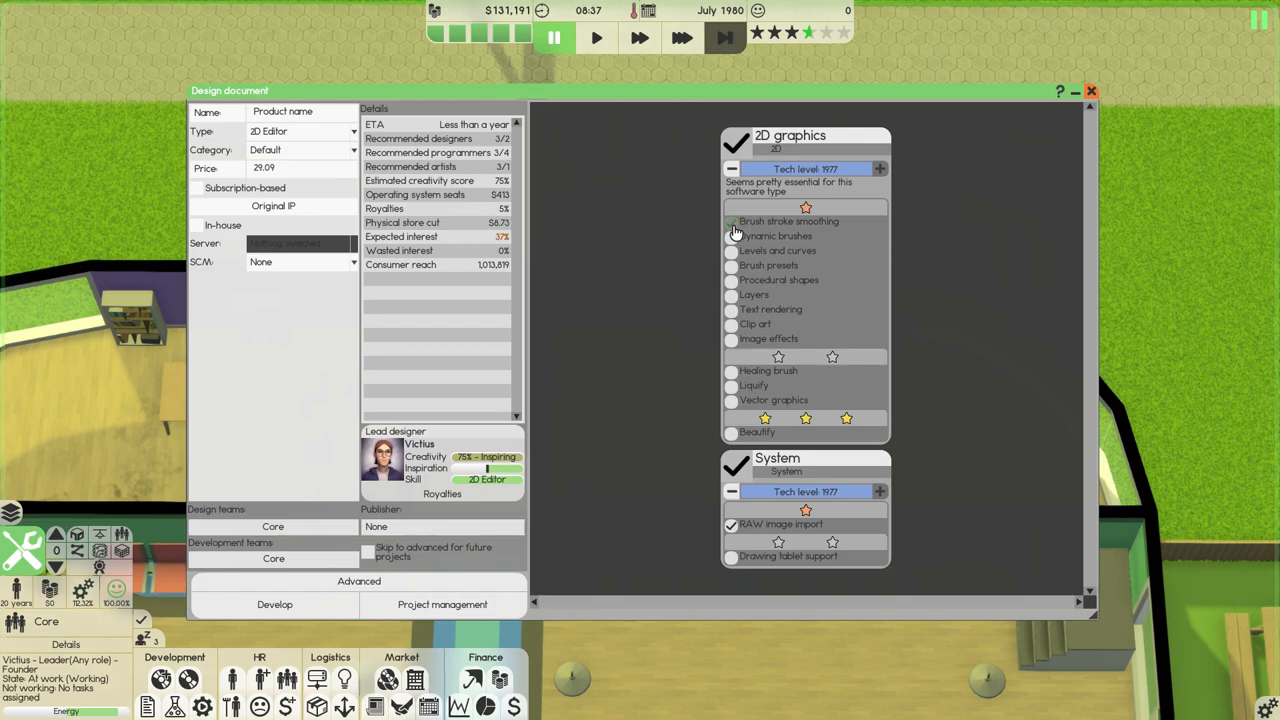
click(732, 220)
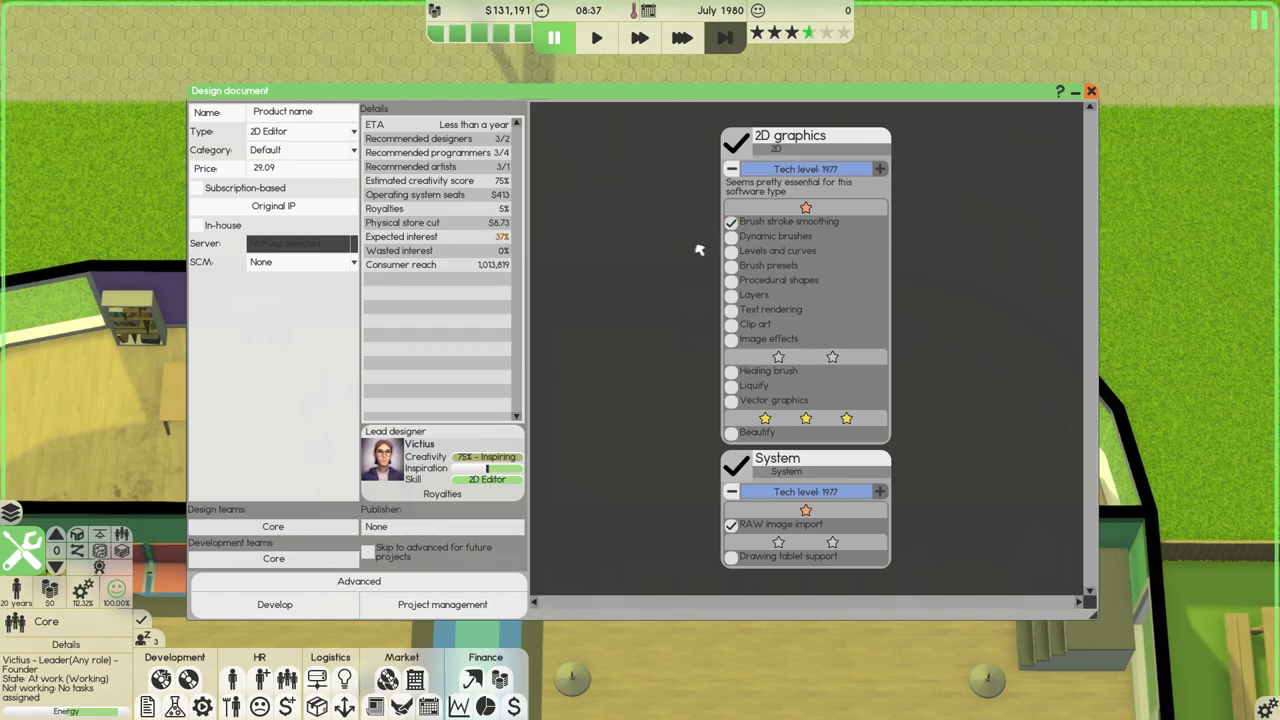
mouse_move(780, 280)
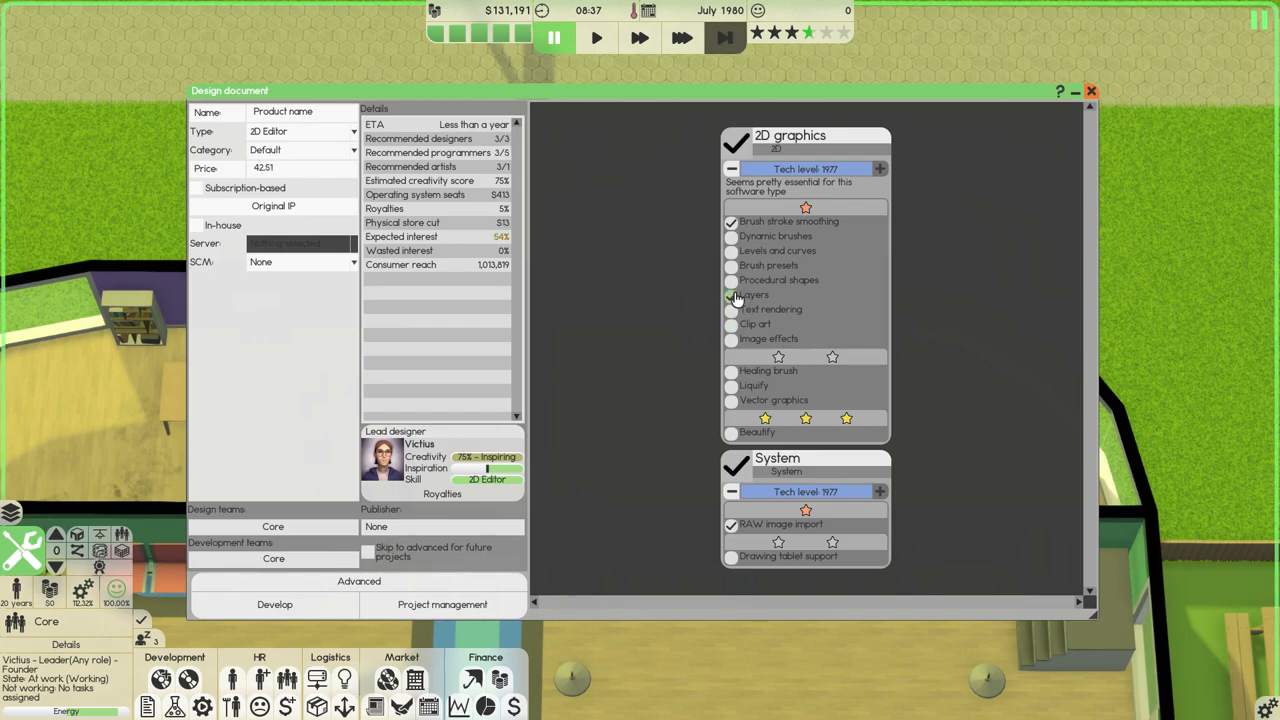
click(732, 296)
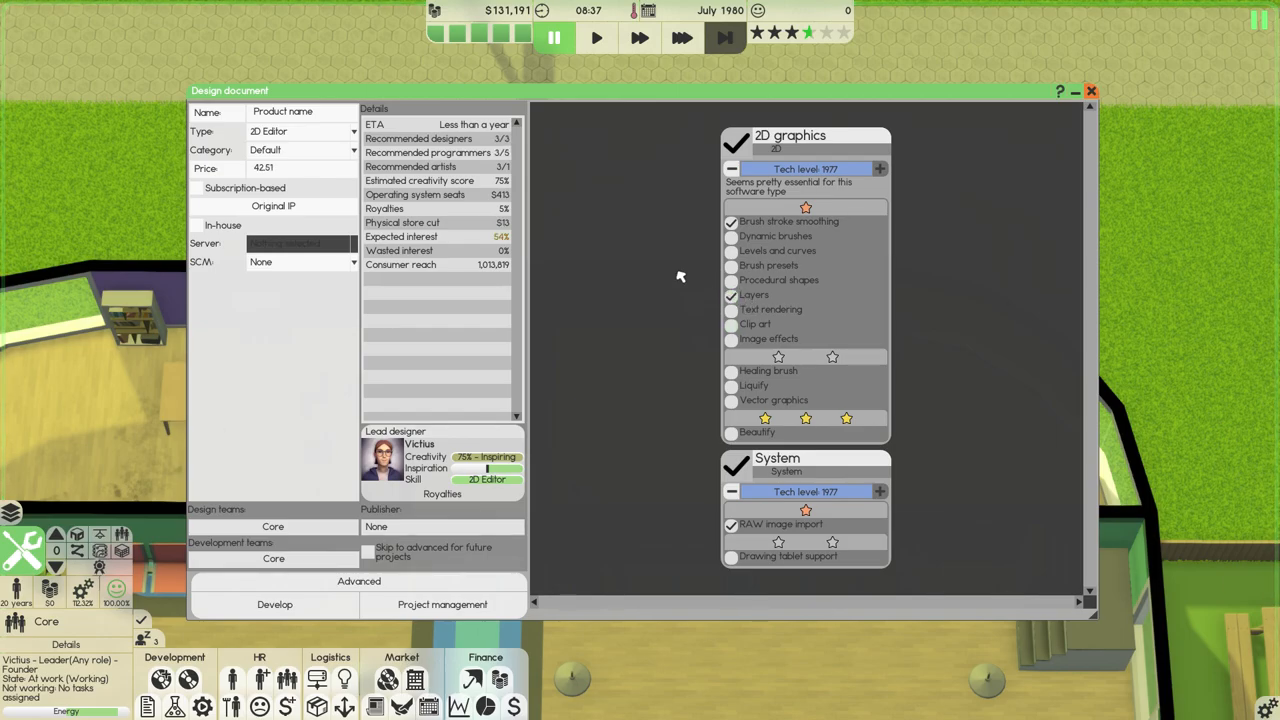
mouse_move(556, 228)
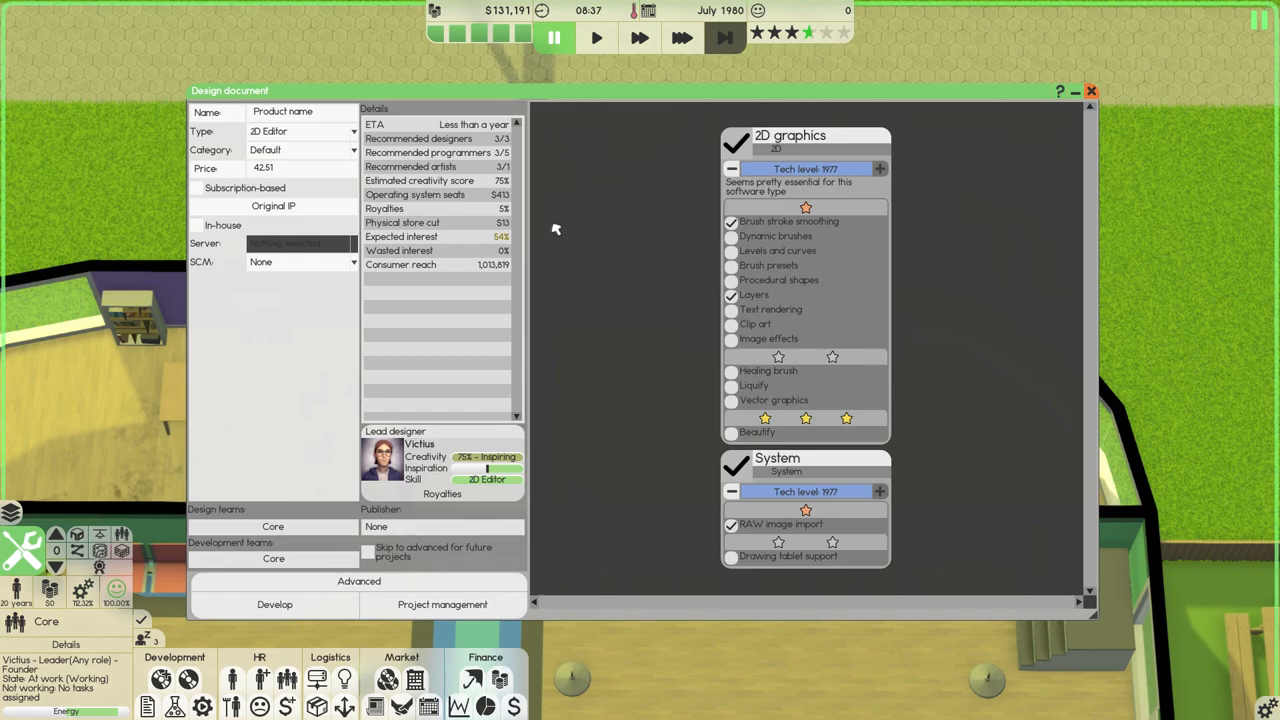
mouse_move(424, 236)
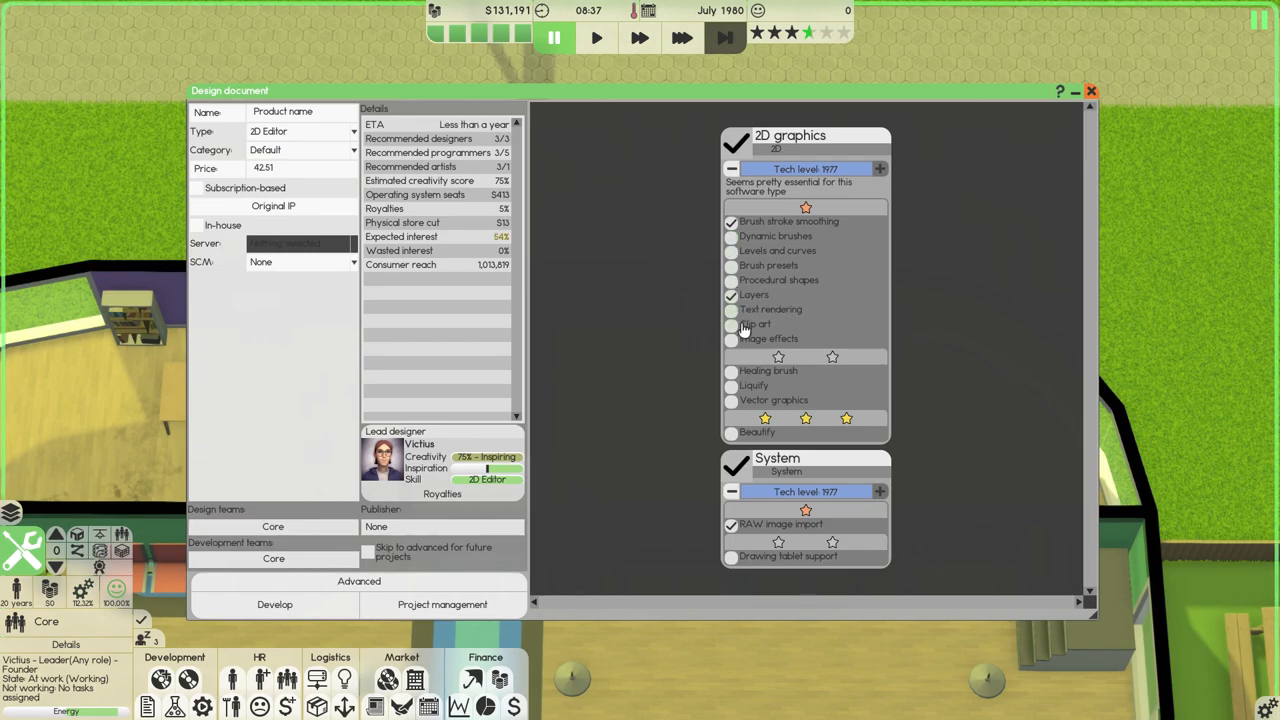
Try Healing brush, then swap it for Vector graphics so expected interest reaches 100%.
click(732, 324)
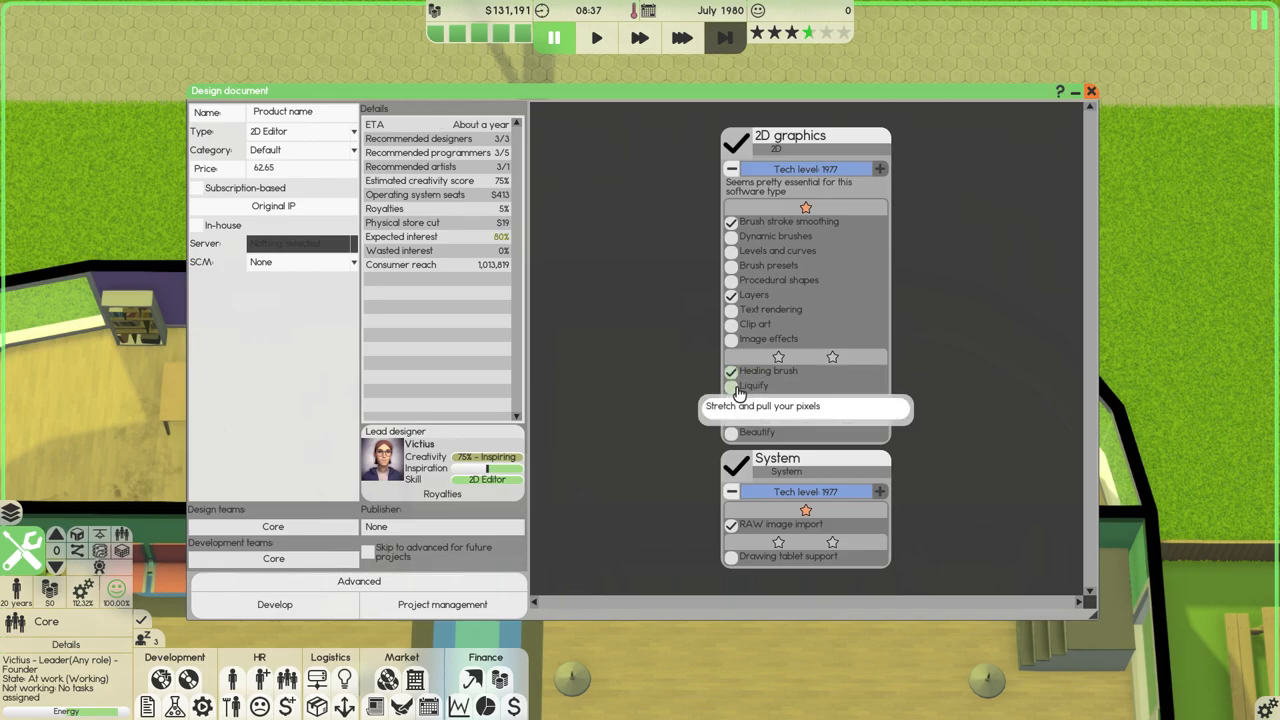
mouse_move(736, 400)
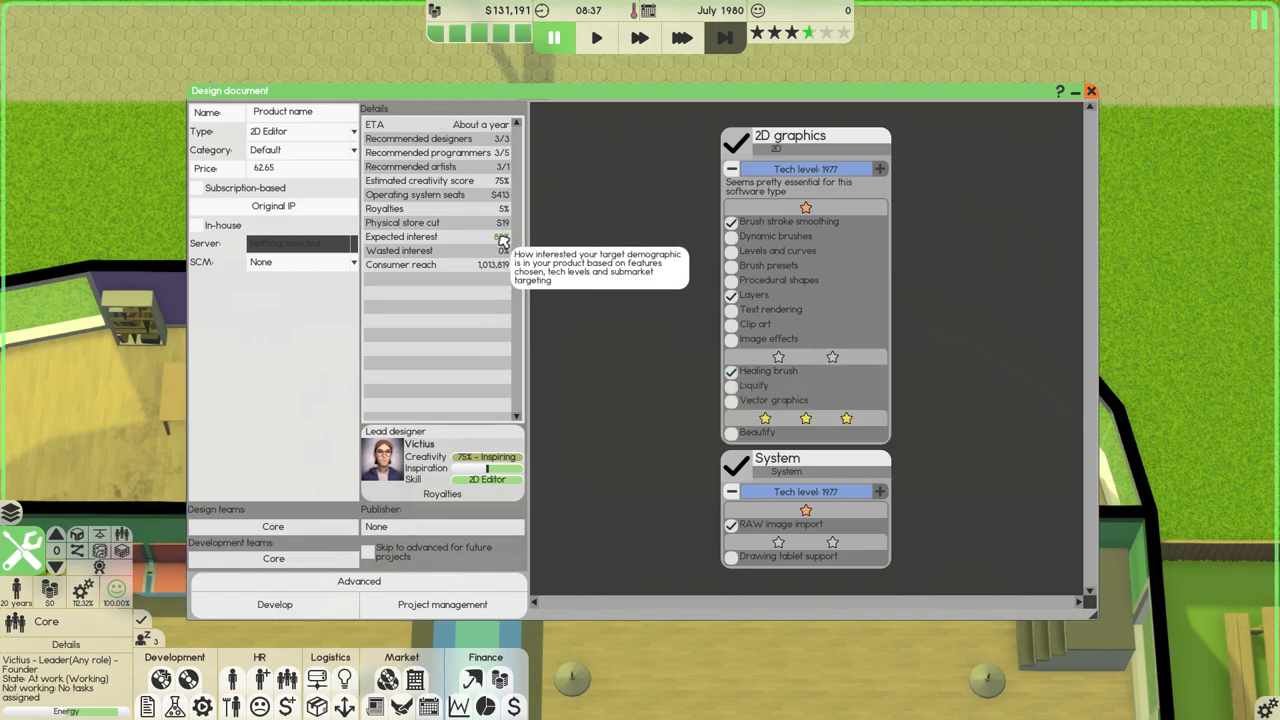
click(732, 370)
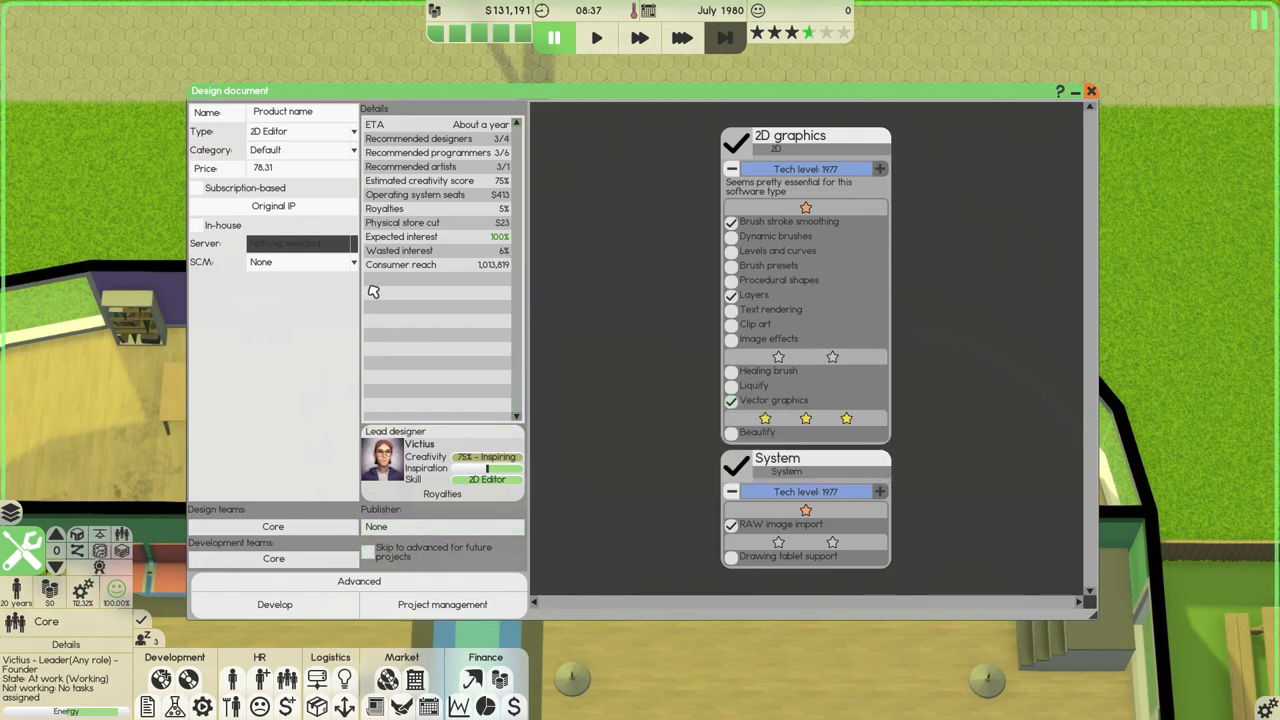
mouse_move(784, 400)
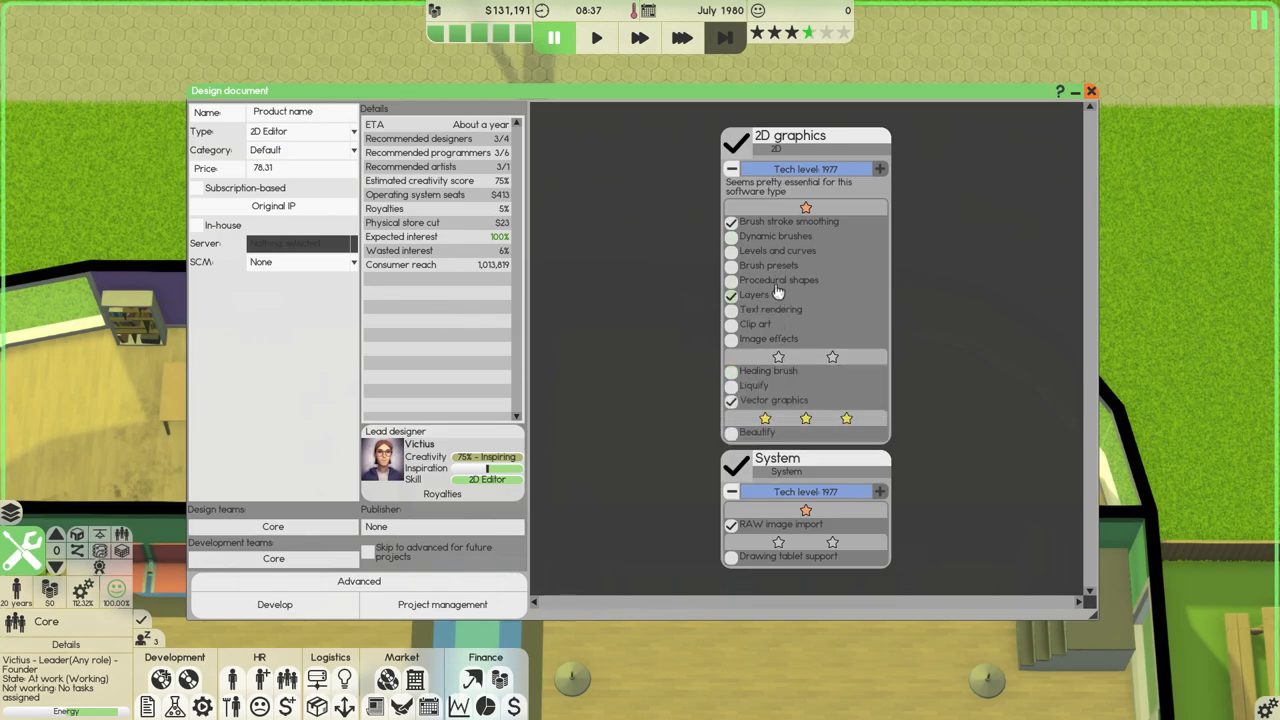
mouse_move(288, 680)
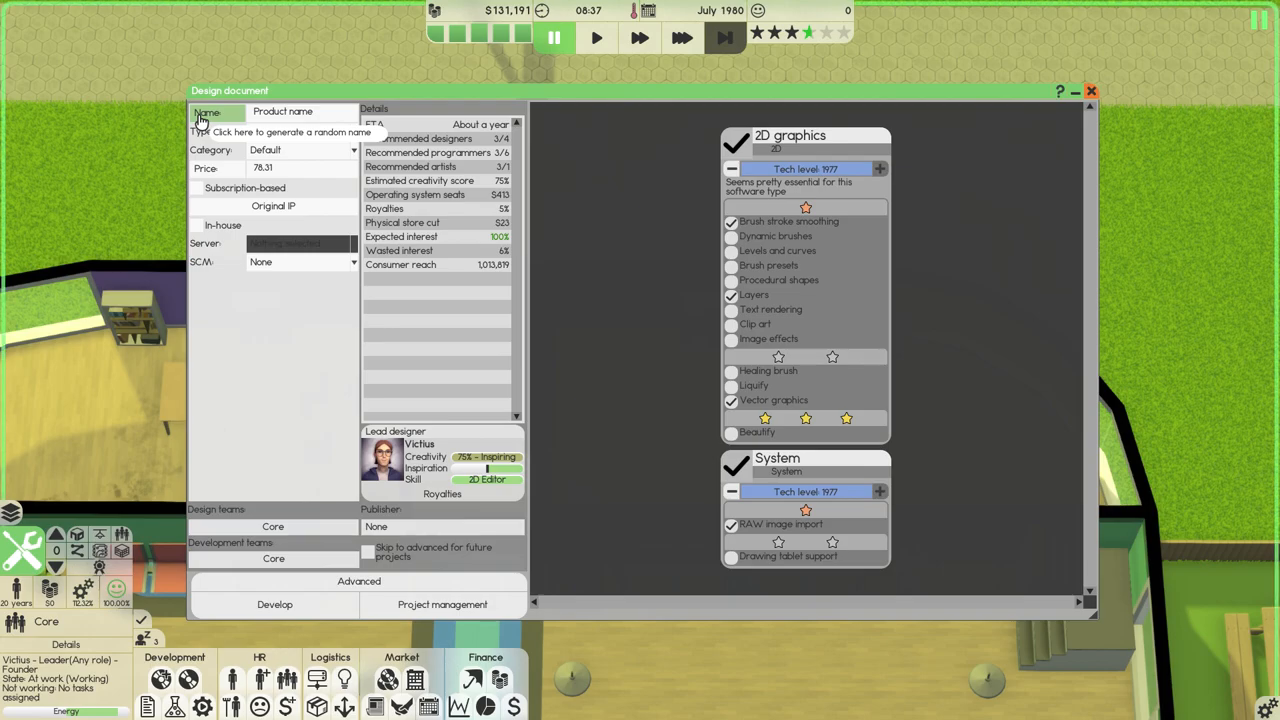
Cycle through several random names, then edit the name field to VicTech Frames.
click(300, 132)
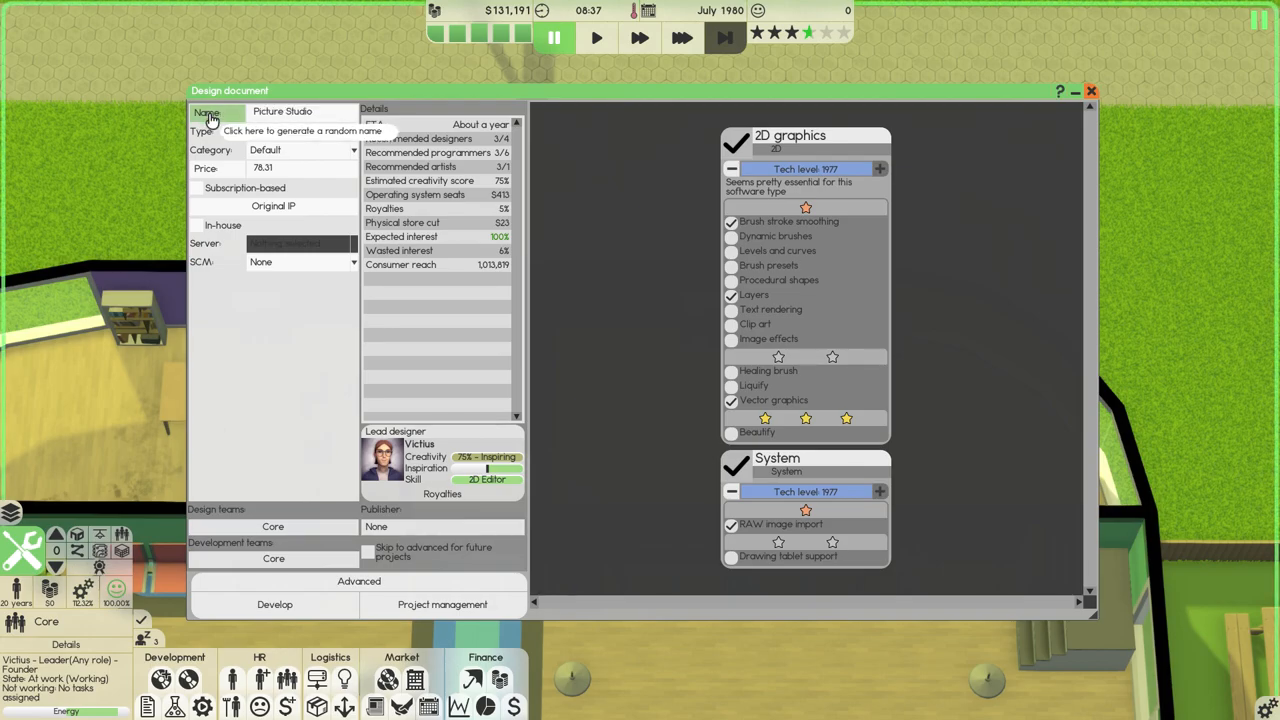
click(302, 132)
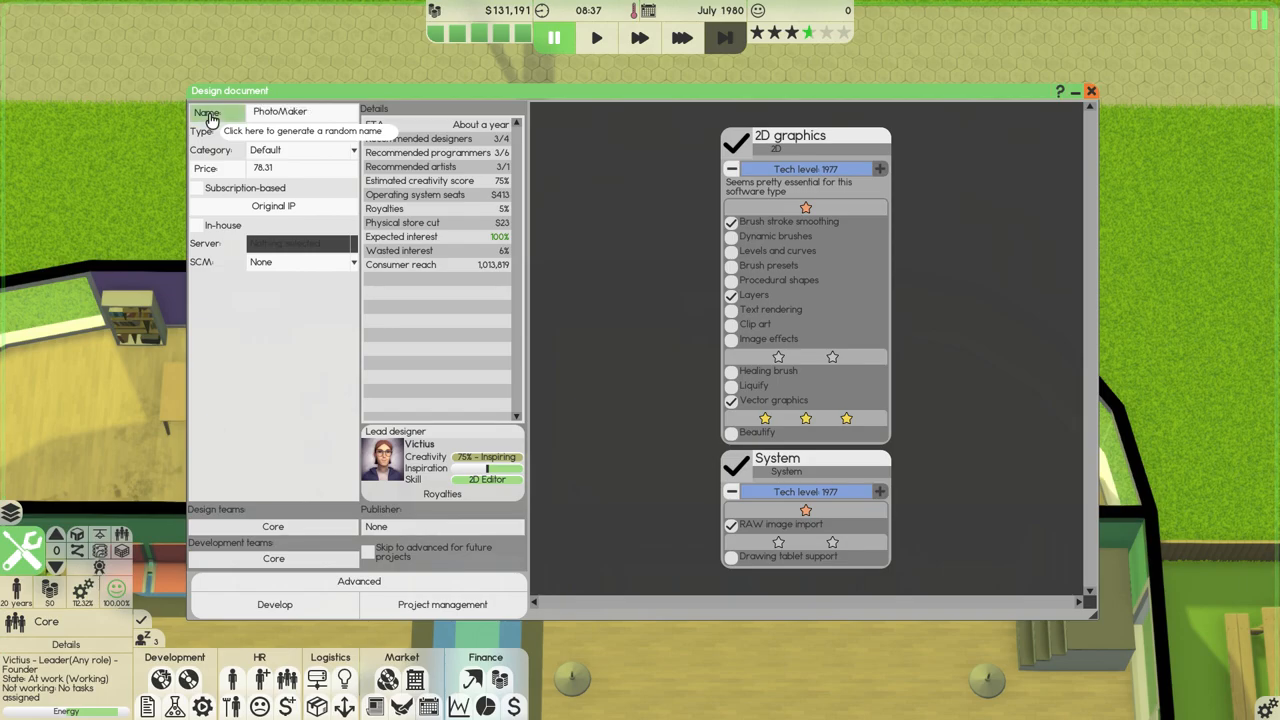
click(204, 112)
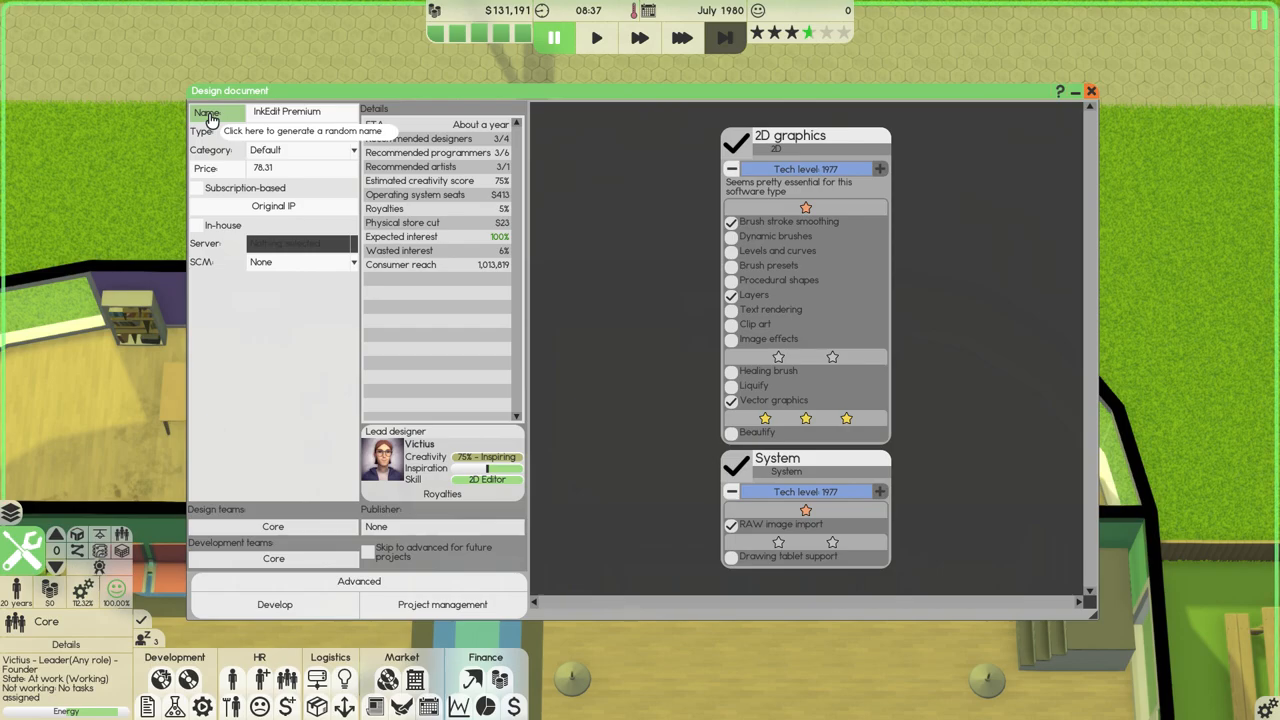
click(288, 112)
text(Victech Frames)
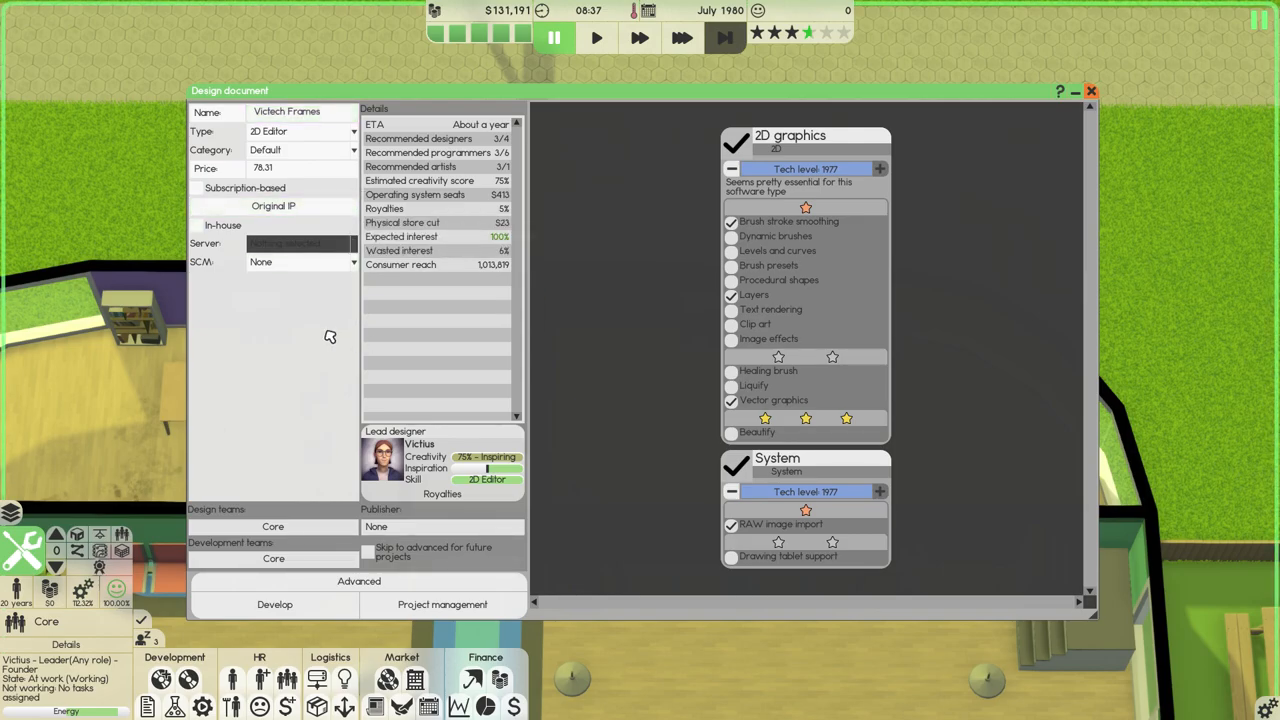
click(286, 112)
text(T)
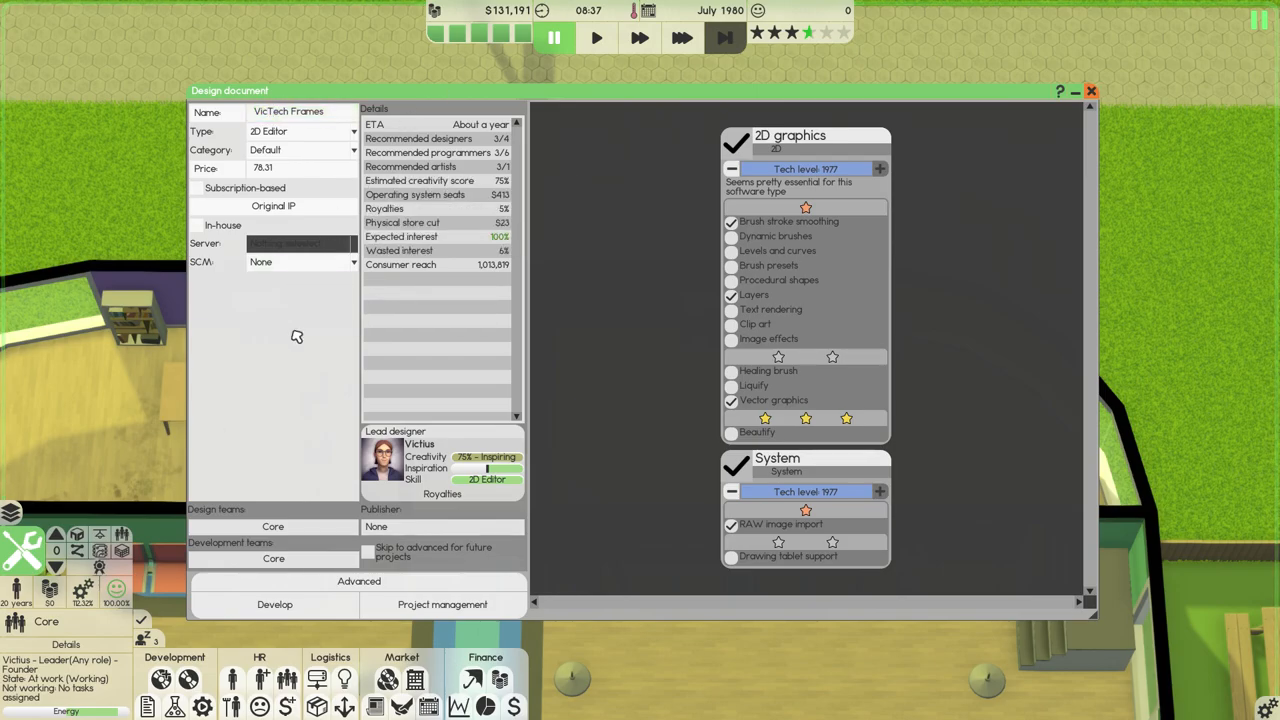
mouse_move(298, 336)
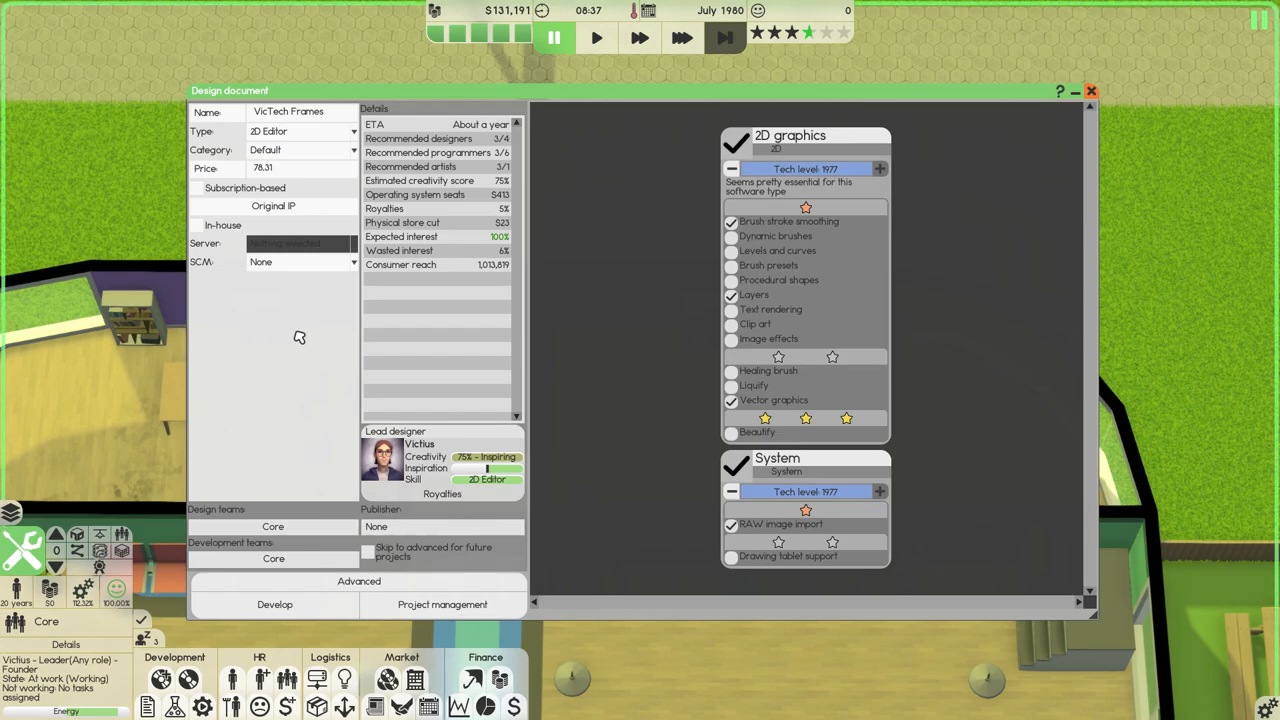
mouse_move(384, 152)
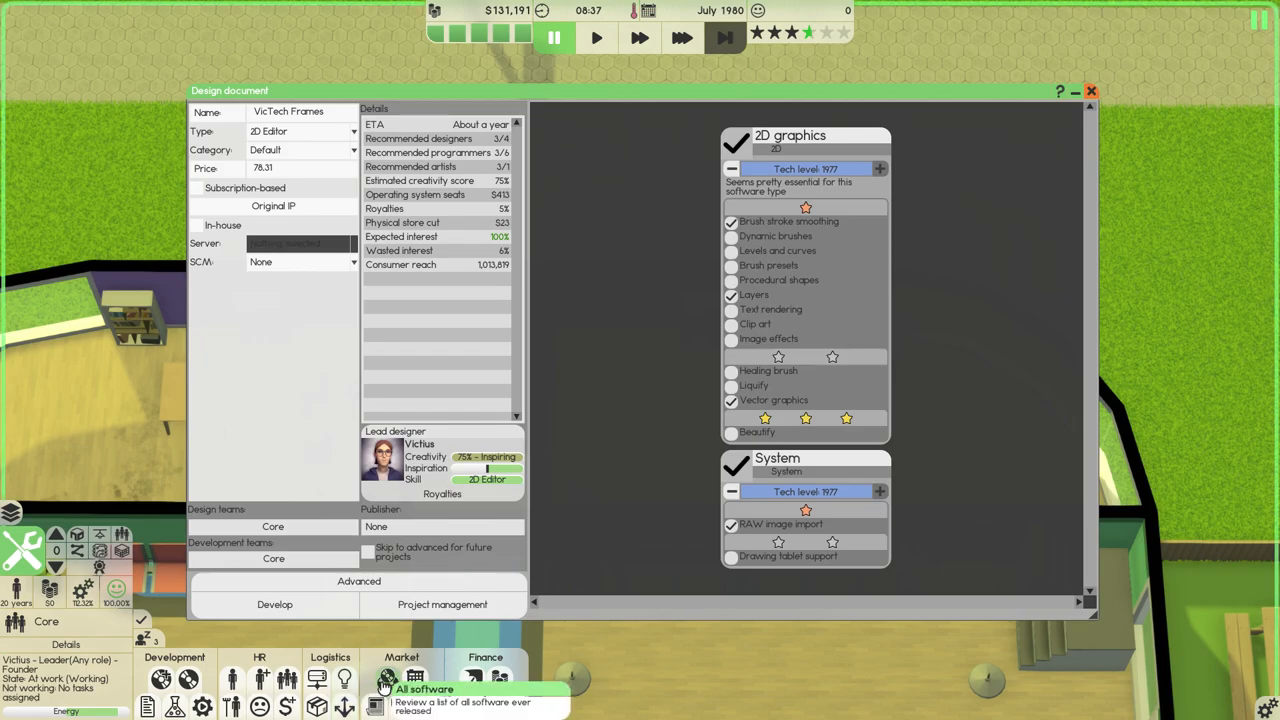
click(388, 678)
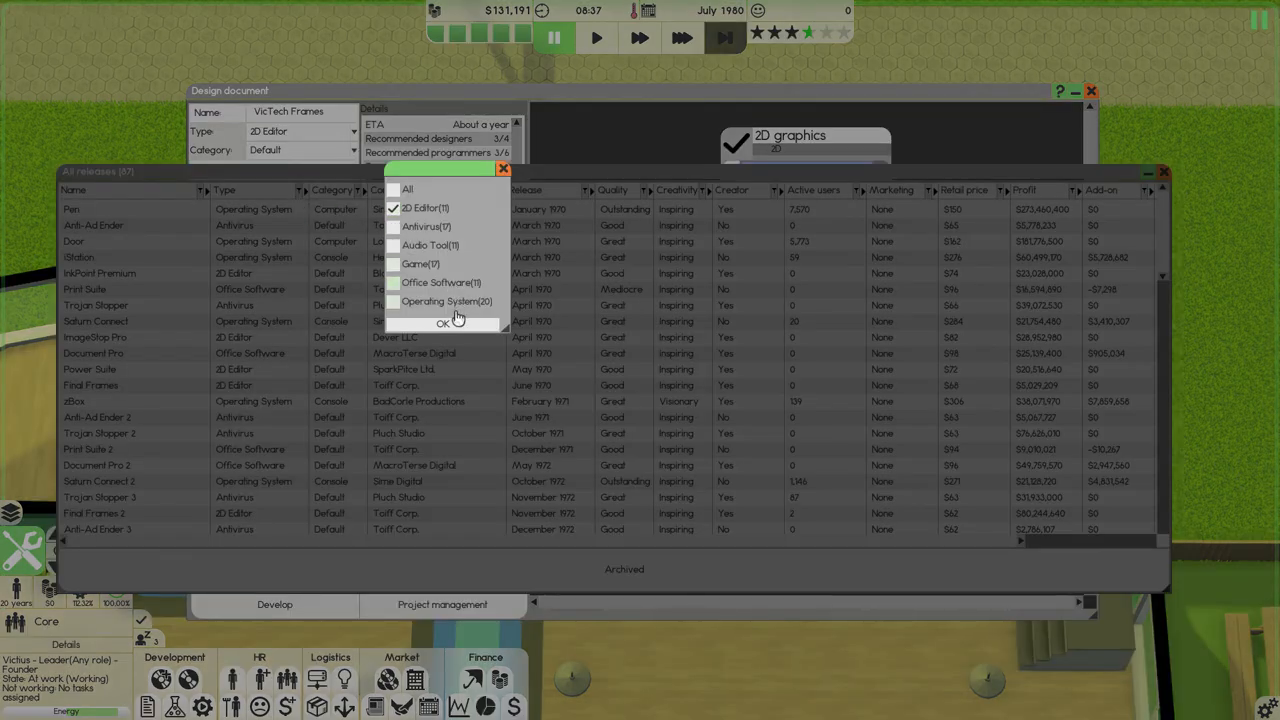
click(444, 324)
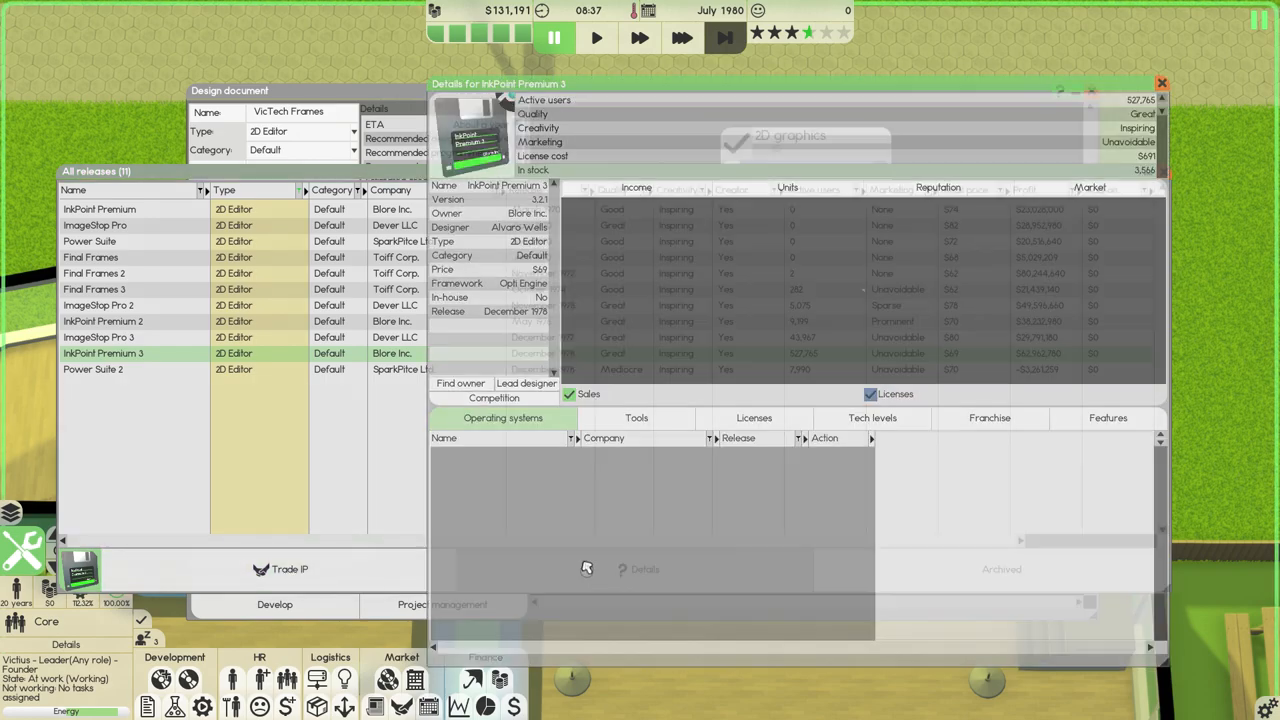
click(1108, 418)
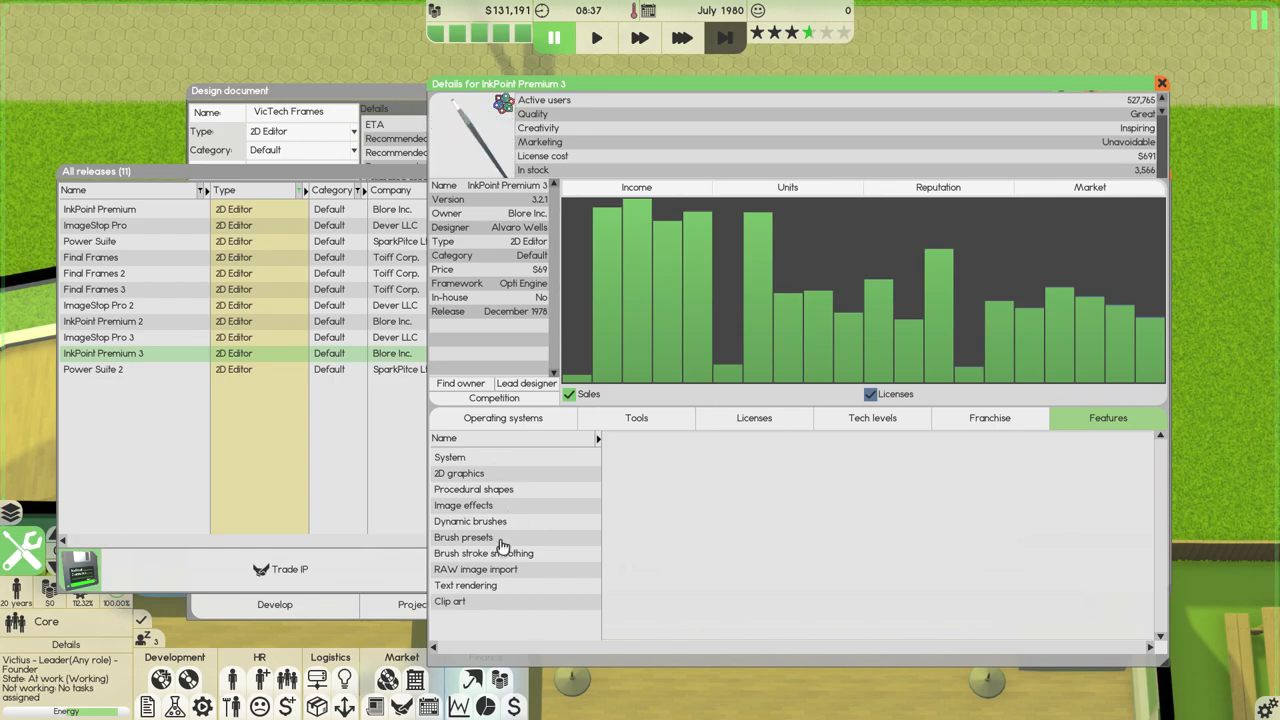
mouse_move(1052, 210)
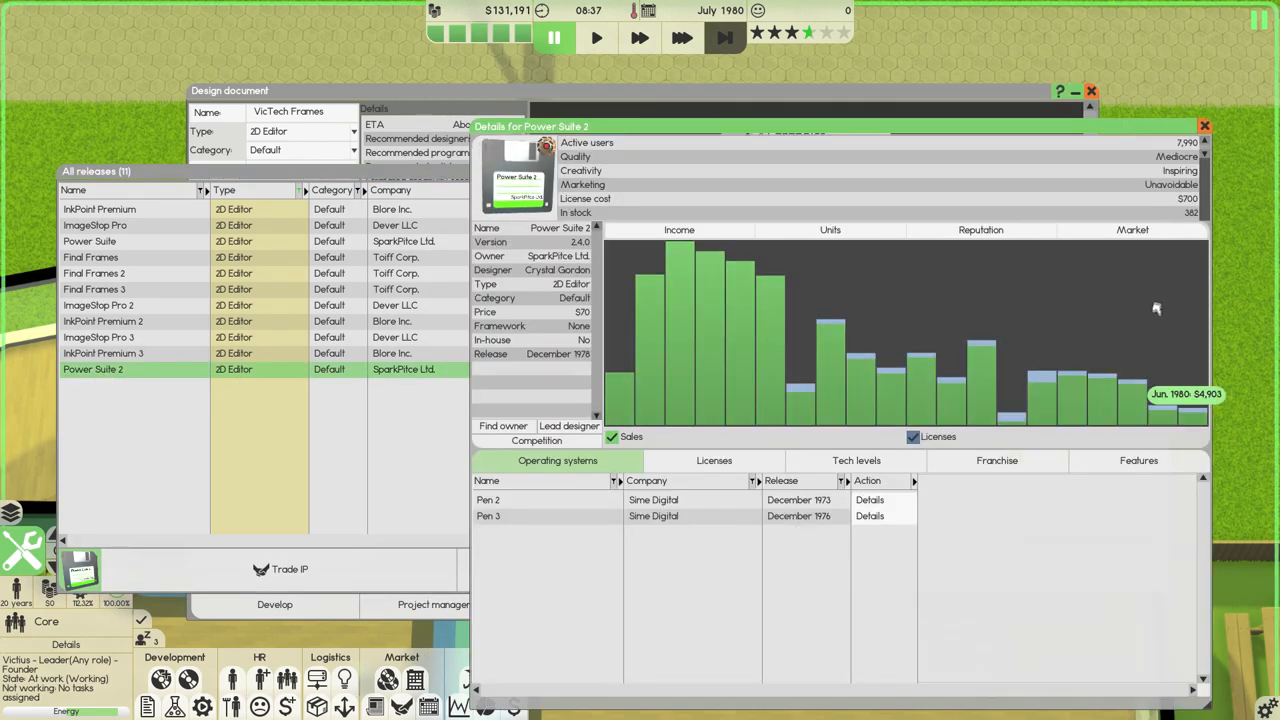
click(1138, 460)
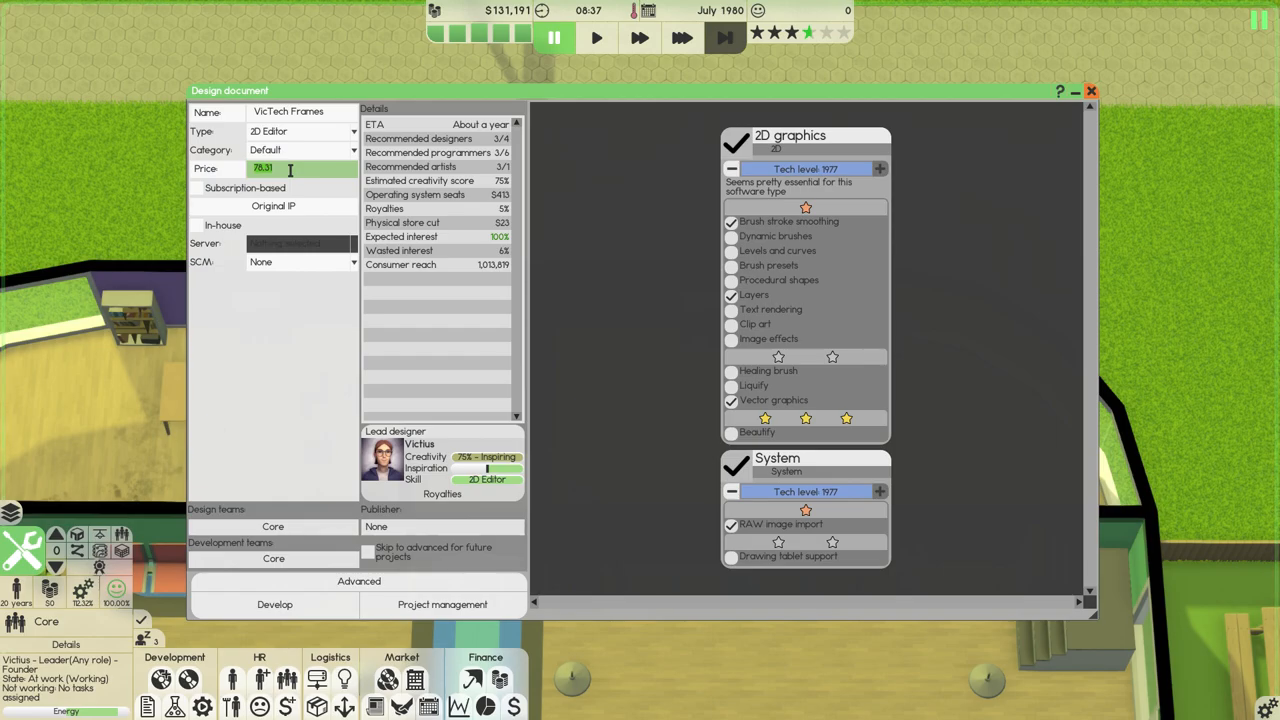
Enter 49.00 as VicTech Frames' price instead of 78.31.
text(49.00)
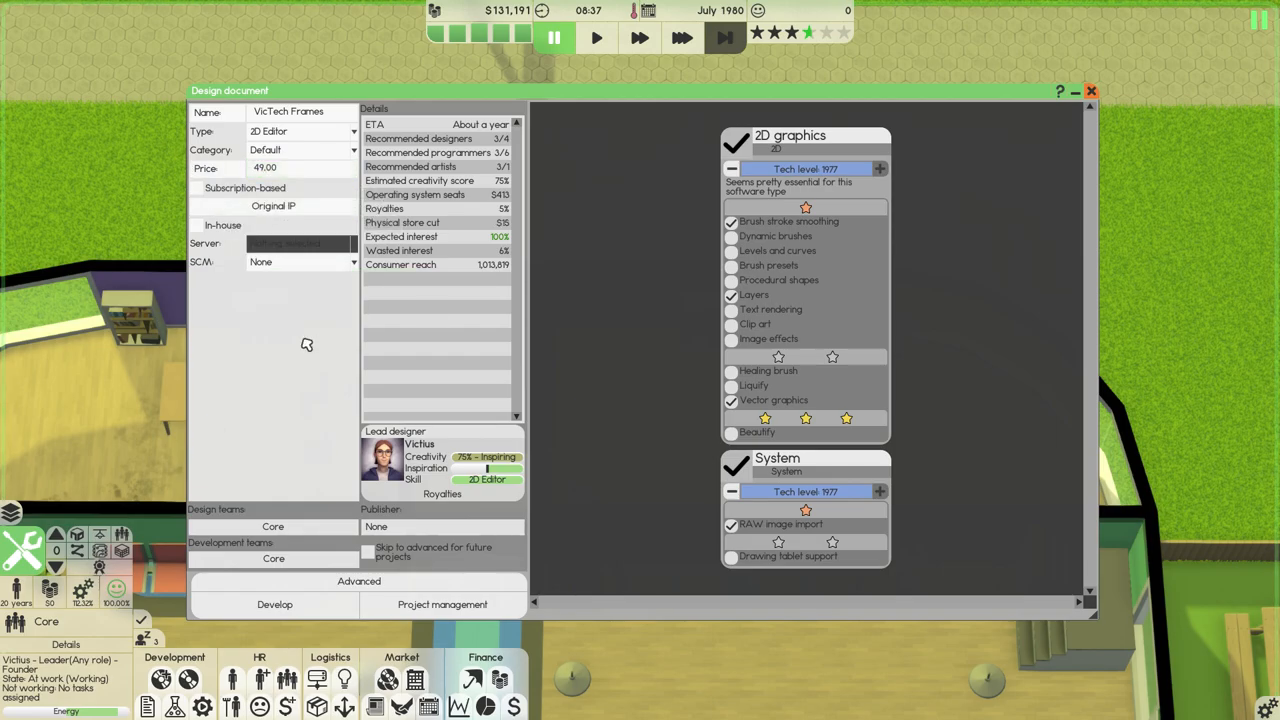
mouse_move(304, 344)
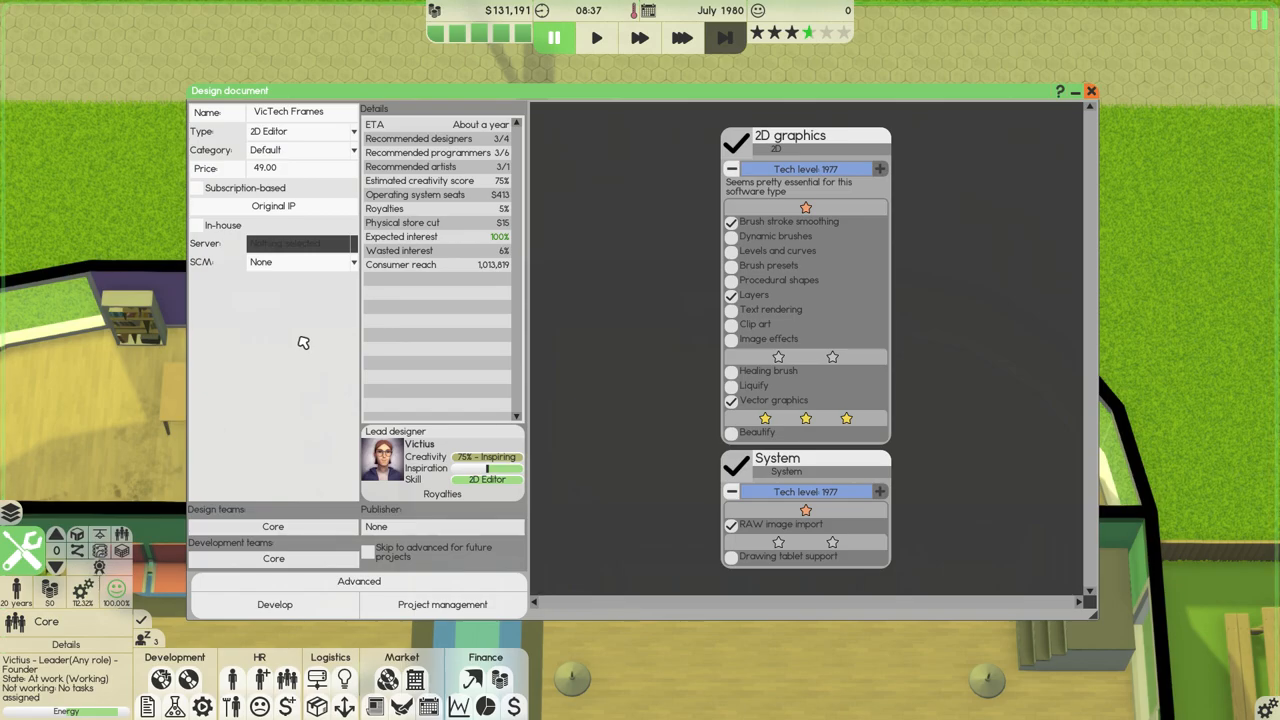
mouse_move(468, 132)
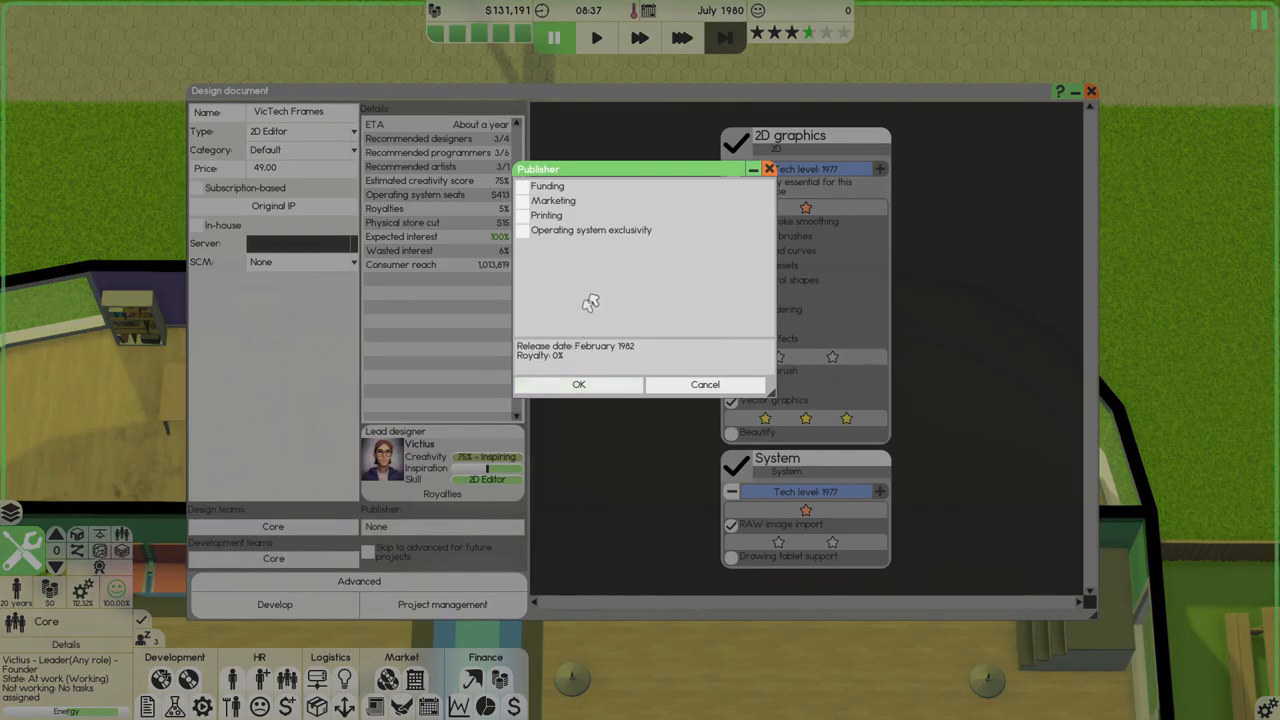
mouse_move(550, 380)
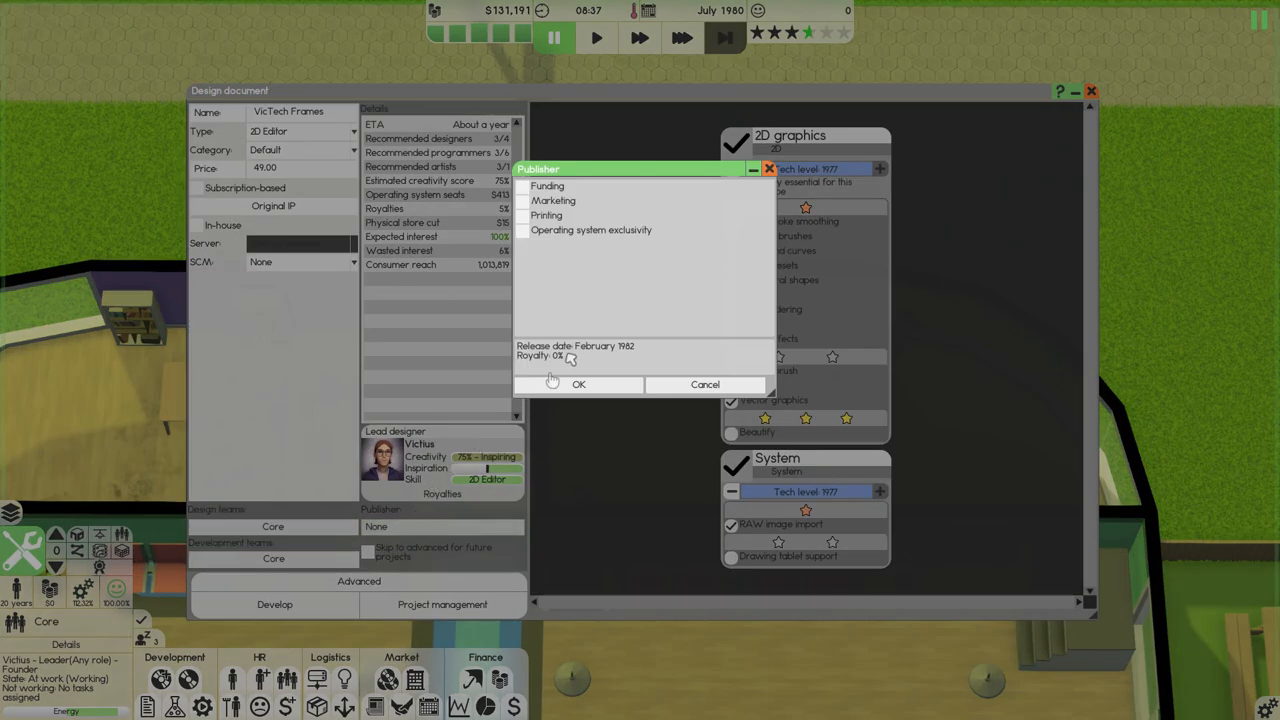
Choose a Marketing only publishing deal and confirm the request for VicTech Frames.
click(524, 200)
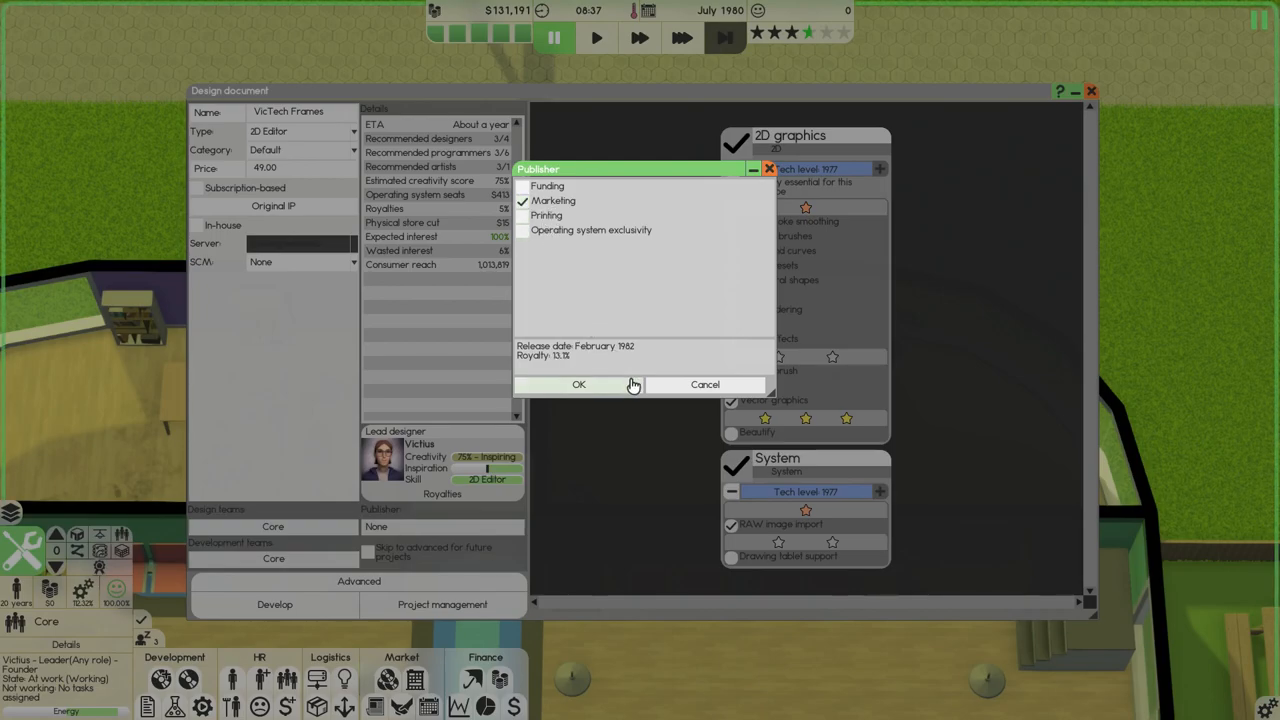
mouse_move(578, 384)
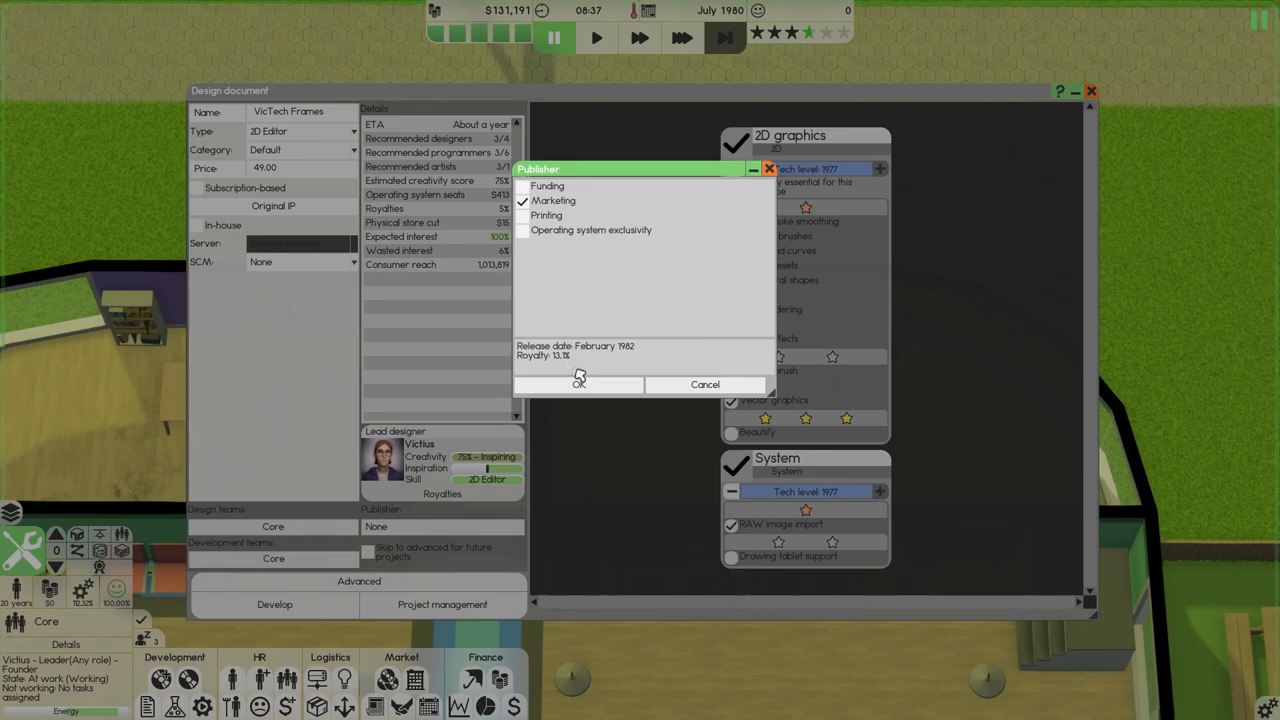
click(580, 384)
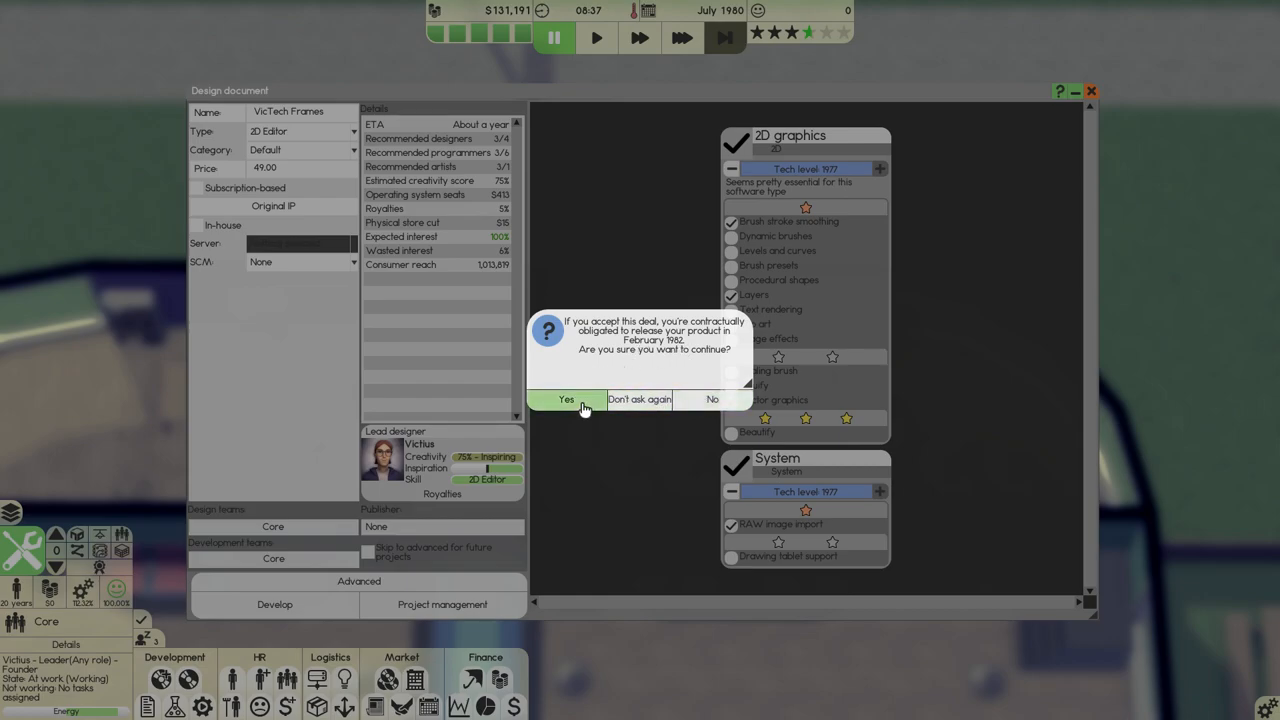
click(566, 400)
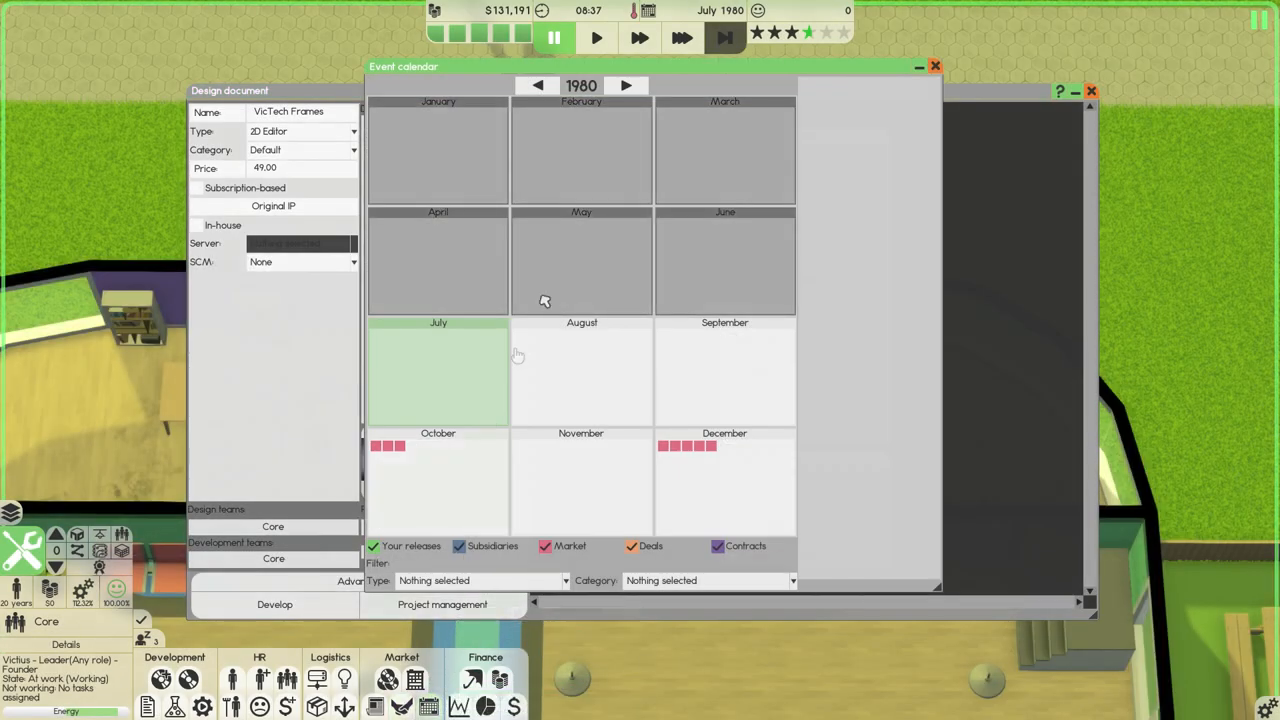
click(624, 84)
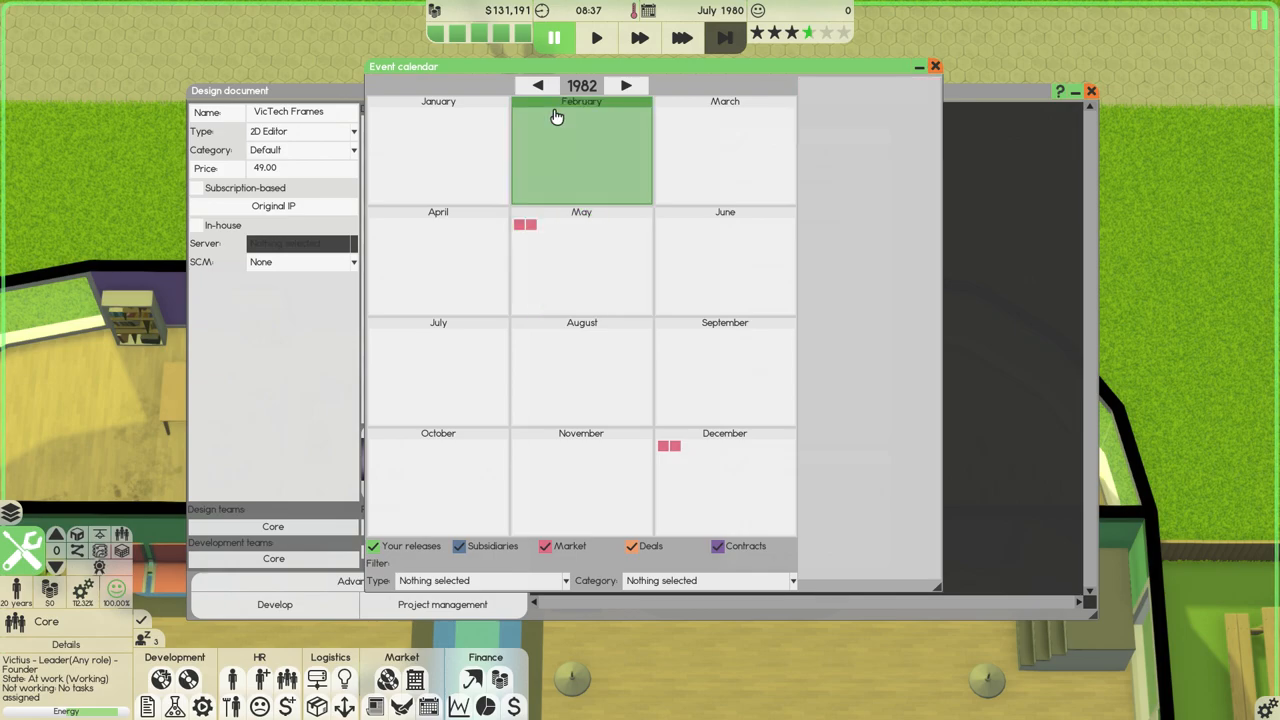
click(536, 84)
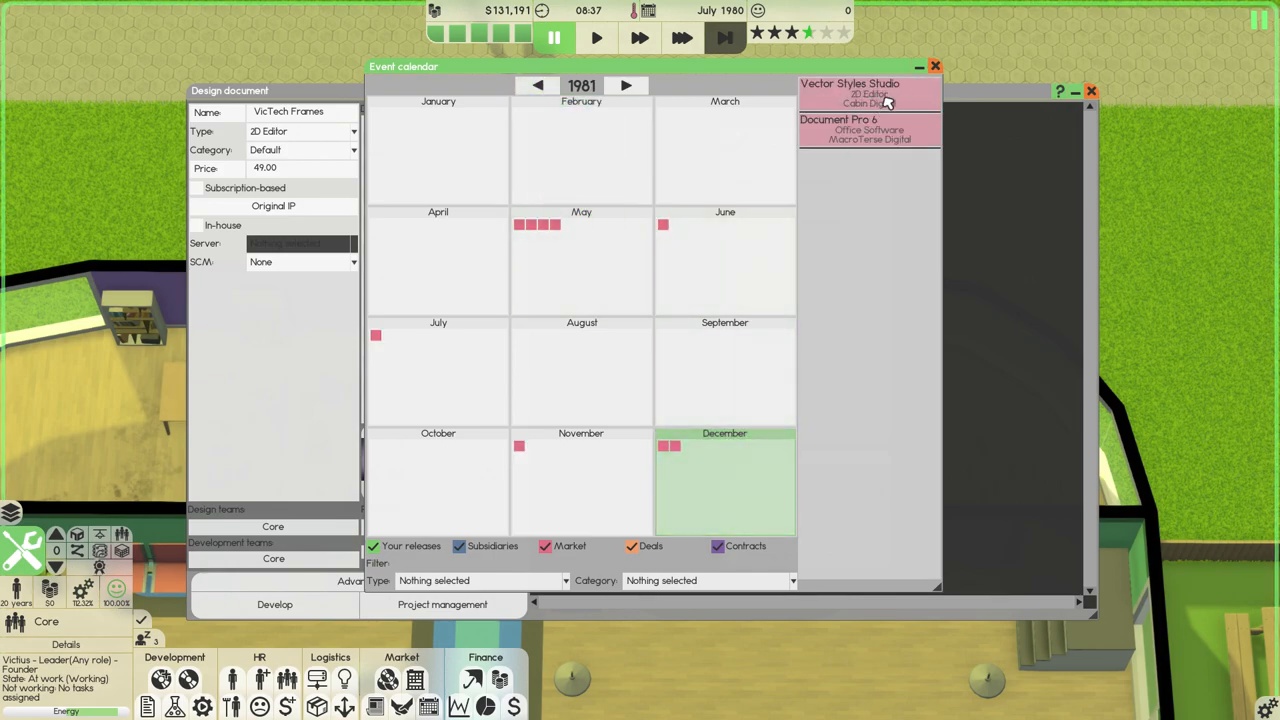
click(626, 84)
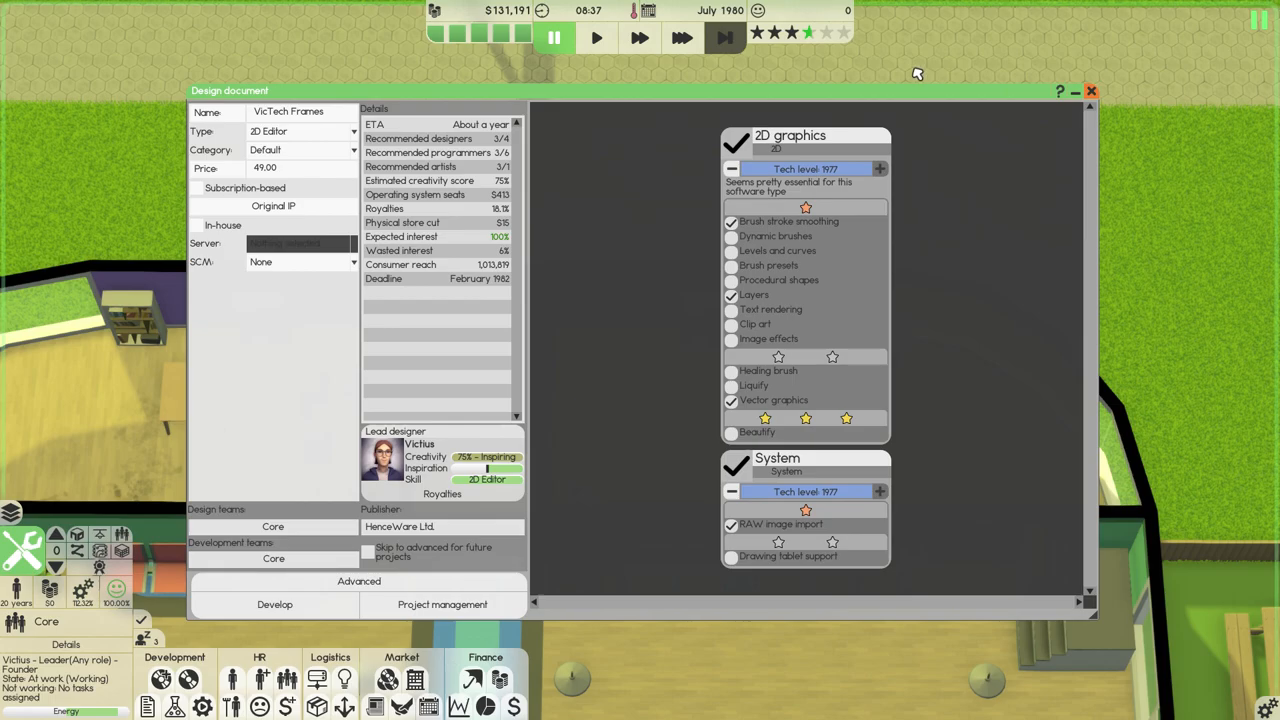
mouse_move(498, 238)
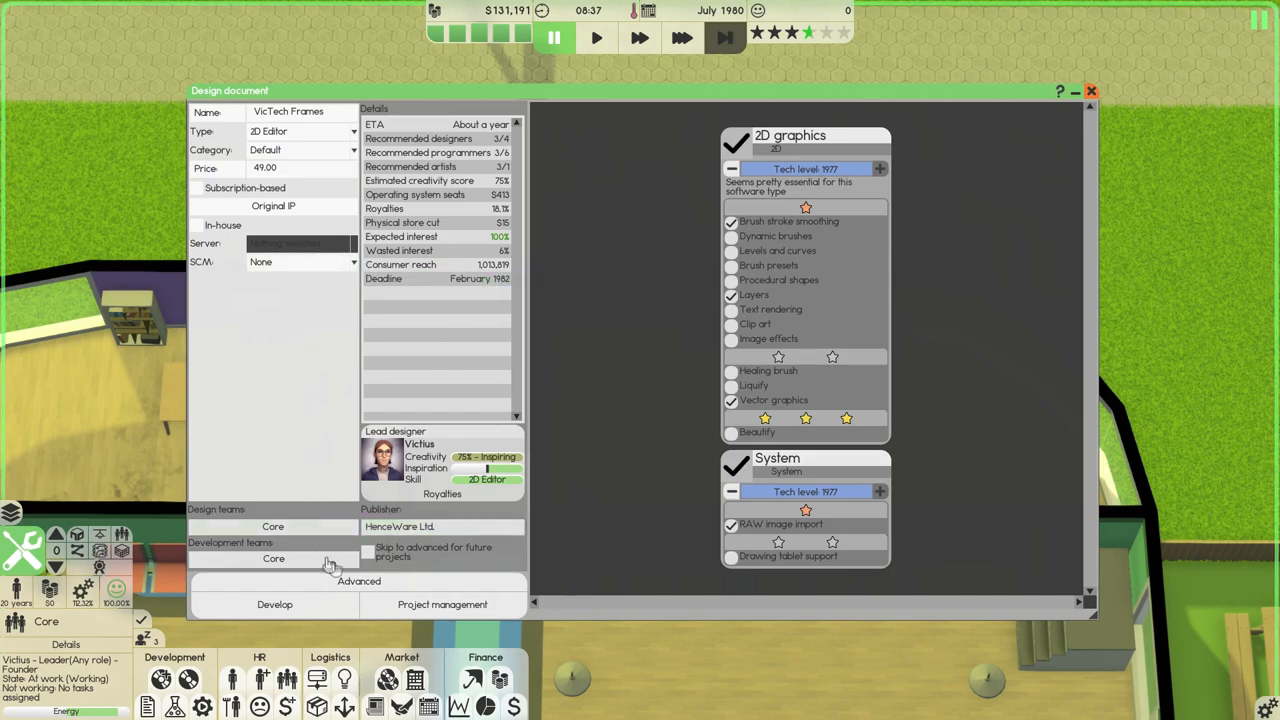
Set Framework to New in the advanced view and keep the February 1982 publishing deal.
click(358, 580)
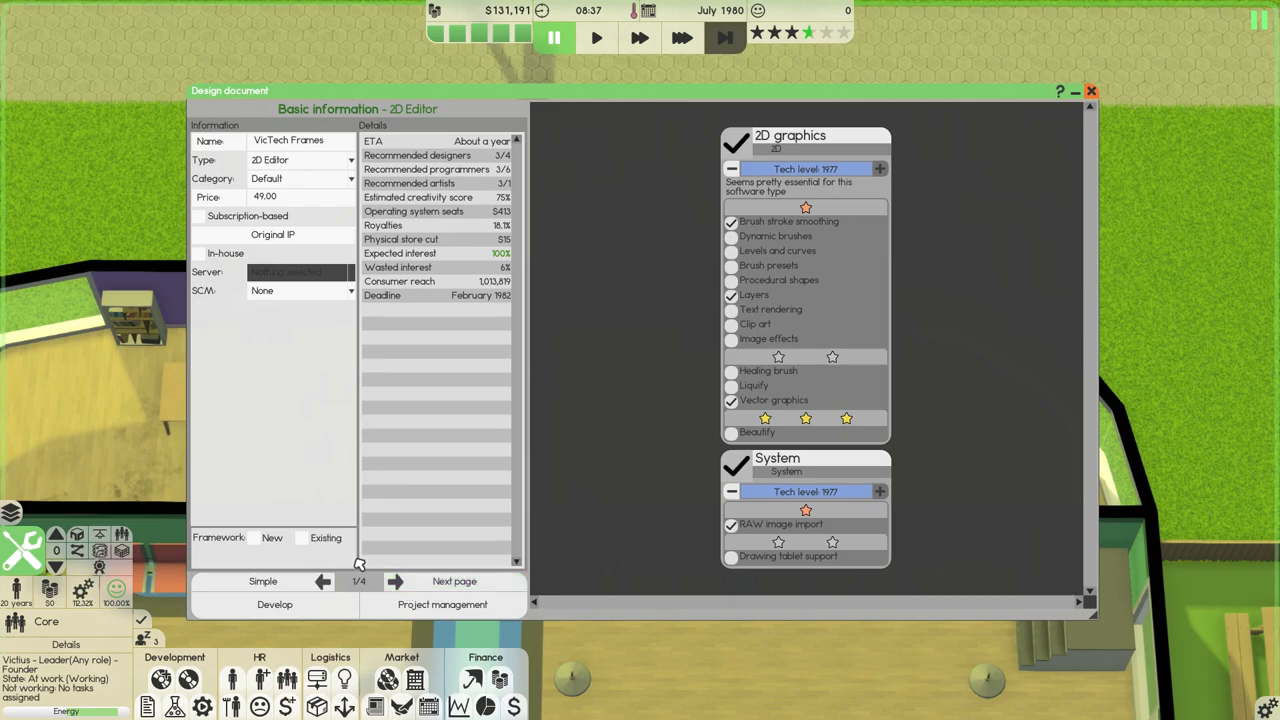
mouse_move(424, 524)
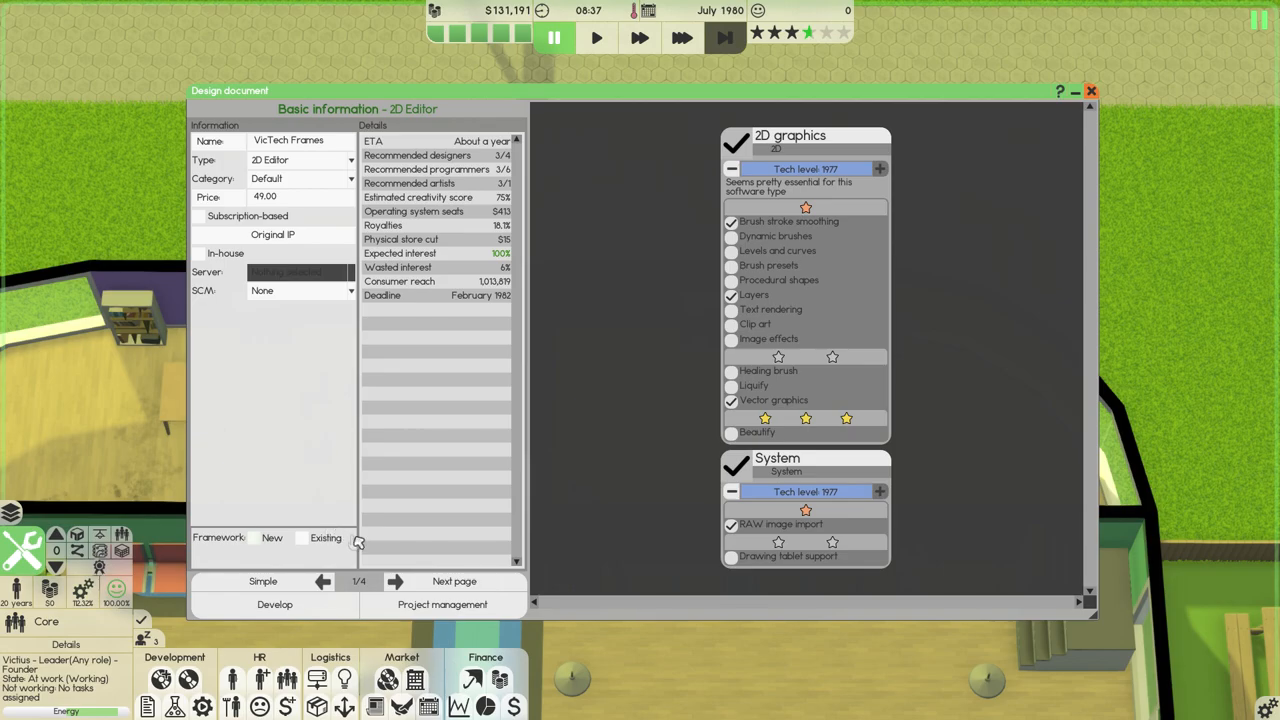
click(272, 536)
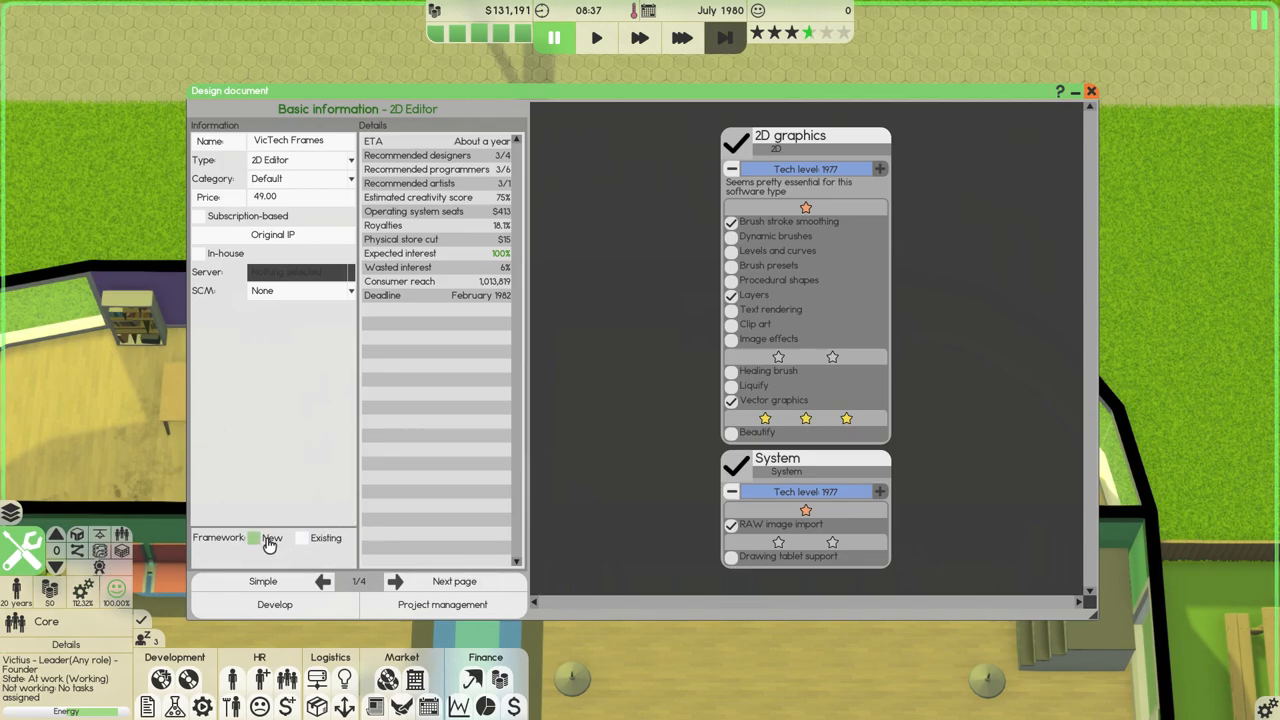
click(454, 580)
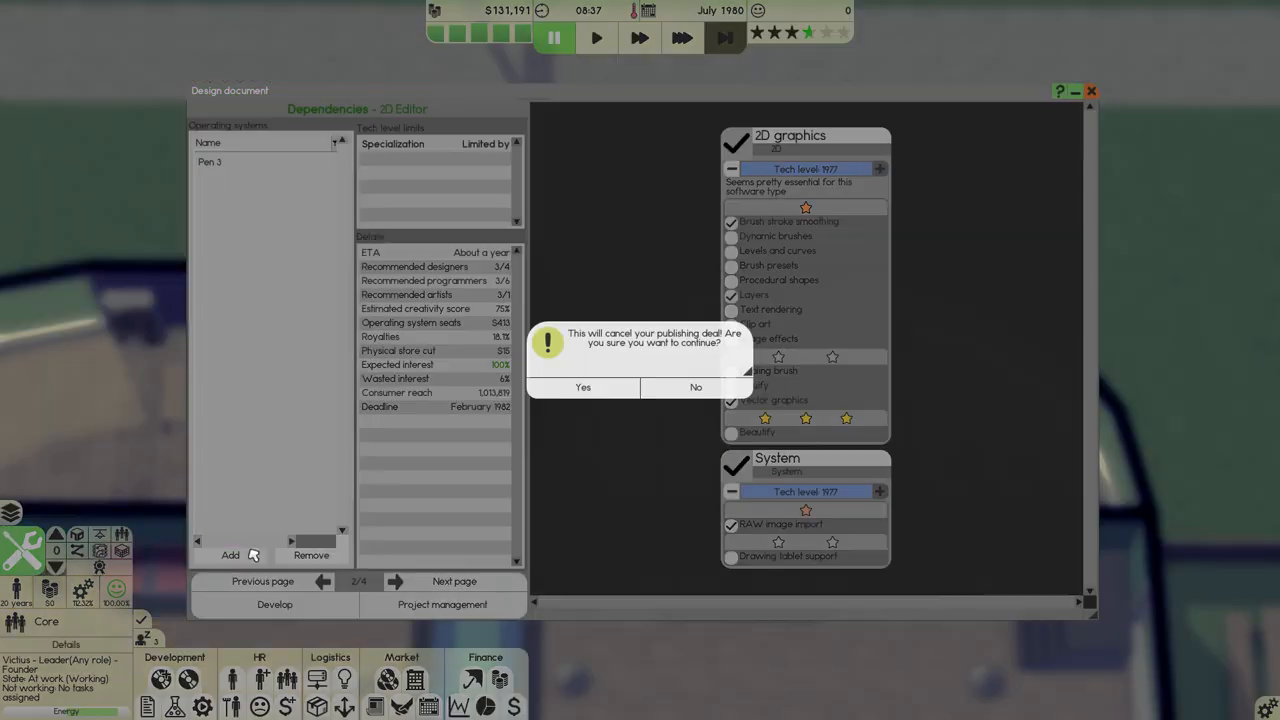
mouse_move(584, 344)
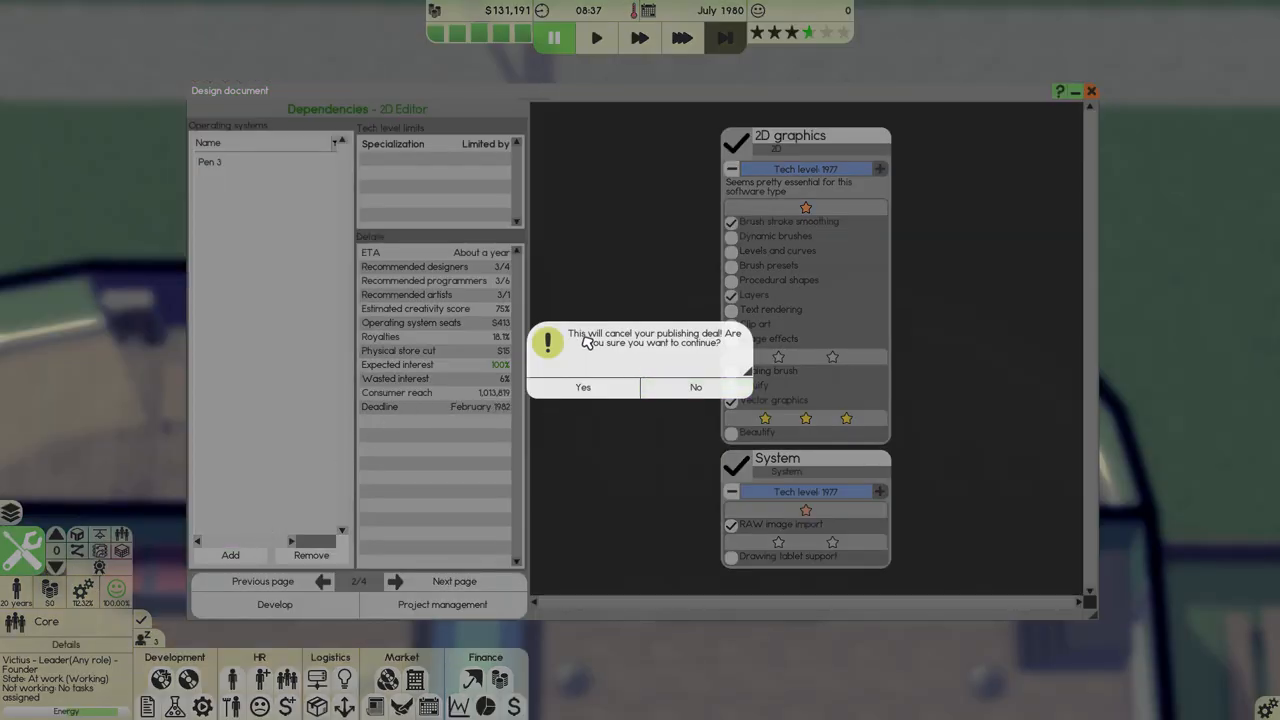
mouse_move(236, 164)
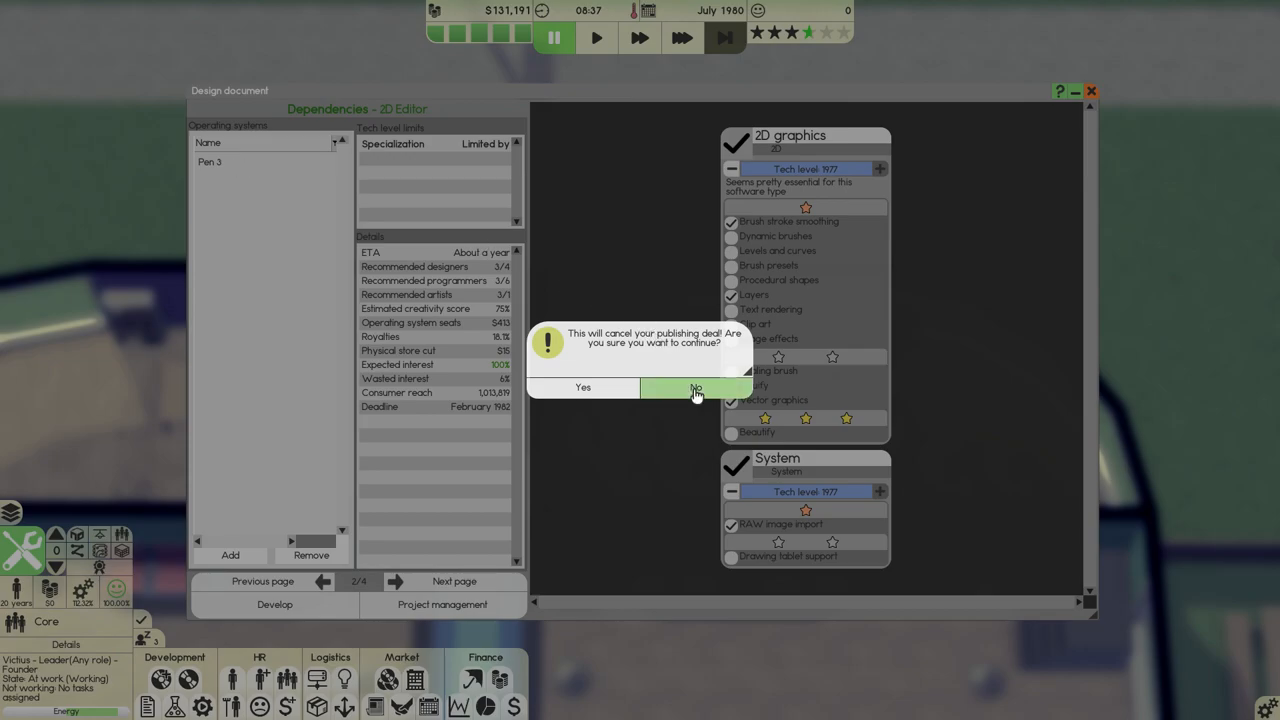
click(696, 388)
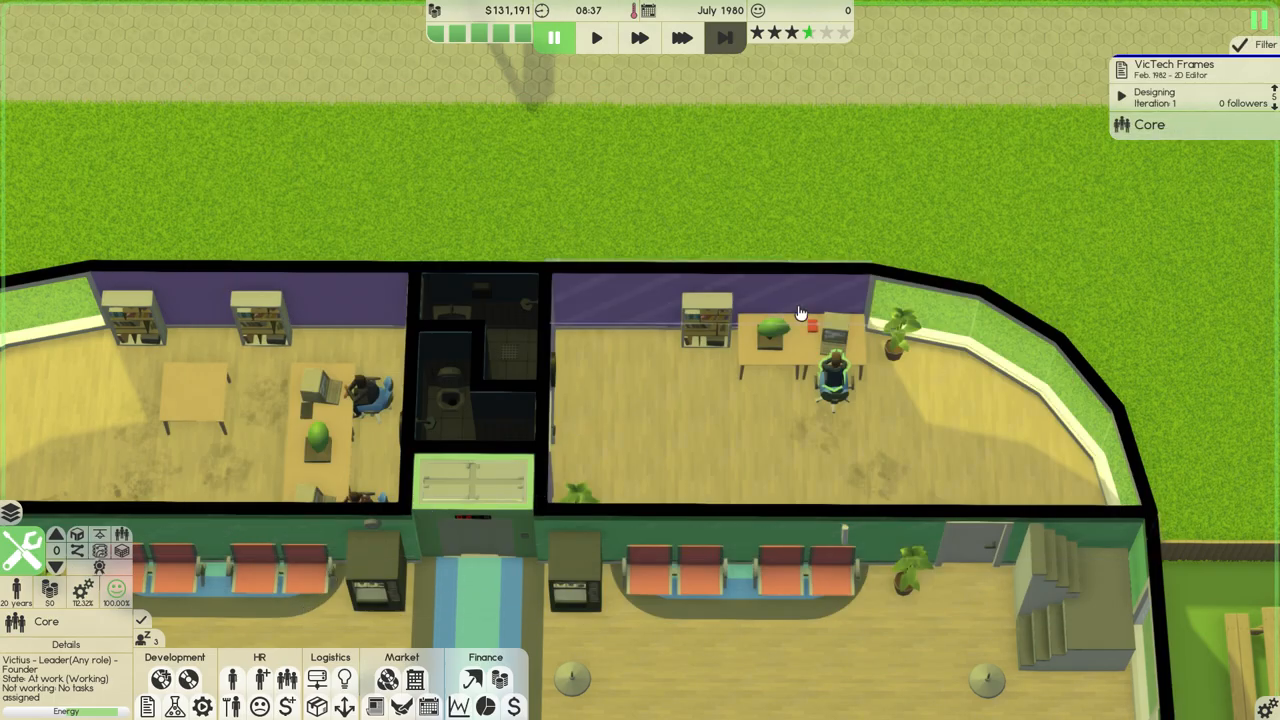
Resume game time from the top-bar time controls.
click(596, 38)
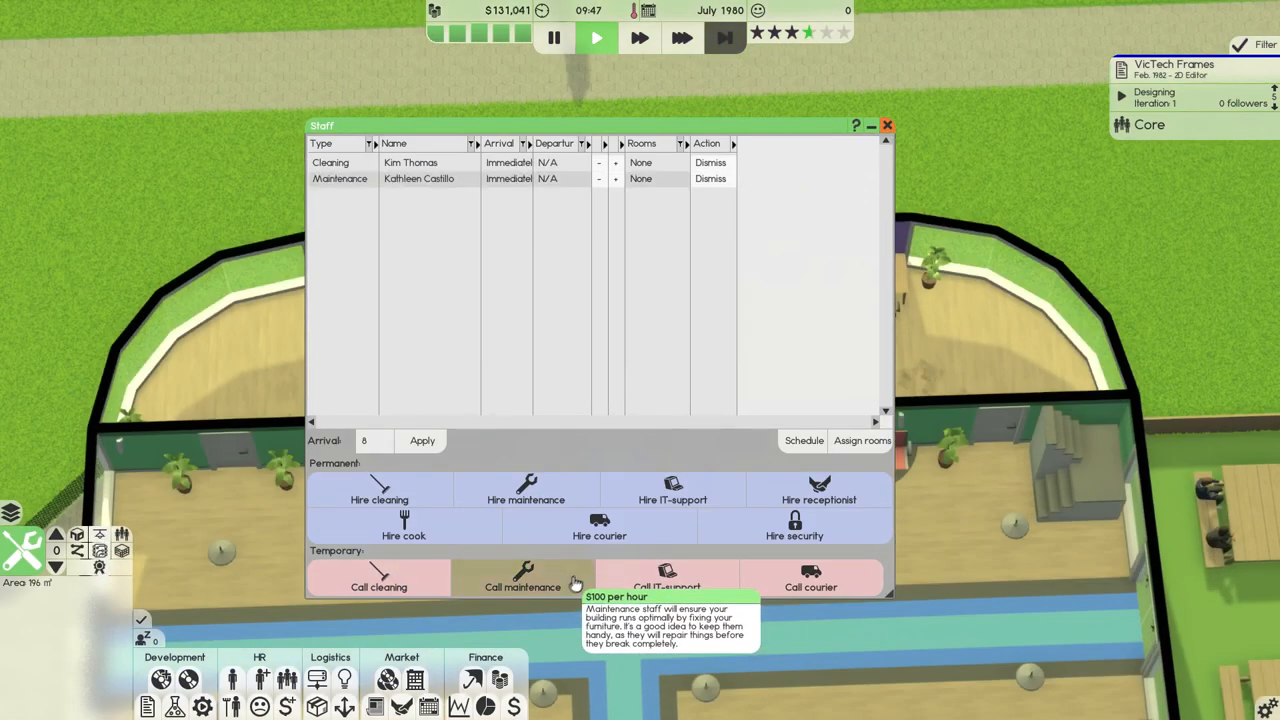
Review the Core team's three employees and their traits, then dismiss the roster.
click(886, 124)
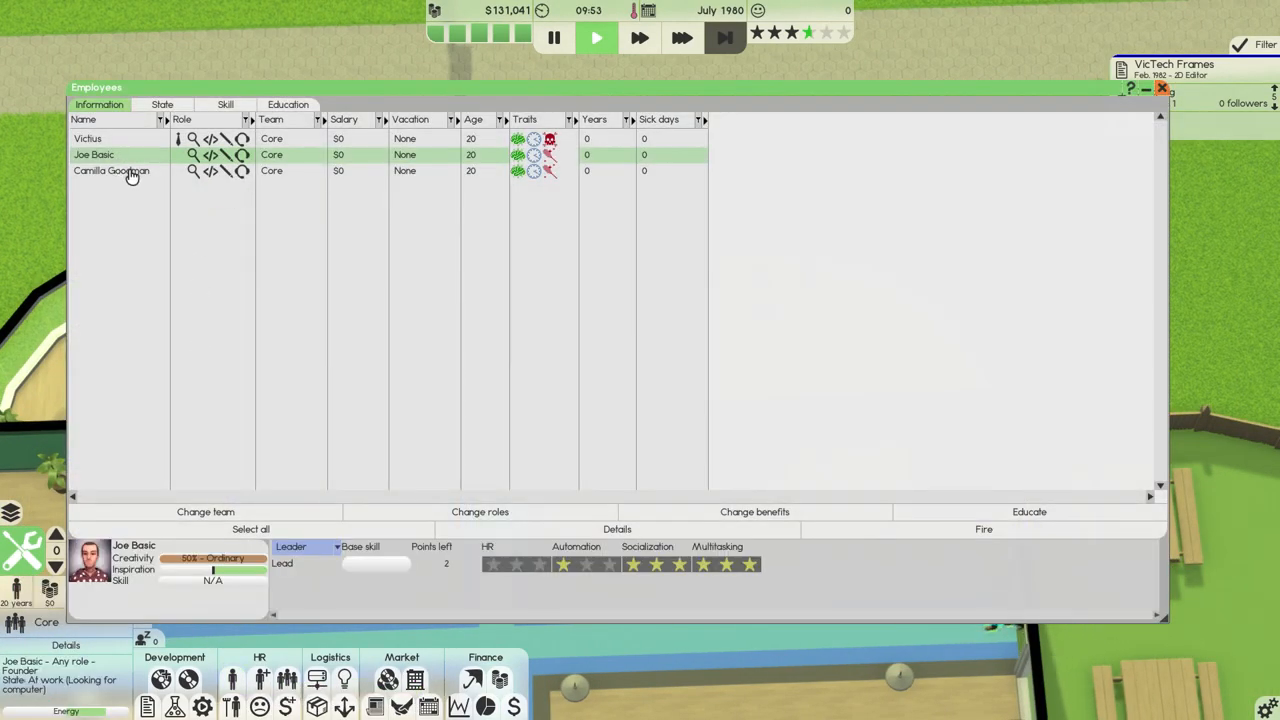
mouse_move(548, 160)
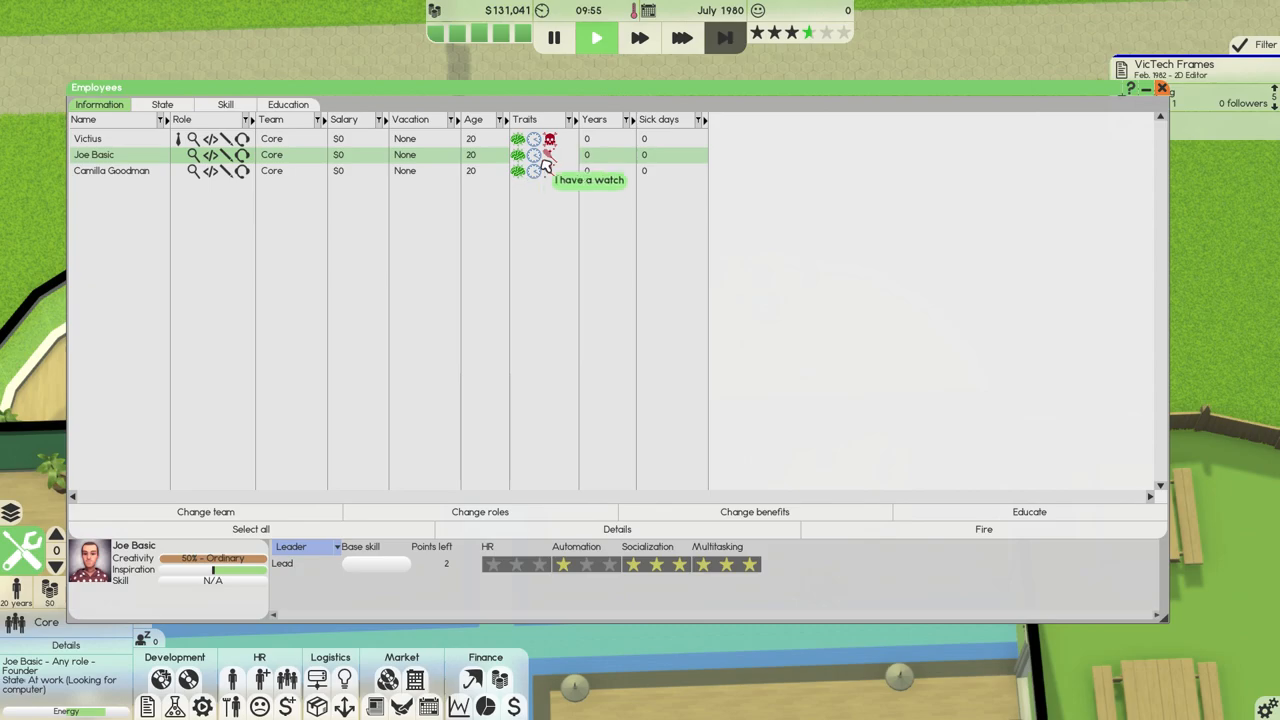
mouse_move(552, 170)
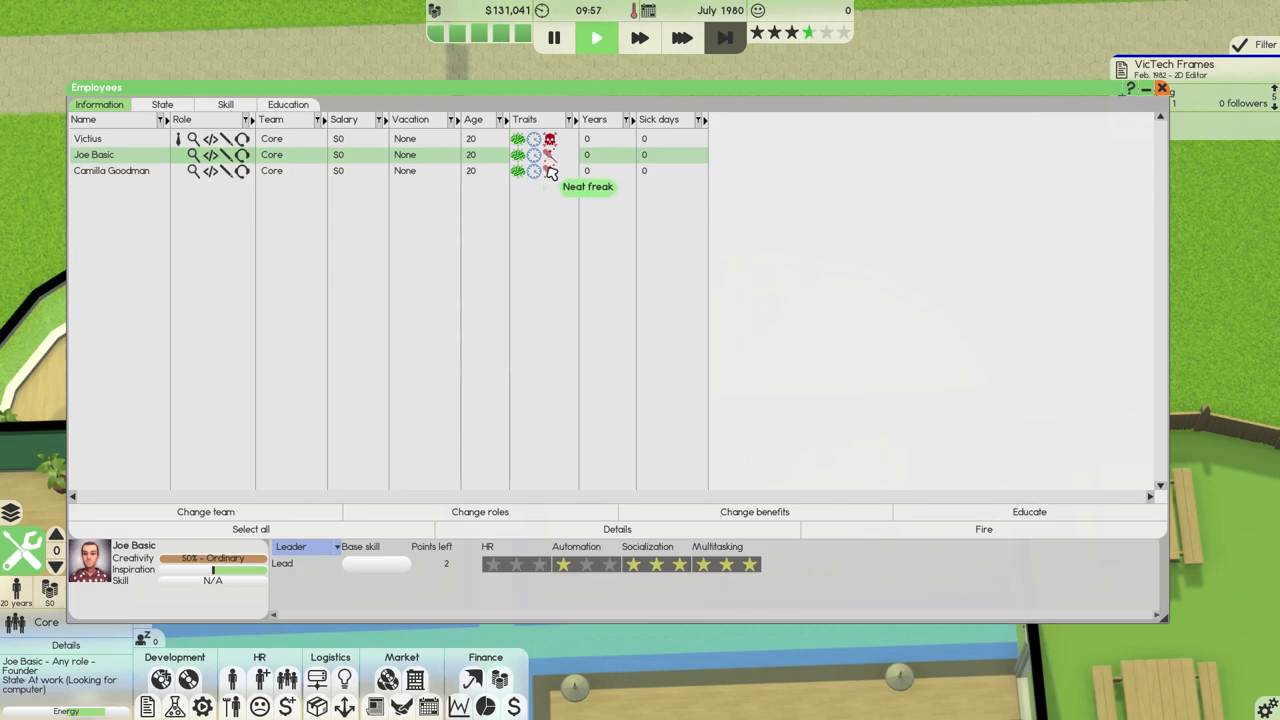
click(88, 138)
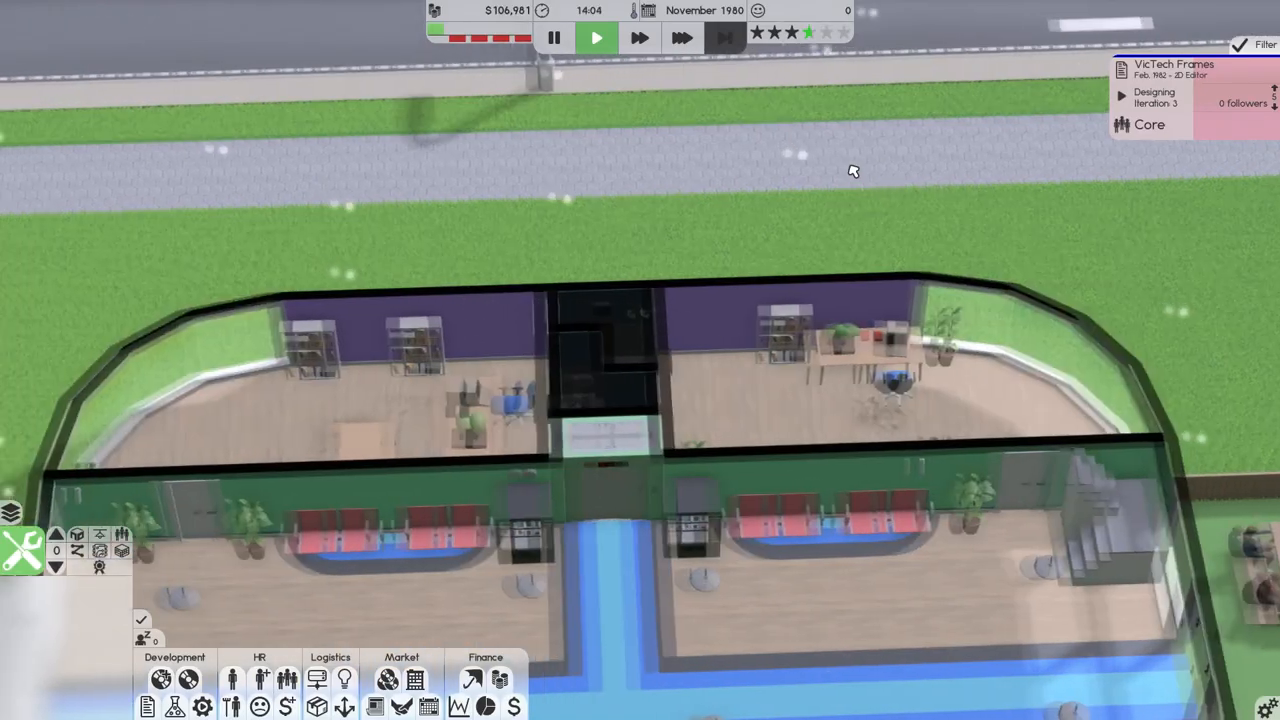
Check the monthly income/expense sheet and the 1980 taxes owed in Finances, then dismiss it.
click(682, 36)
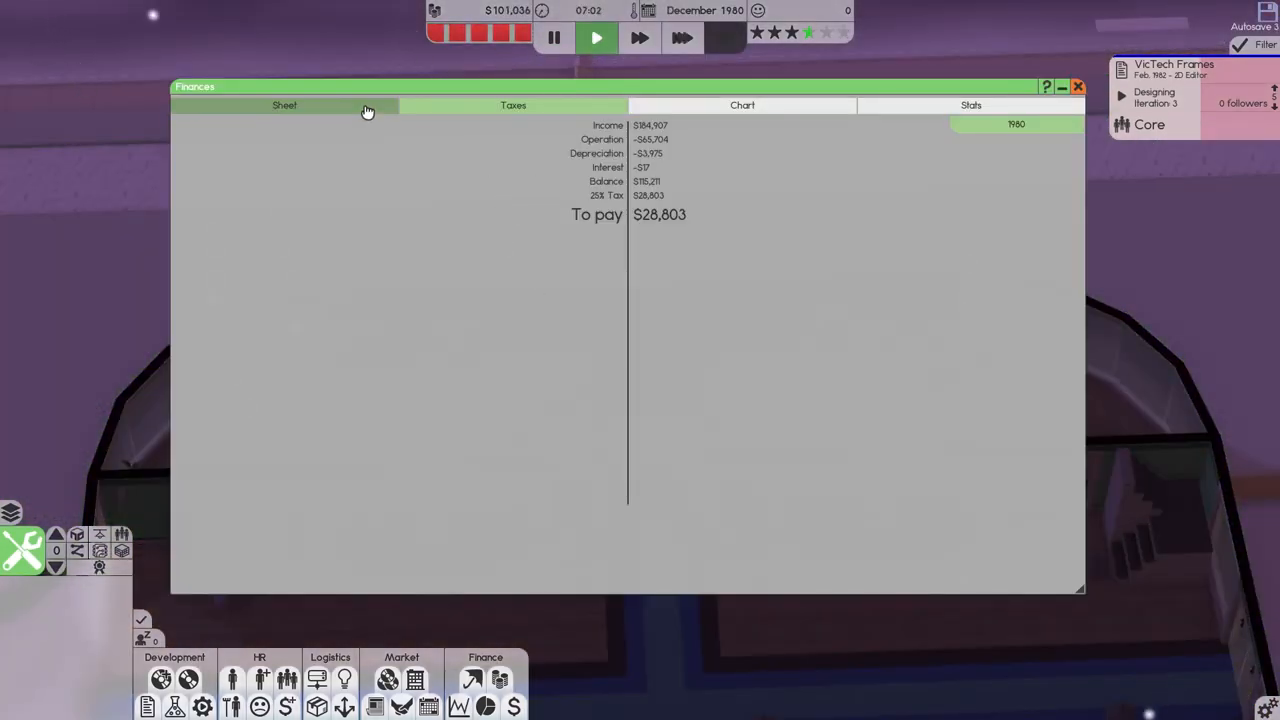
click(284, 104)
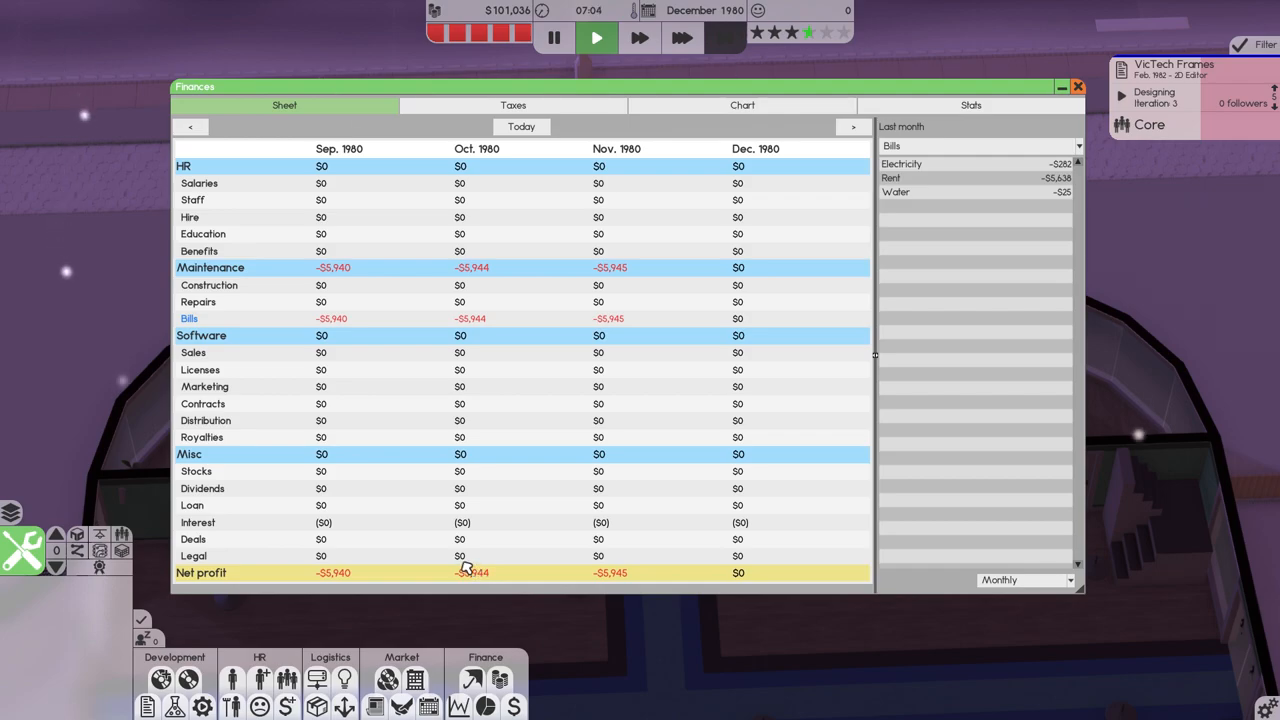
mouse_move(348, 324)
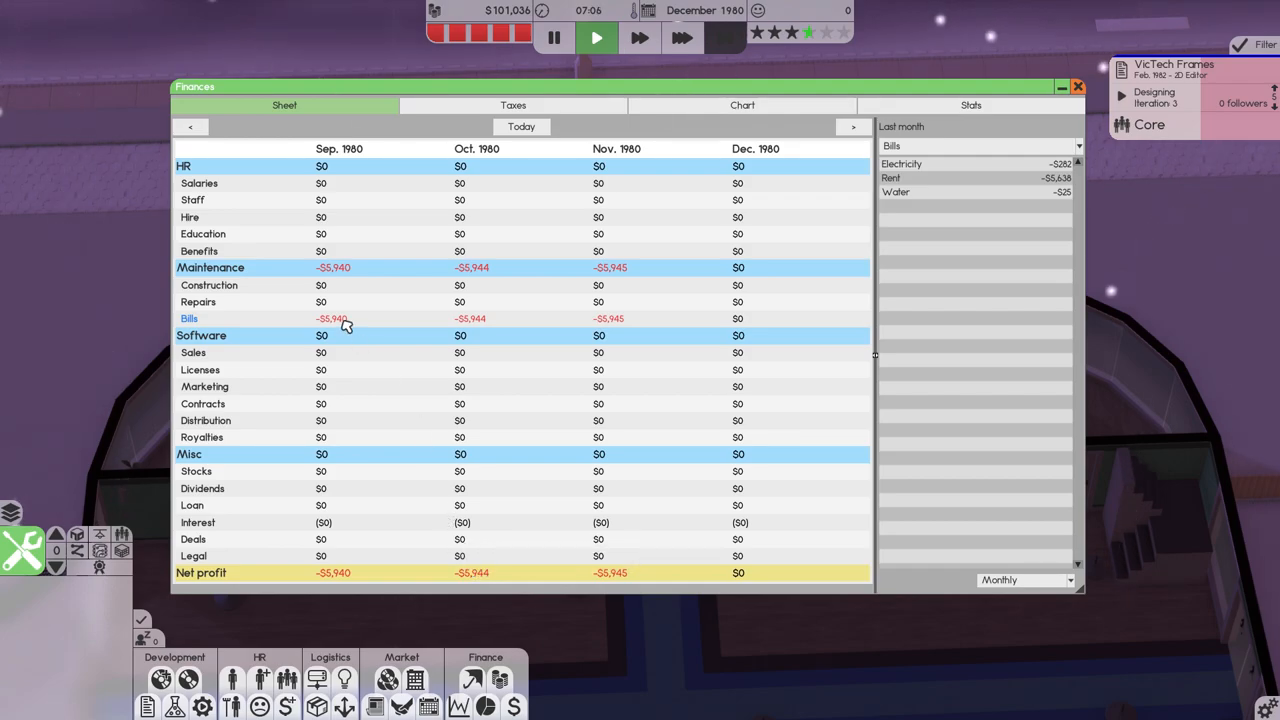
mouse_move(600, 344)
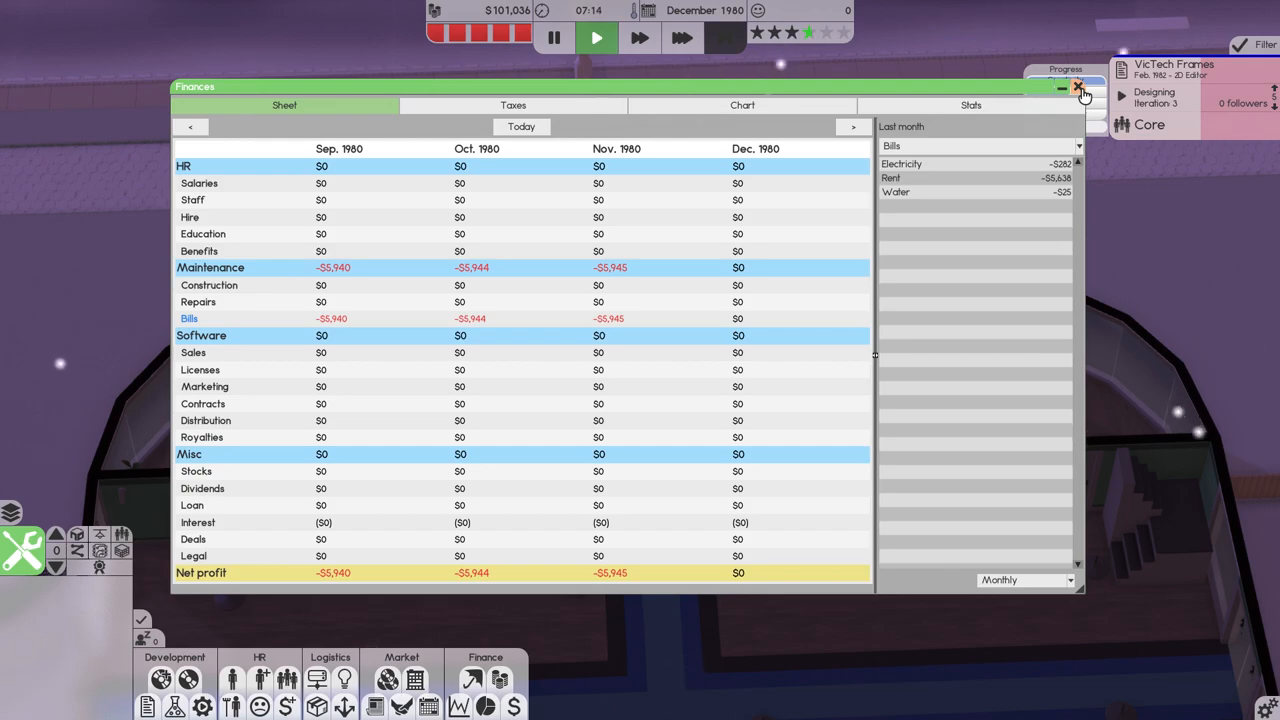
click(512, 104)
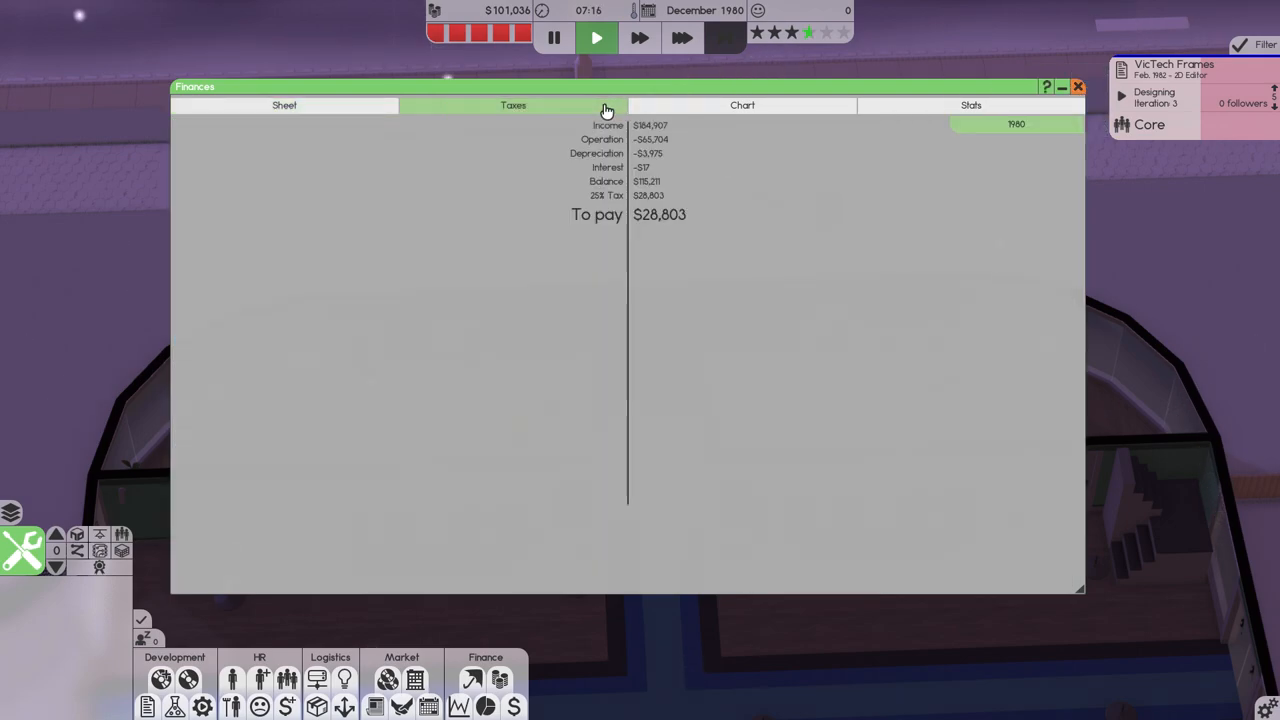
mouse_move(660, 230)
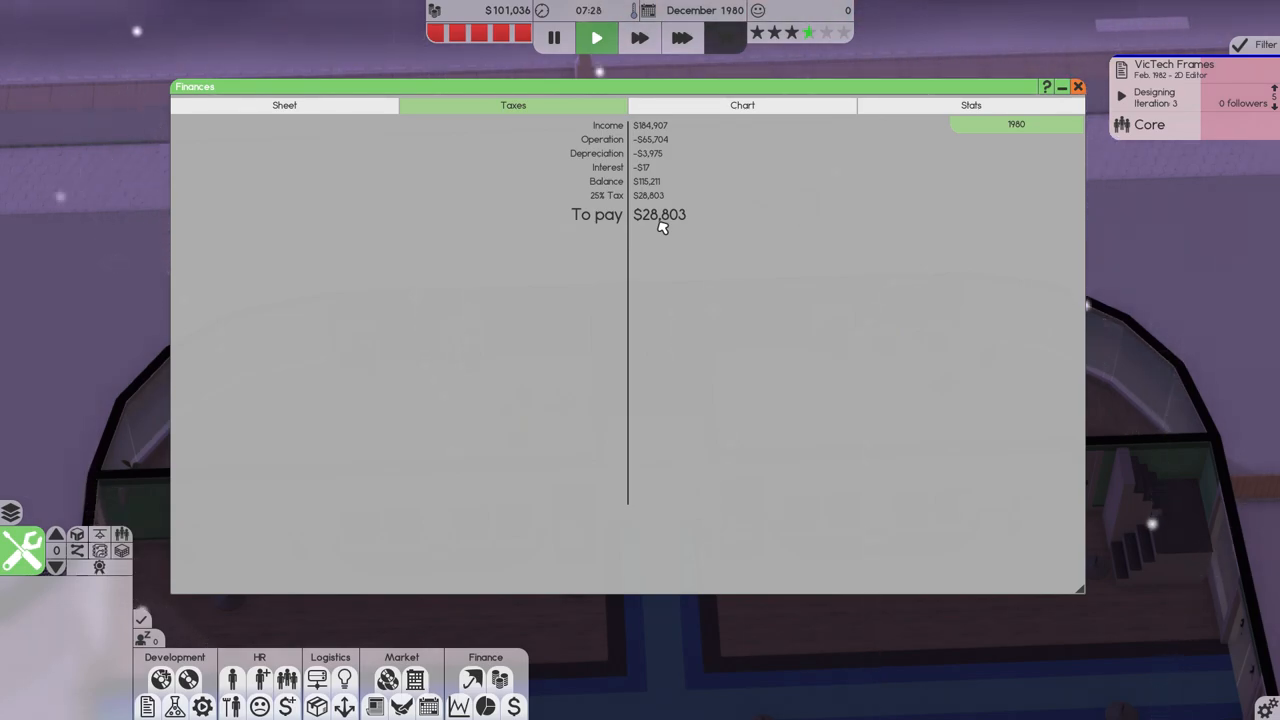
mouse_move(1024, 108)
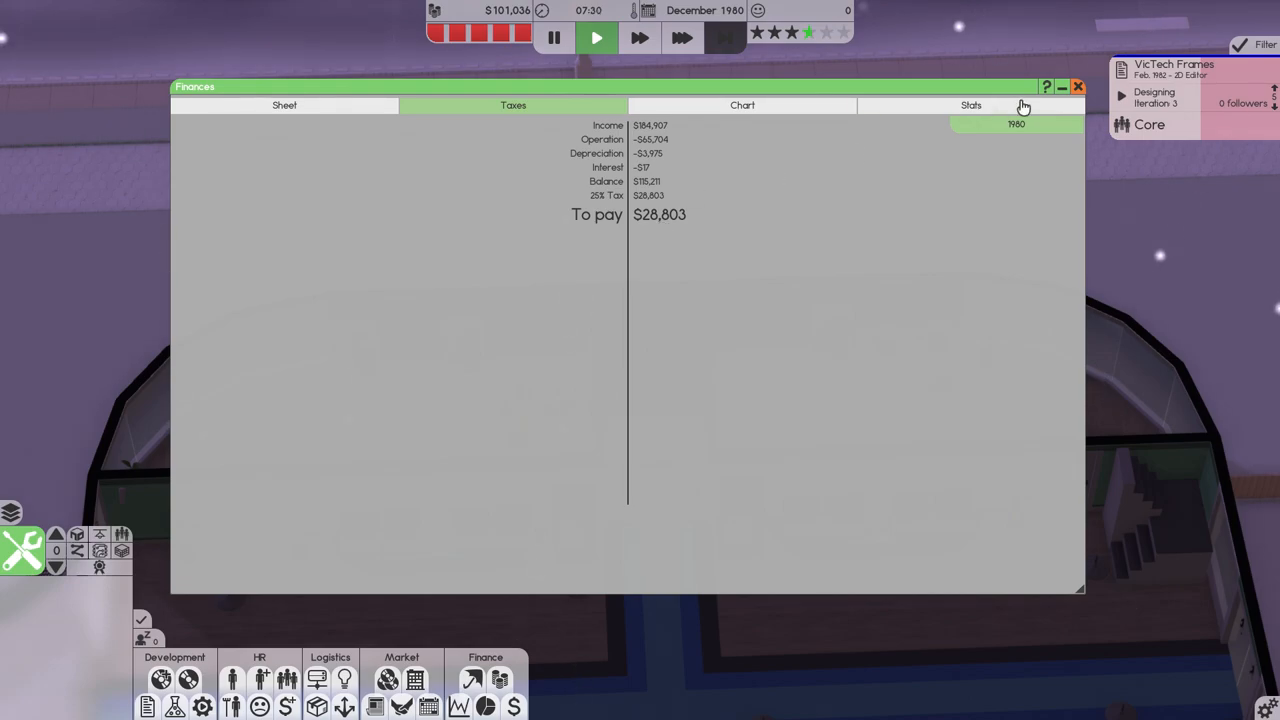
click(1078, 86)
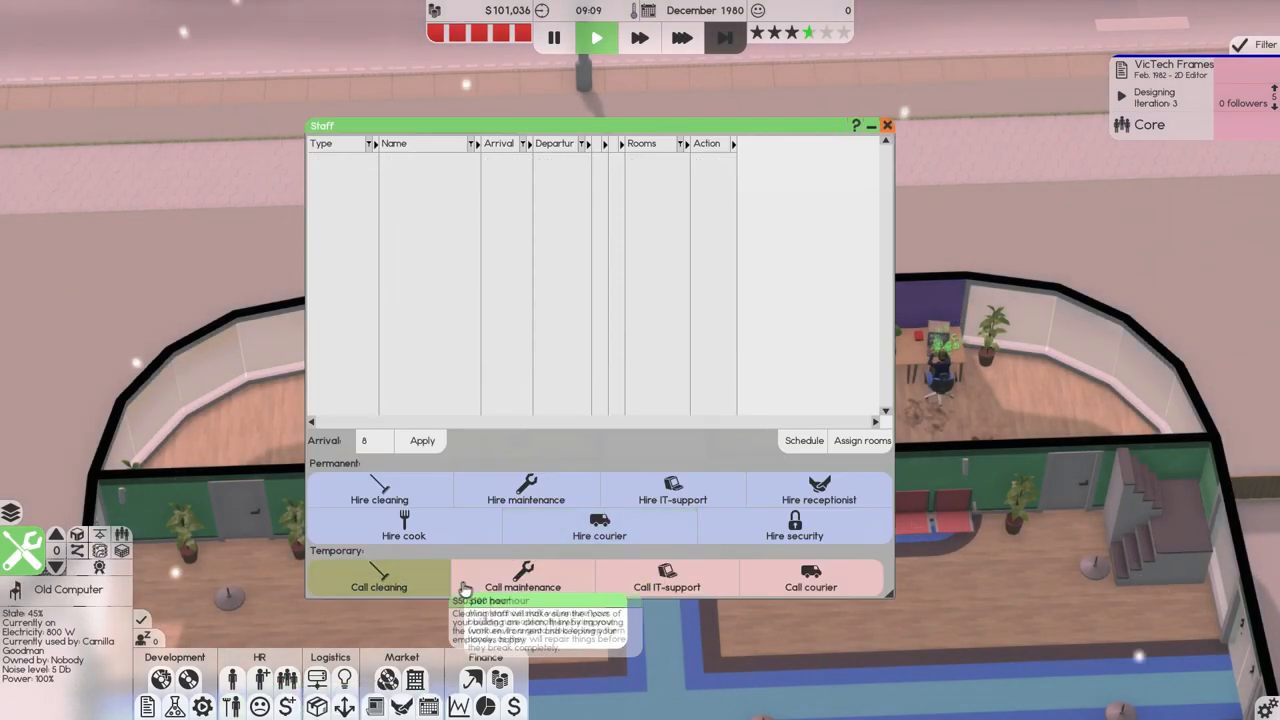
click(886, 124)
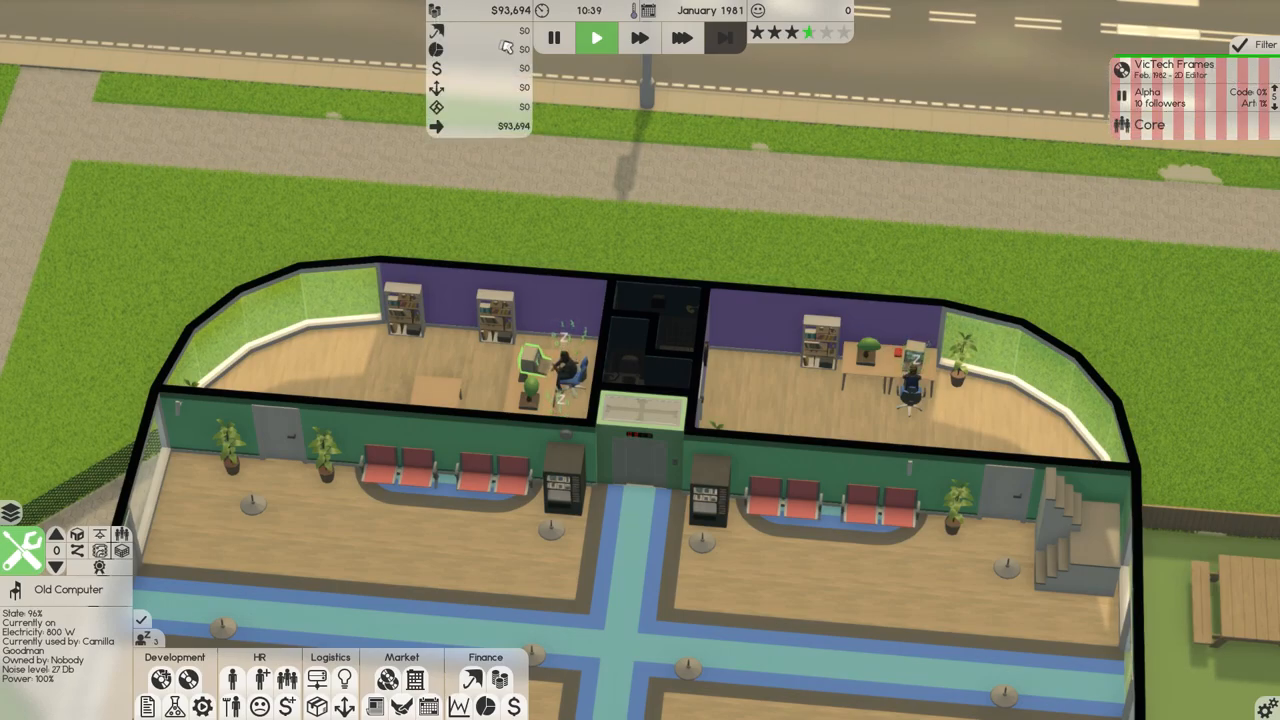
Adjust the time controls so the game runs until VicTech Frames reaches alpha in January 1981.
click(552, 38)
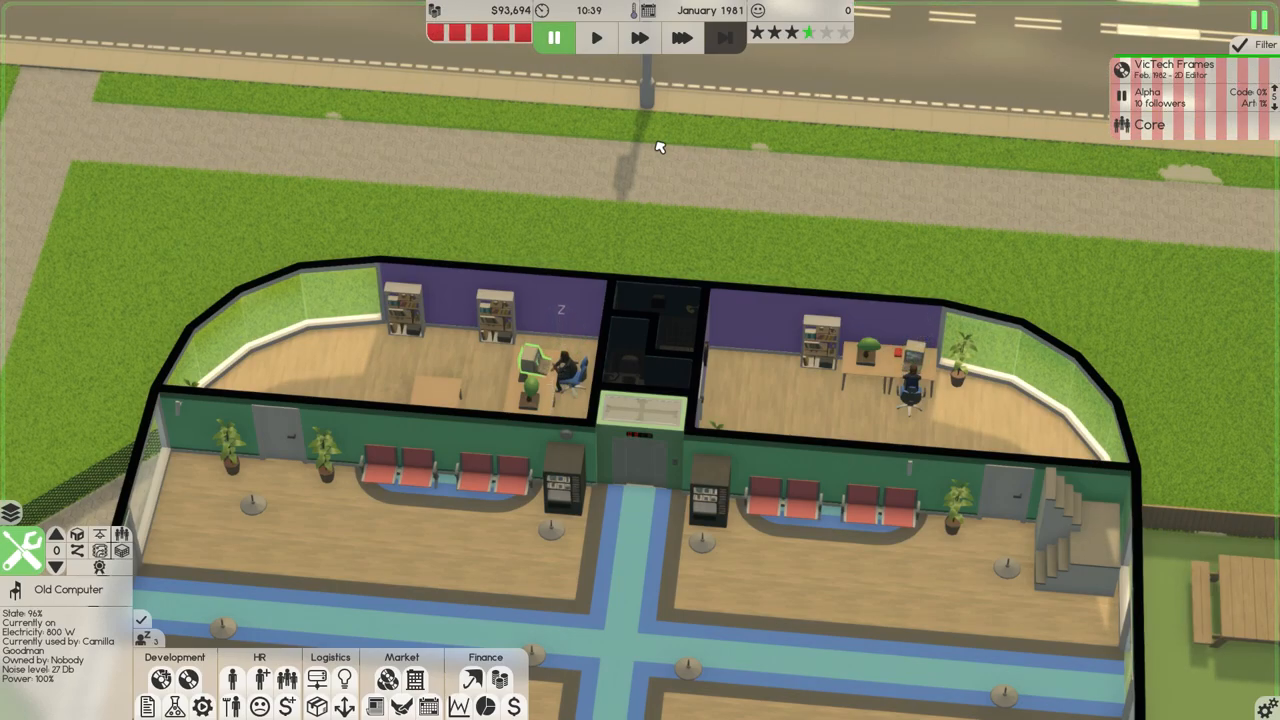